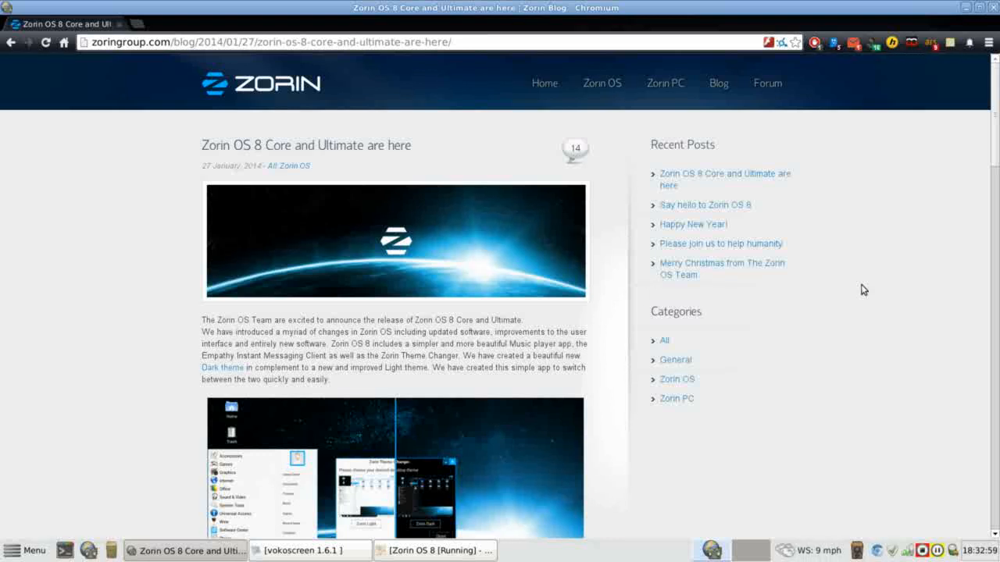
mouse_move(172, 356)
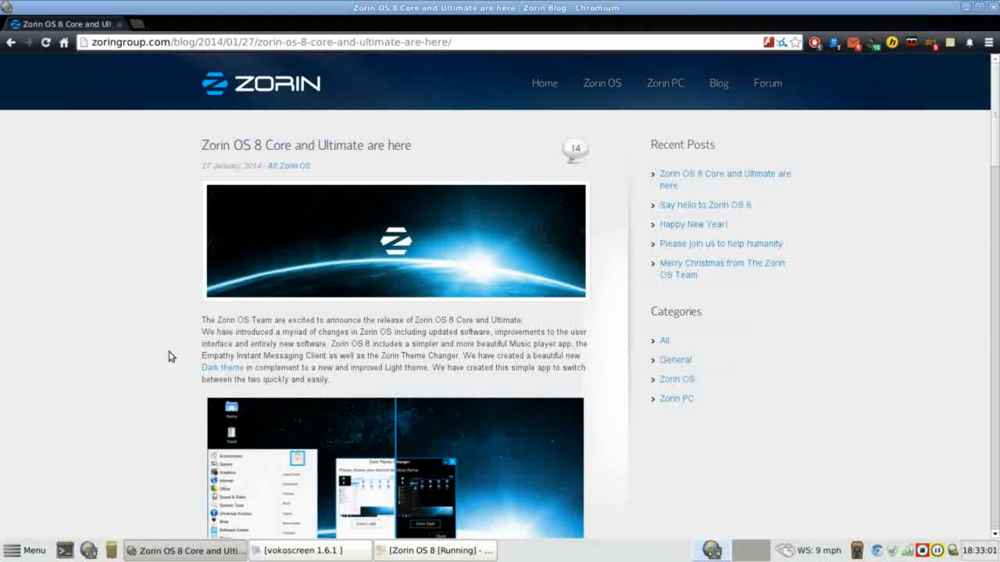
mouse_move(144, 242)
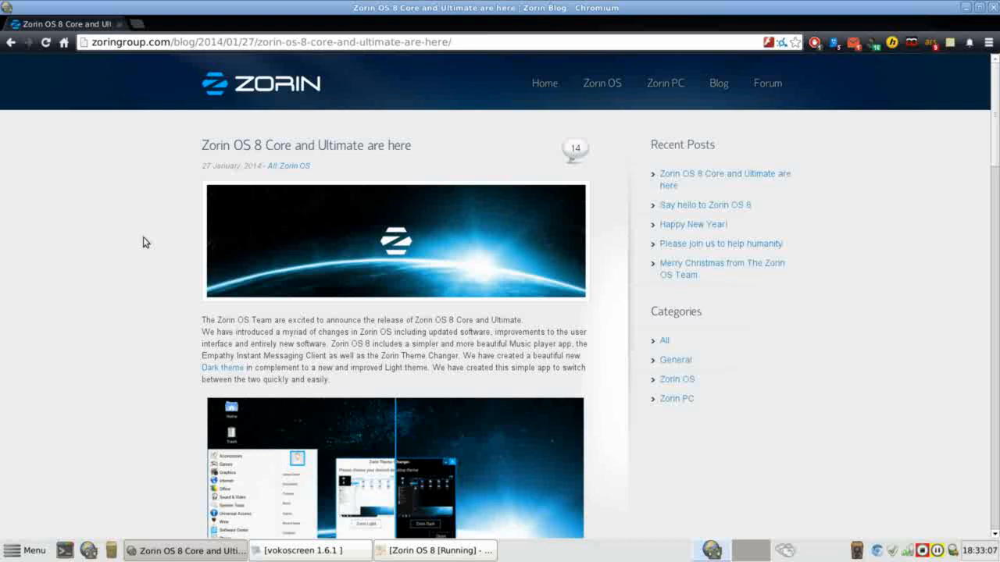
mouse_move(133, 174)
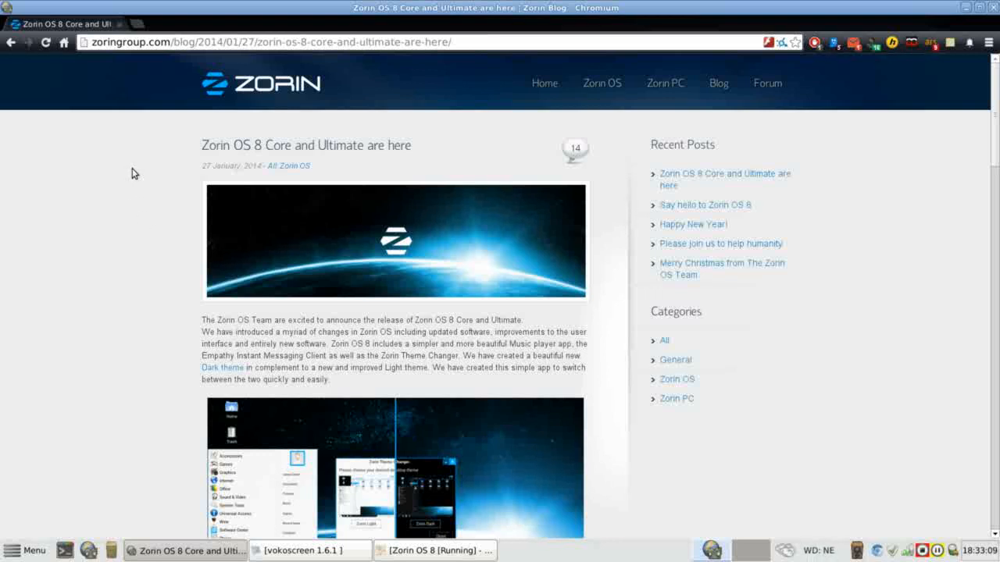
mouse_move(115, 115)
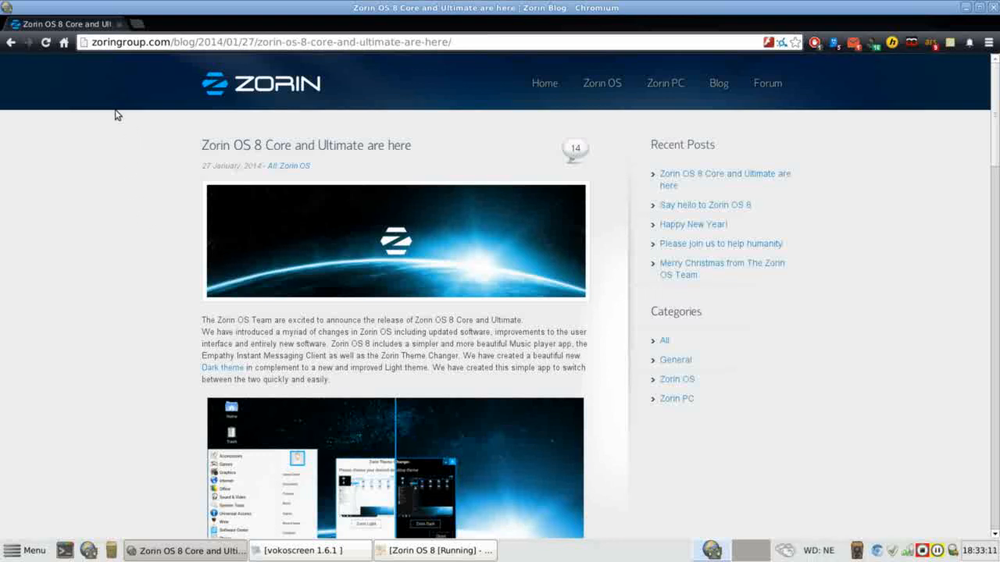
mouse_move(117, 86)
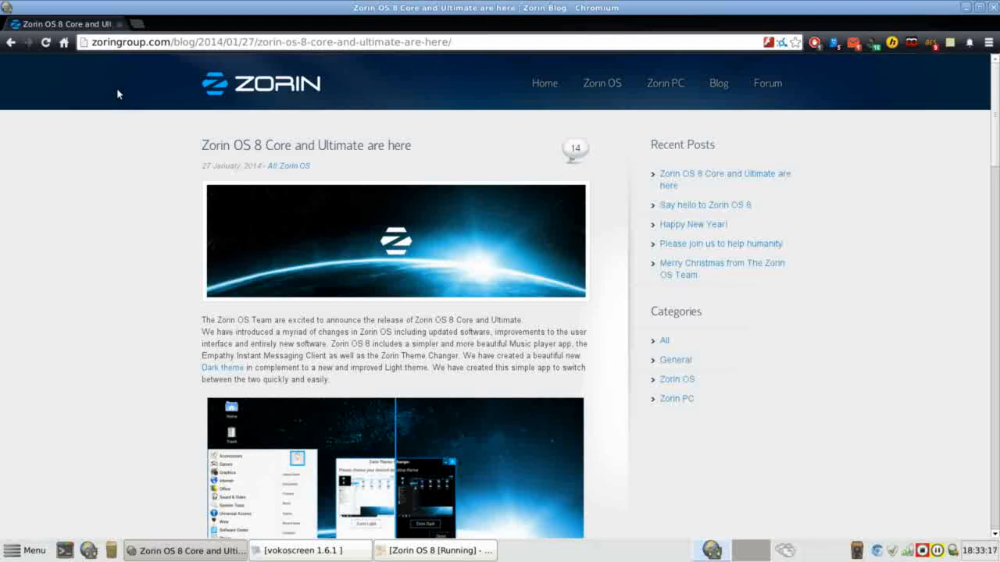
mouse_move(139, 263)
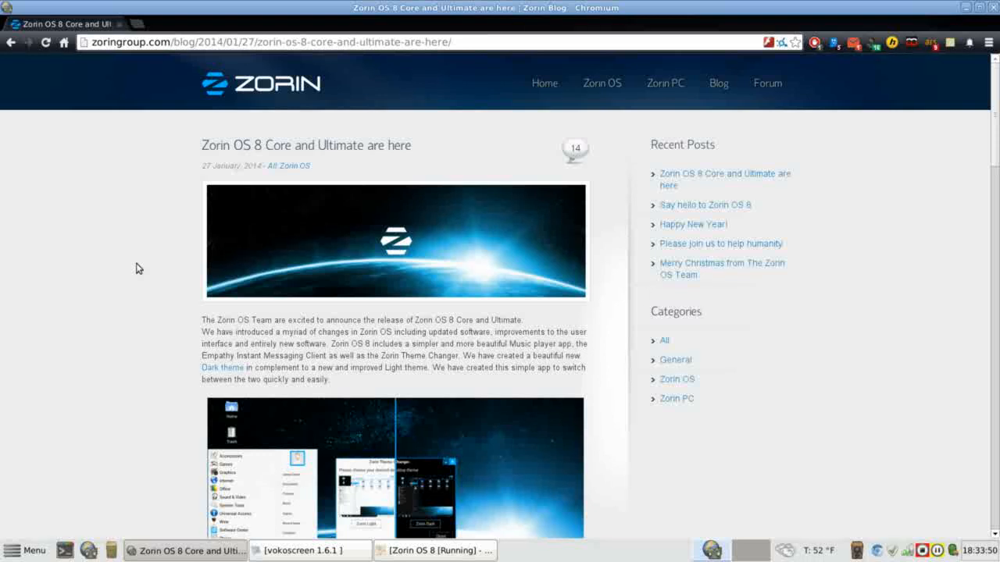
mouse_move(218, 342)
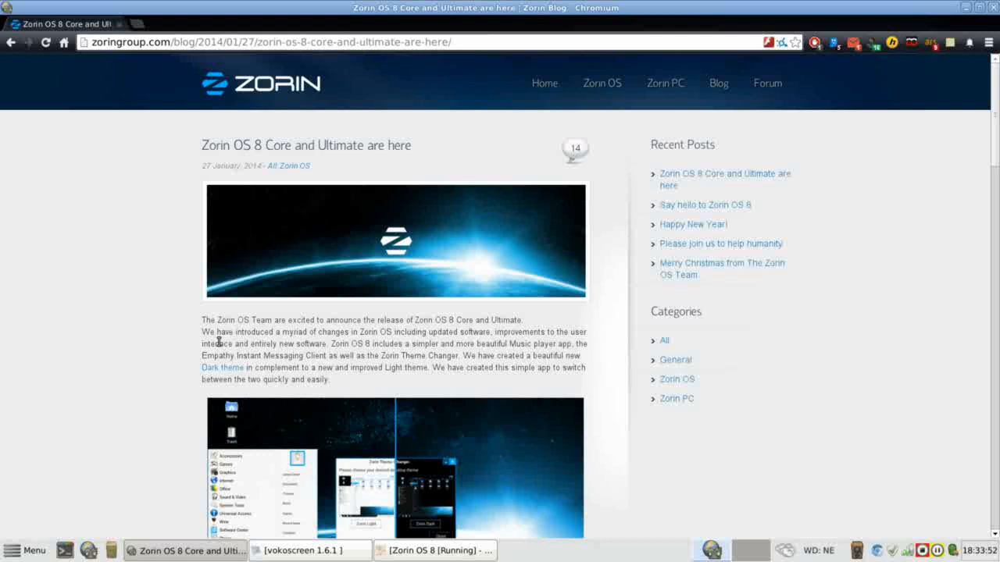
mouse_move(137, 332)
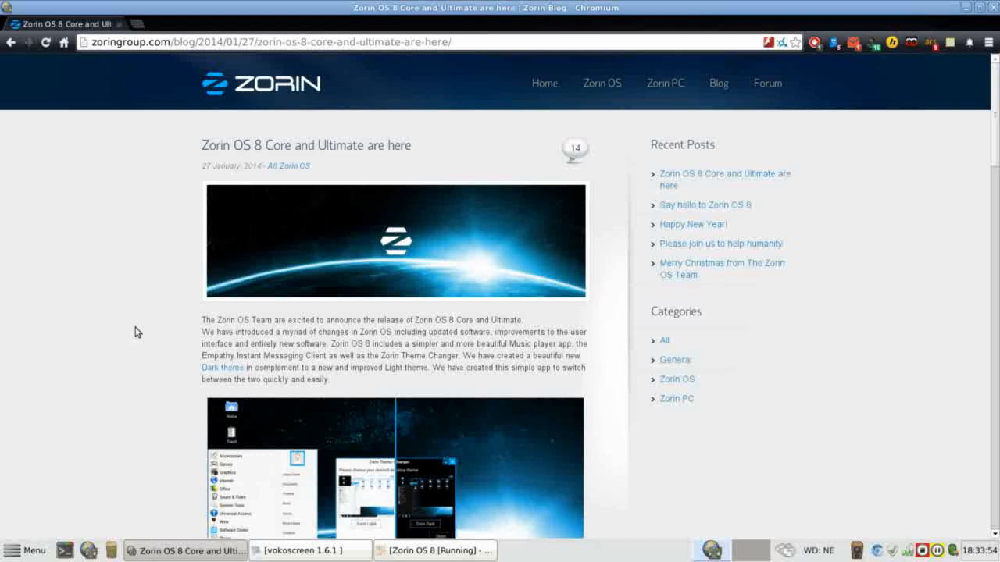
Step: Enter the init0 account password, briefly selecting Guest session, and log in to the desktop
scroll(down, 3)
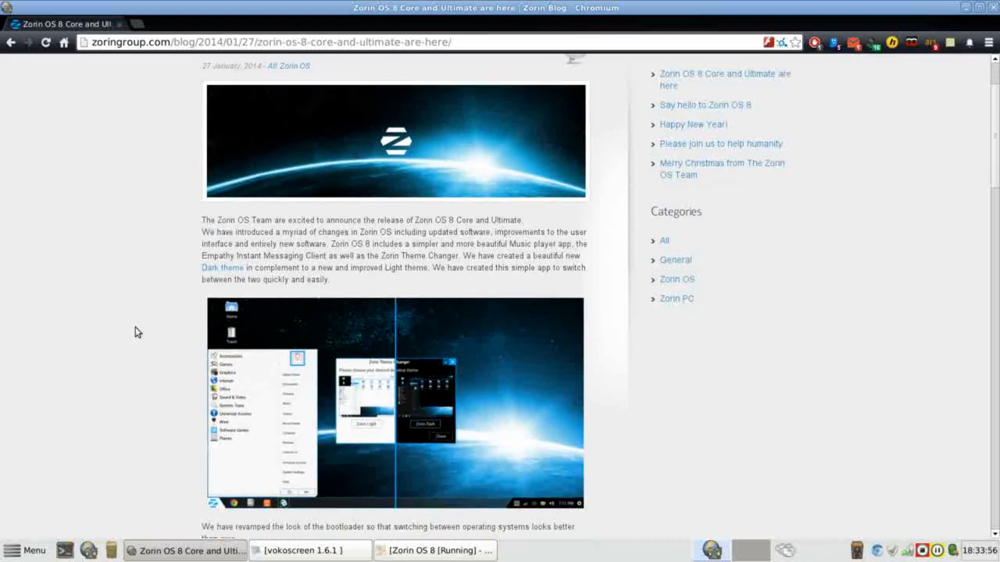
scroll(down, 3)
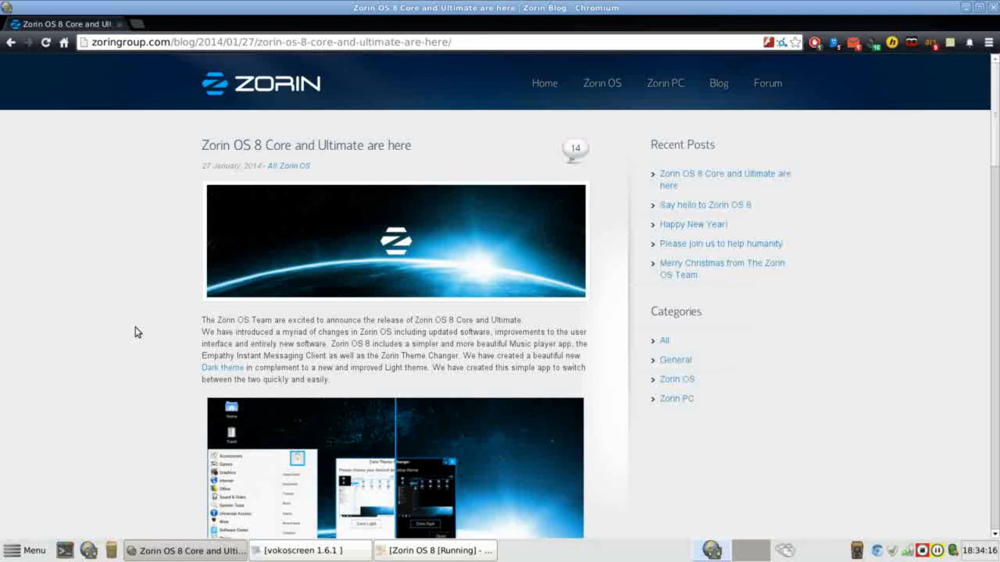
scroll(down, 3)
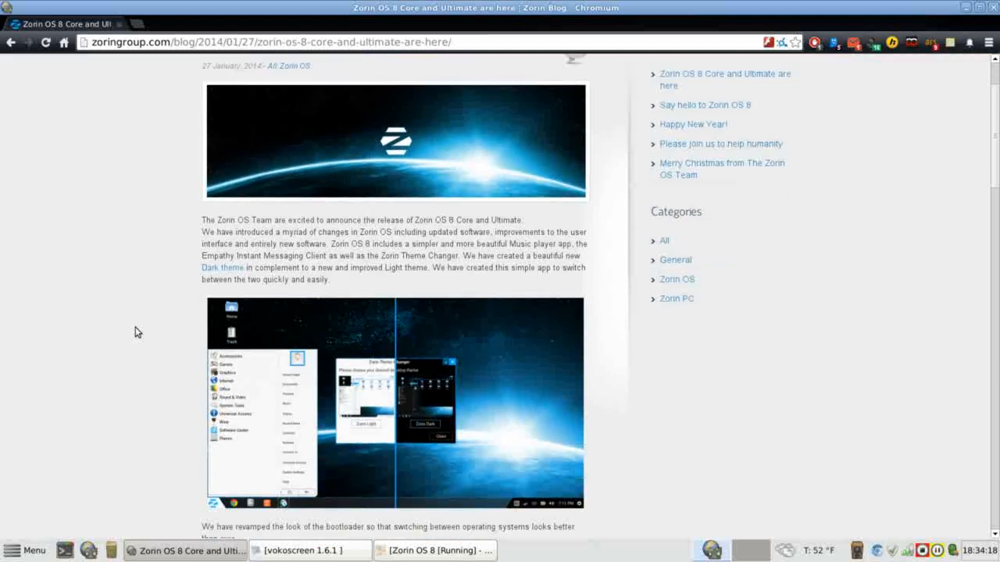
scroll(down, 3)
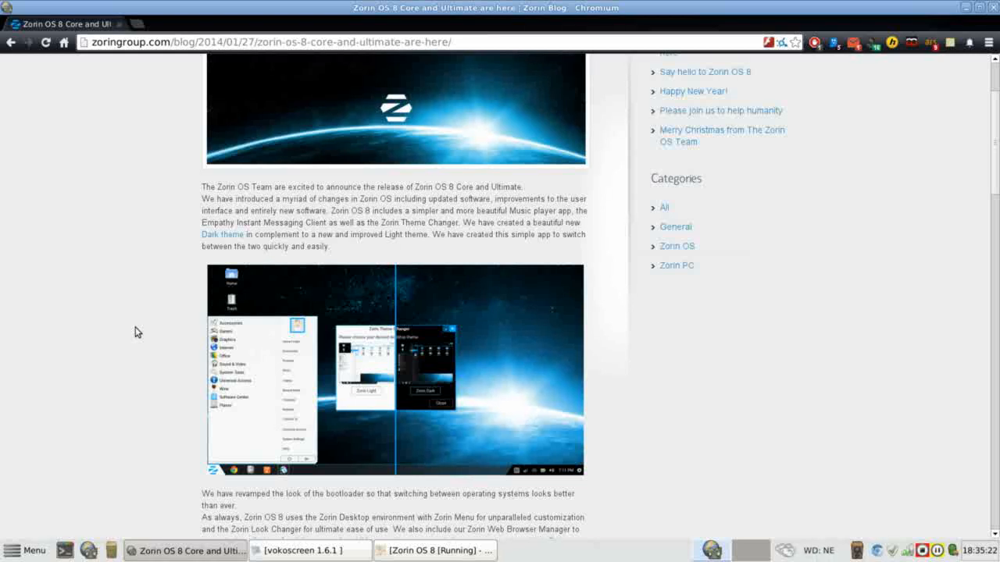
scroll(up, 3)
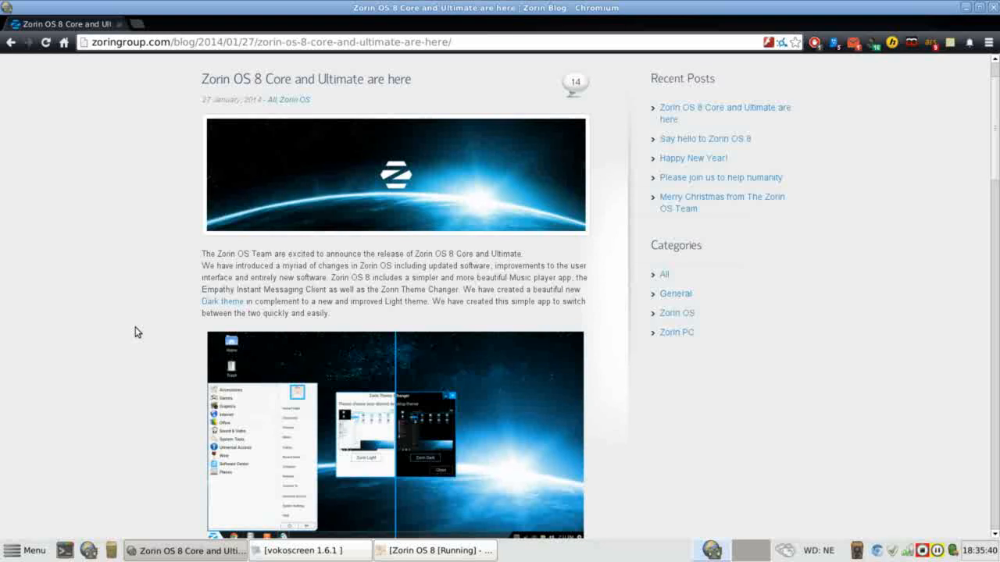
scroll(down, 3)
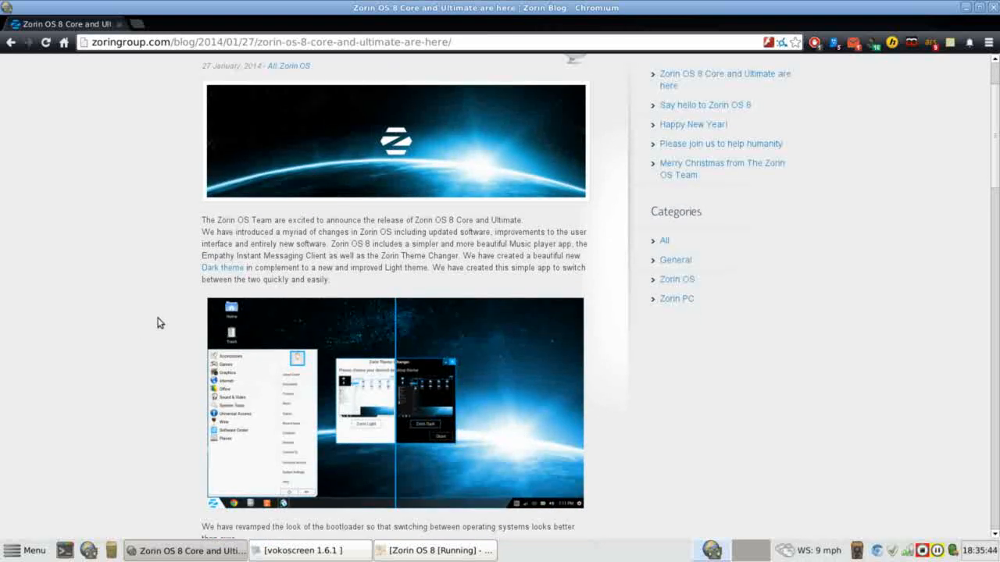
mouse_move(291, 247)
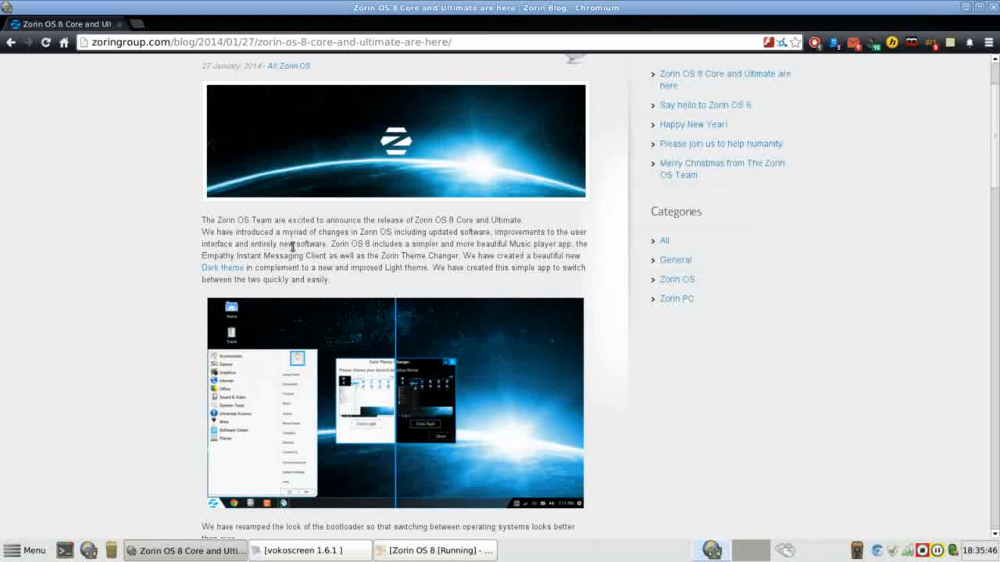
mouse_move(397, 240)
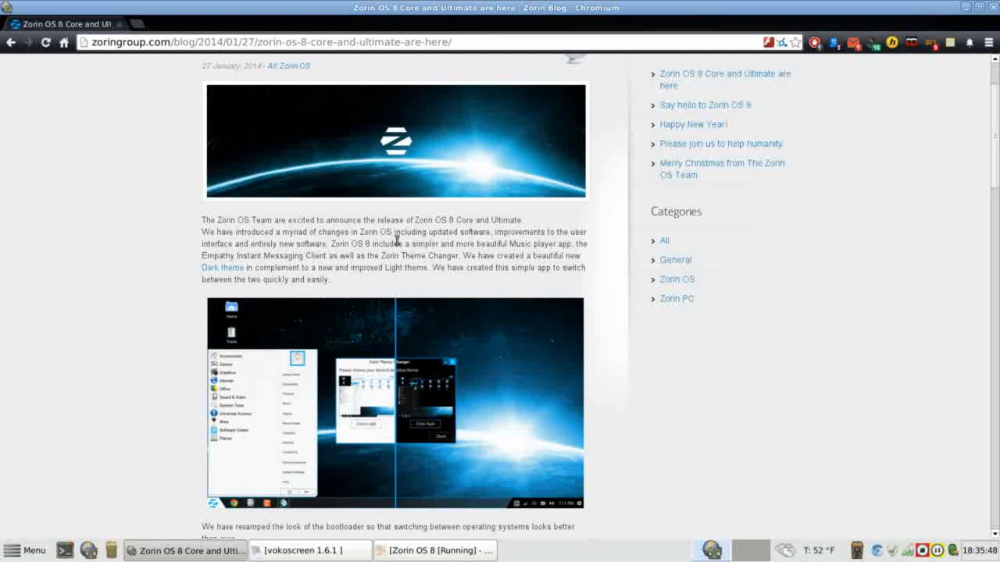
mouse_move(515, 243)
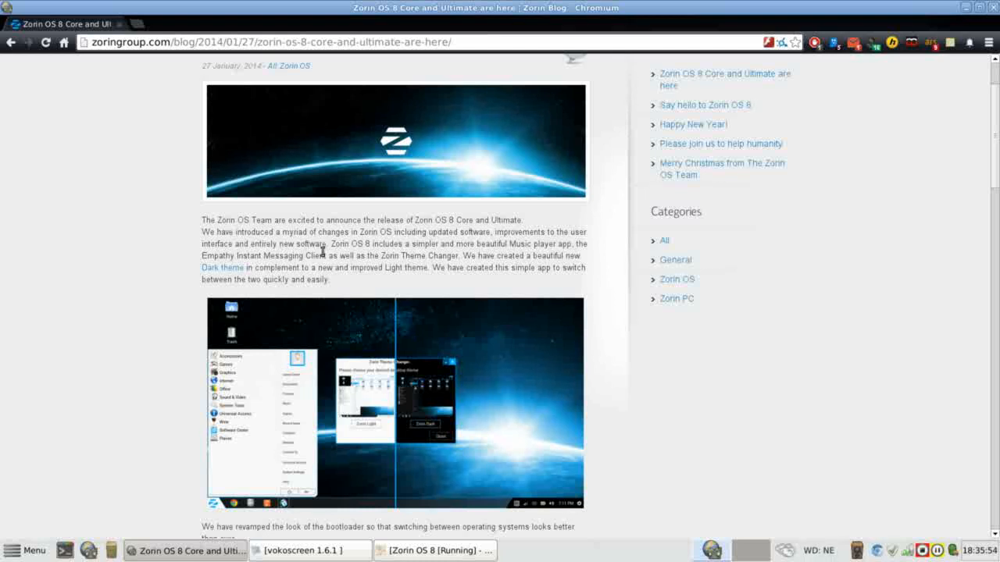
mouse_move(379, 240)
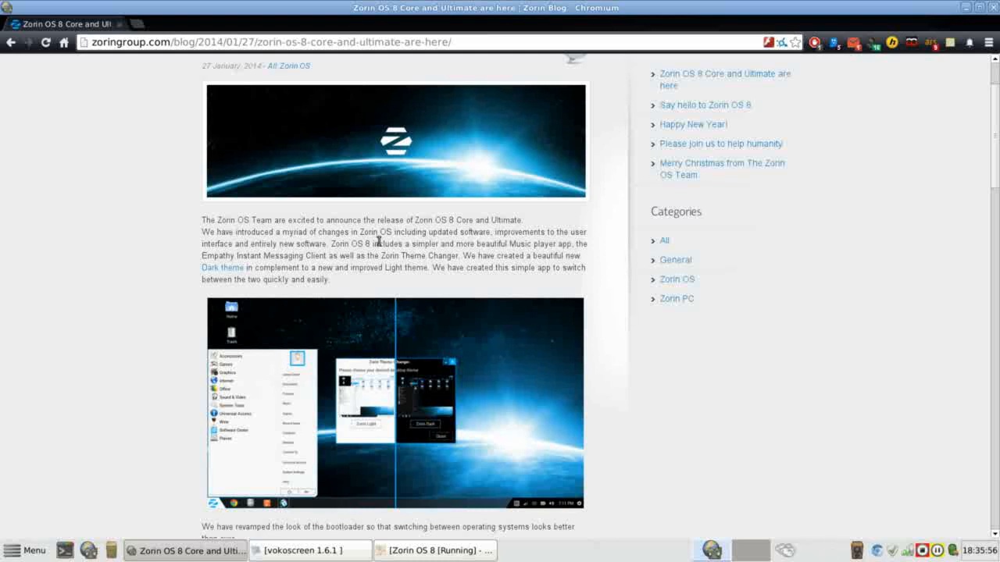
mouse_move(509, 246)
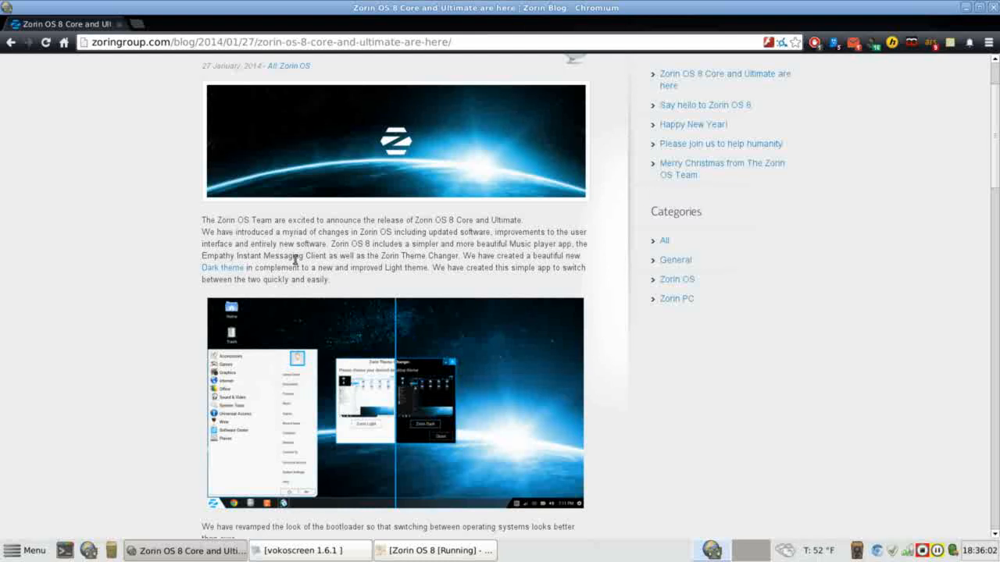
mouse_move(414, 263)
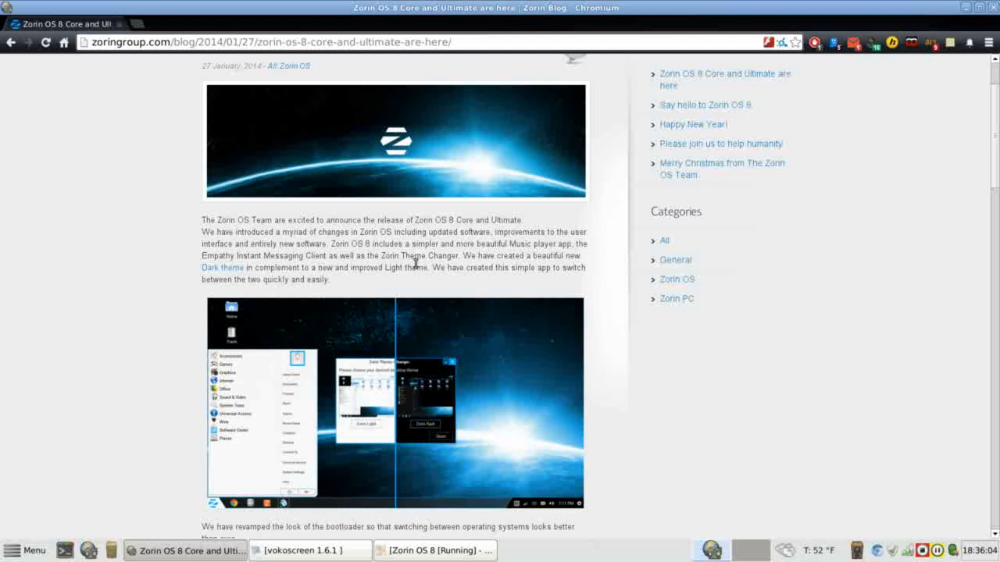
mouse_move(399, 242)
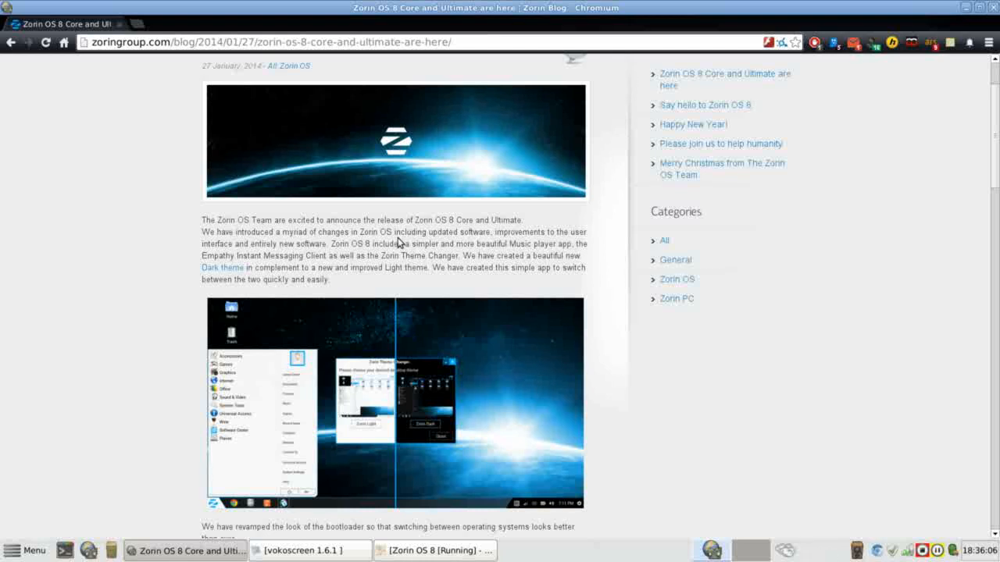
mouse_move(394, 234)
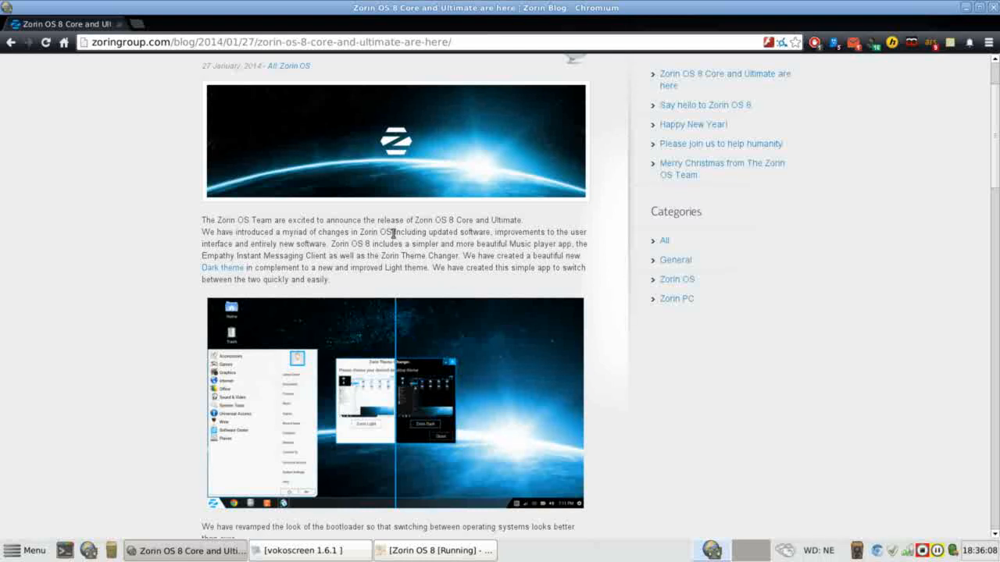
mouse_move(375, 256)
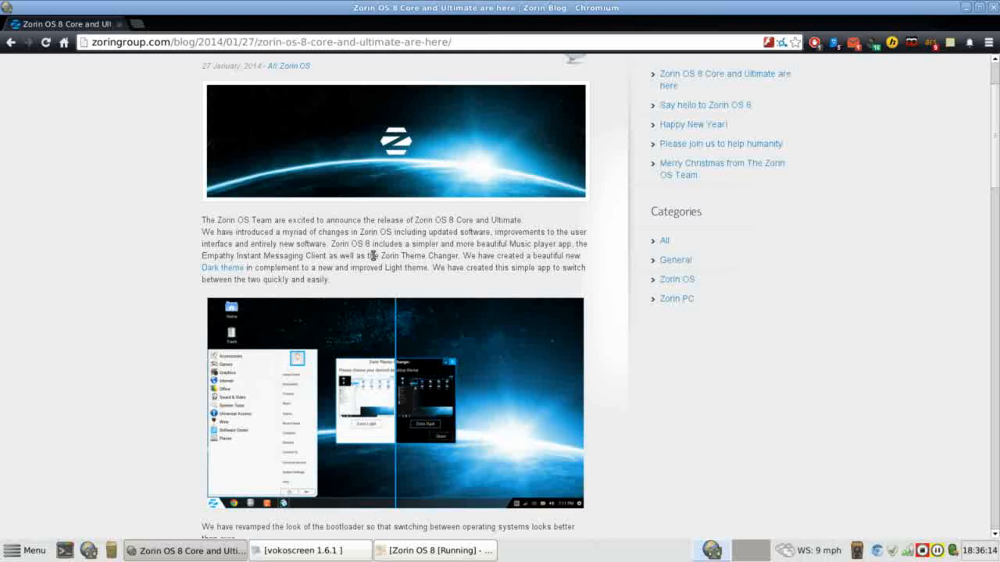
mouse_move(393, 256)
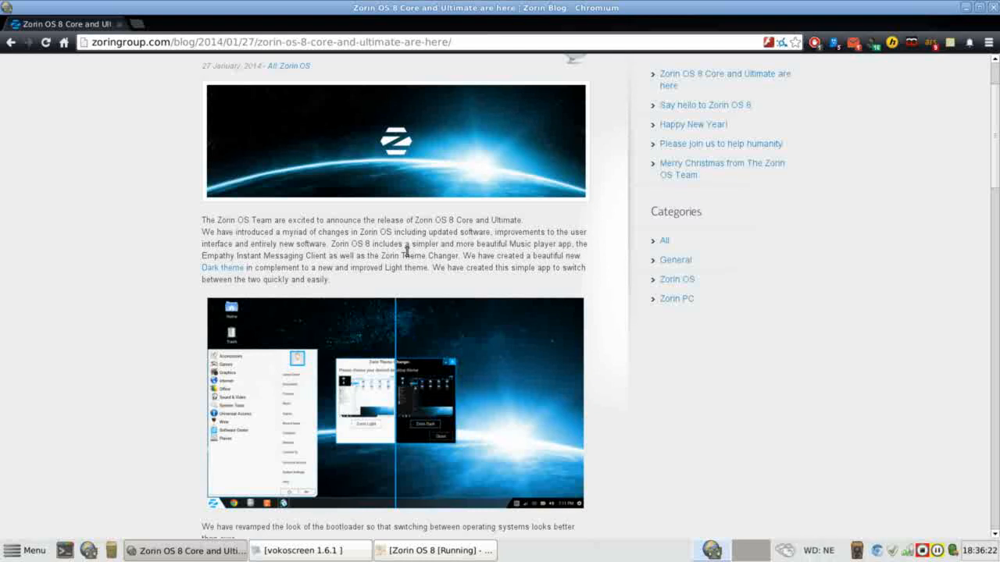
mouse_move(412, 251)
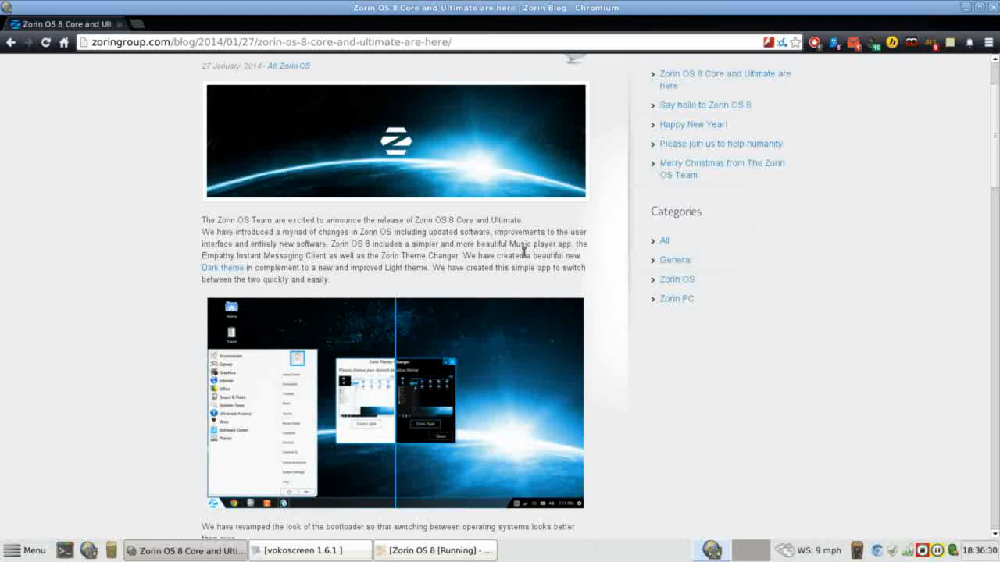
mouse_move(281, 268)
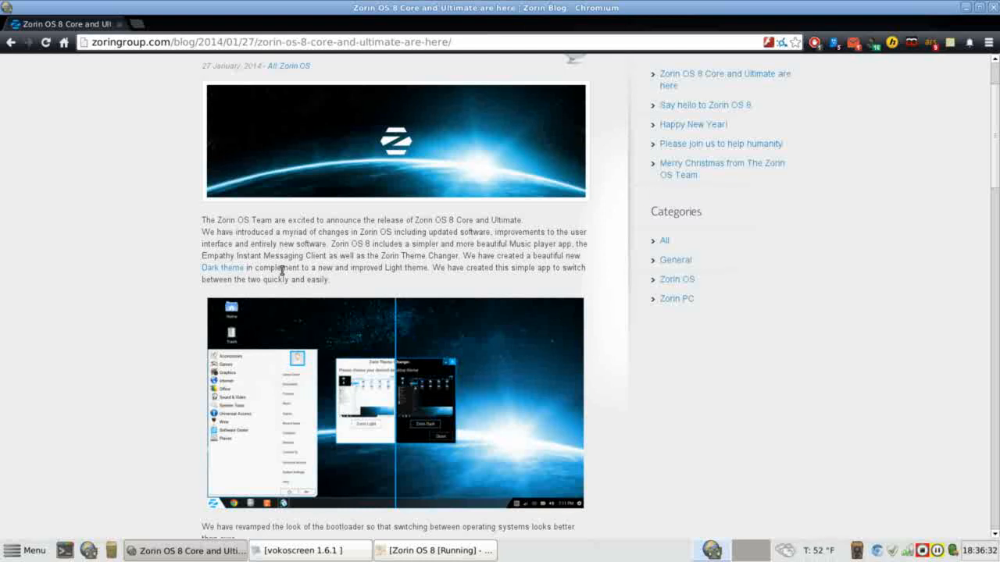
mouse_move(375, 271)
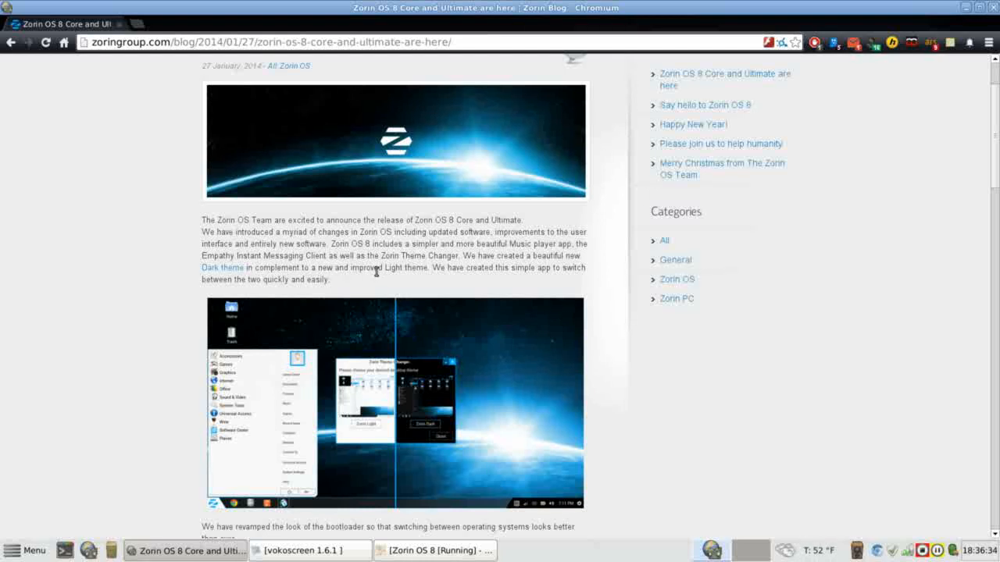
mouse_move(410, 281)
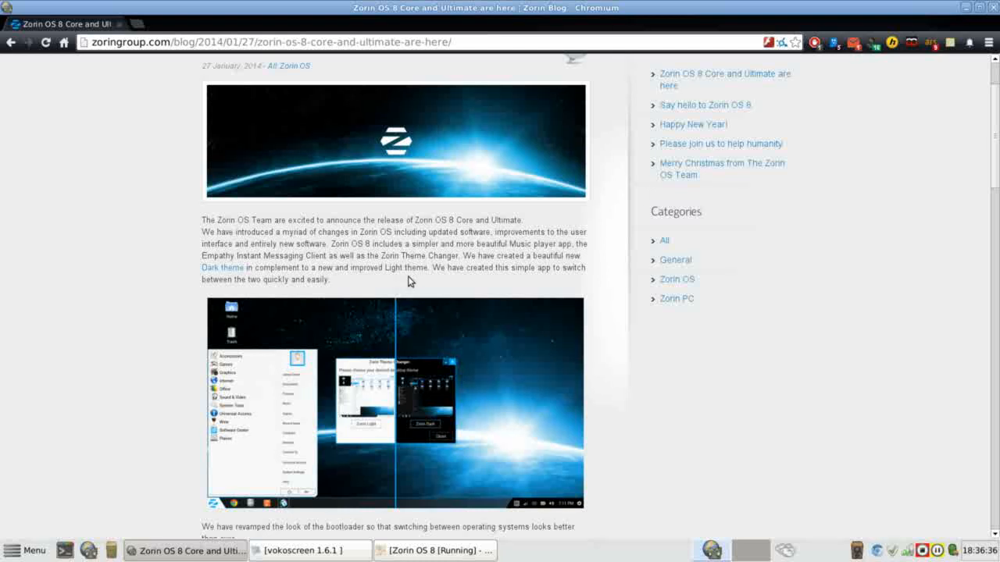
mouse_move(500, 278)
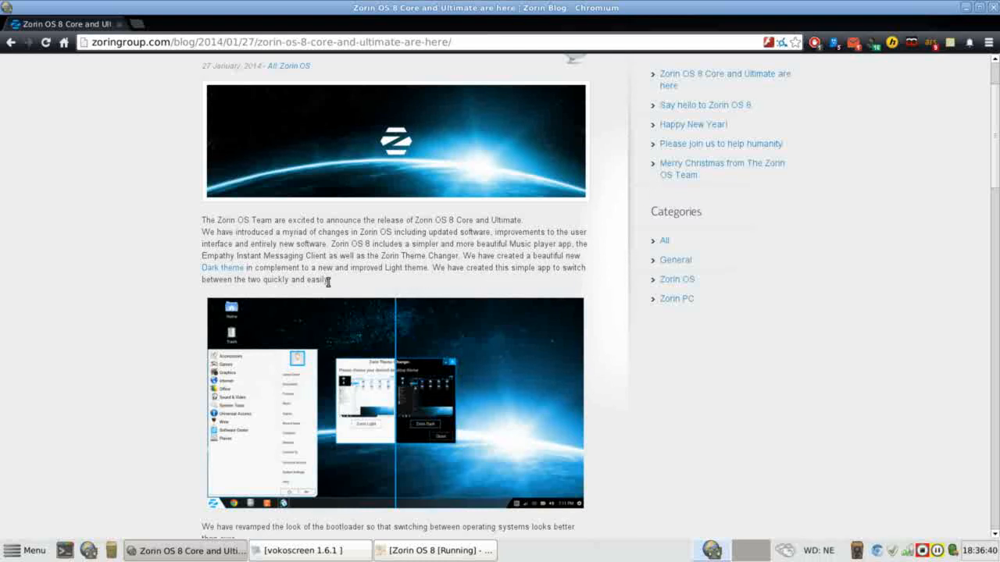
mouse_move(375, 436)
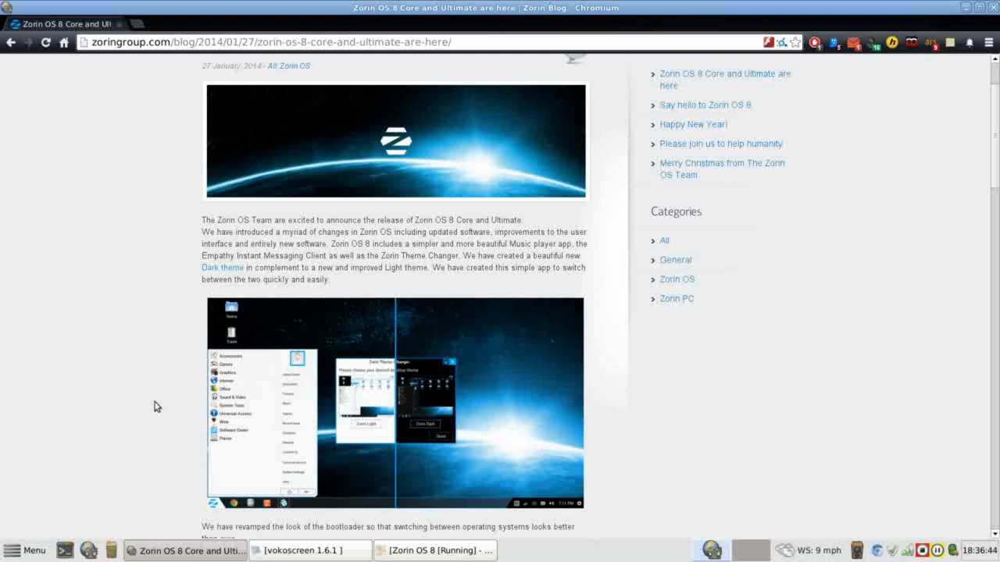
mouse_move(476, 554)
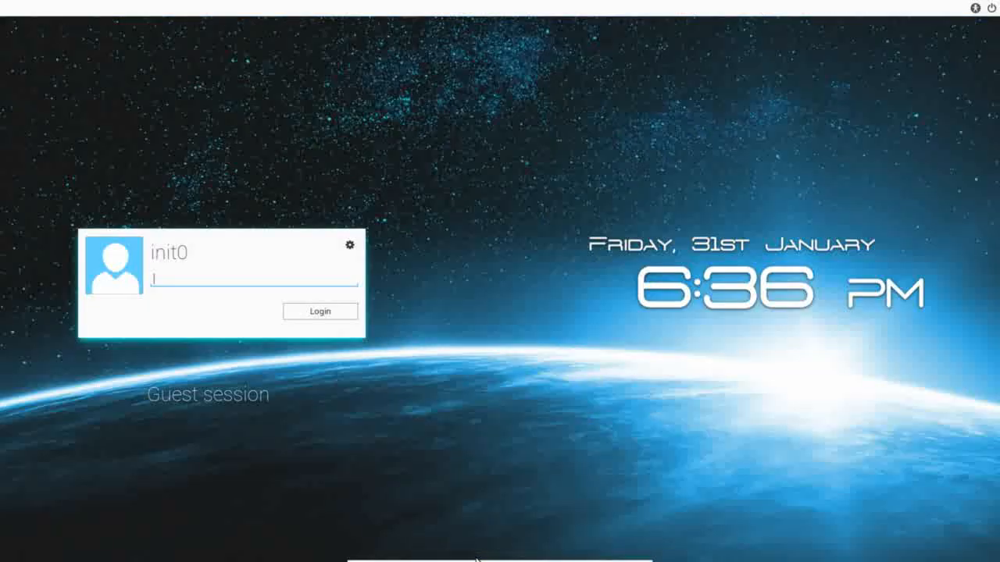
mouse_move(501, 270)
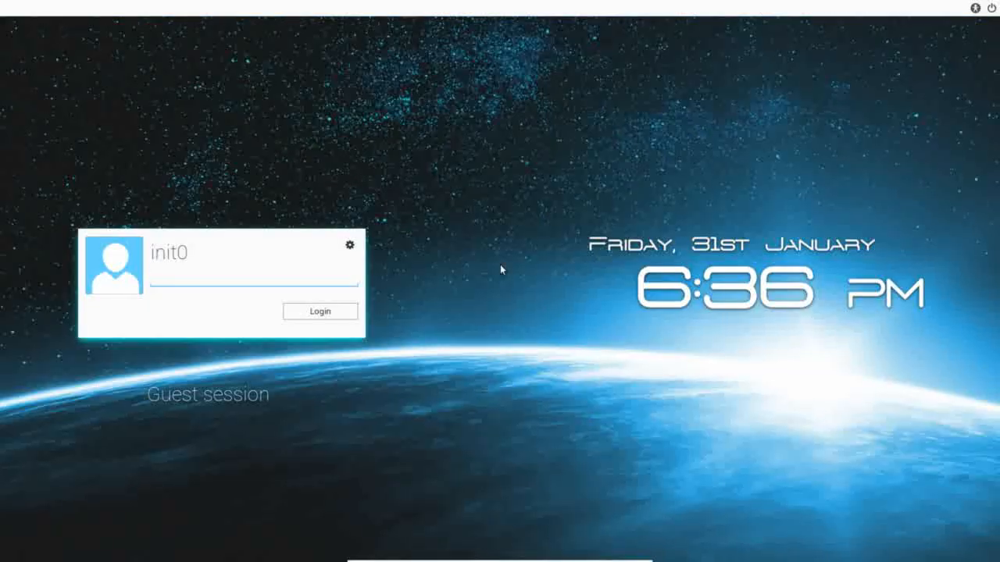
click(250, 279)
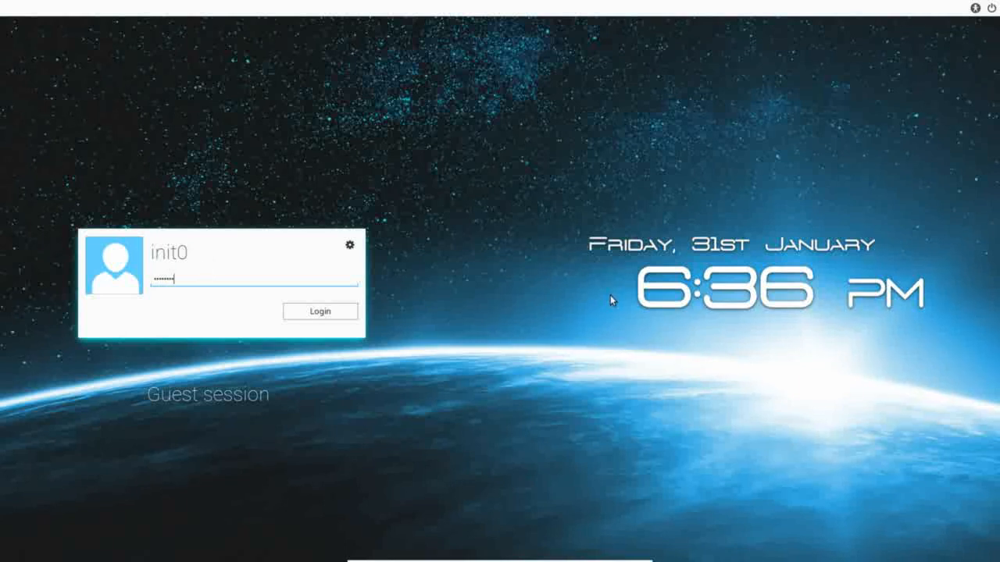
mouse_move(226, 405)
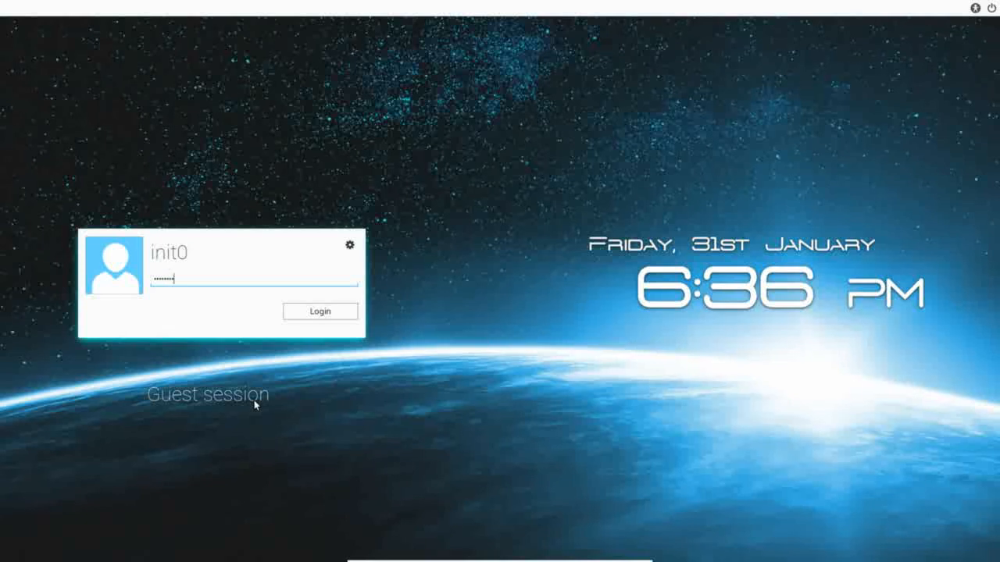
click(208, 394)
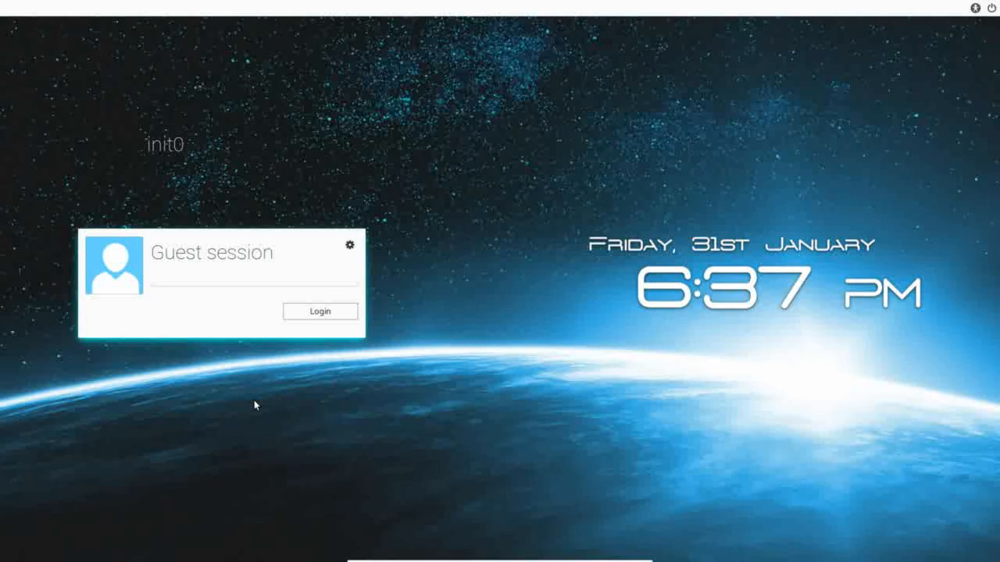
mouse_move(172, 258)
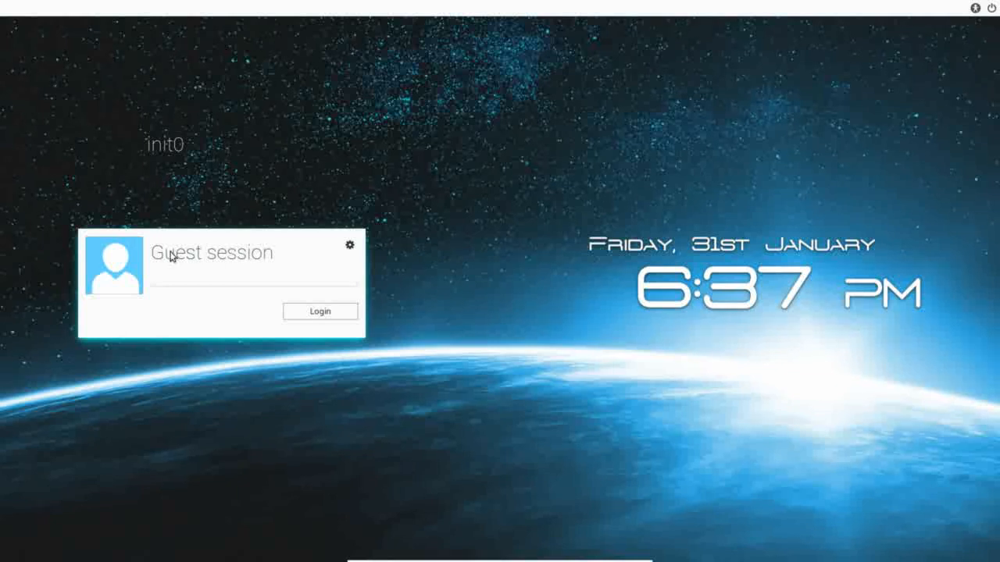
mouse_move(348, 47)
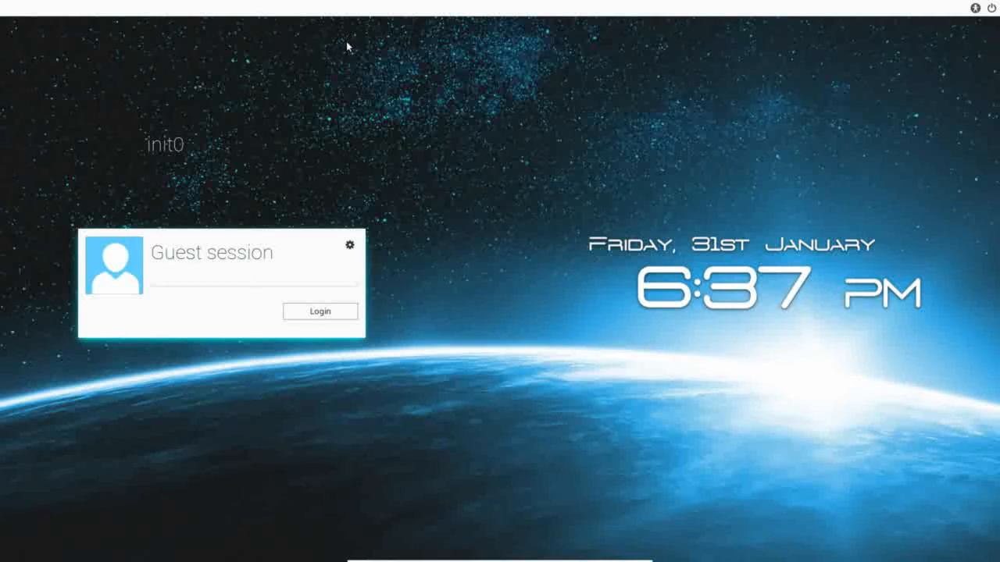
mouse_move(328, 151)
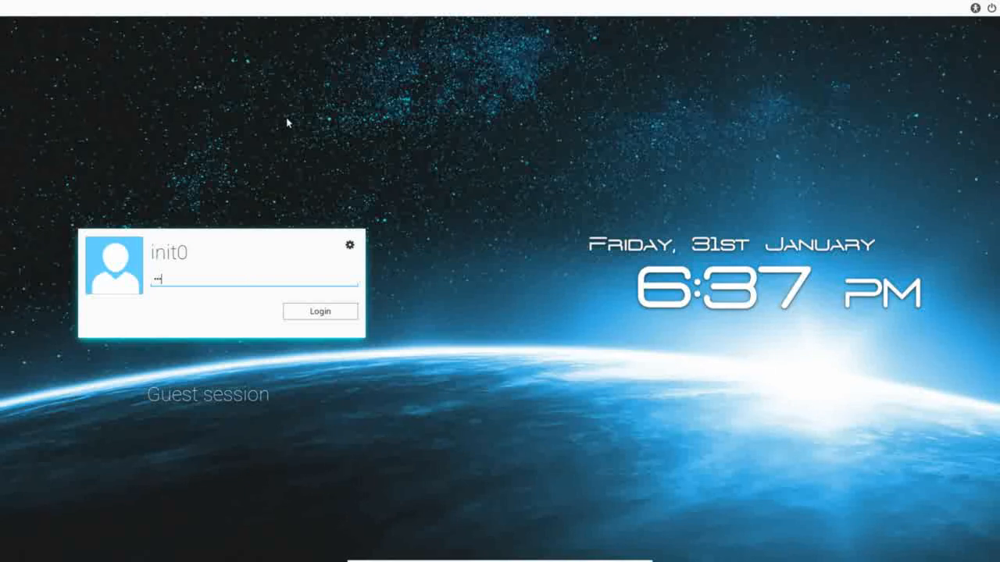
click(320, 311)
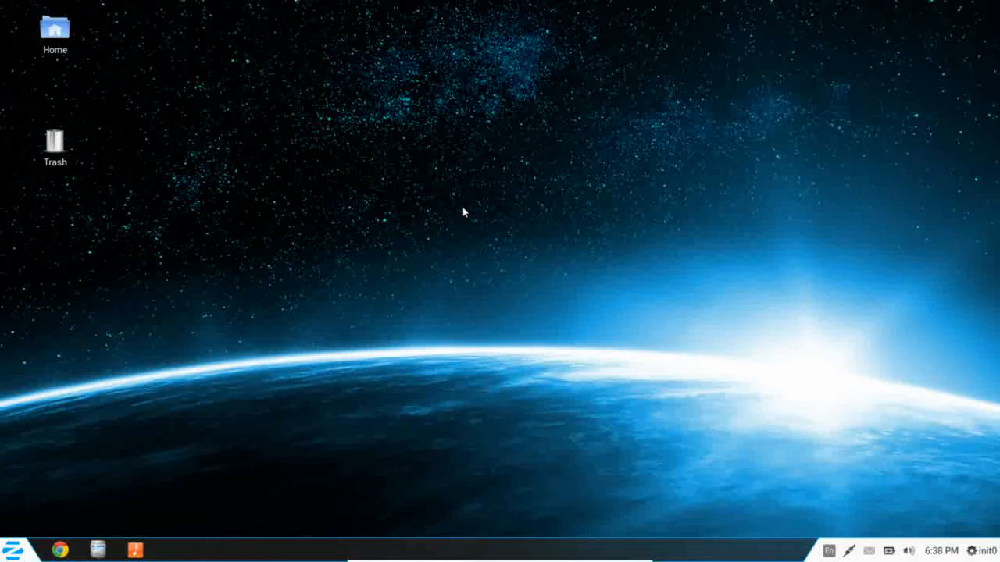
mouse_move(460, 209)
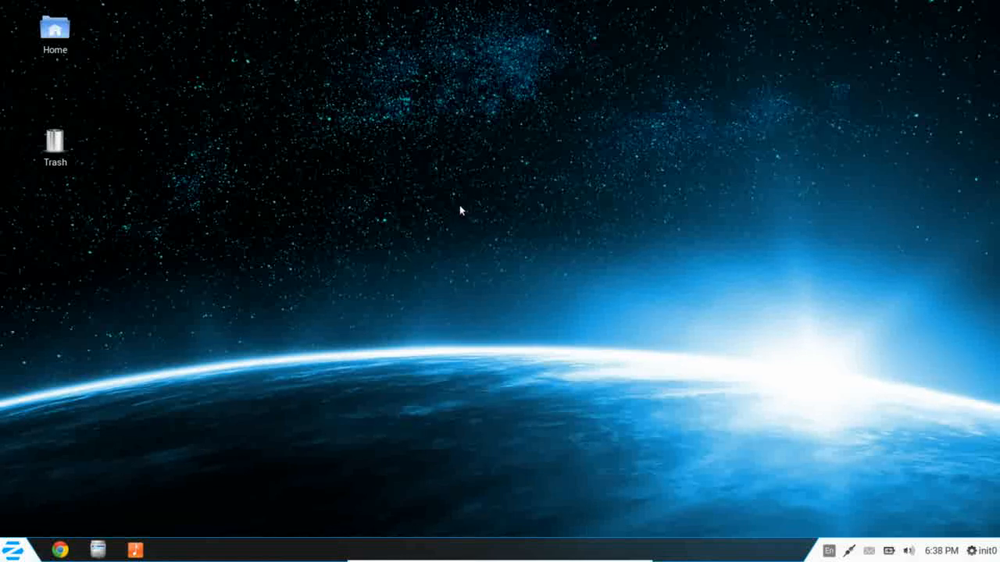
mouse_move(391, 169)
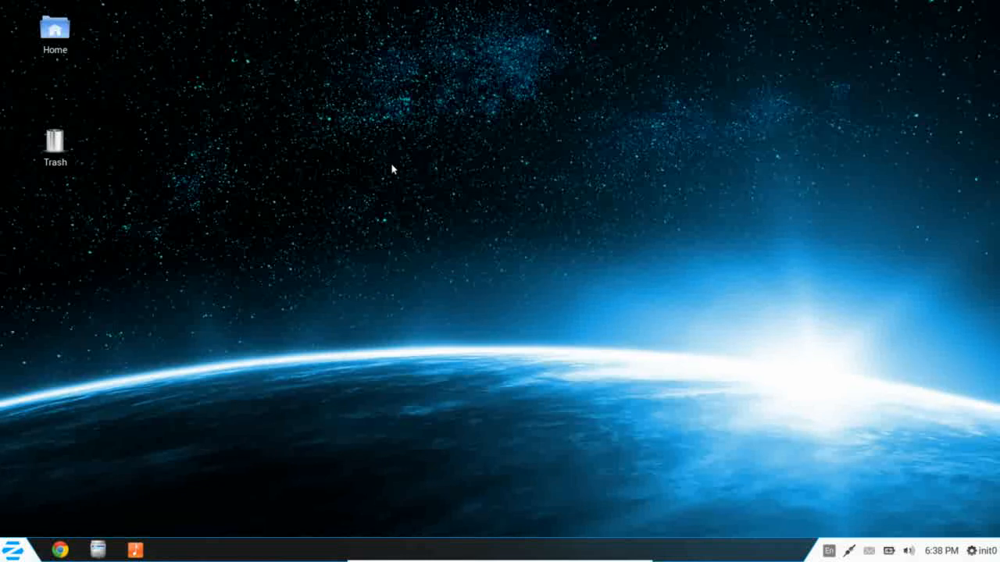
mouse_move(287, 295)
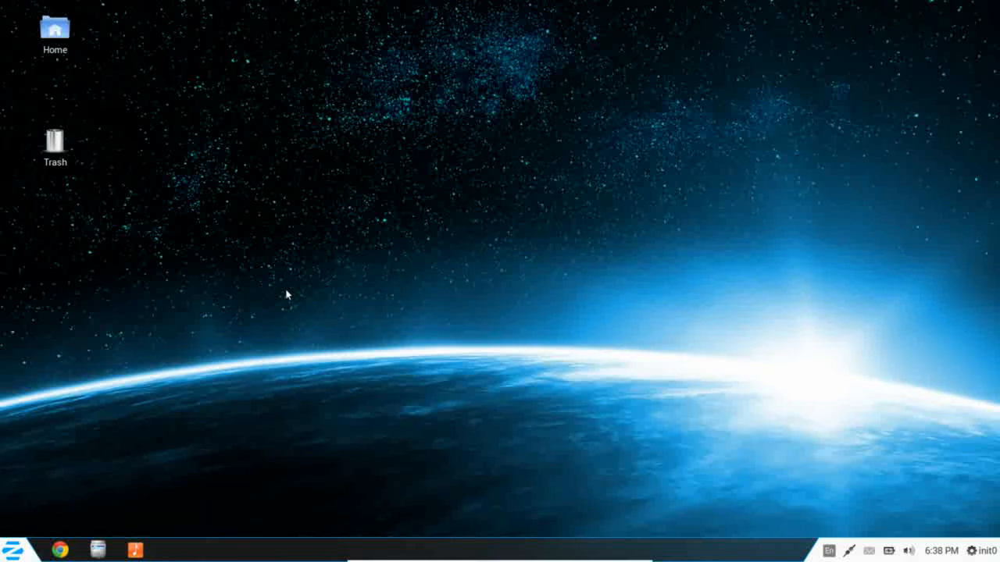
mouse_move(420, 426)
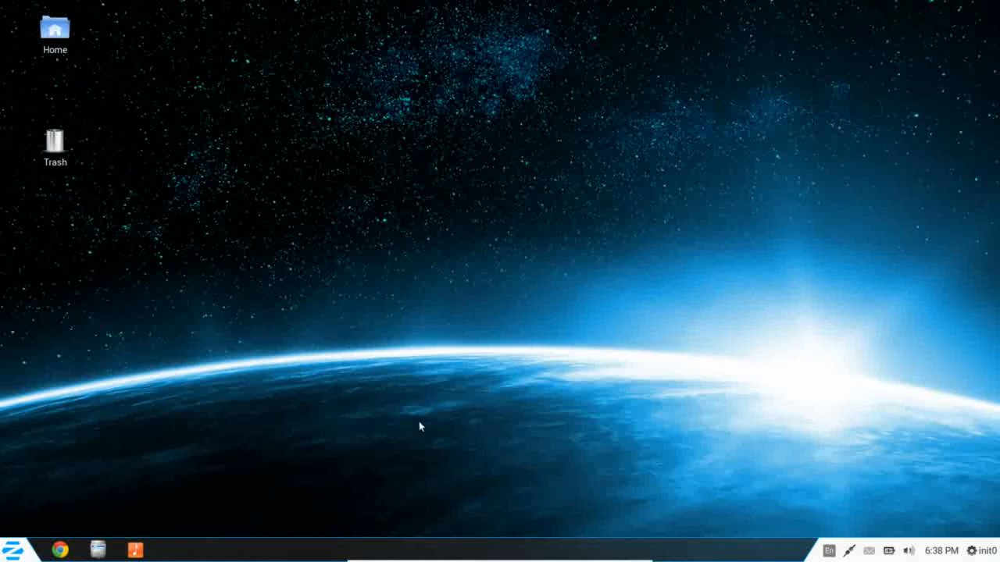
mouse_move(429, 293)
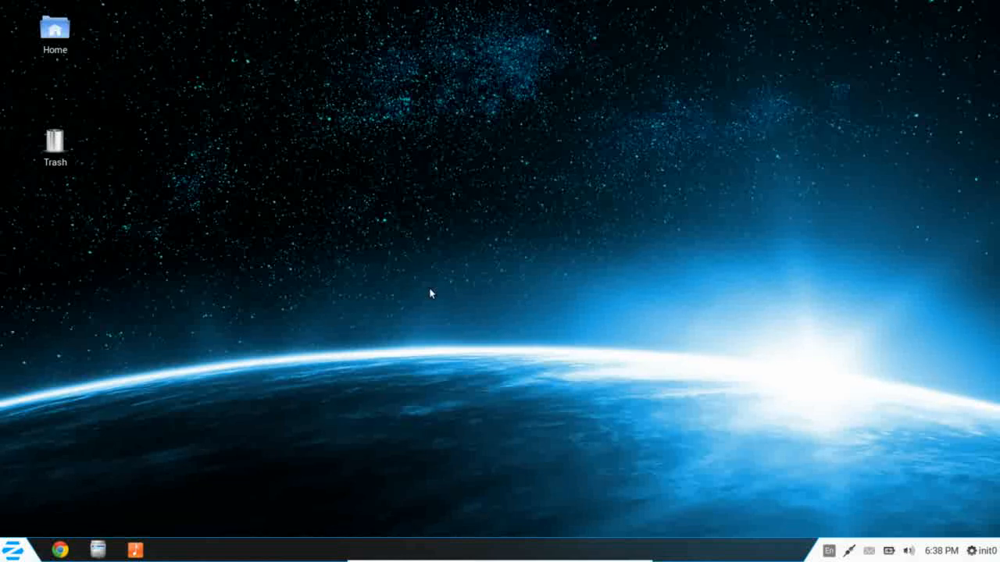
mouse_move(504, 275)
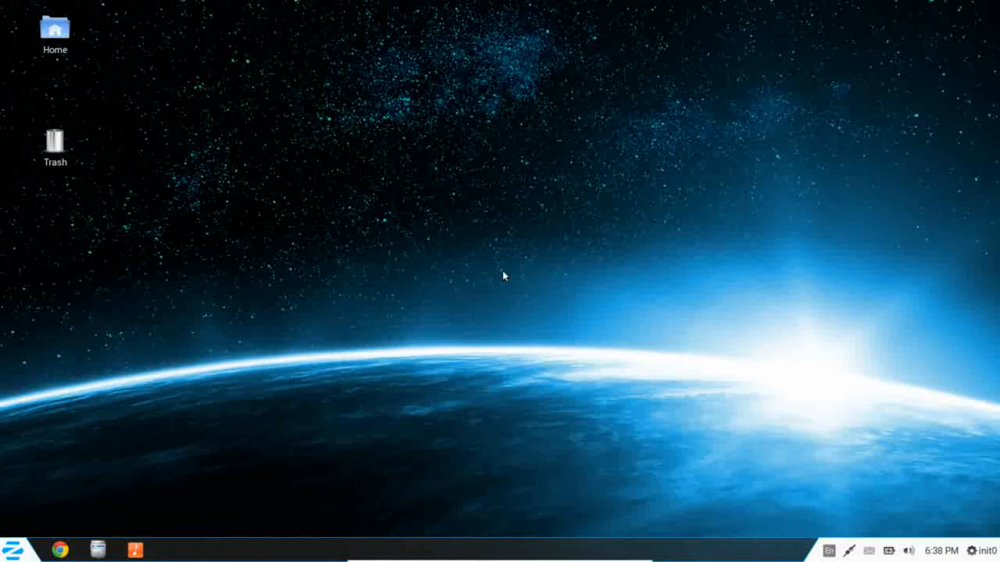
mouse_move(76, 155)
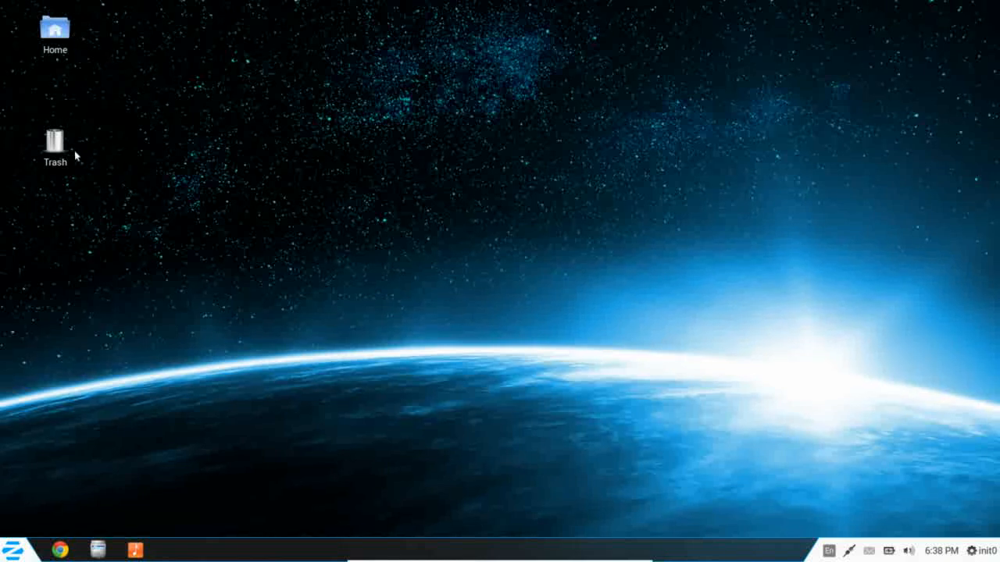
mouse_move(61, 115)
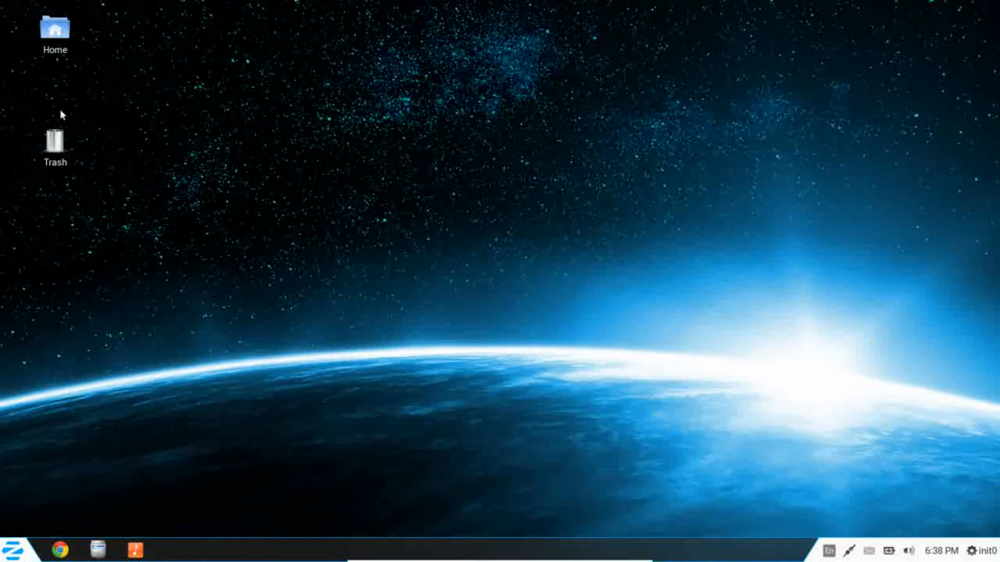
mouse_move(414, 435)
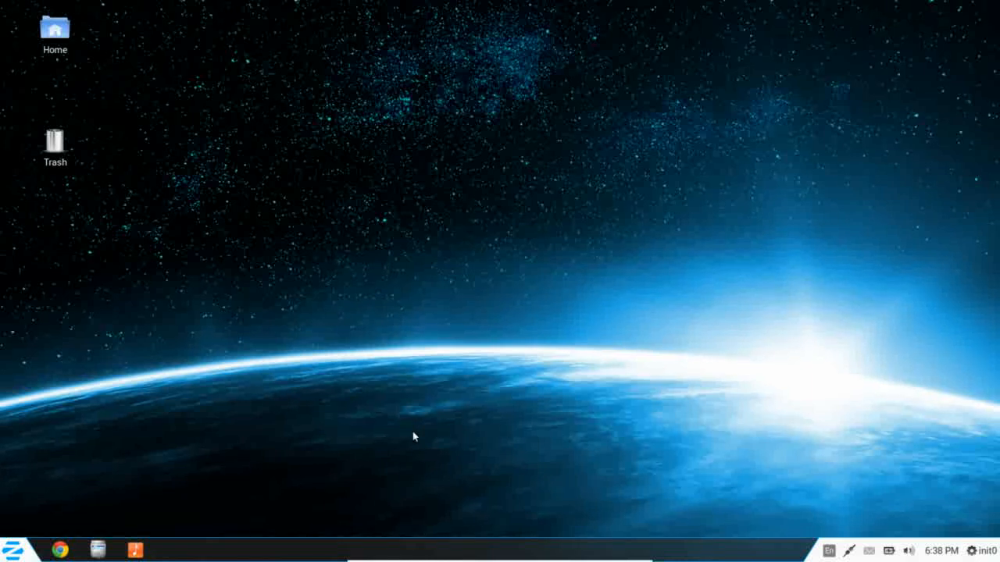
mouse_move(447, 542)
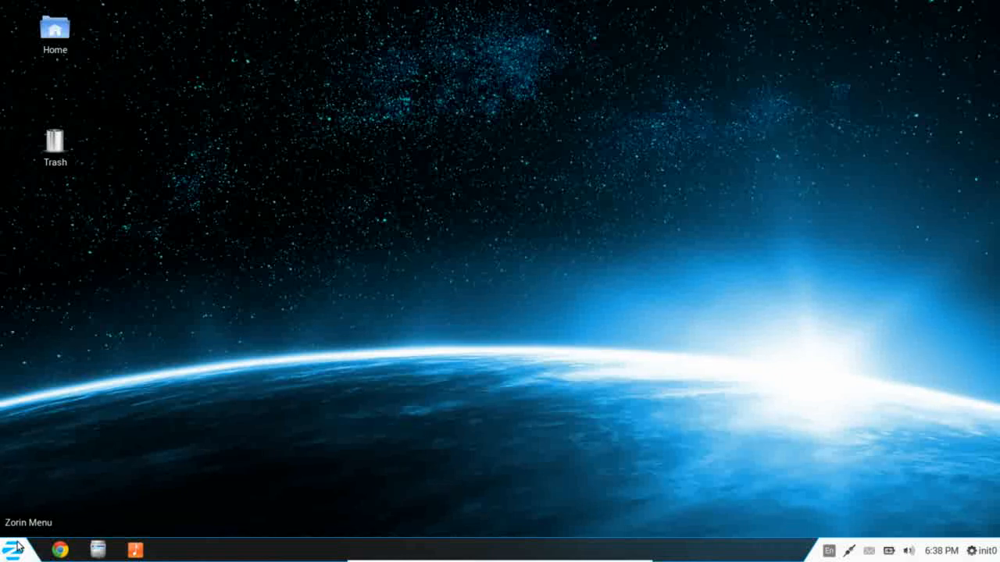
mouse_move(492, 434)
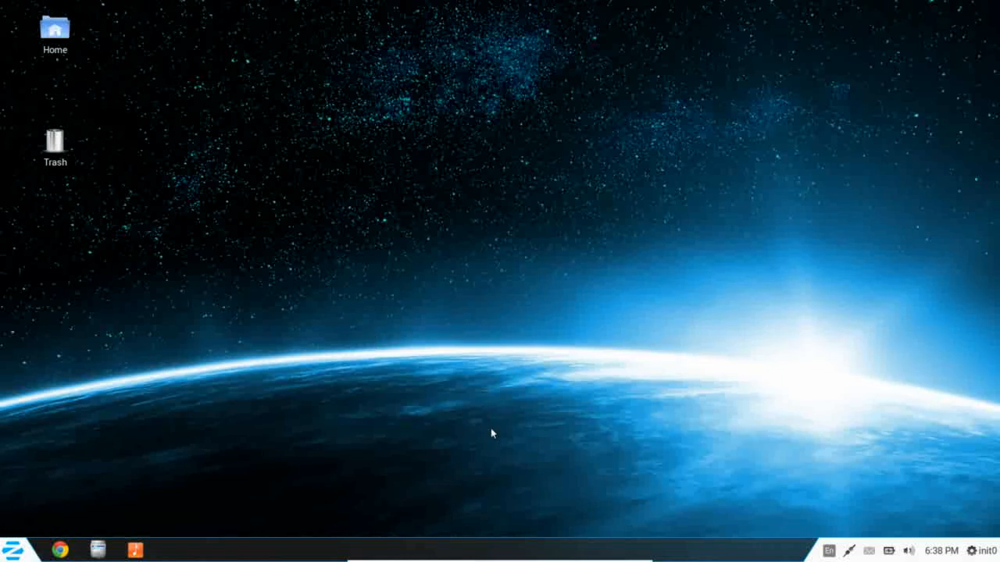
mouse_move(479, 365)
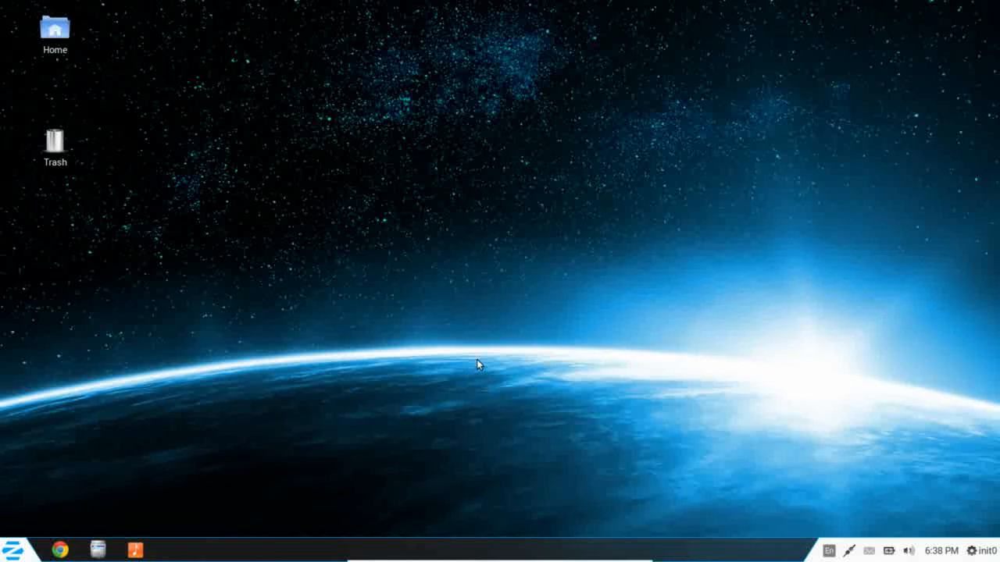
mouse_move(261, 504)
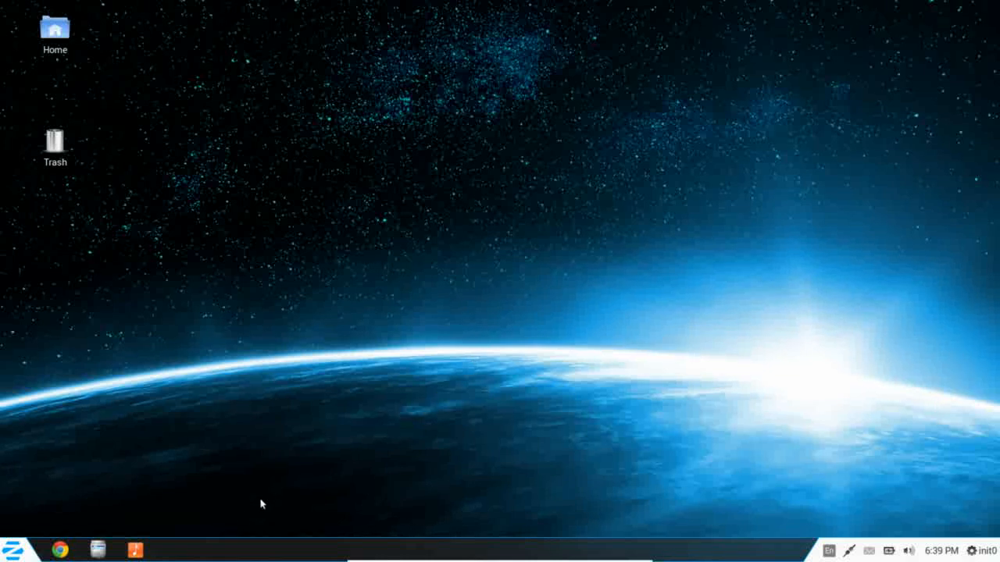
mouse_move(539, 550)
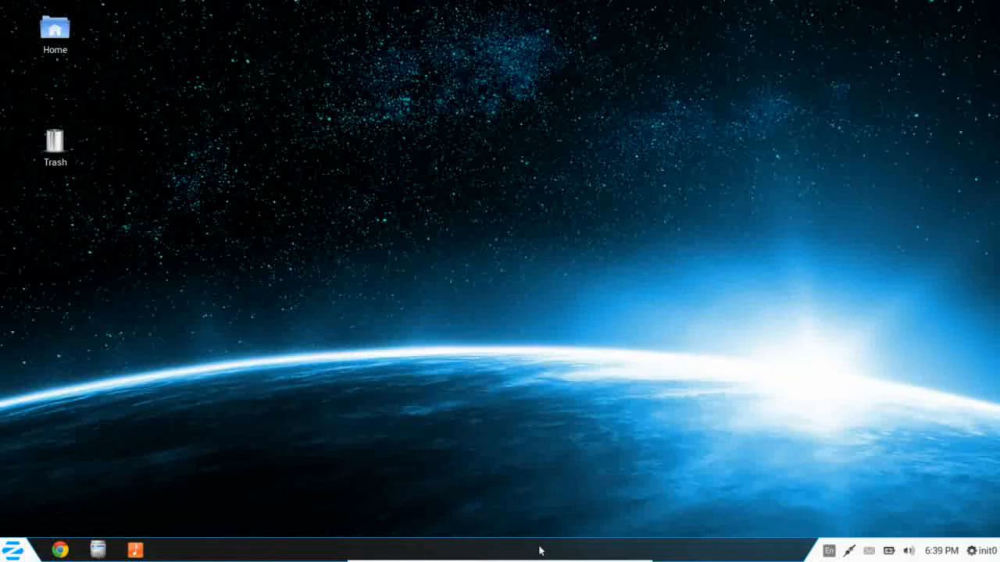
mouse_move(779, 551)
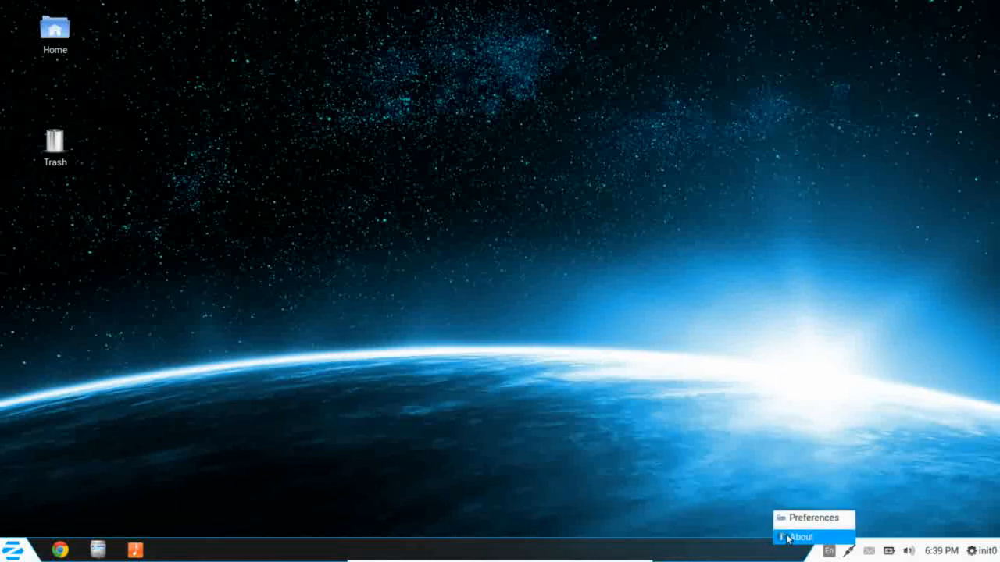
Step: View the About Avant Window Navigator 0.4.2 dialog from the dock menu, then close it
click(798, 537)
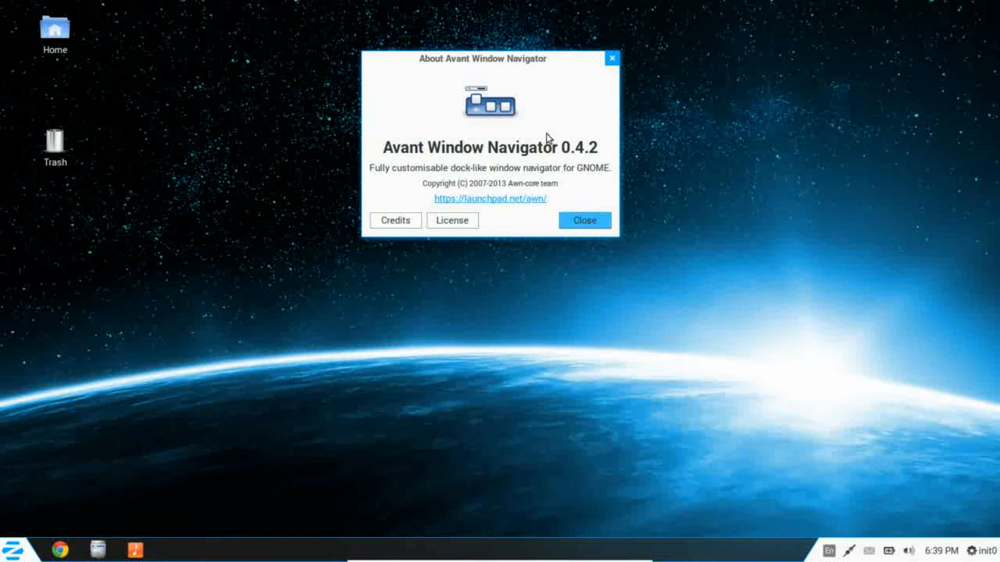
mouse_move(576, 121)
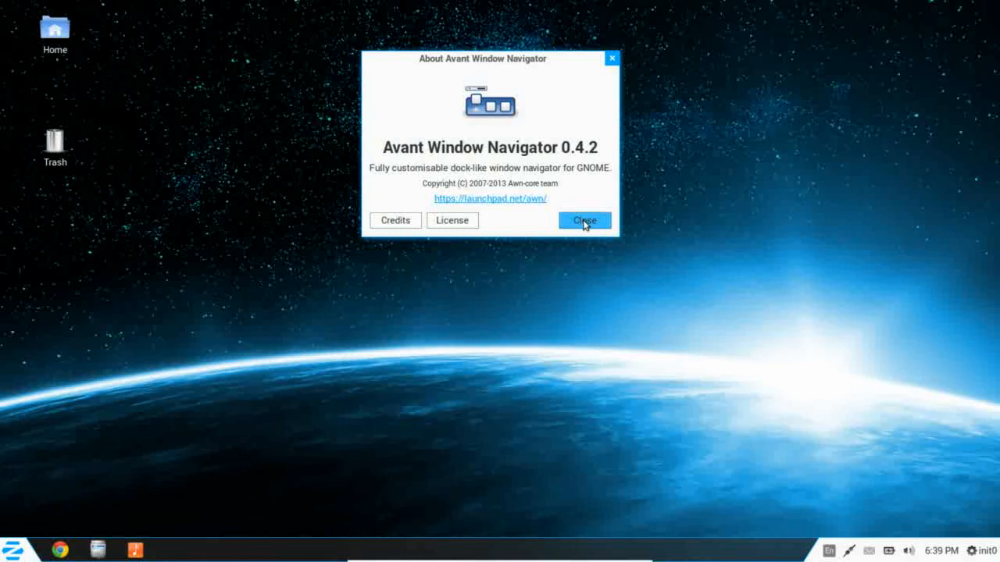
click(583, 219)
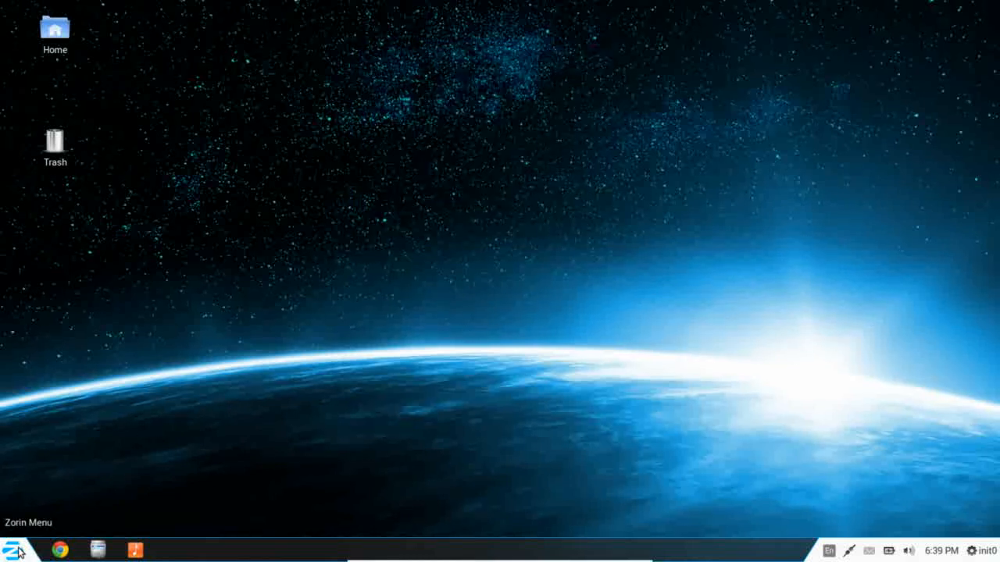
click(12, 549)
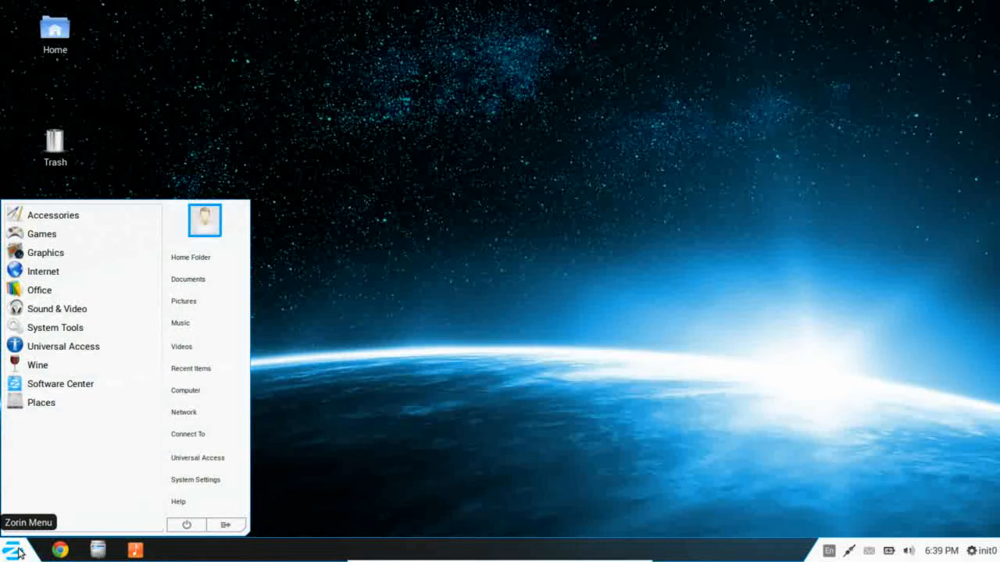
click(12, 550)
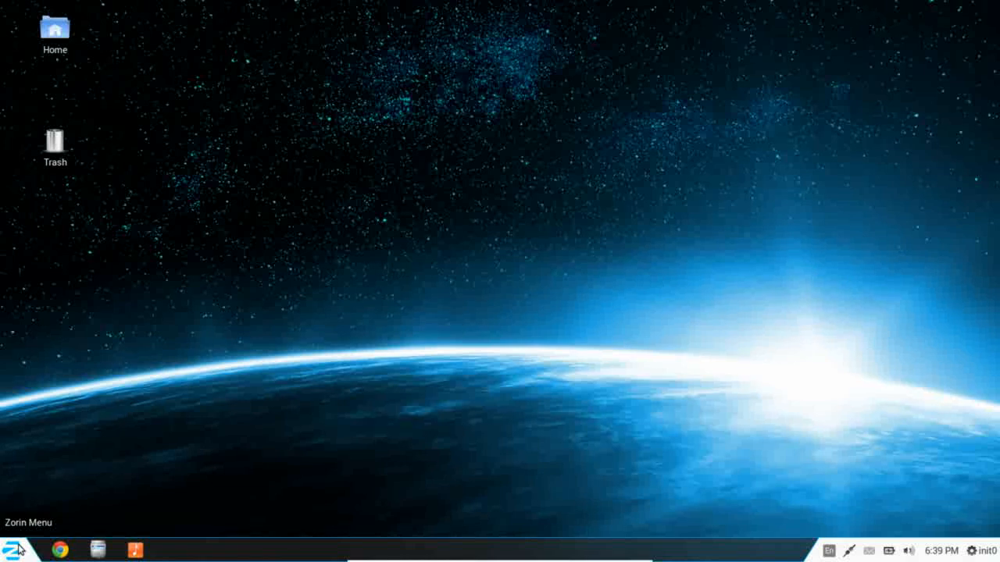
mouse_move(538, 178)
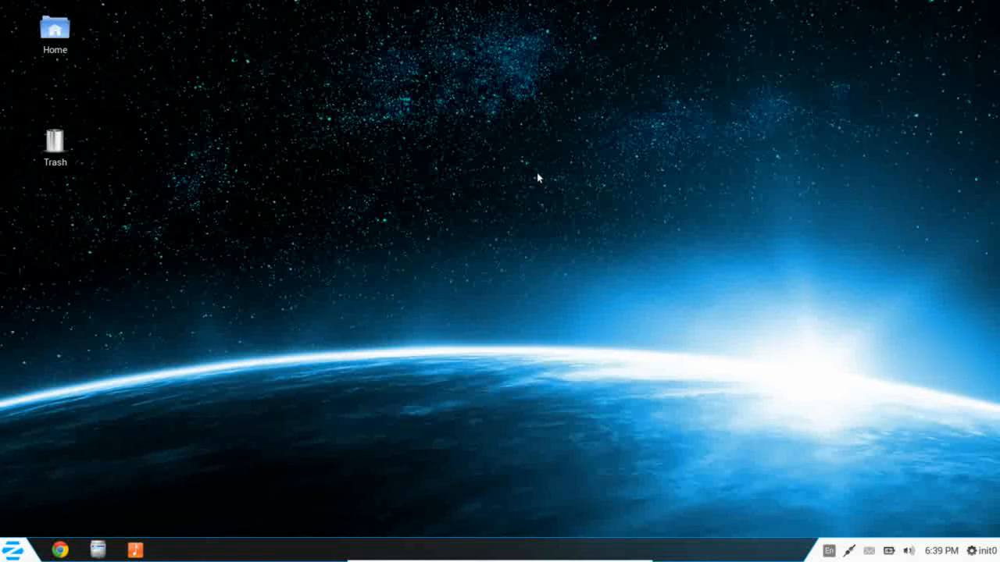
click(55, 31)
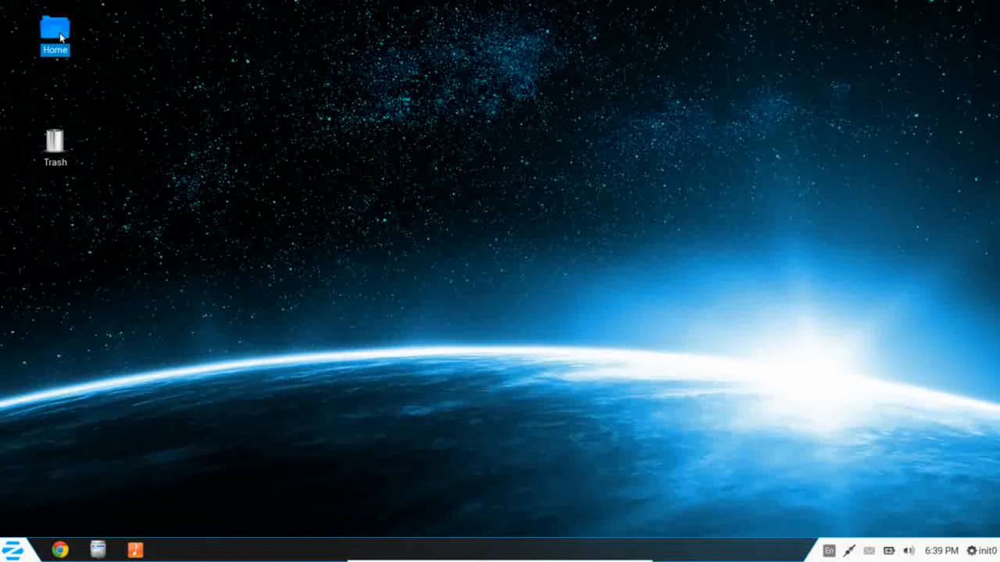
double_click(55, 32)
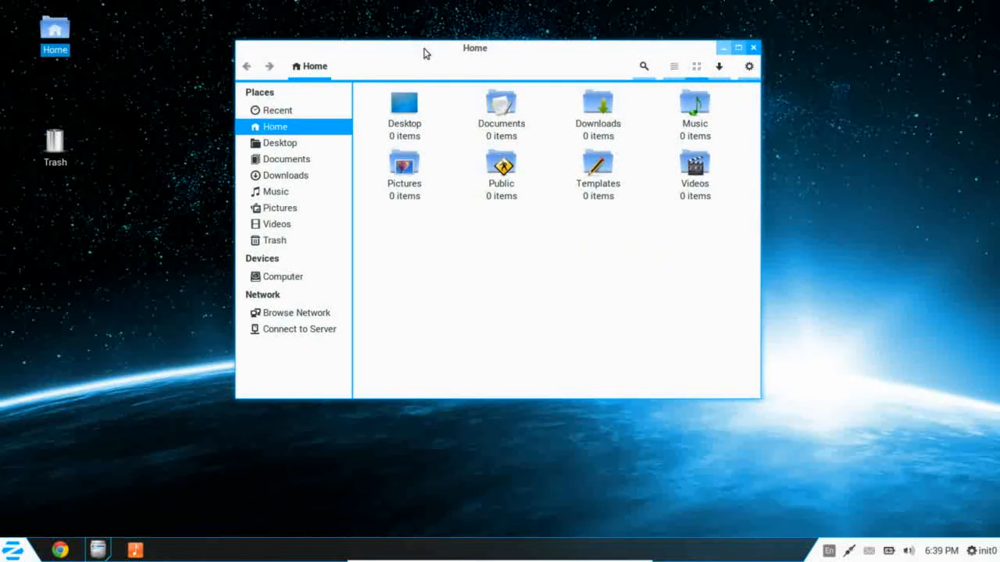
mouse_move(215, 384)
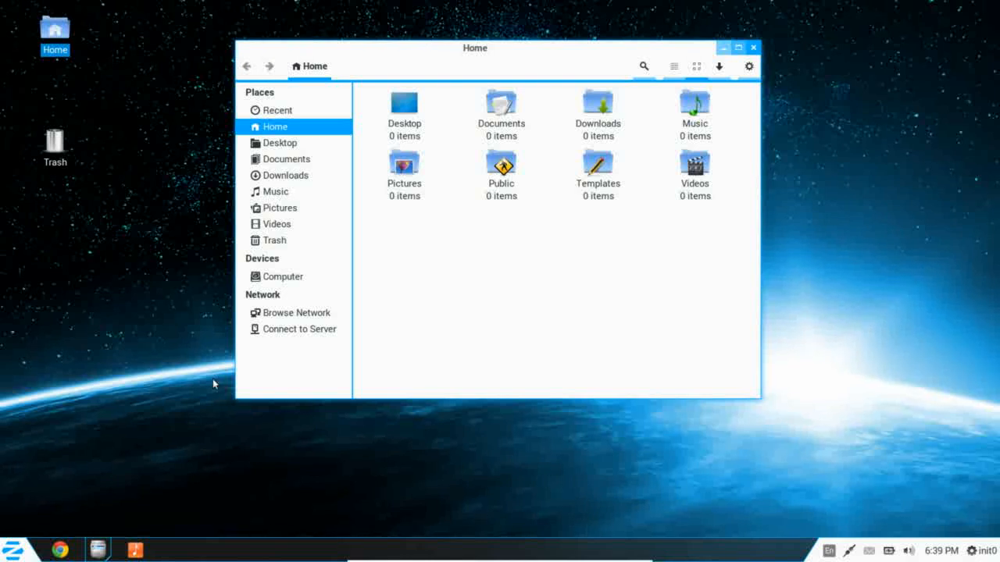
mouse_move(526, 480)
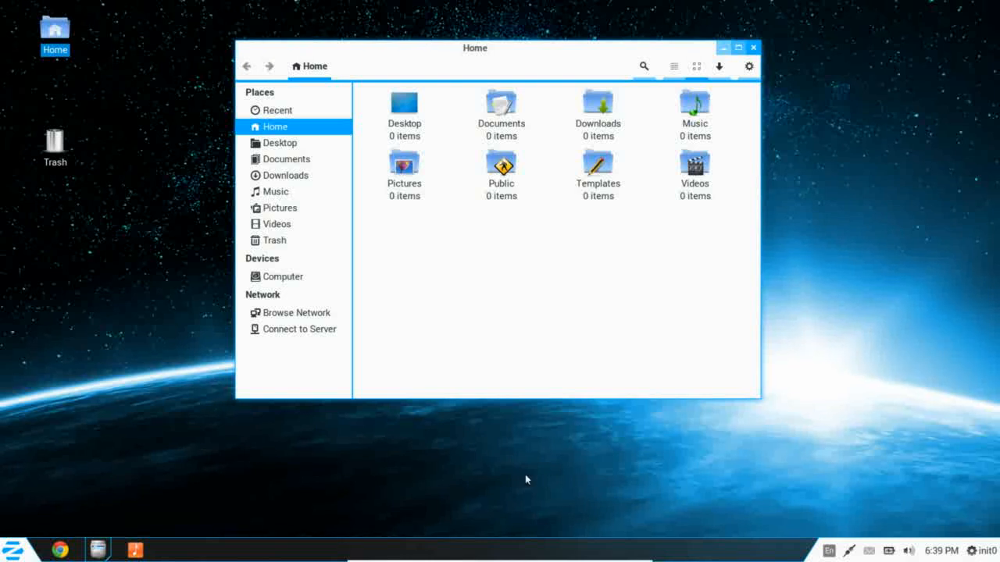
mouse_move(858, 118)
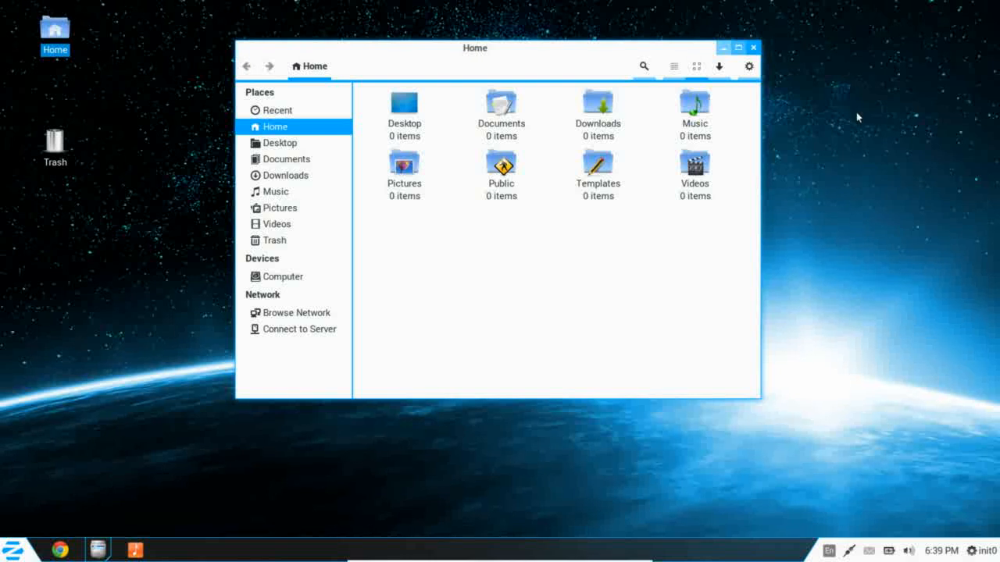
click(752, 47)
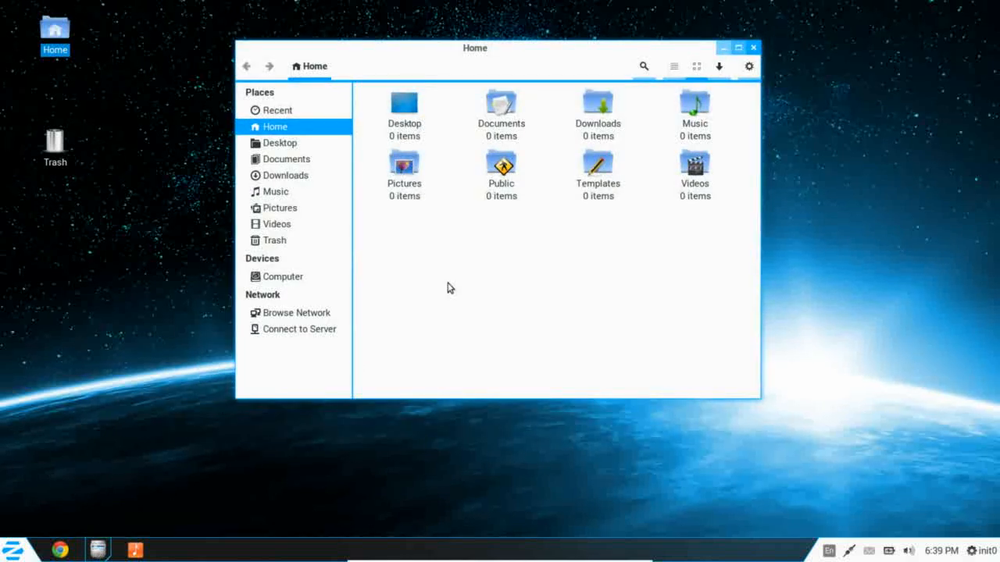
mouse_move(536, 51)
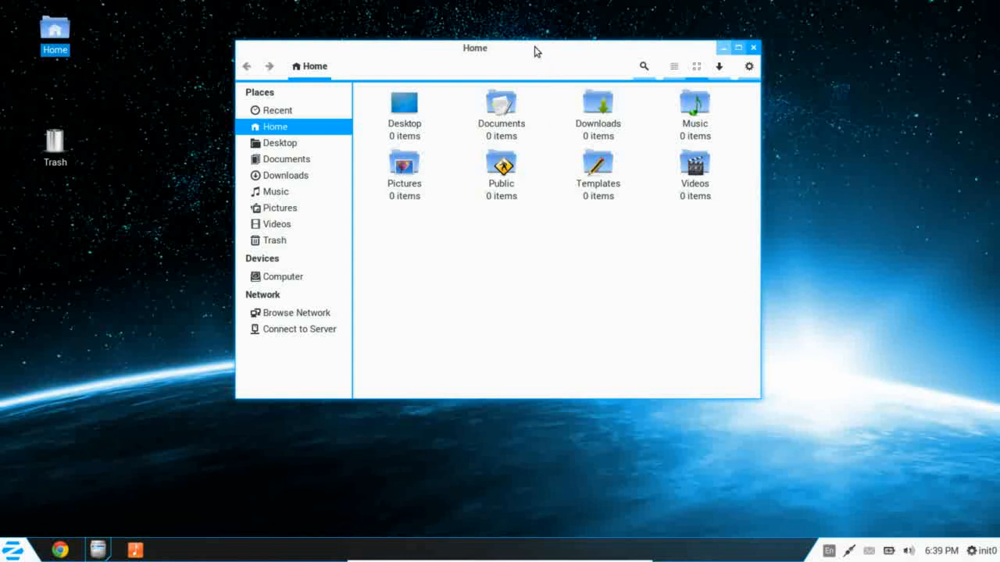
mouse_move(539, 29)
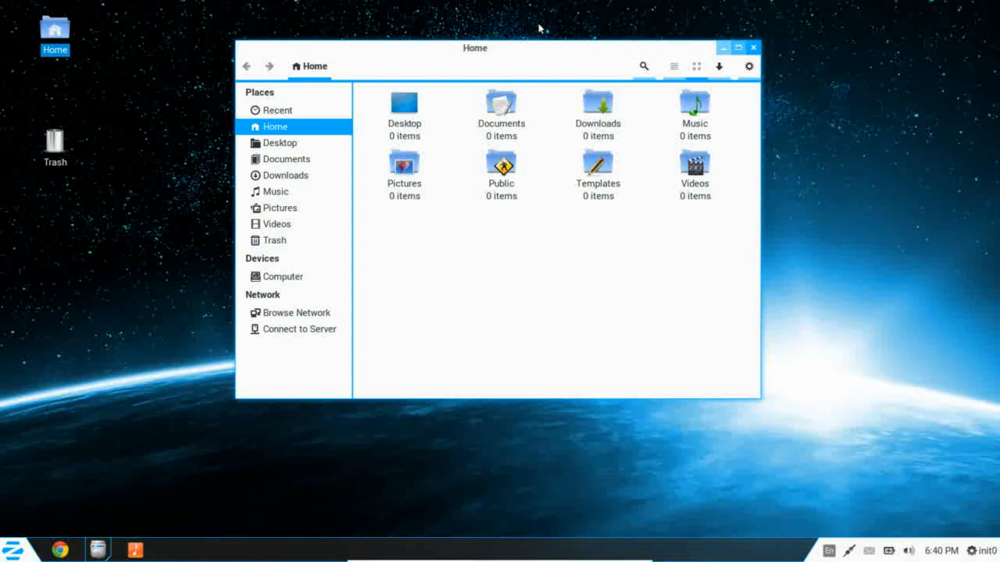
mouse_move(793, 71)
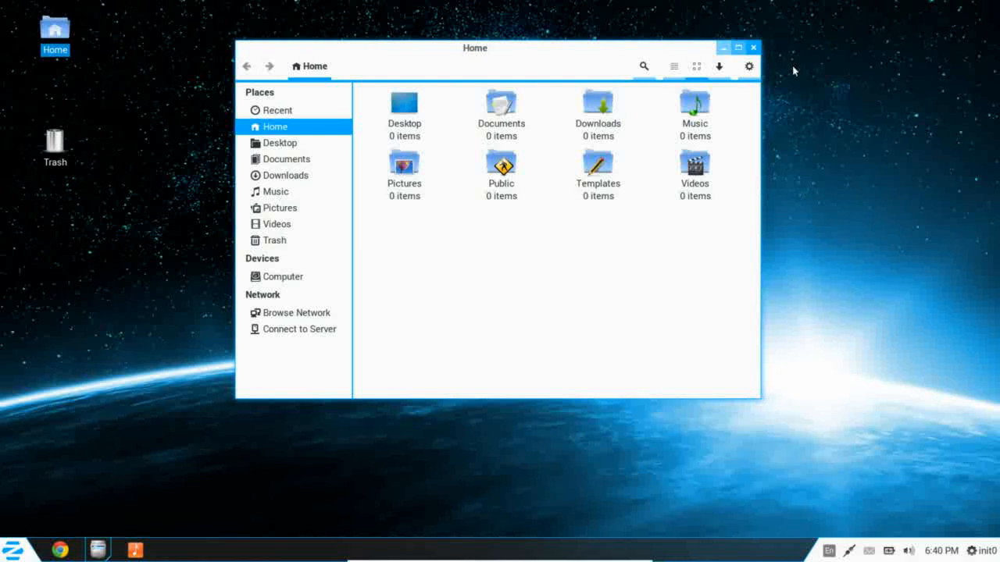
mouse_move(808, 157)
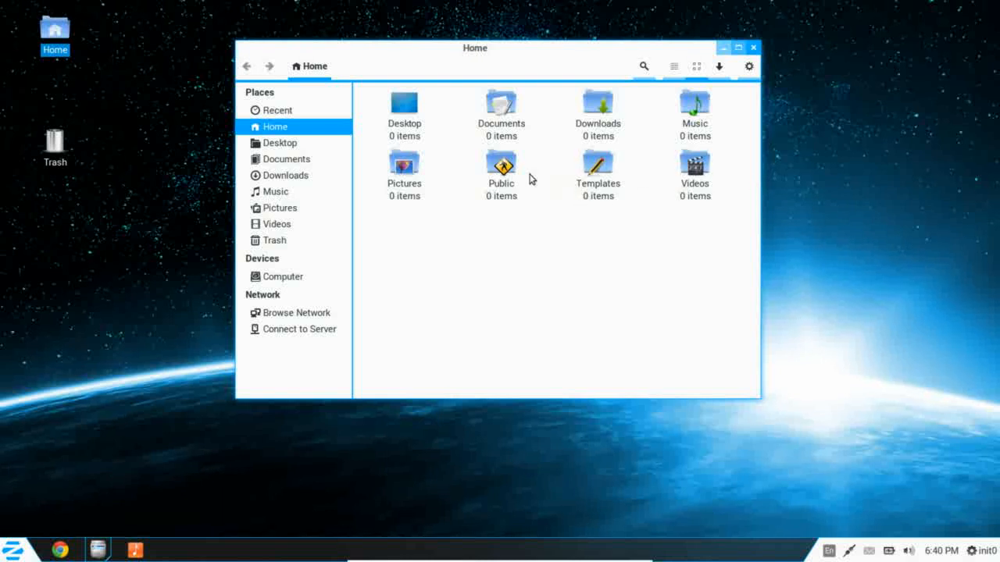
mouse_move(662, 99)
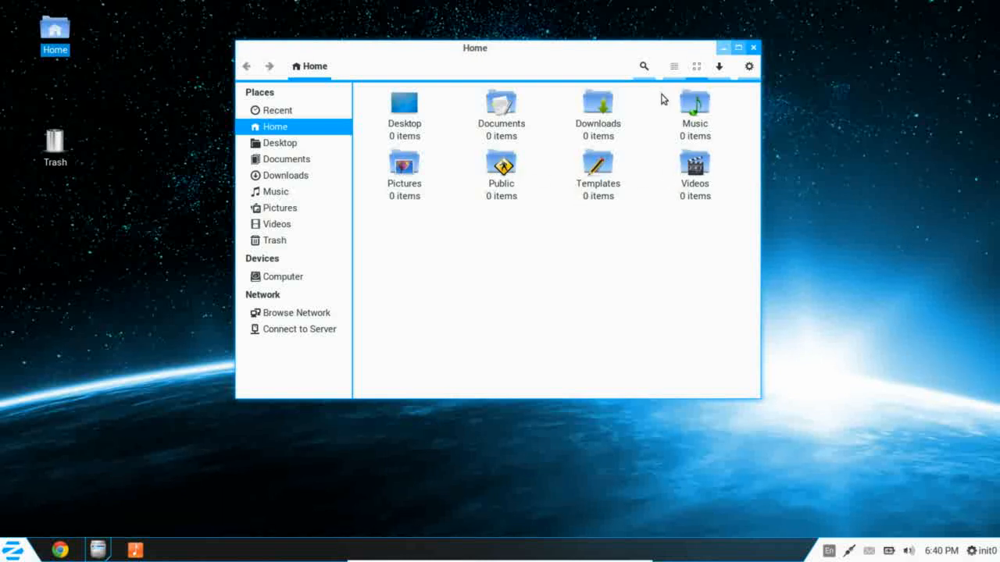
mouse_move(353, 162)
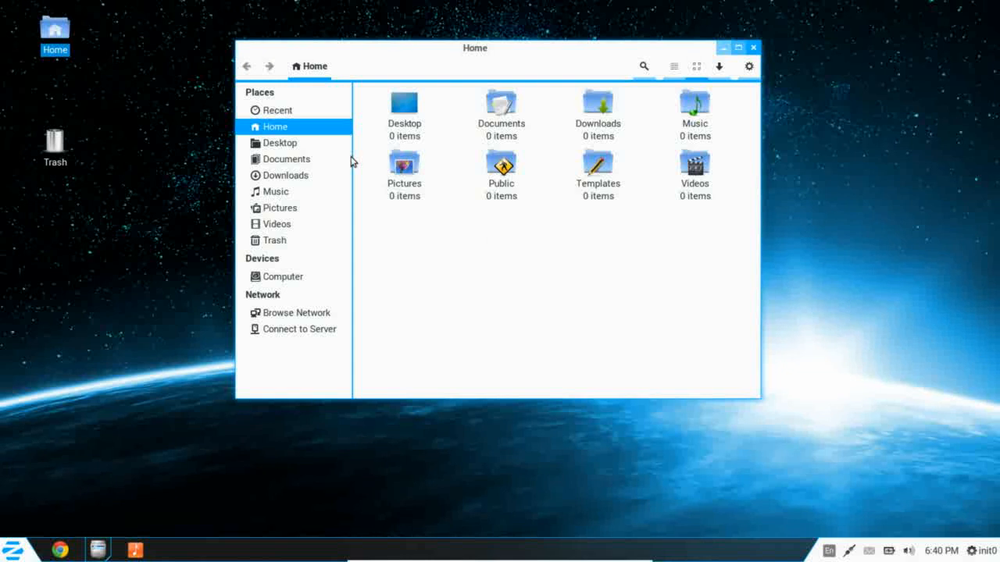
Step: Browse the empty Downloads, Pictures and Recent places, then close Nautilus
click(286, 175)
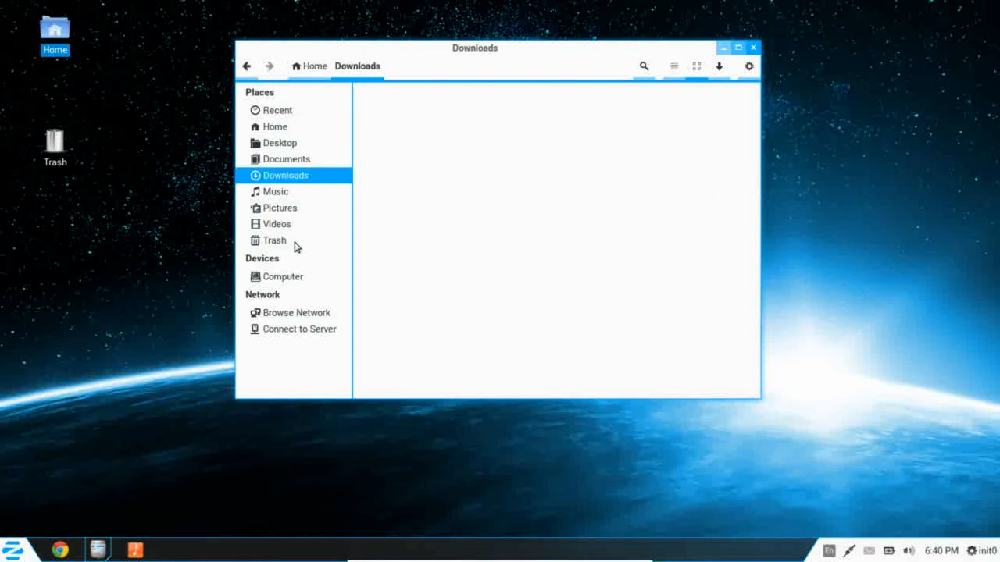
click(279, 207)
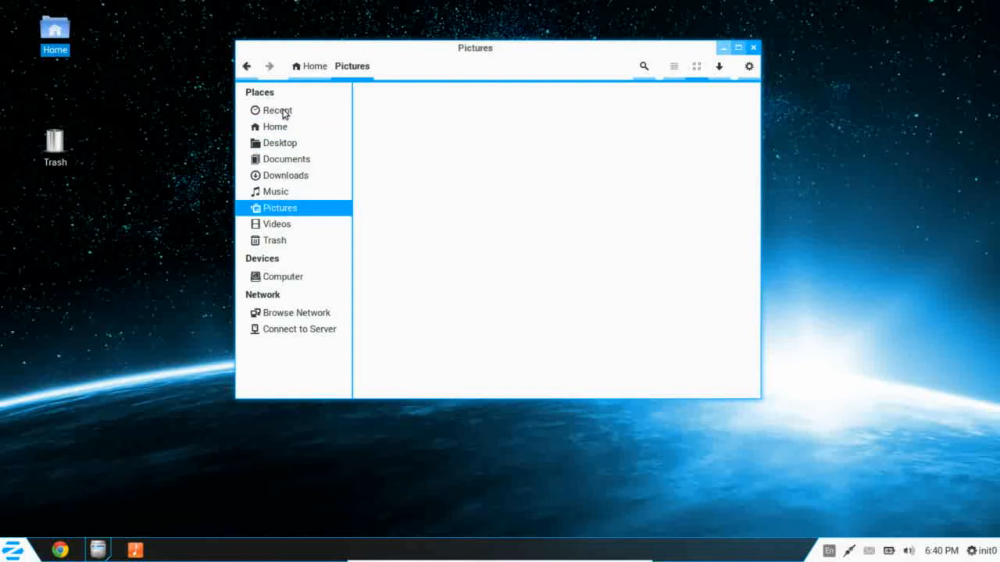
click(277, 110)
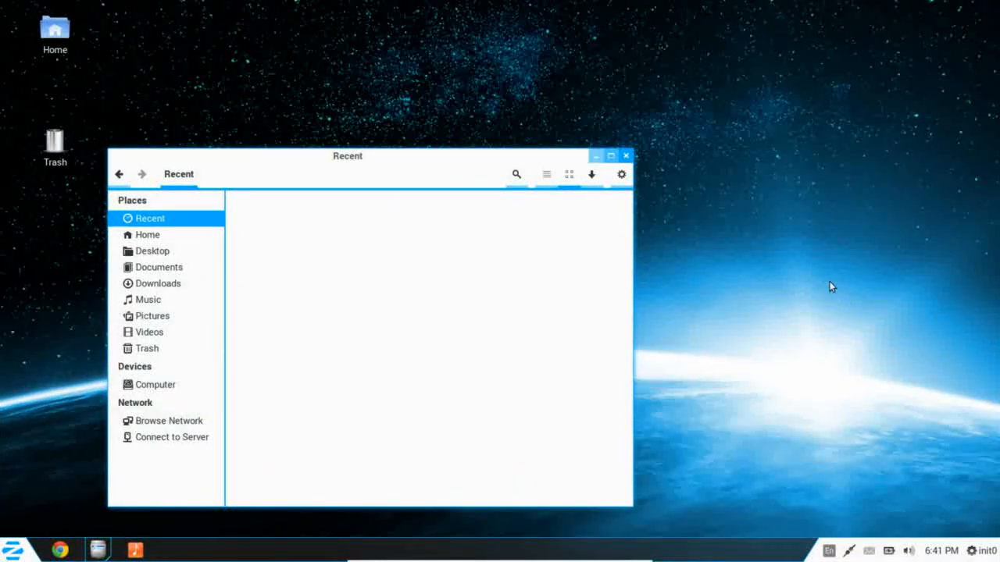
mouse_move(629, 157)
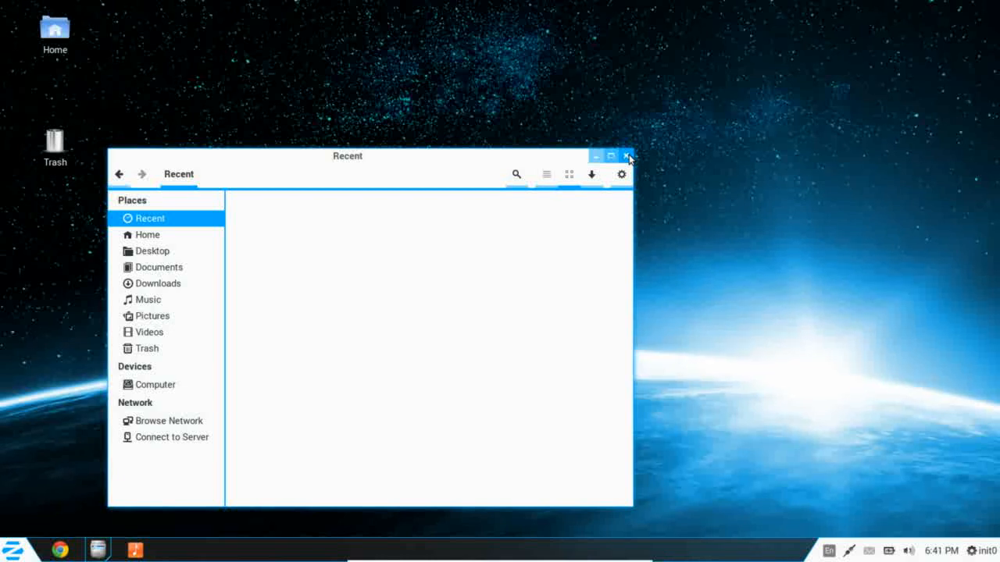
mouse_move(435, 172)
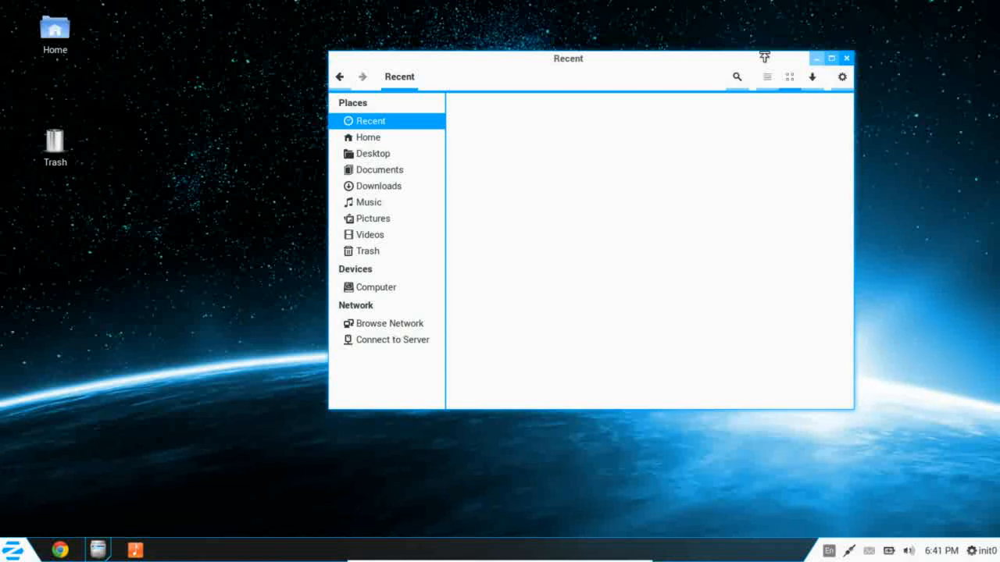
click(846, 58)
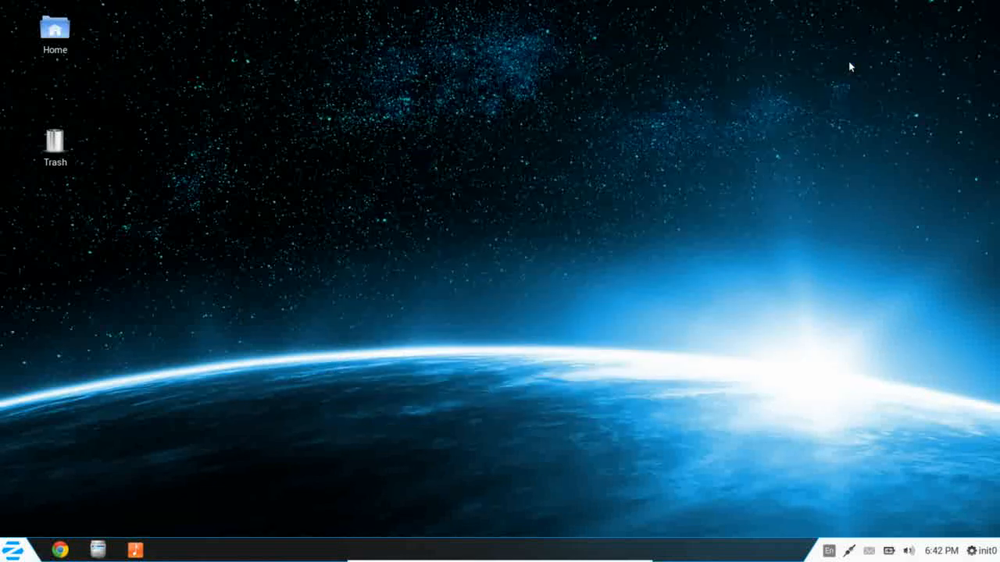
mouse_move(735, 159)
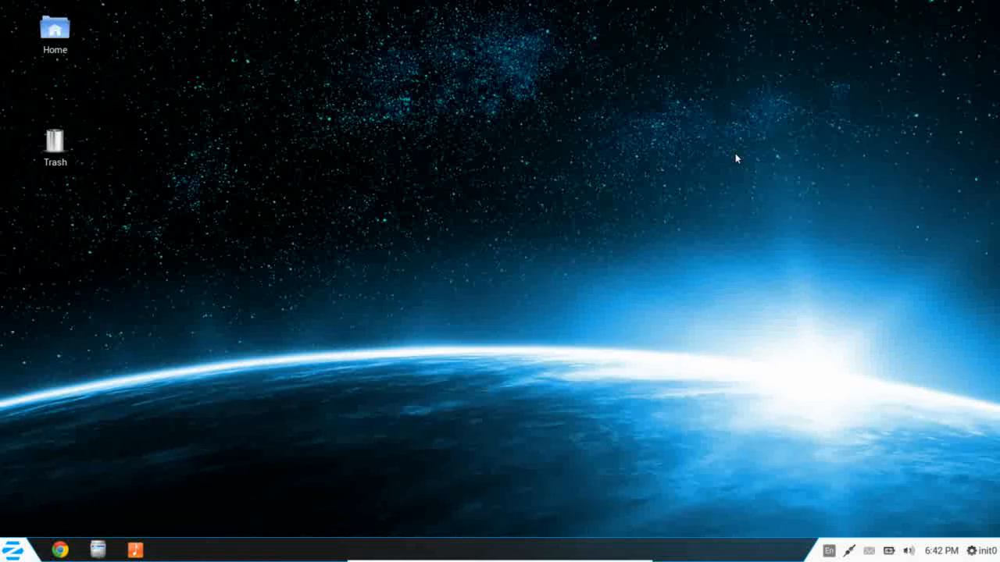
mouse_move(982, 542)
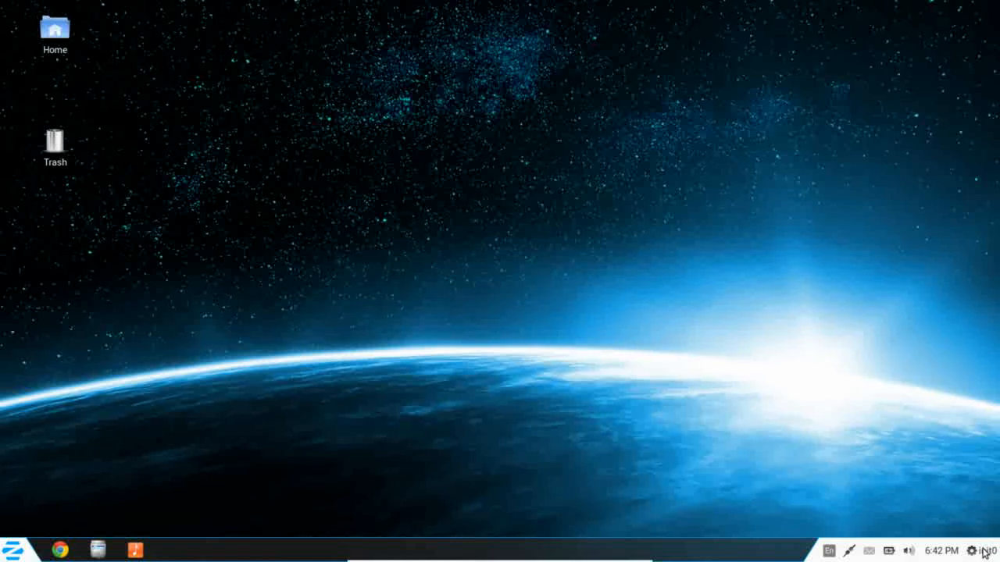
click(982, 550)
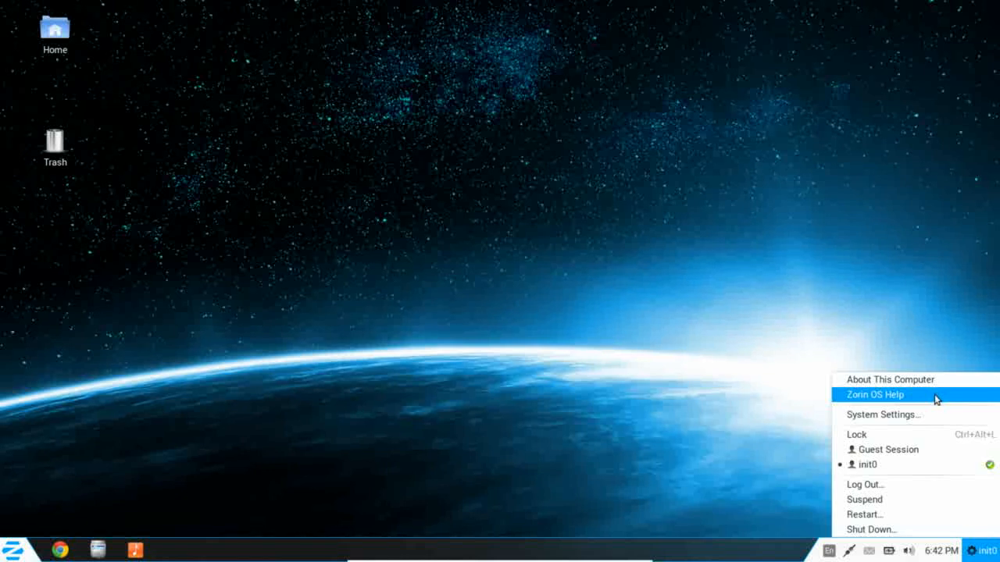
mouse_move(936, 420)
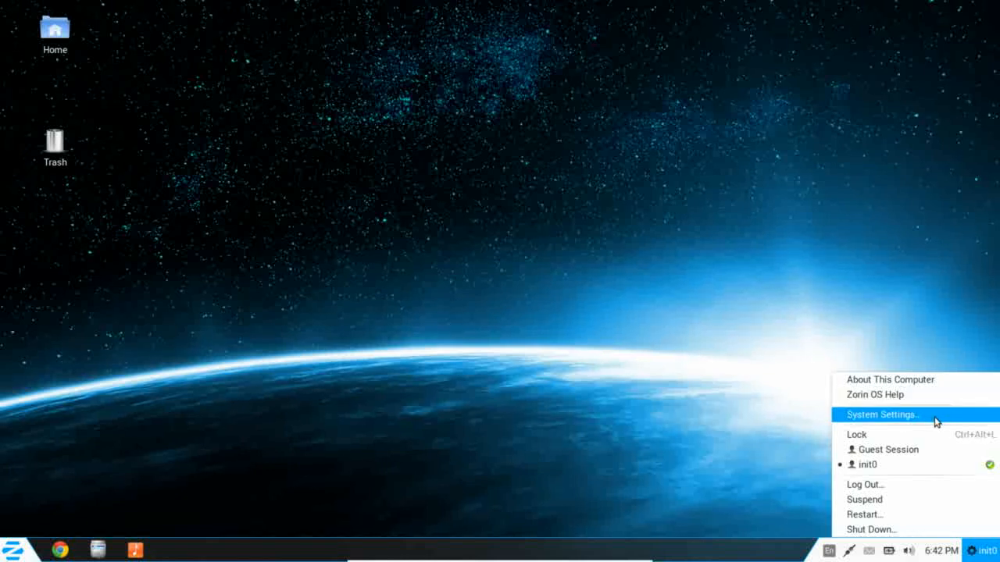
mouse_move(936, 449)
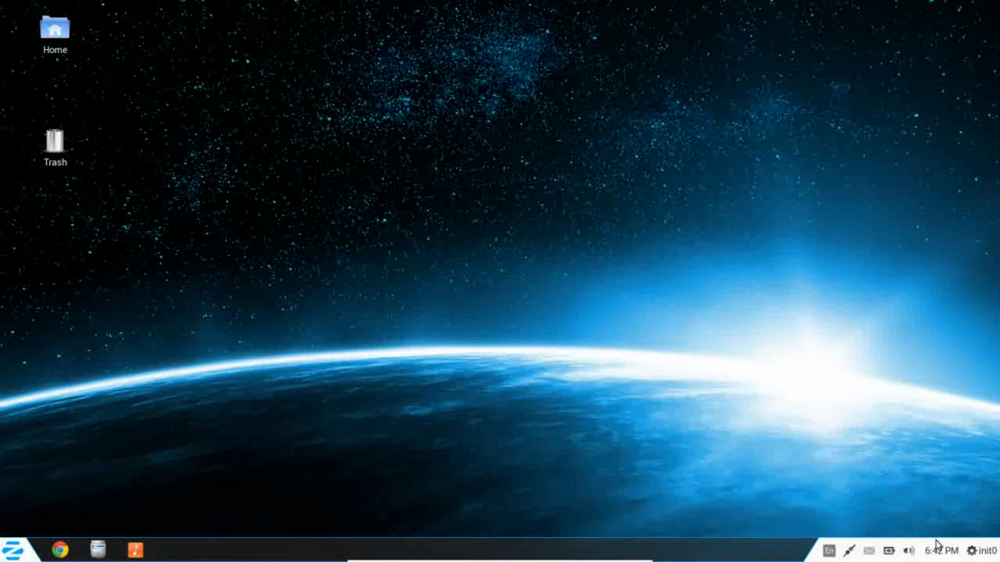
Step: Show today's date on the panel calendar, then open the sound menu with volume and music controls
click(941, 550)
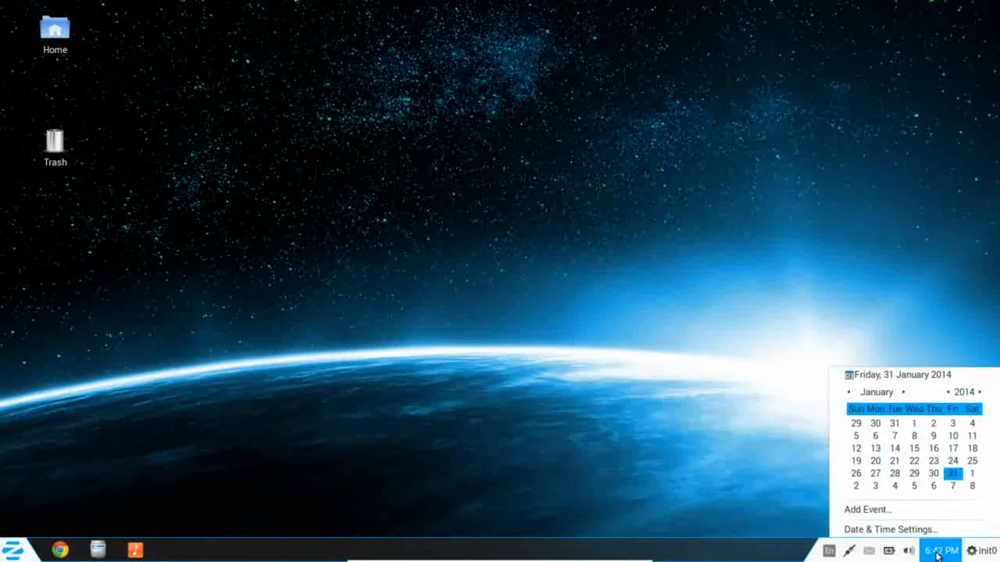
click(908, 551)
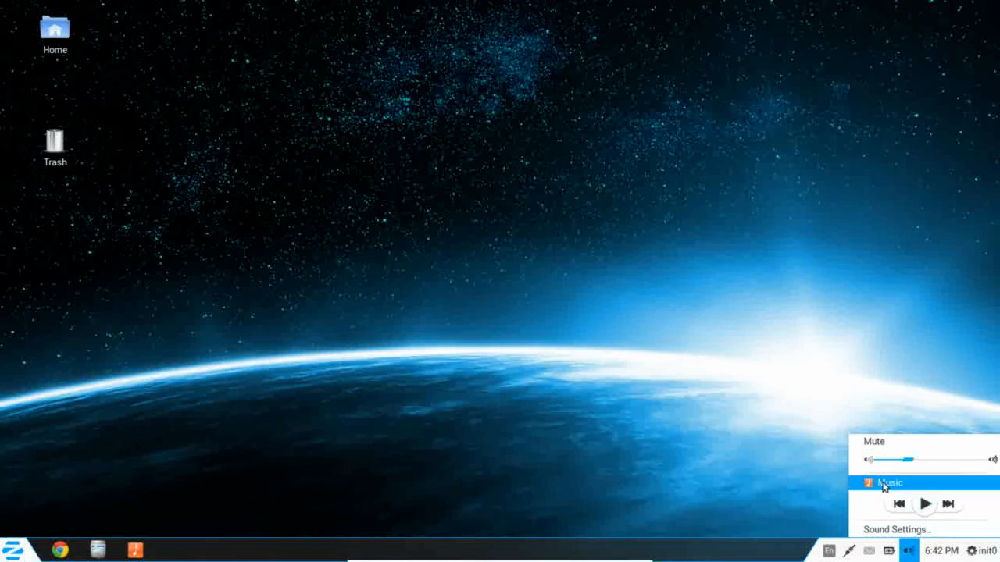
mouse_move(928, 490)
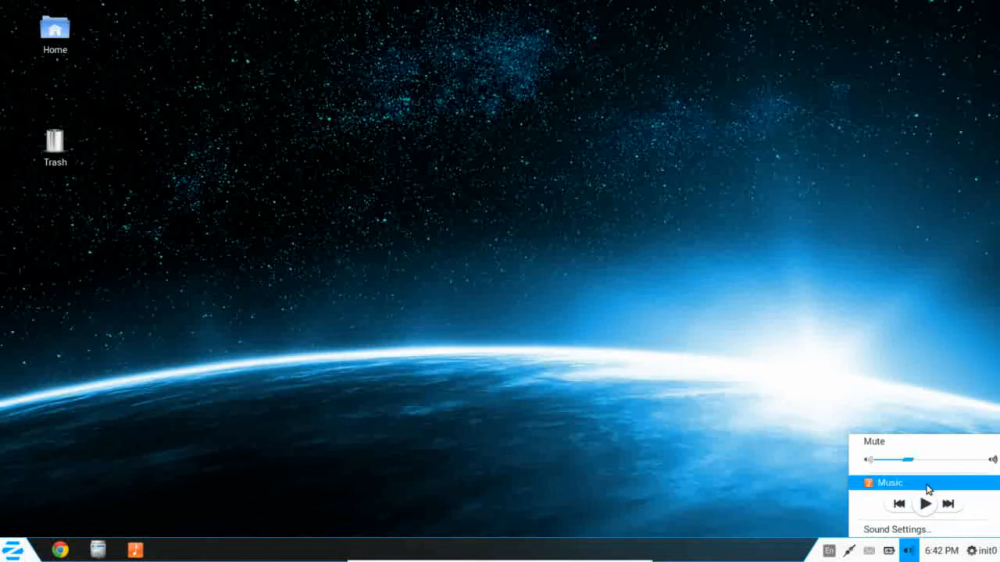
mouse_move(891, 490)
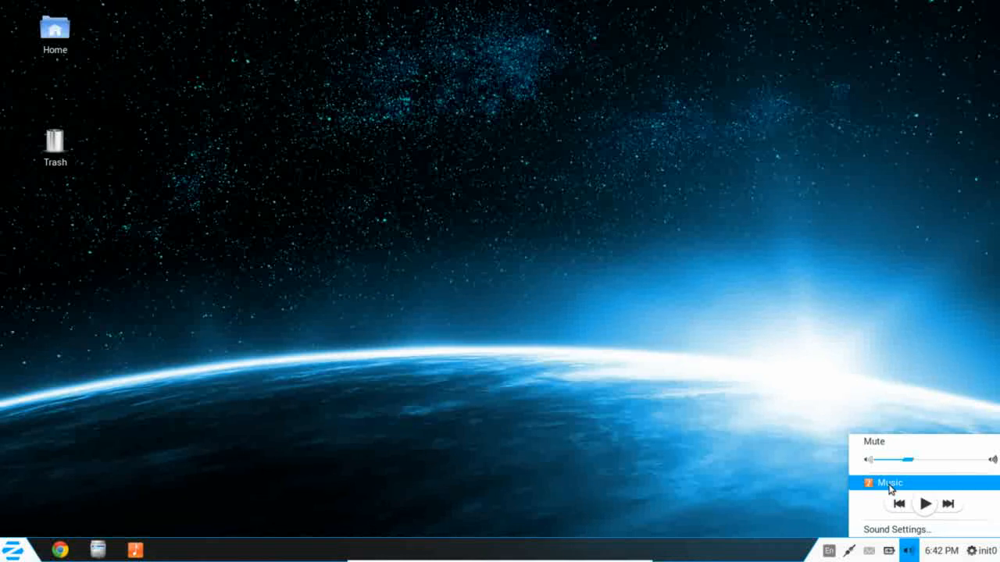
click(909, 551)
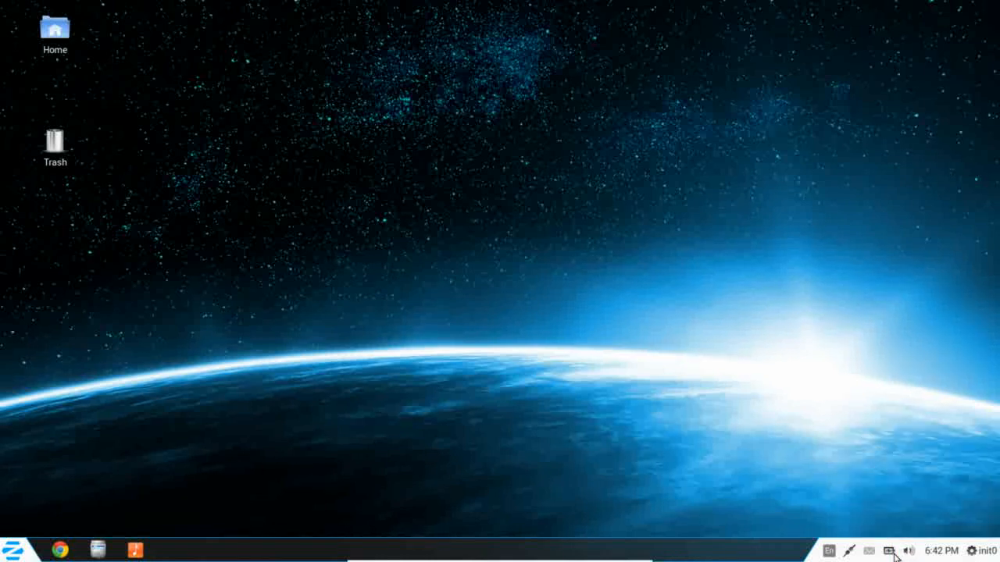
click(909, 551)
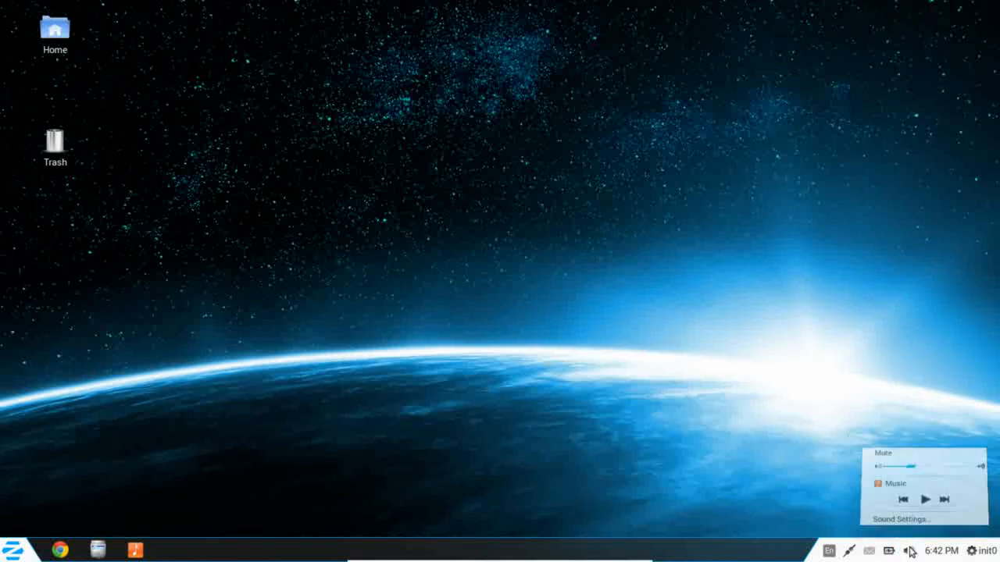
Step: Check the battery, chat availability and network indicator menus in turn, then dismiss the network menu
click(888, 551)
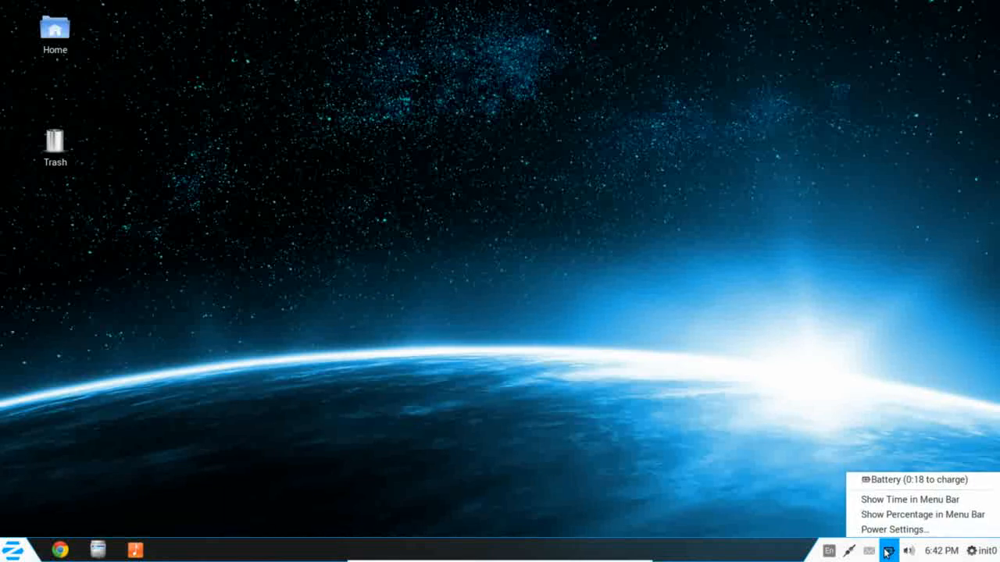
click(868, 551)
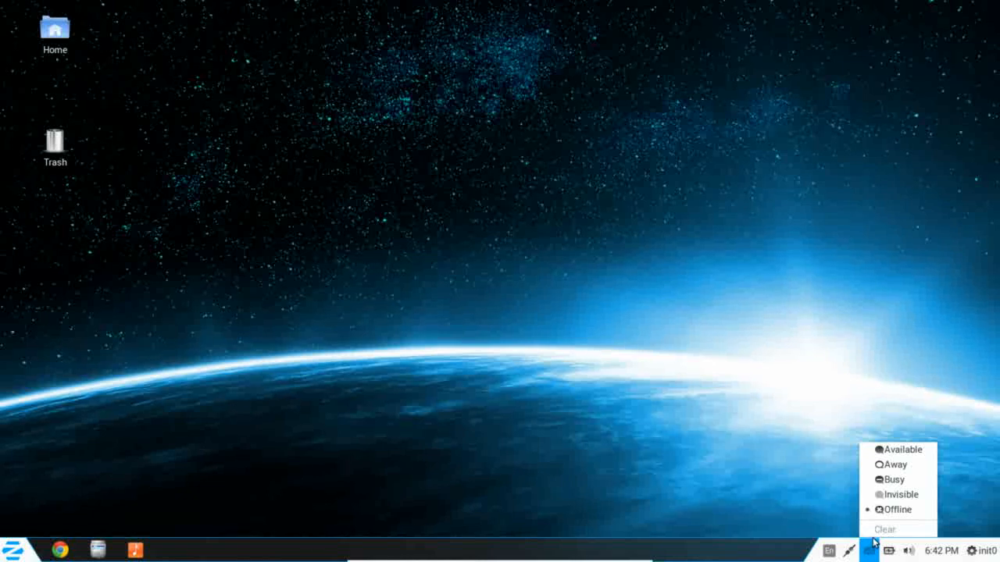
mouse_move(772, 491)
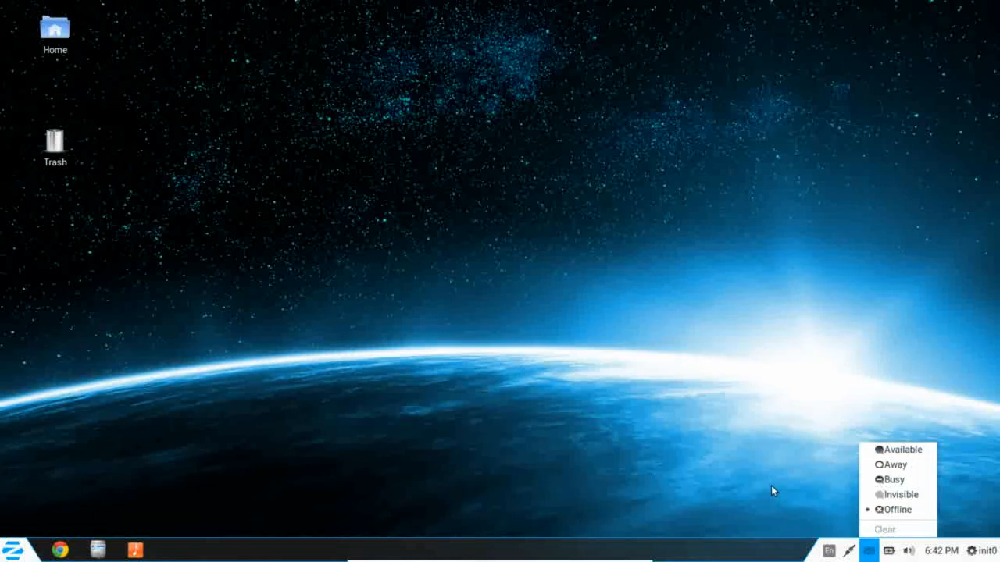
click(848, 550)
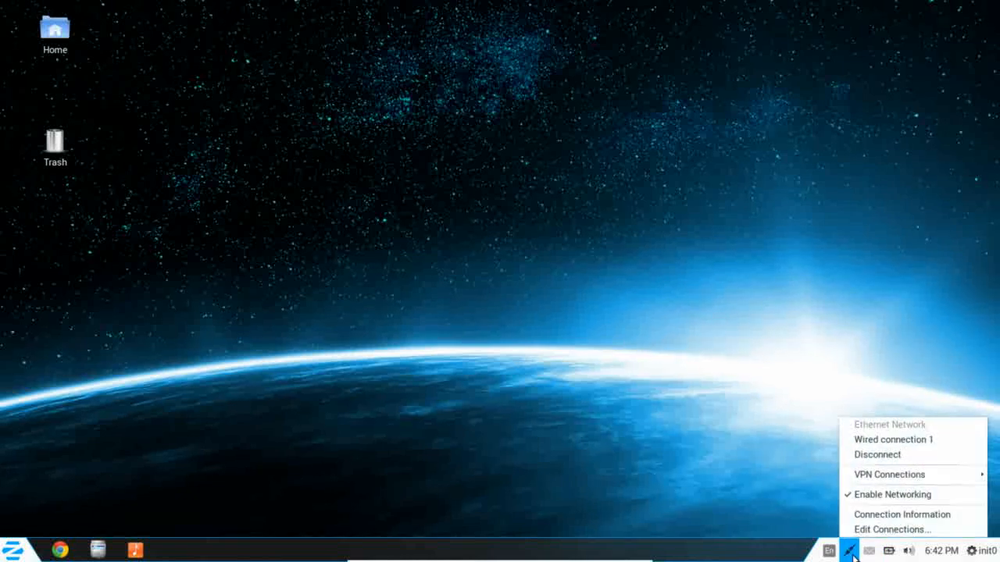
click(847, 550)
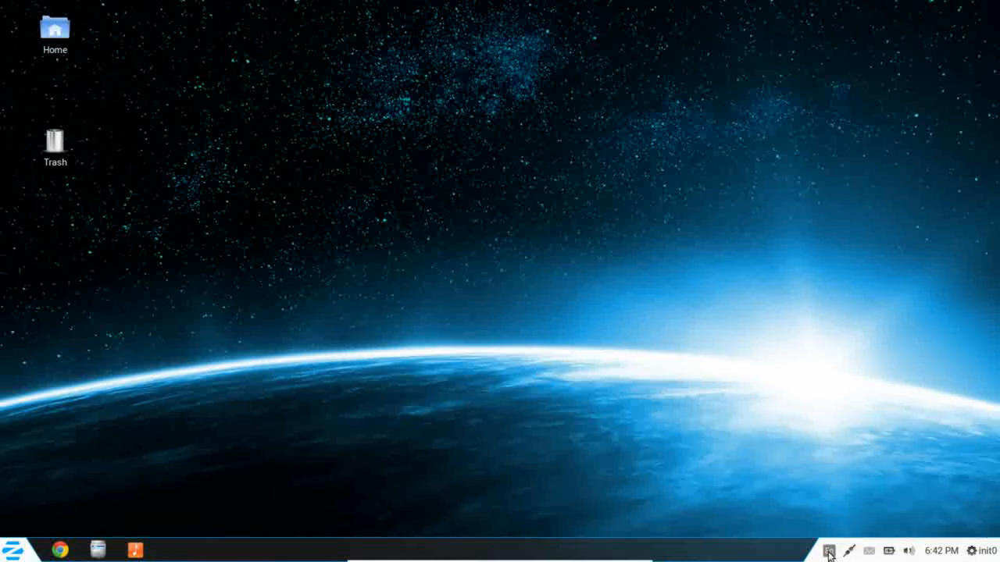
click(829, 551)
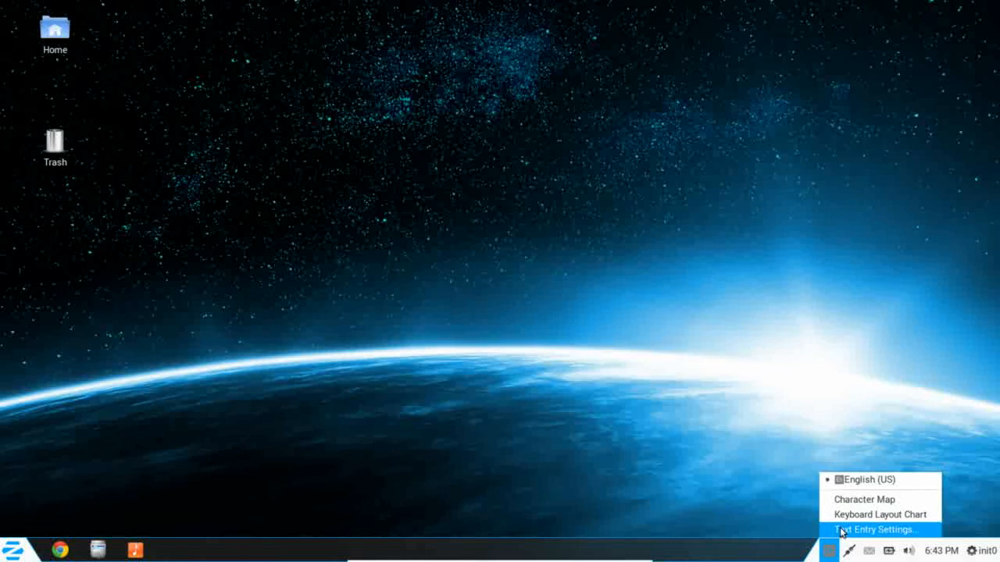
mouse_move(864, 499)
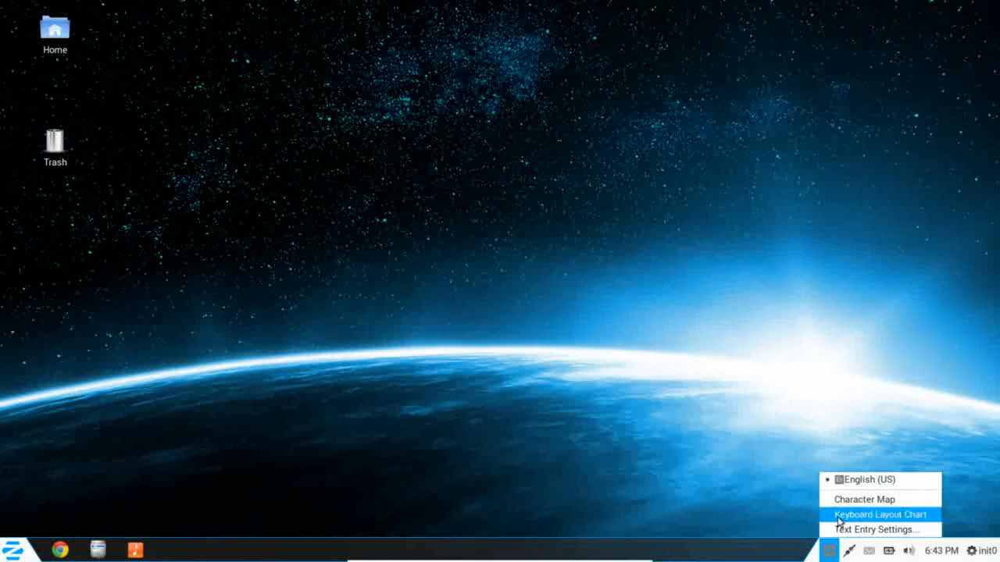
mouse_move(874, 529)
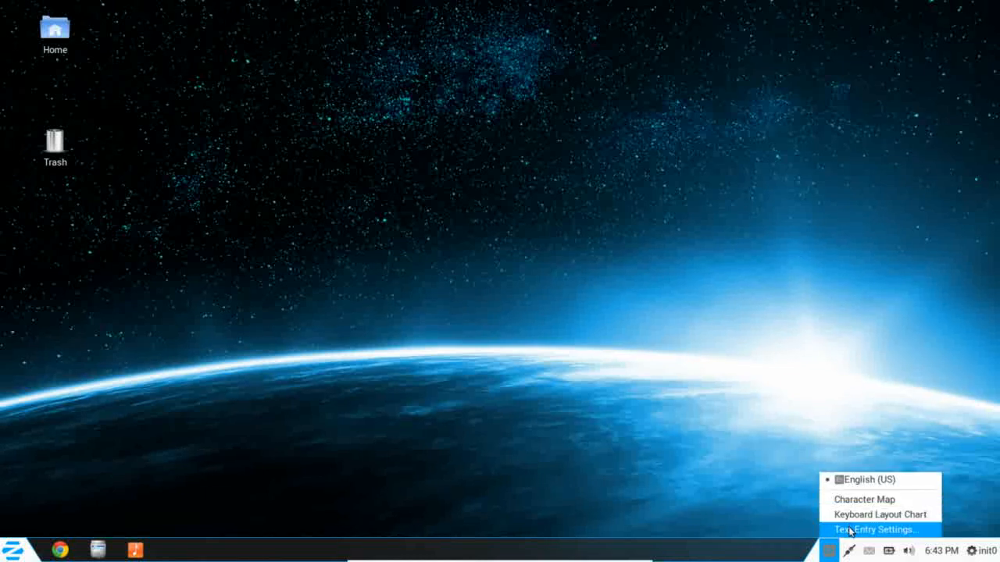
mouse_move(851, 501)
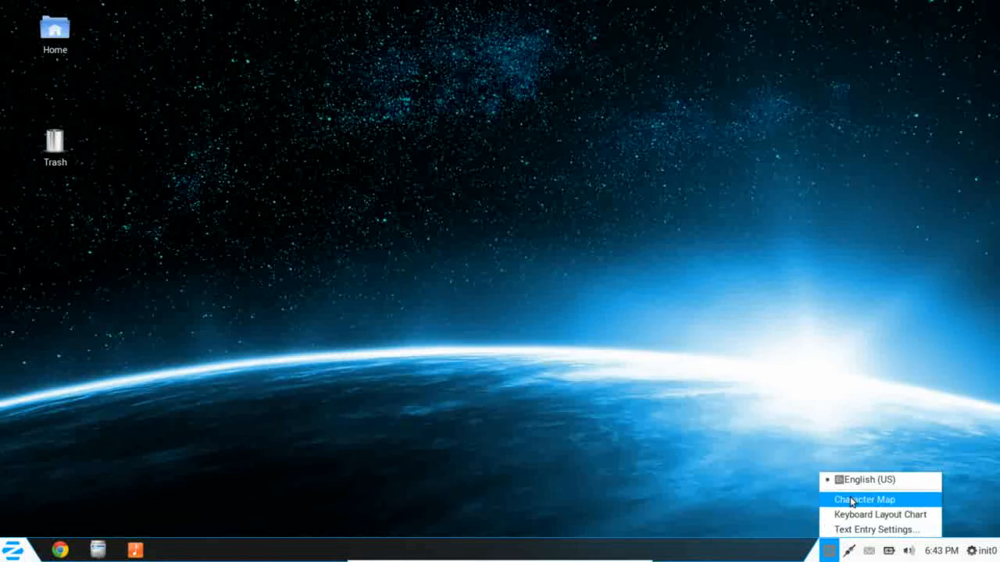
mouse_move(867, 479)
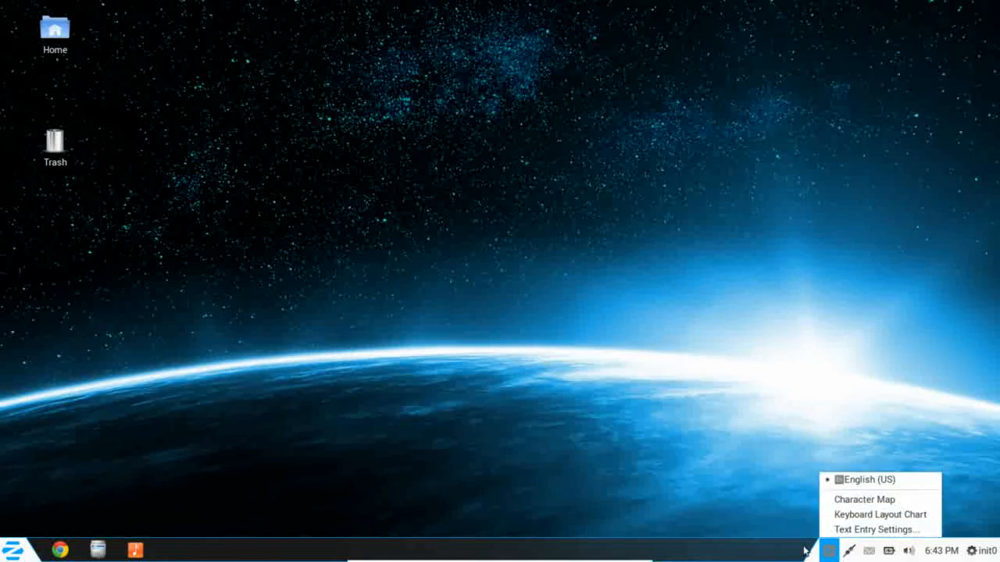
click(865, 479)
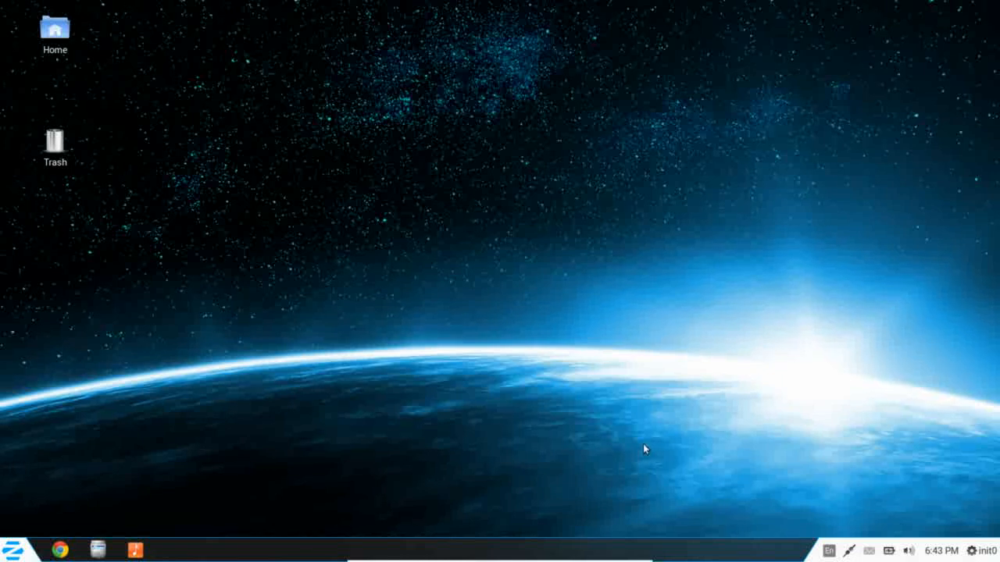
mouse_move(75, 553)
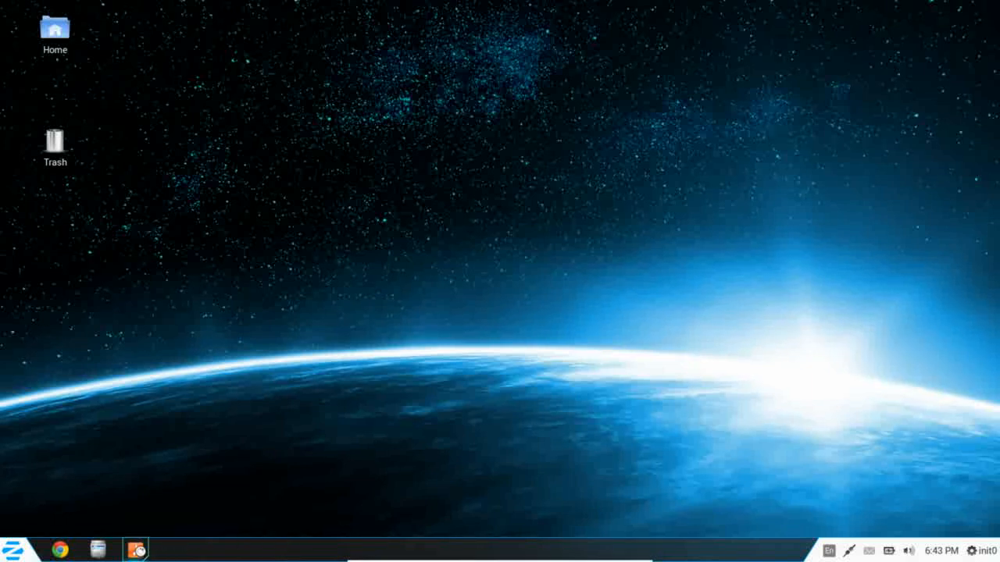
click(135, 550)
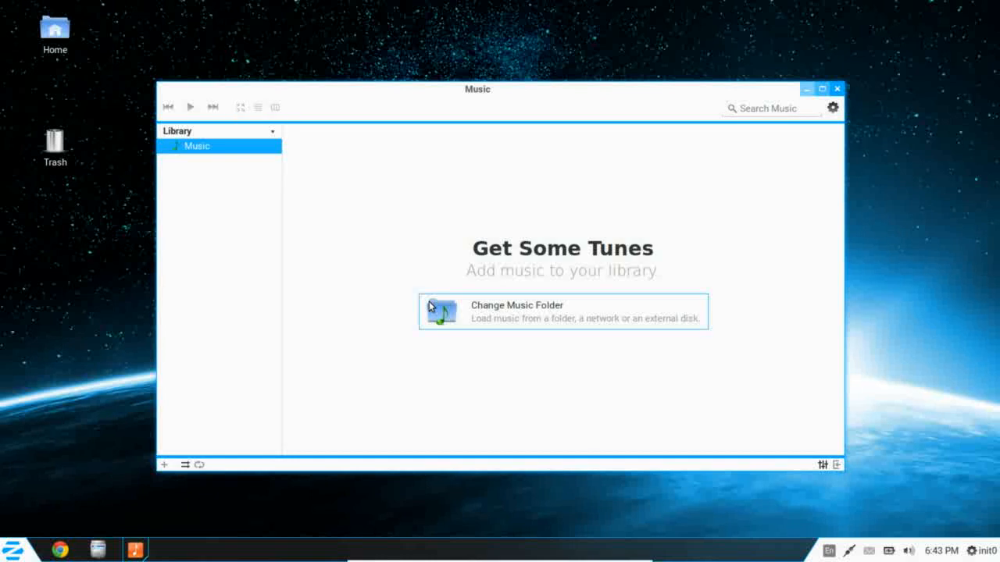
mouse_move(488, 217)
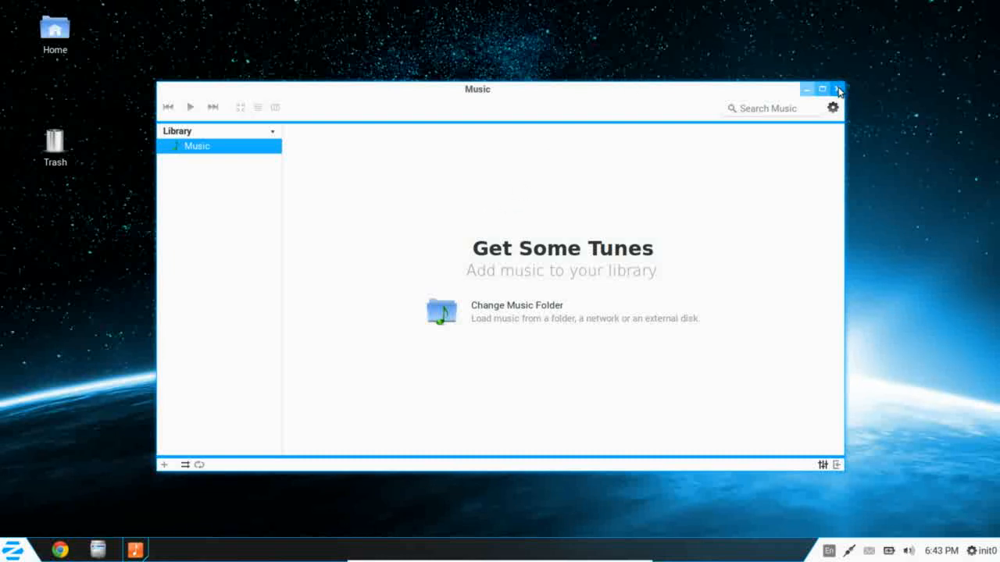
click(837, 89)
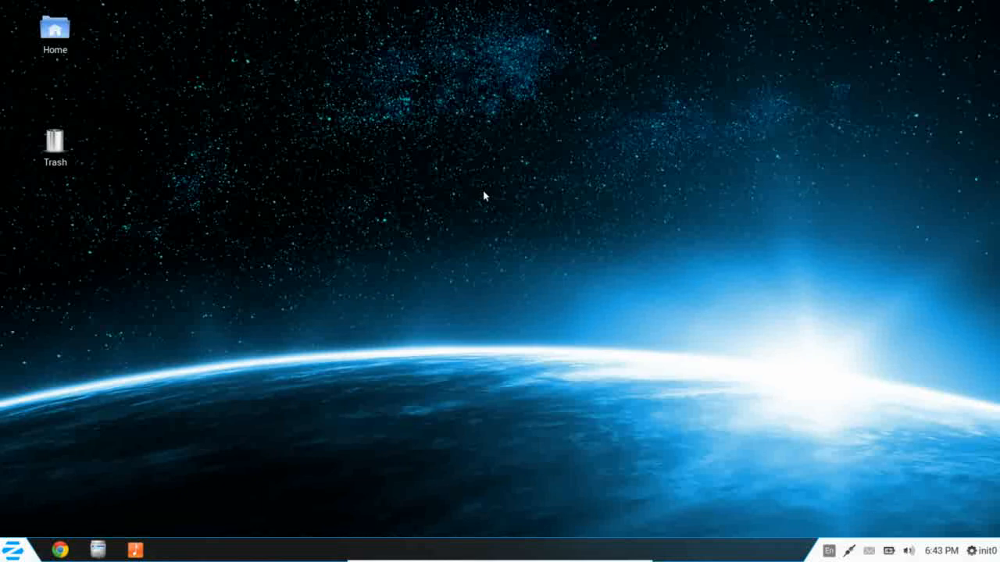
mouse_move(367, 244)
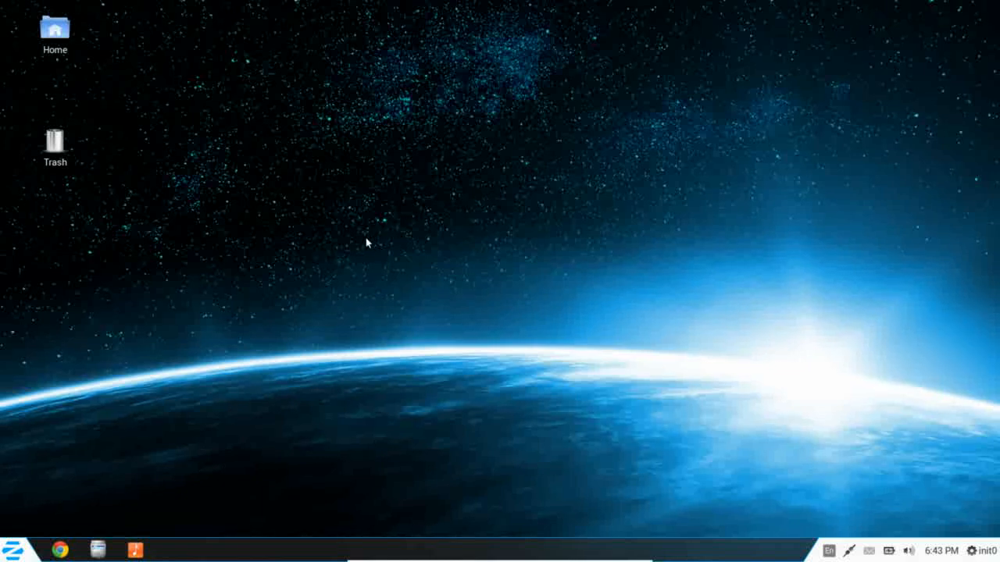
mouse_move(324, 303)
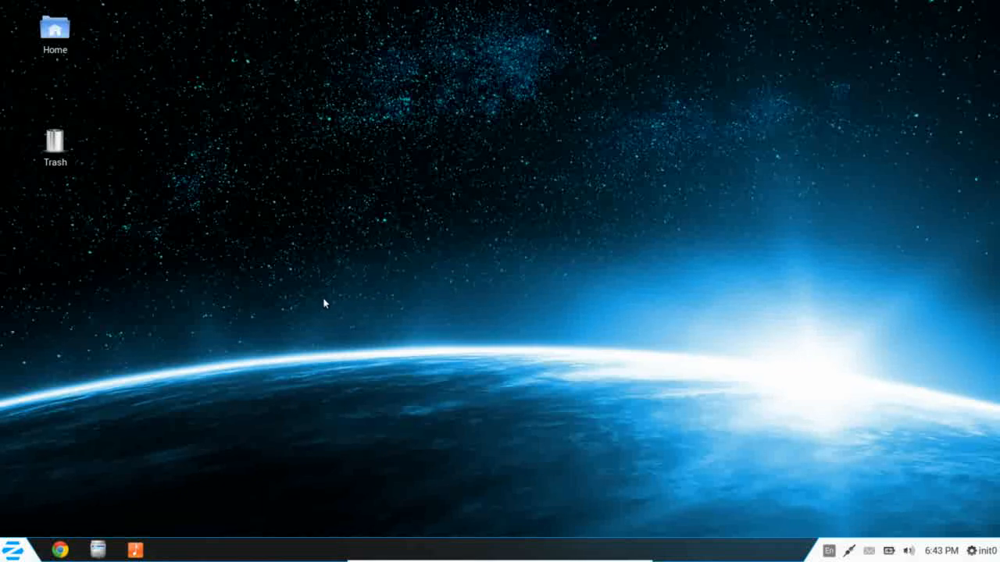
mouse_move(203, 354)
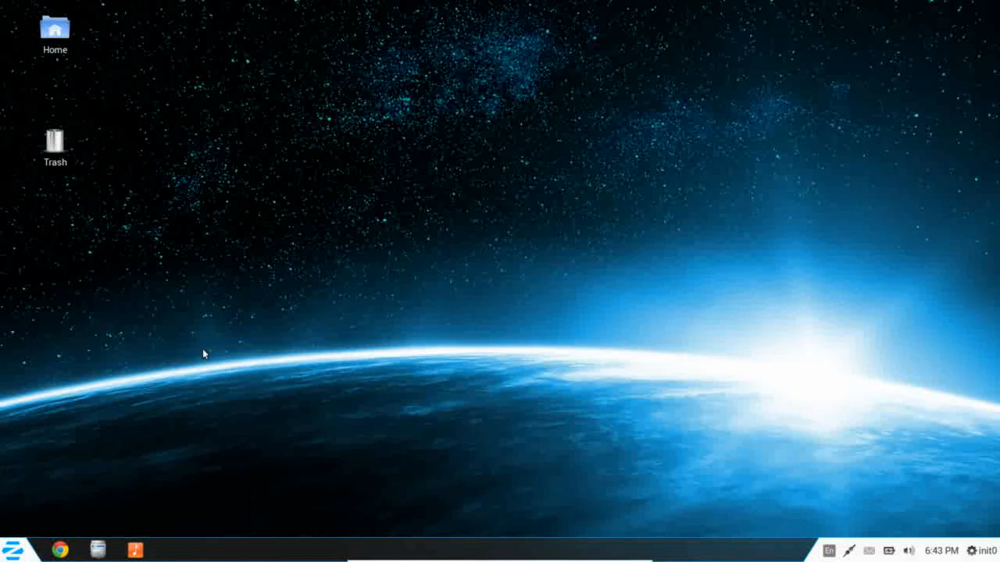
click(97, 549)
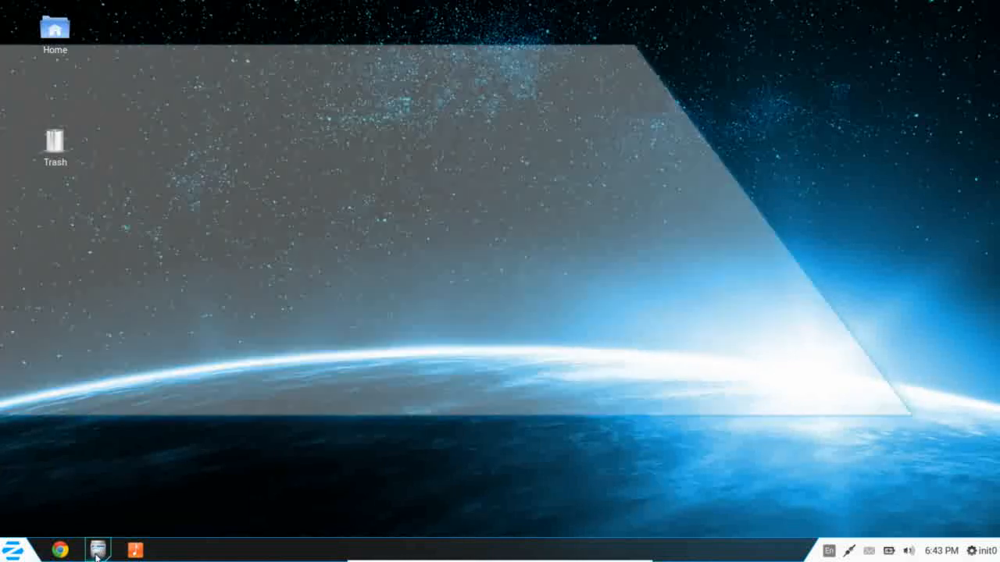
click(97, 549)
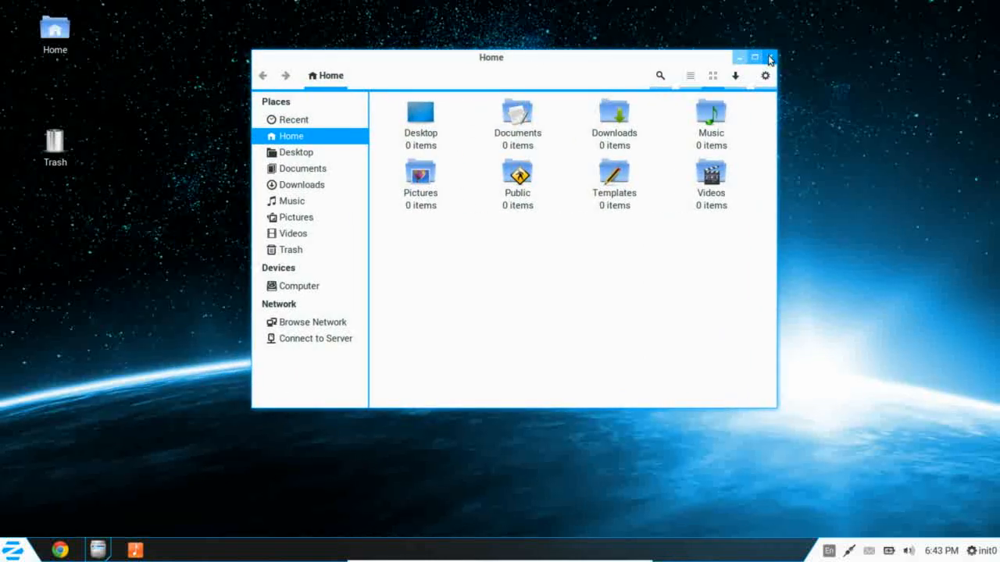
click(769, 57)
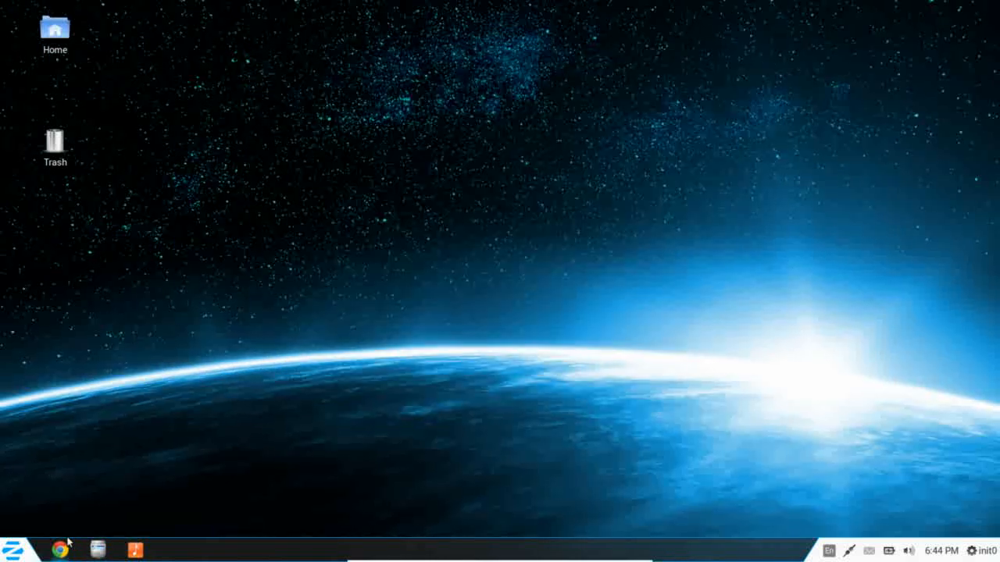
mouse_move(209, 384)
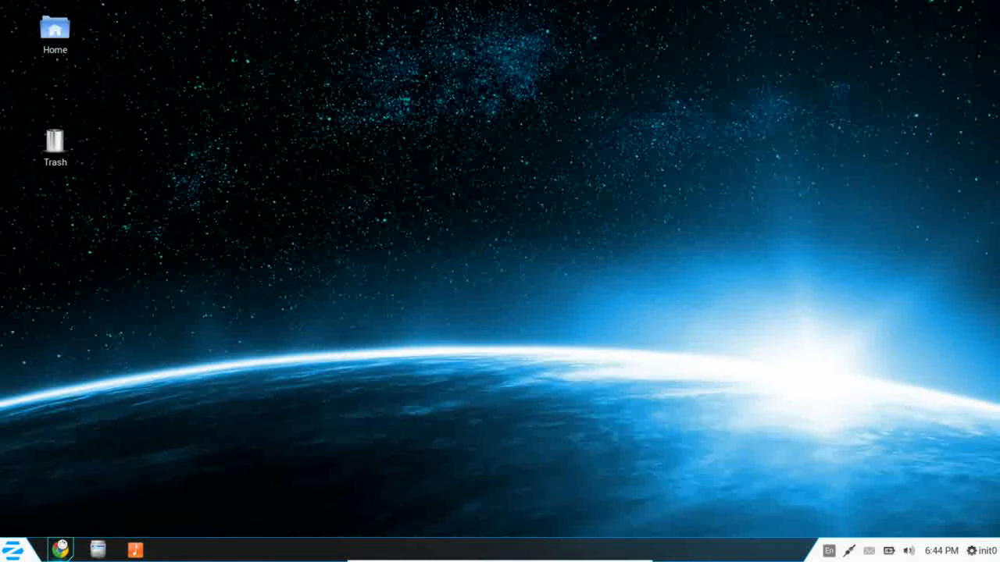
click(60, 549)
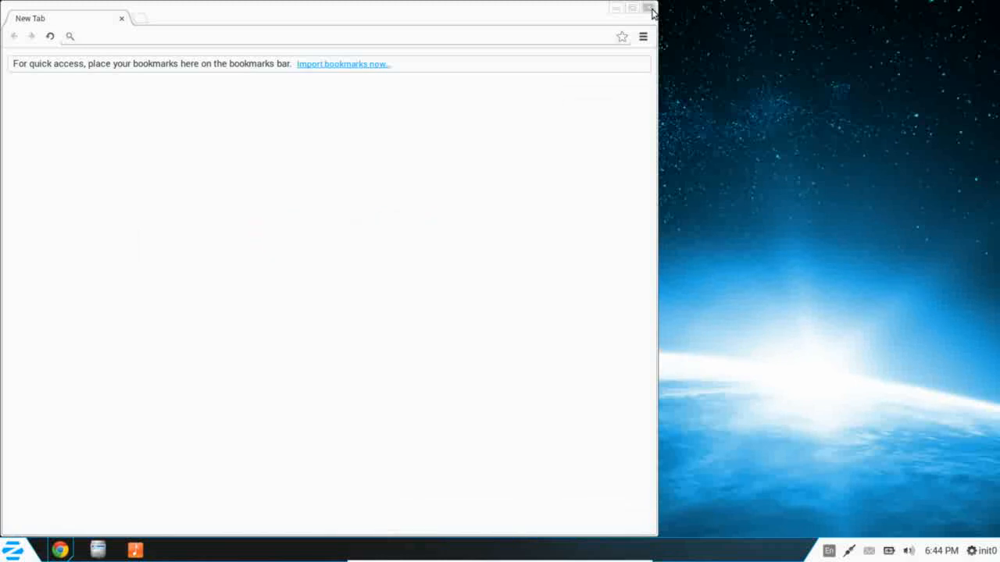
click(649, 8)
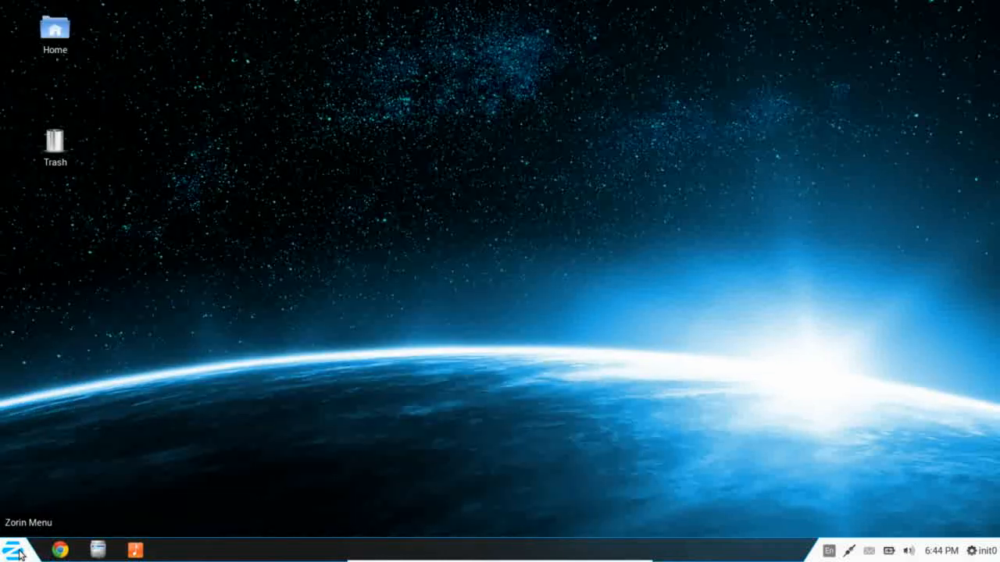
Step: Open the Zorin Menu from the button at the taskbar's left end
click(10, 549)
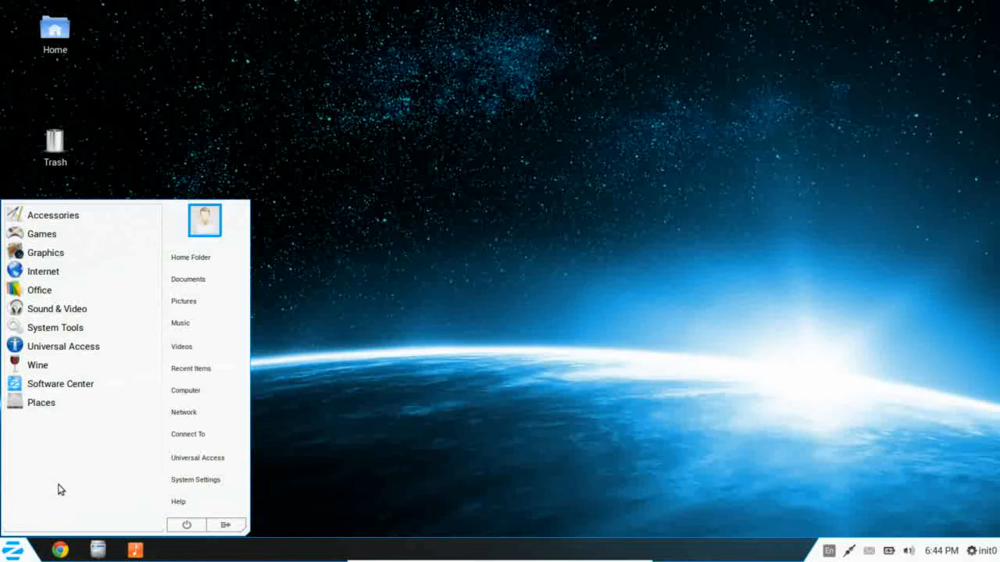
mouse_move(83, 484)
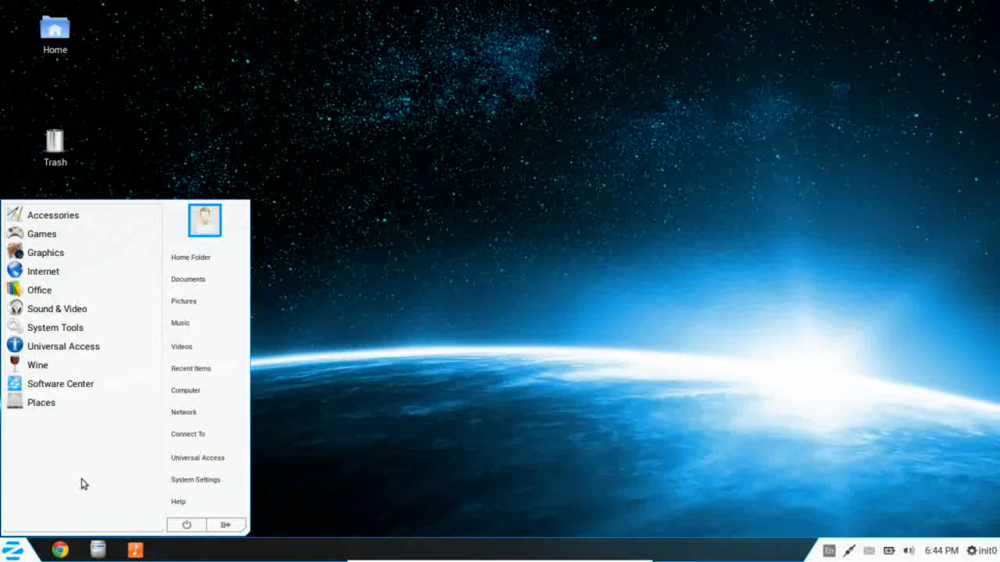
mouse_move(88, 433)
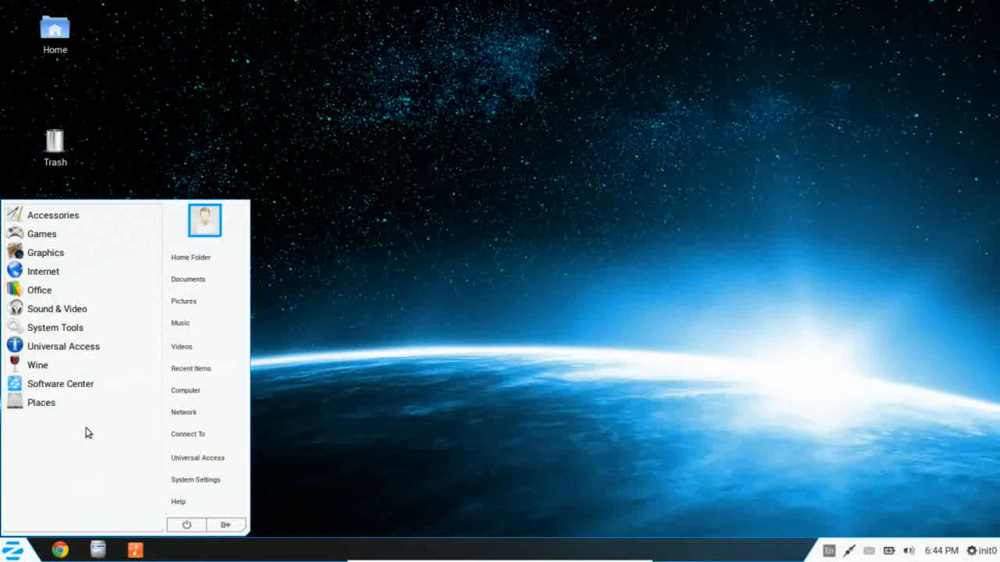
mouse_move(43, 271)
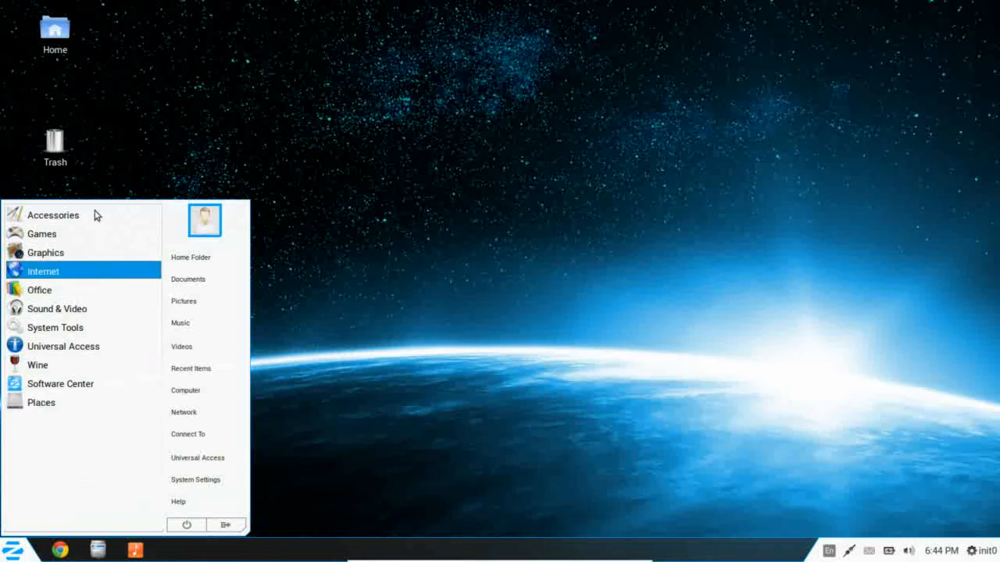
mouse_move(207, 279)
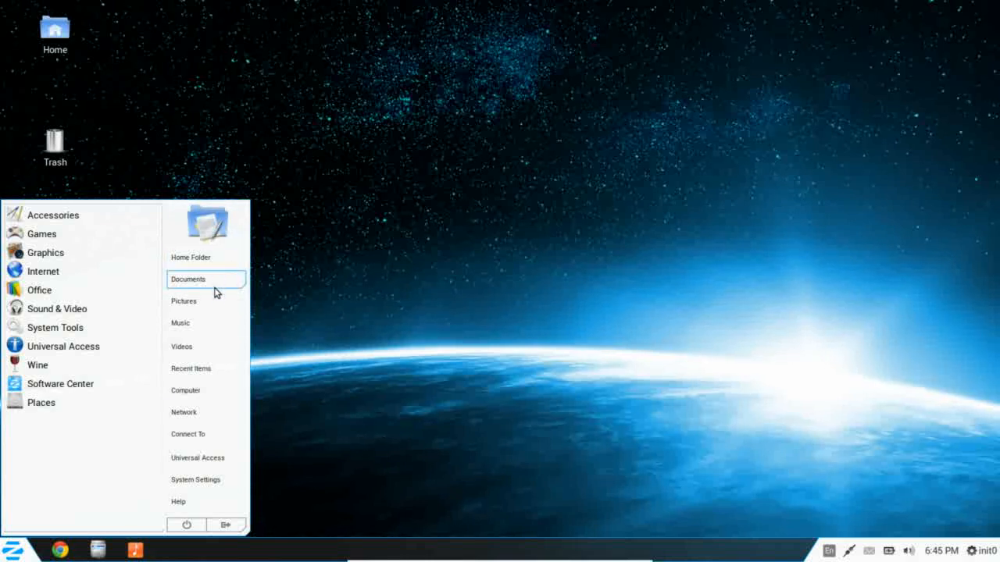
mouse_move(215, 258)
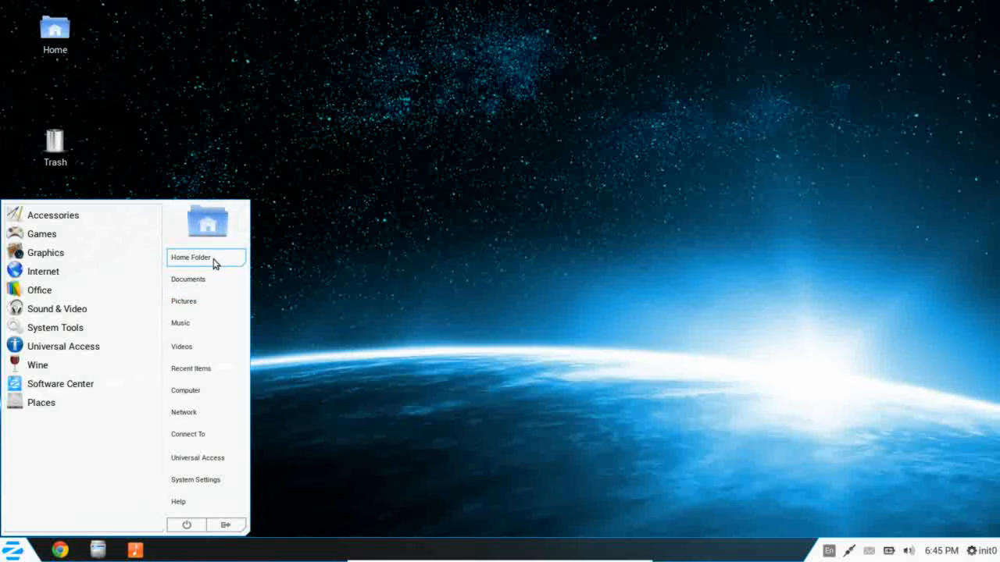
mouse_move(206, 300)
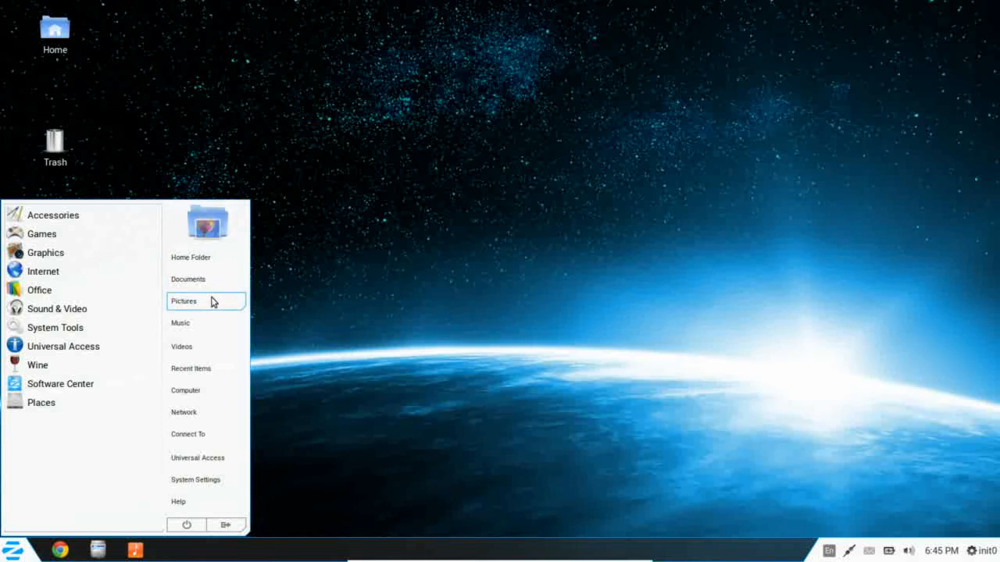
mouse_move(205, 279)
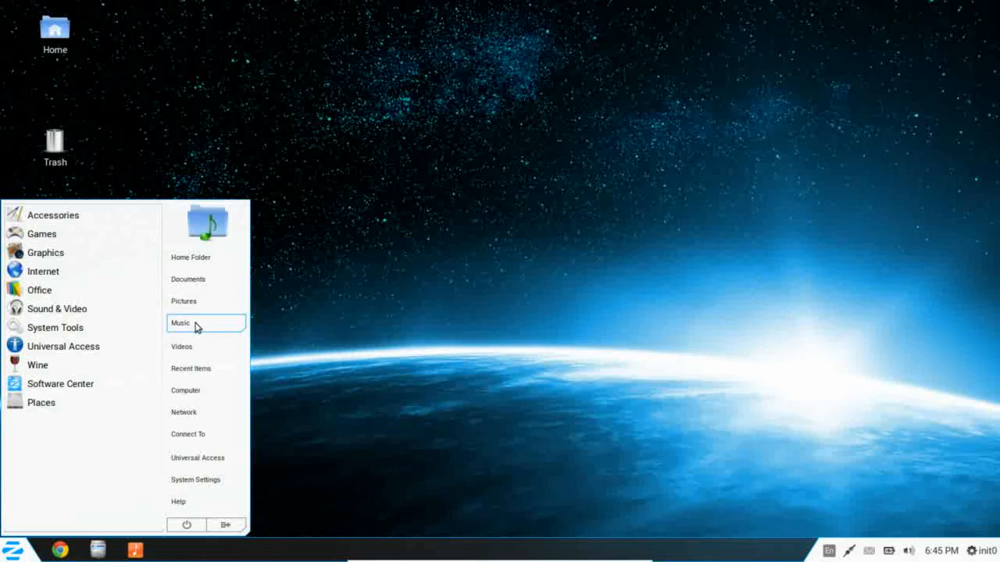
mouse_move(198, 369)
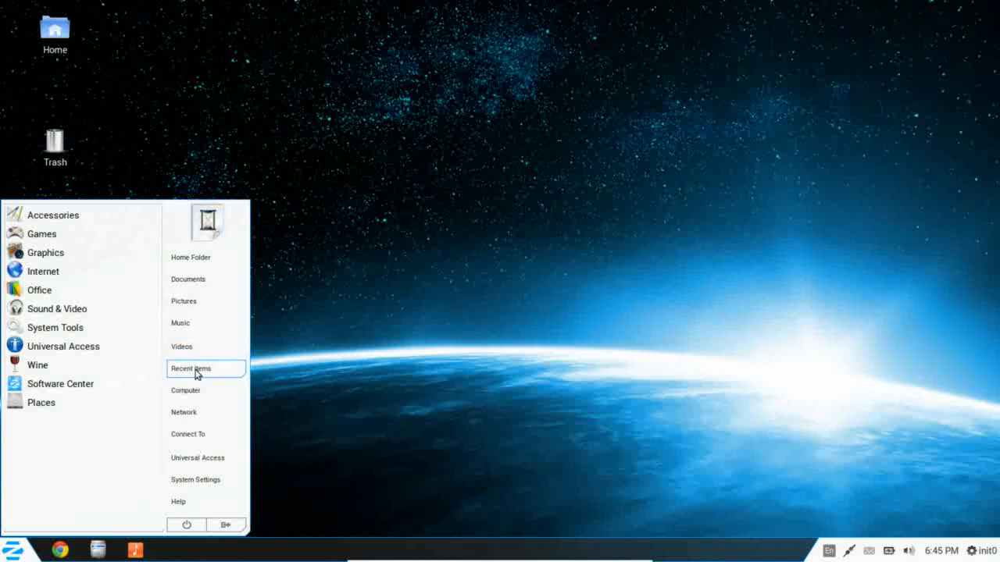
mouse_move(196, 390)
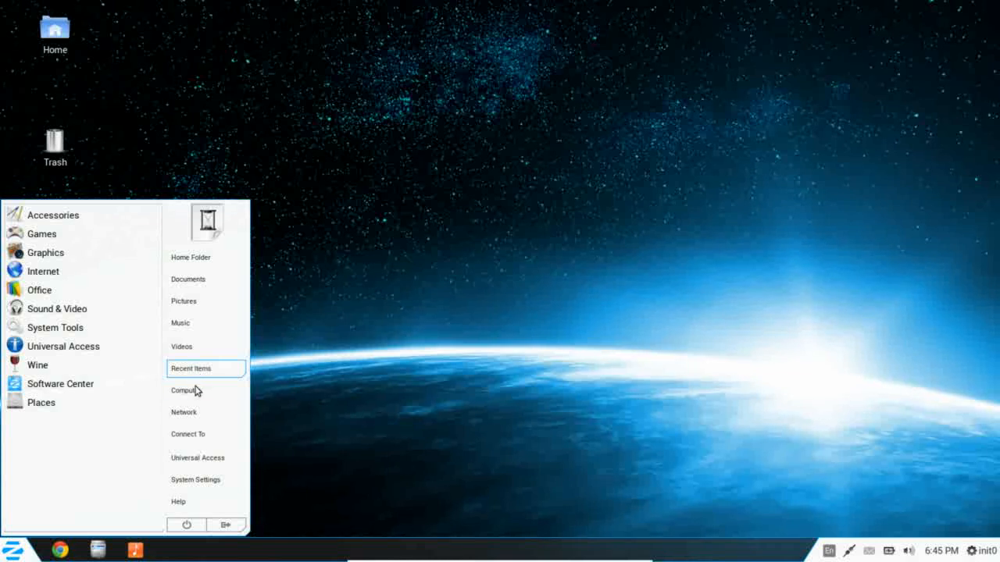
mouse_move(185, 391)
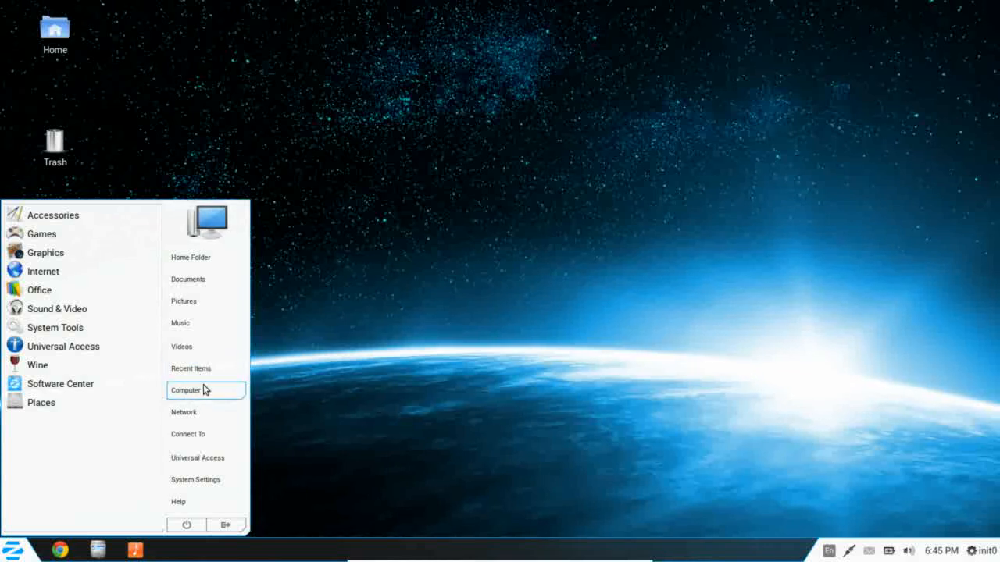
click(186, 390)
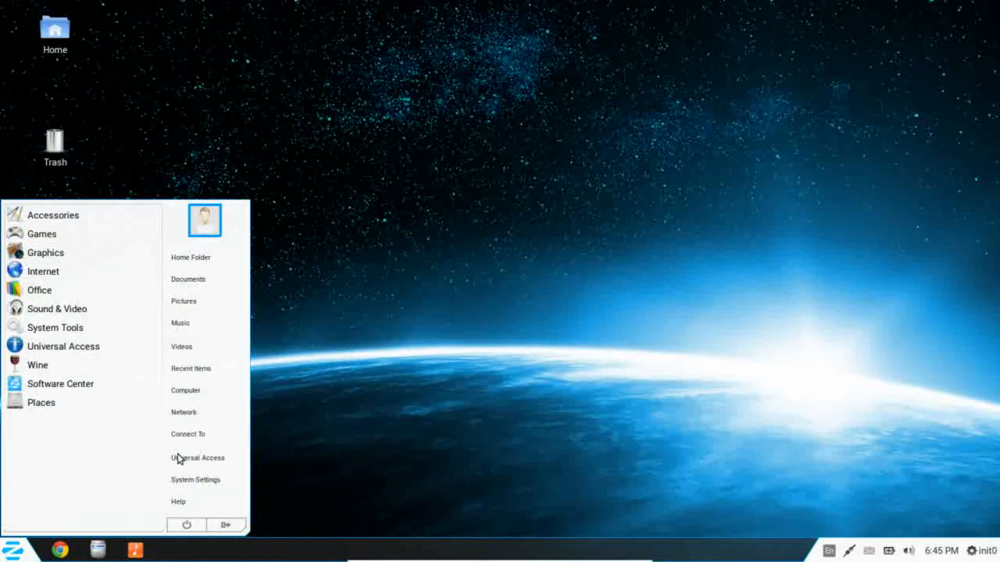
mouse_move(184, 412)
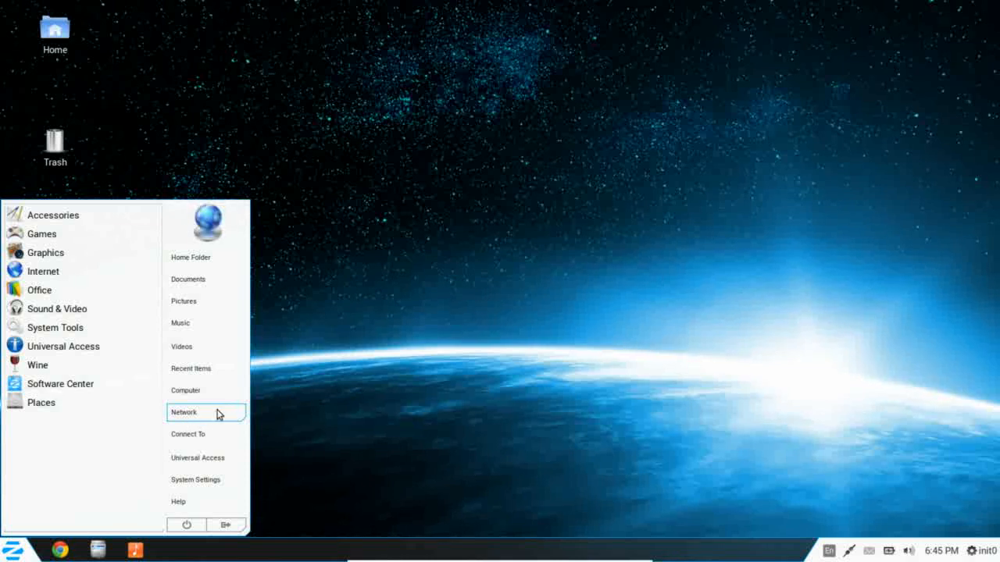
mouse_move(221, 449)
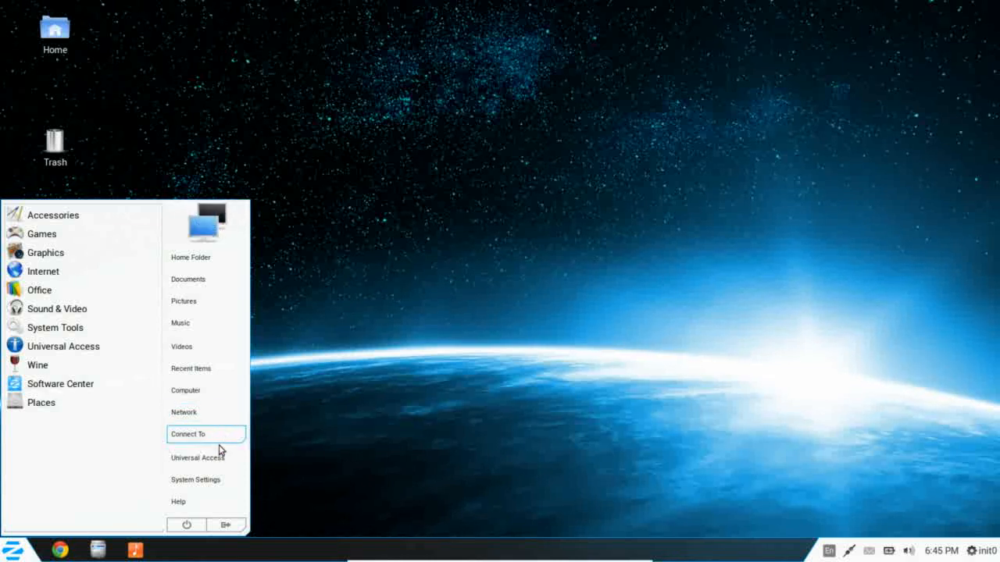
mouse_move(221, 479)
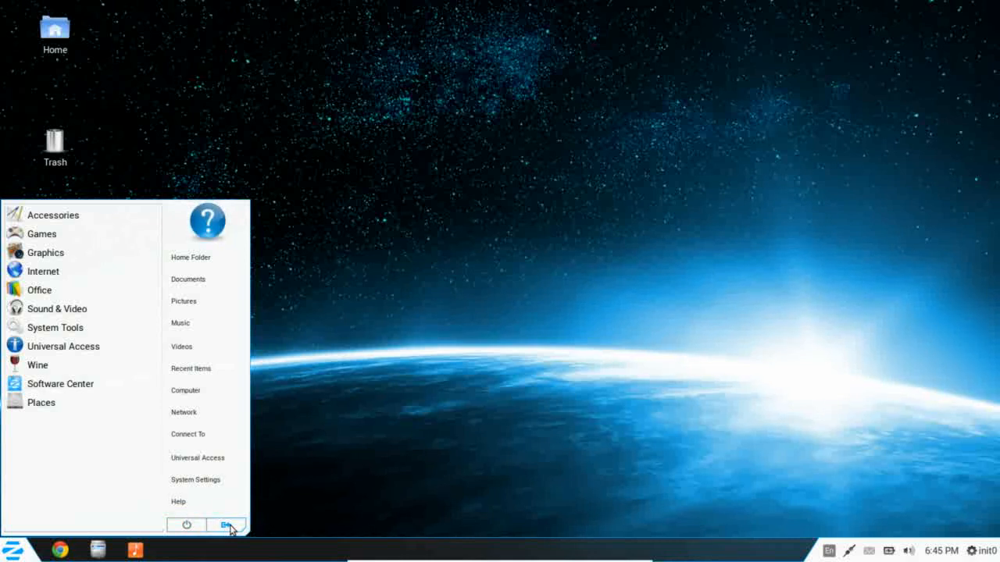
mouse_move(187, 525)
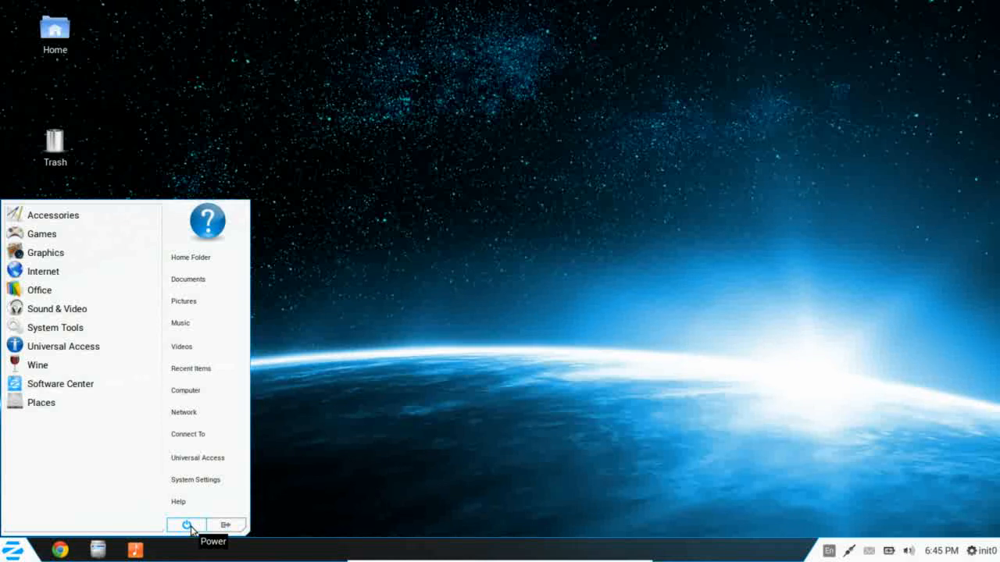
mouse_move(90, 521)
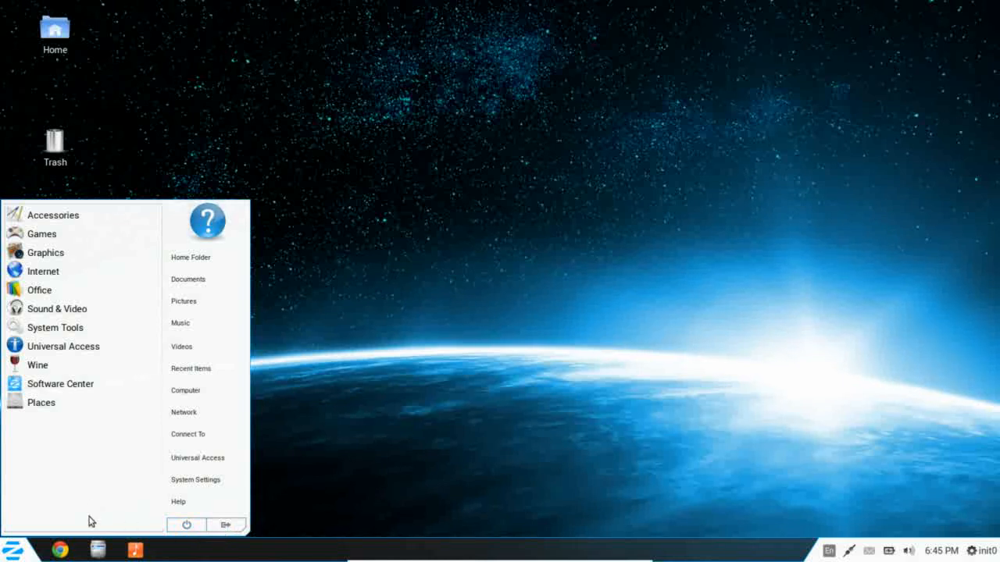
mouse_move(60, 384)
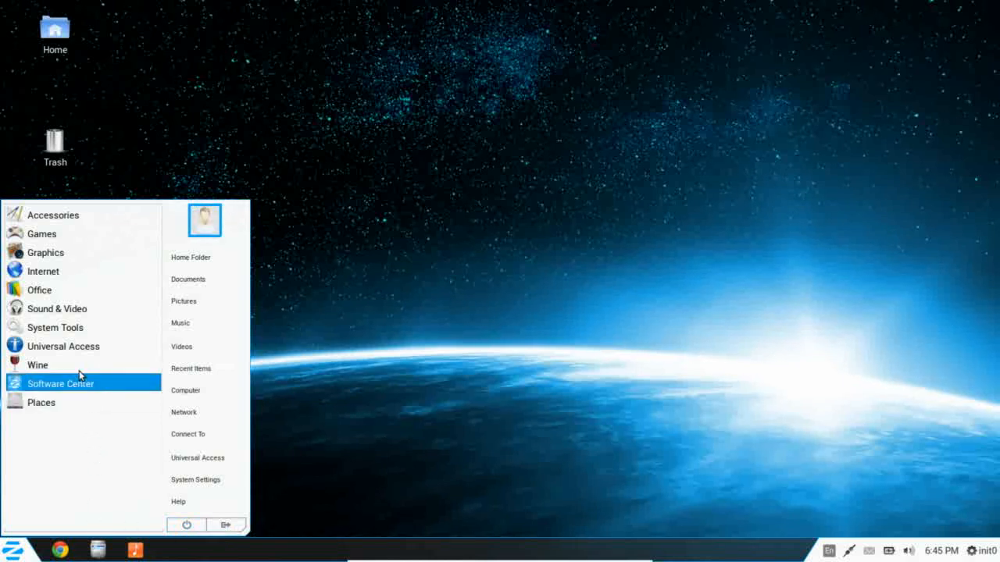
mouse_move(75, 238)
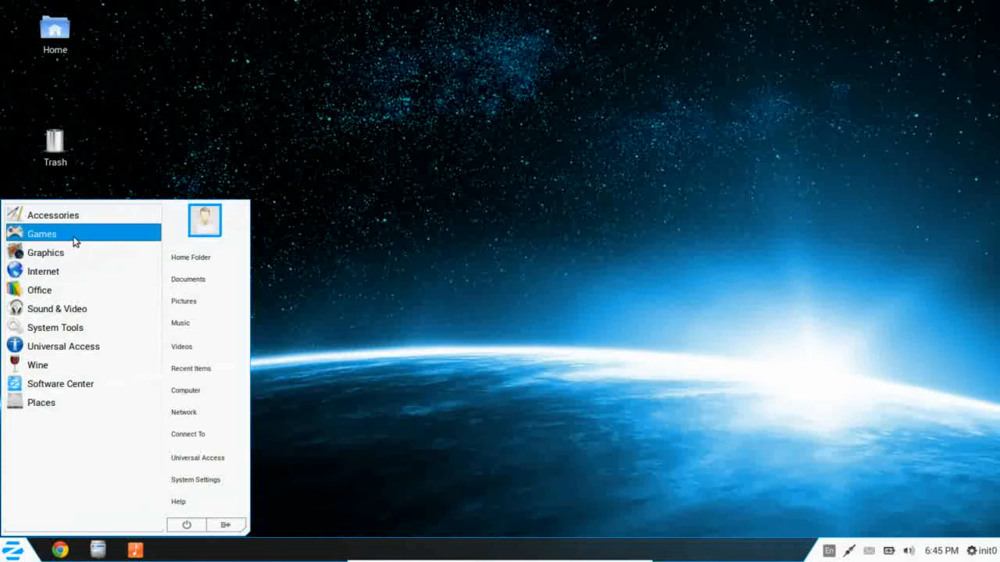
mouse_move(70, 252)
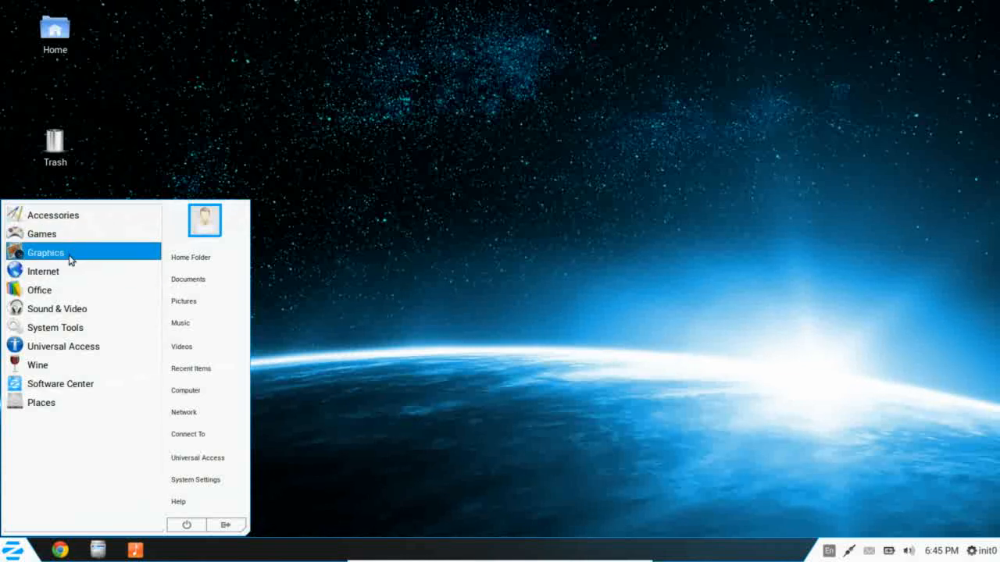
mouse_move(71, 214)
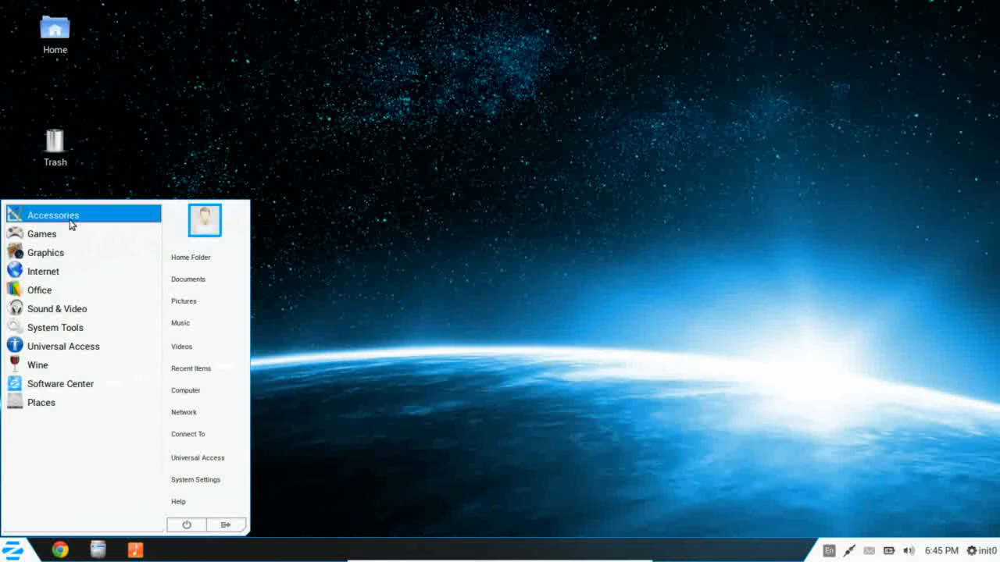
Step: Launch Text Editor from Accessories, close the empty gedit document, and reopen the Zorin Menu
click(52, 215)
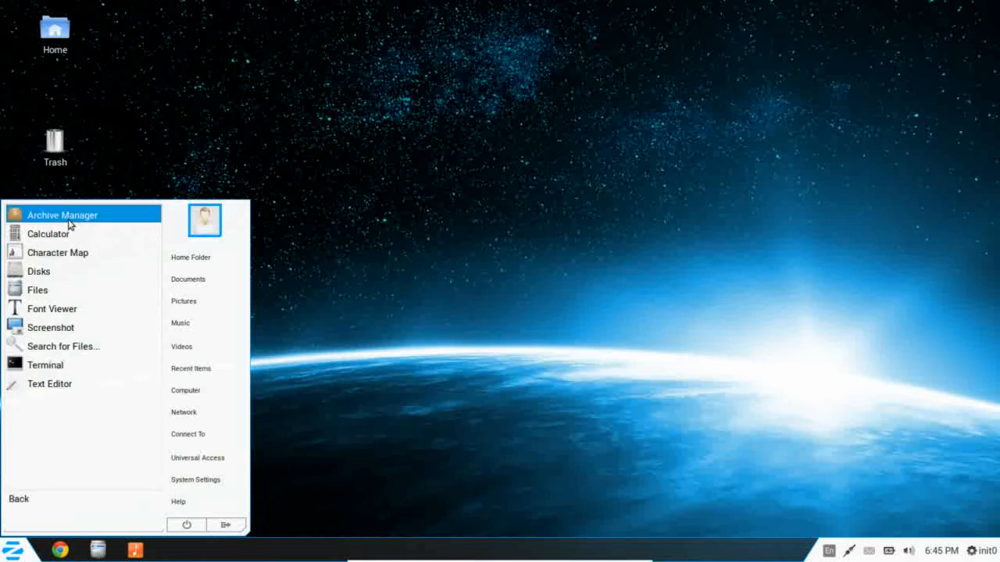
mouse_move(68, 233)
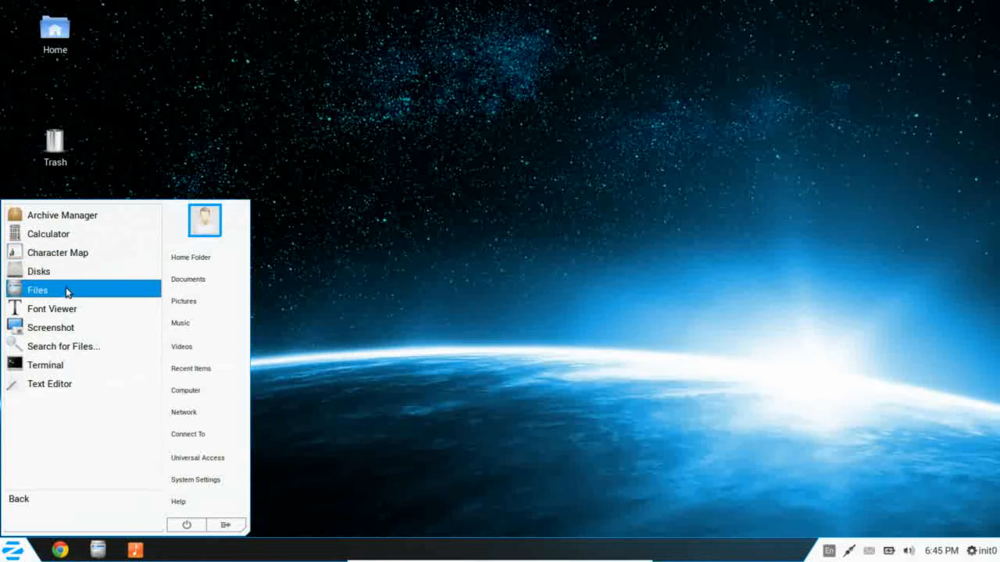
mouse_move(51, 328)
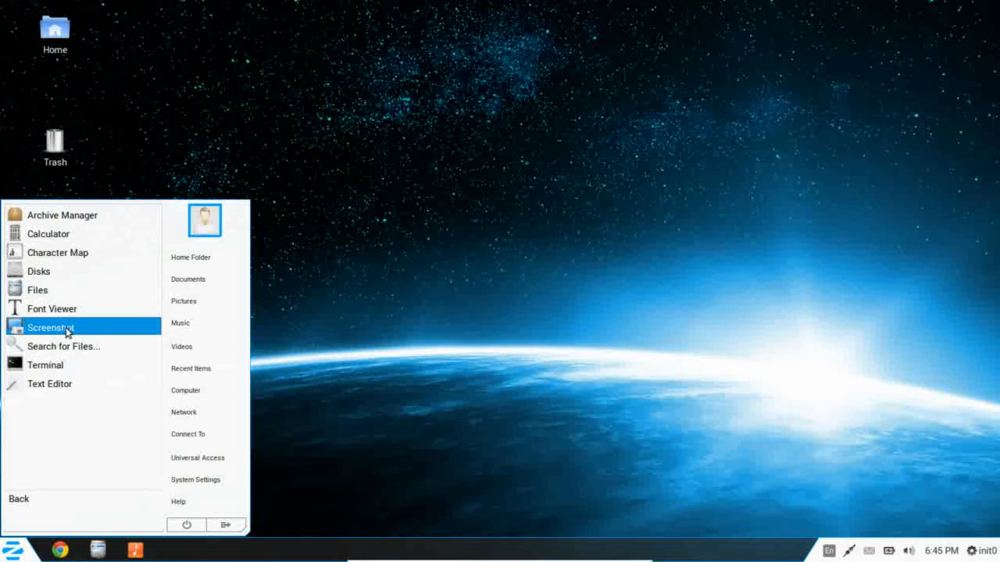
mouse_move(64, 346)
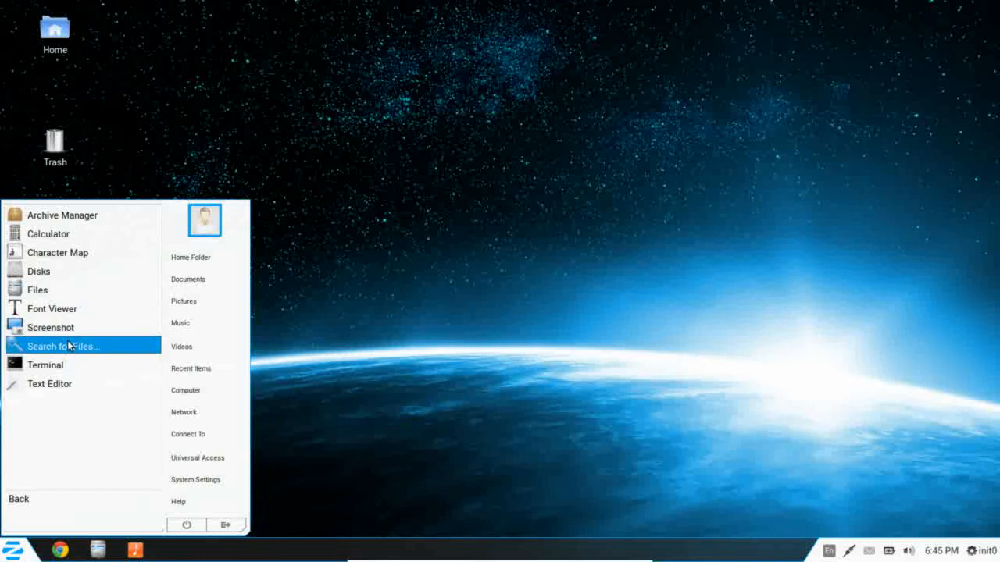
mouse_move(45, 364)
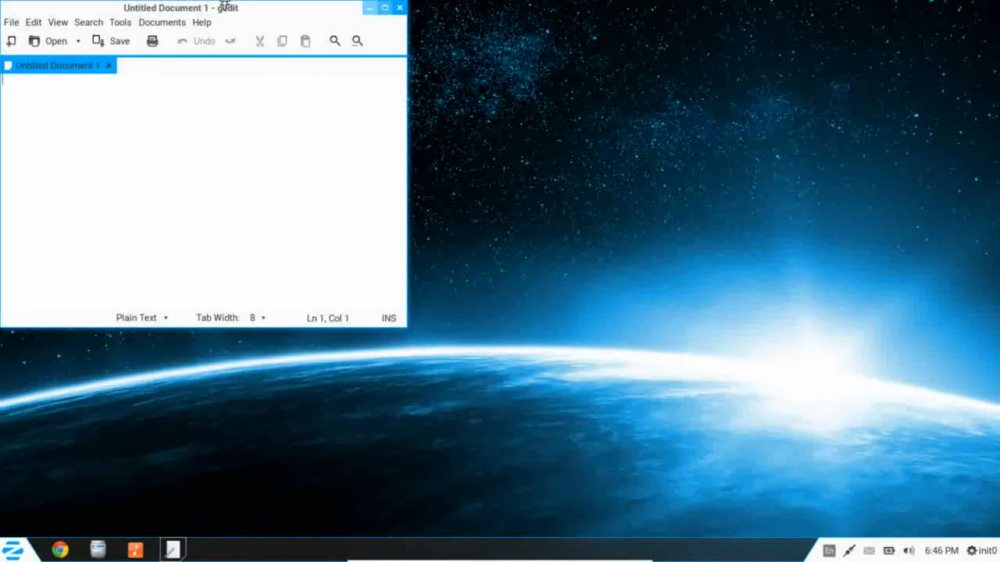
mouse_move(398, 17)
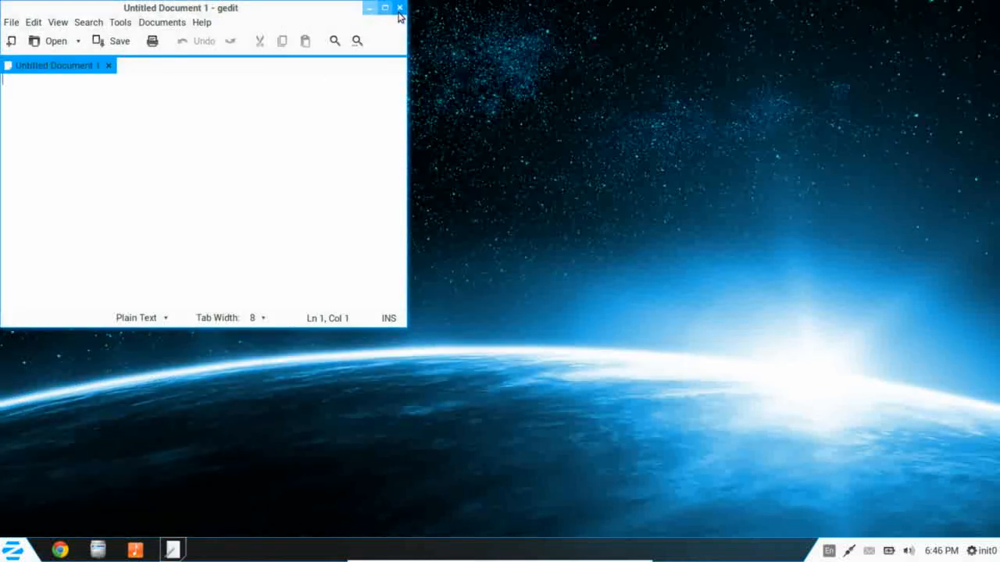
click(14, 551)
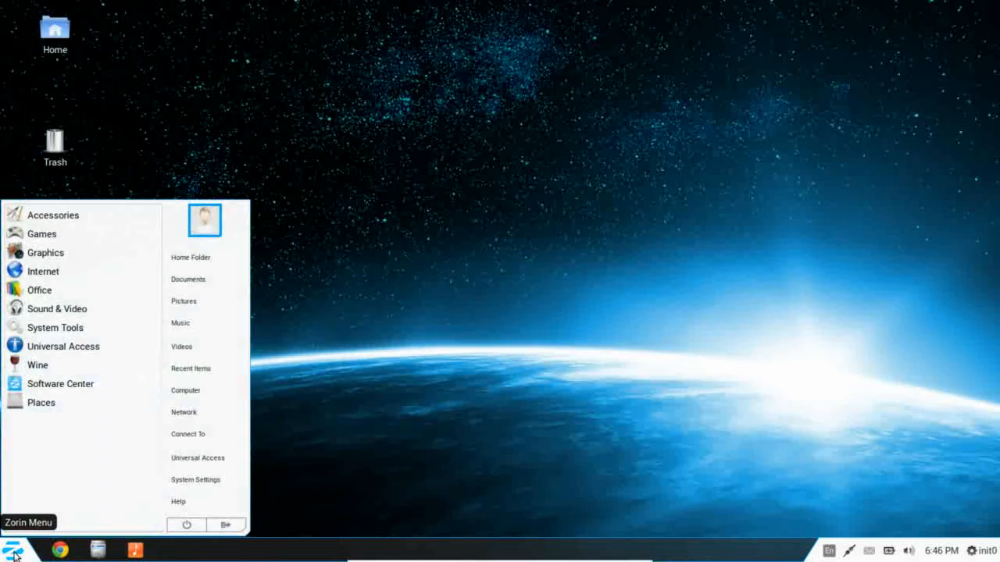
mouse_move(42, 233)
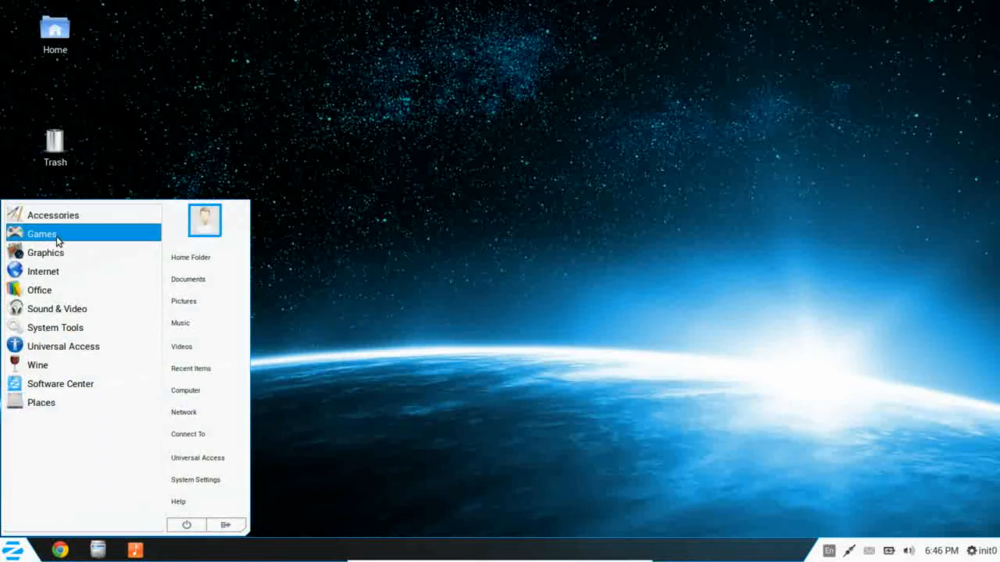
Step: Show the Games category: AisleRiot Solitaire, Mahjongg, Mines, Quadrapassel and Sudoku
click(42, 233)
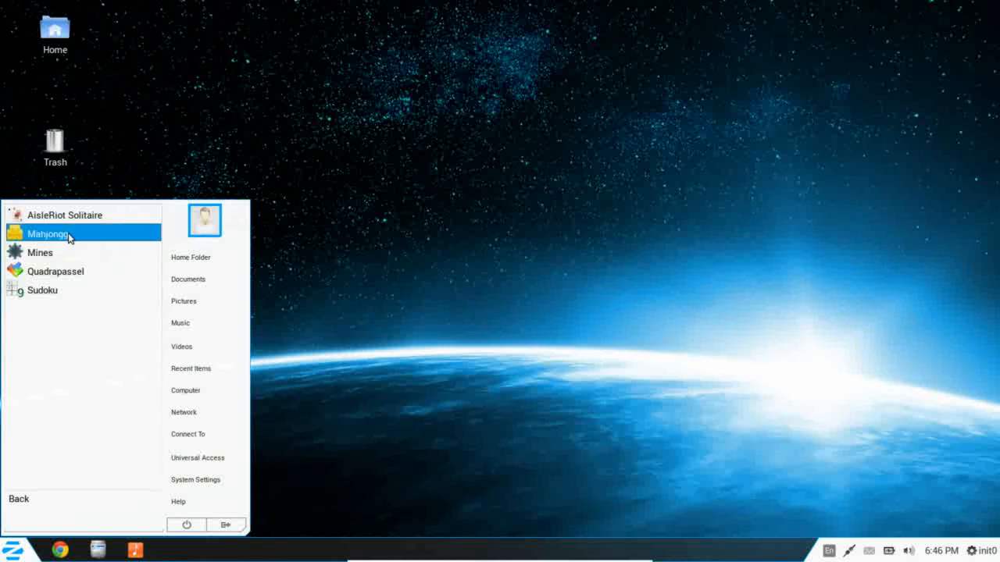
mouse_move(111, 236)
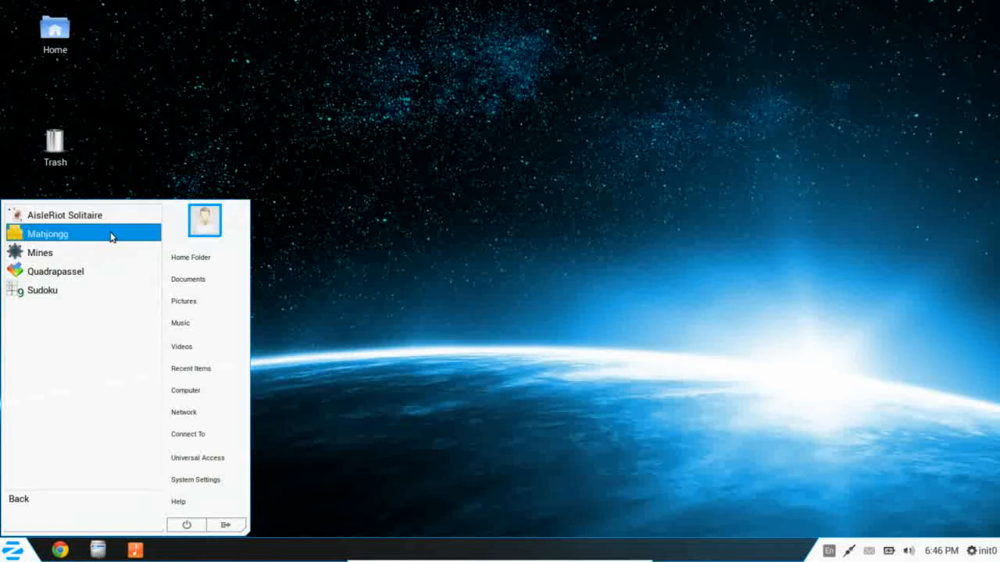
mouse_move(113, 271)
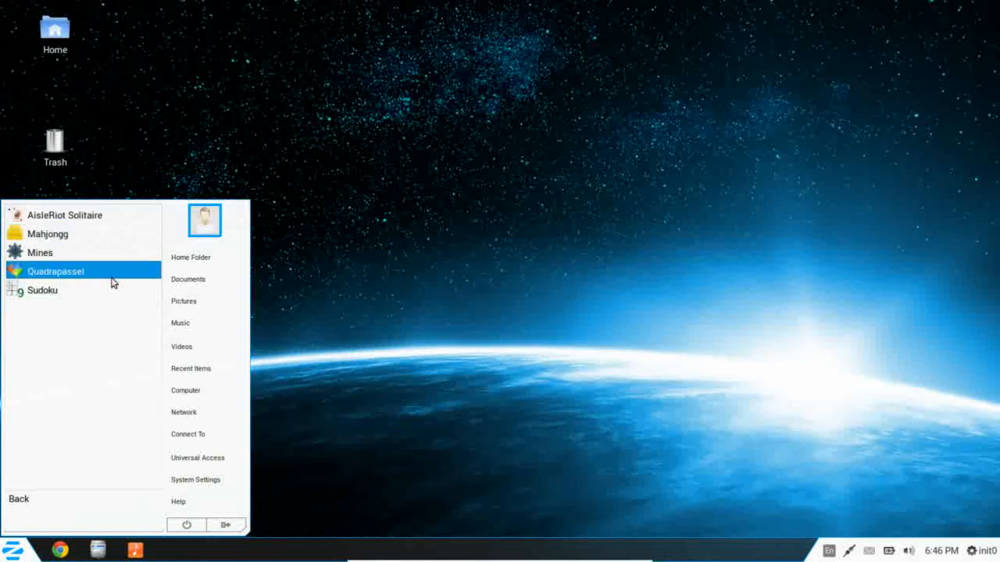
mouse_move(6, 274)
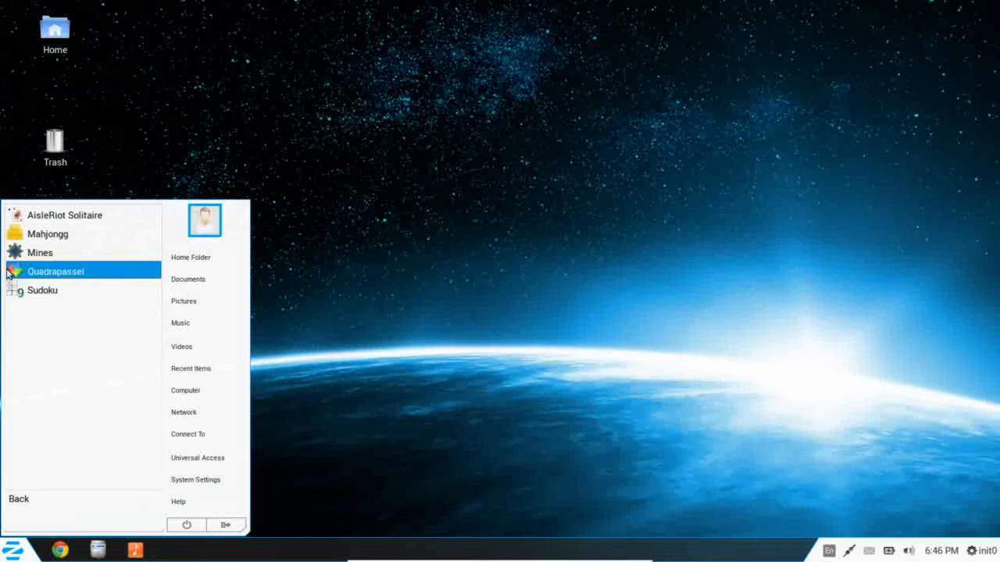
mouse_move(70, 296)
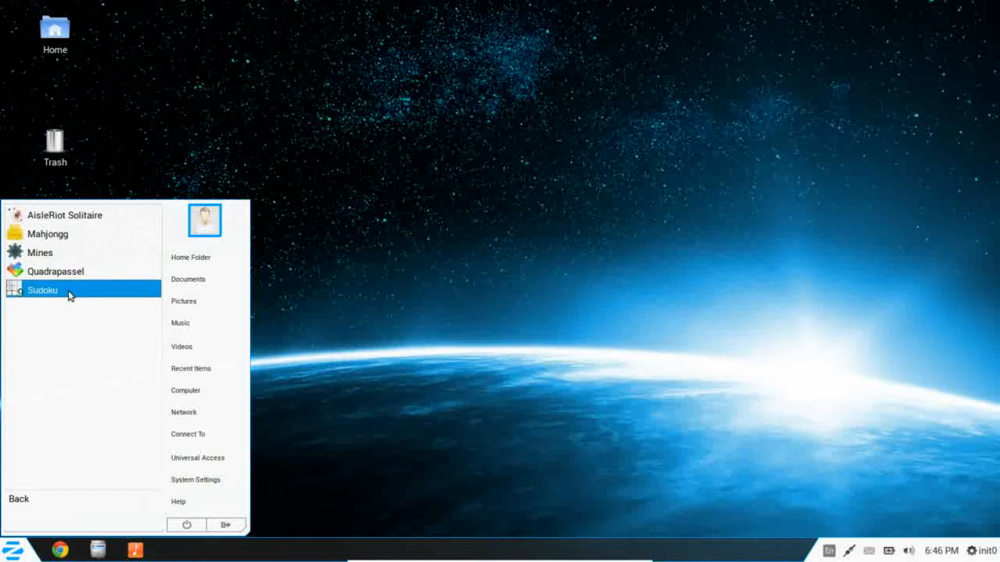
mouse_move(55, 490)
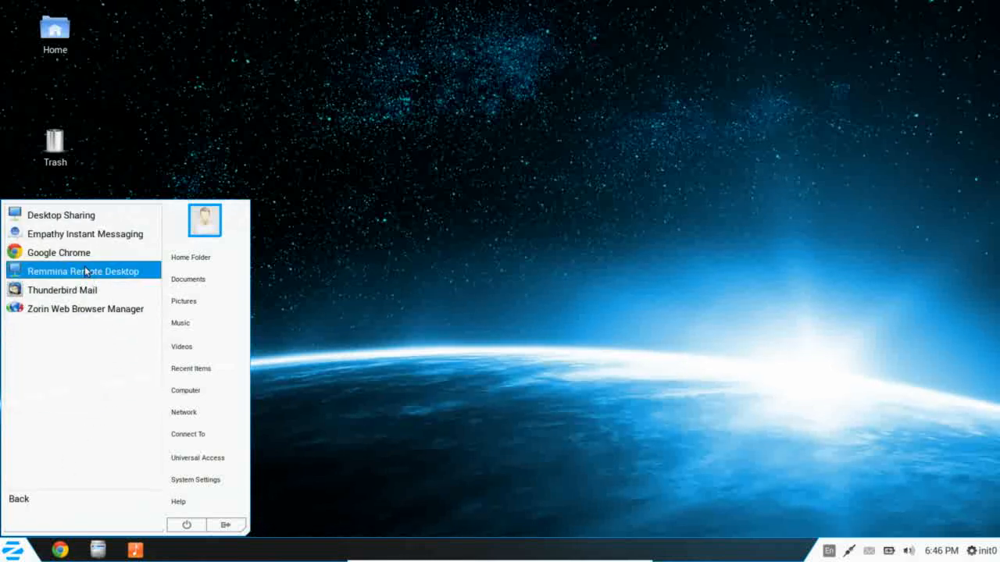
mouse_move(85, 233)
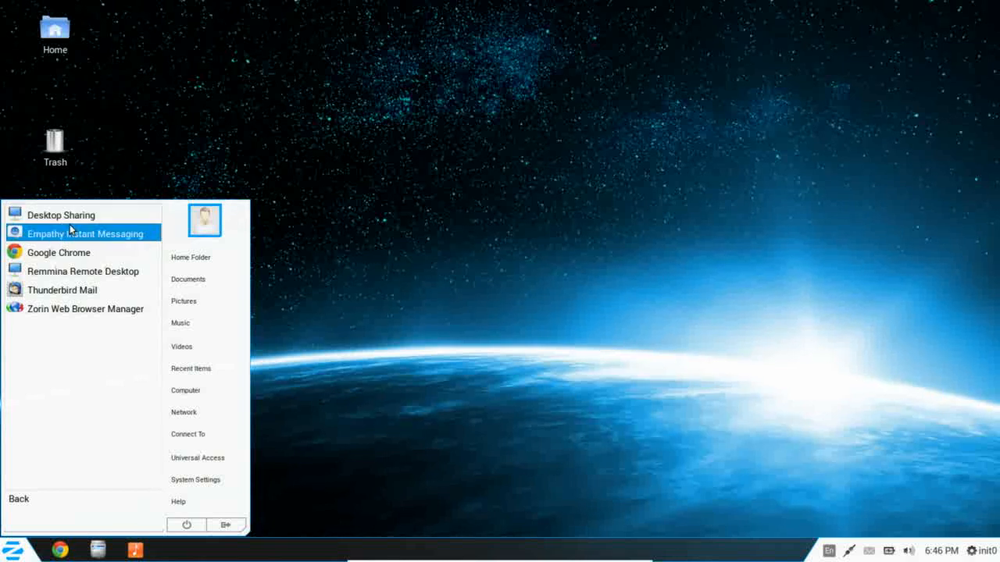
mouse_move(104, 239)
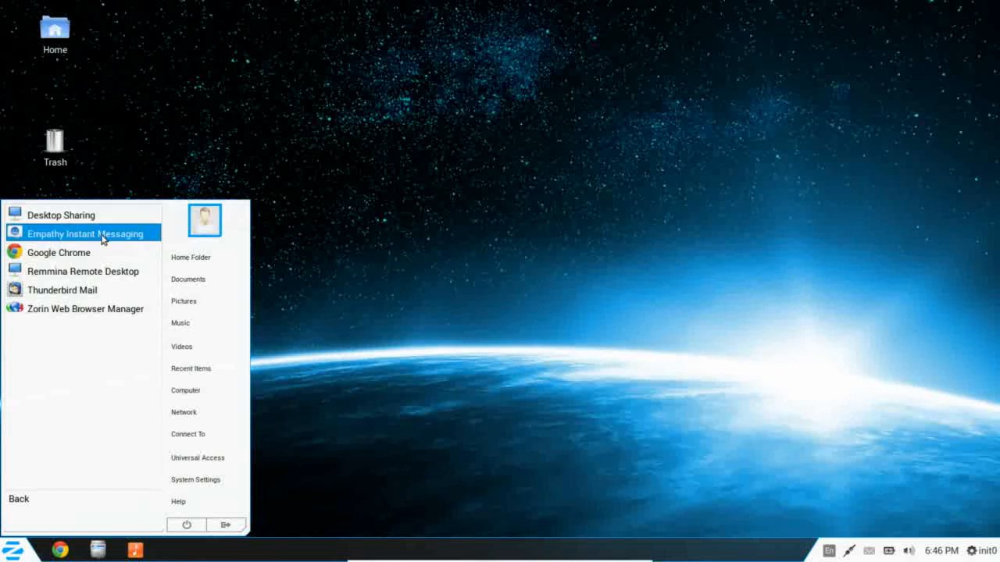
mouse_move(98, 271)
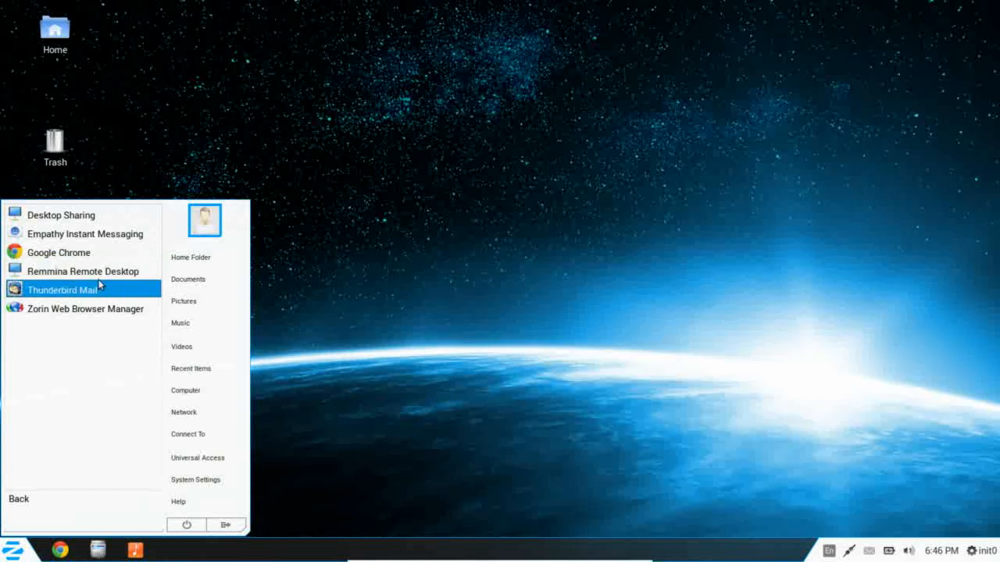
mouse_move(98, 301)
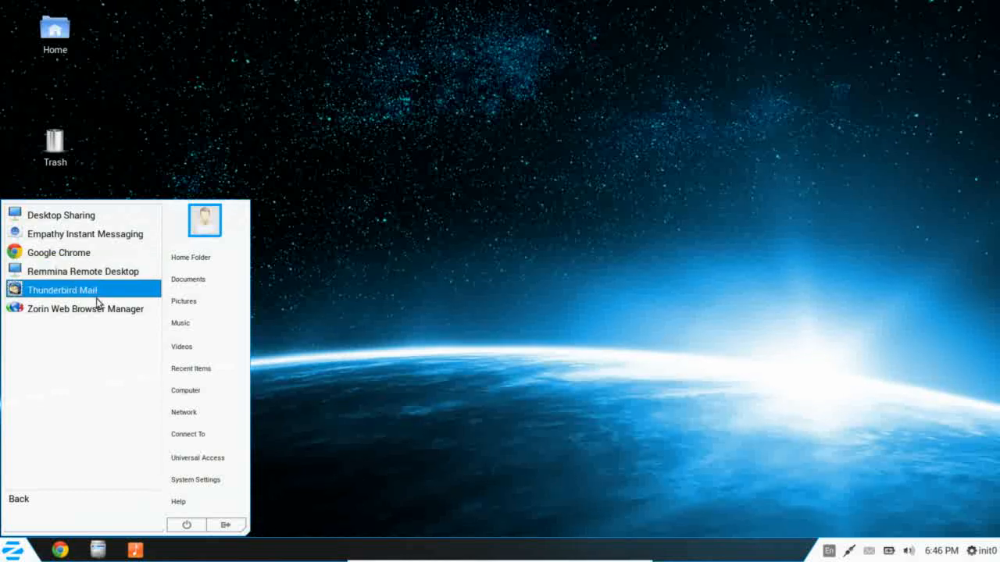
mouse_move(85, 309)
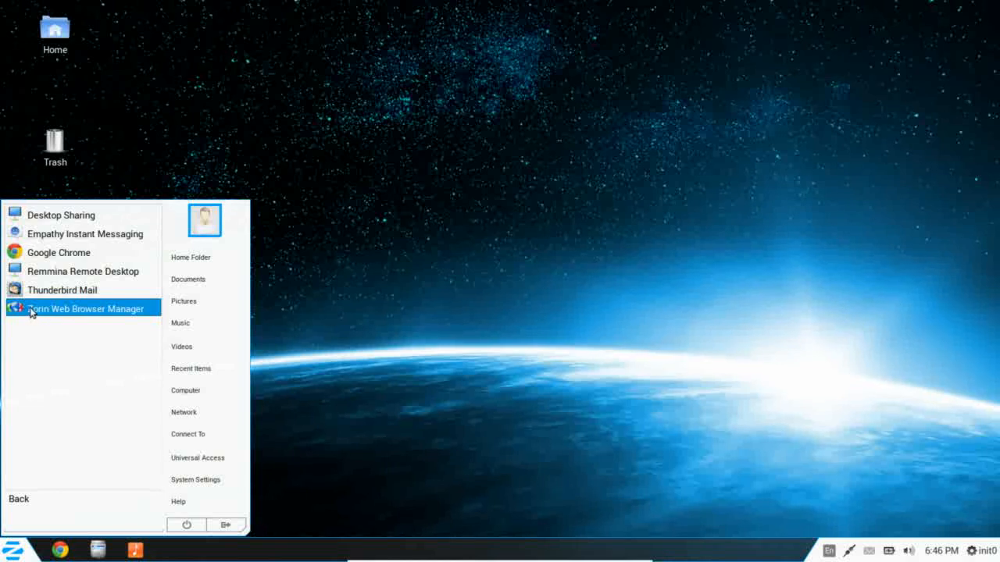
mouse_move(73, 311)
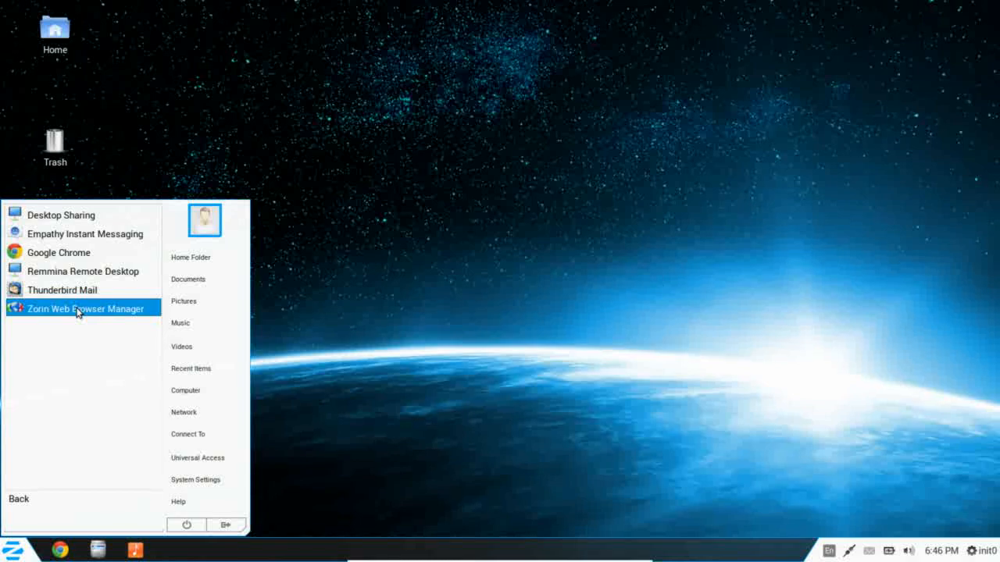
Step: Launch Zorin Web Browser Manager from the menu's Internet category
click(84, 308)
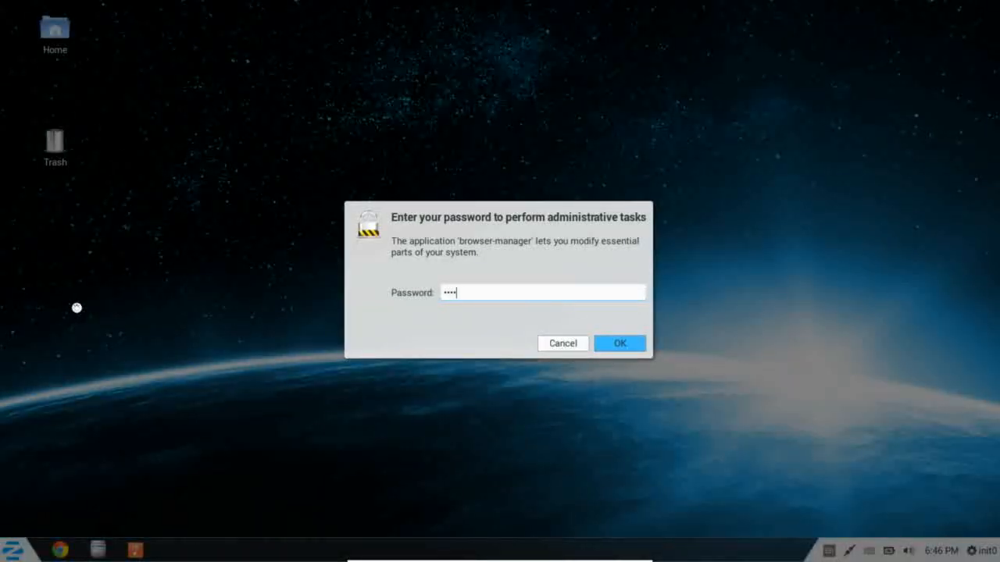
Step: Authenticate with the administrator password, view the Firefox, Chrome, Opera and Midori list, then close the manager
text(••••)
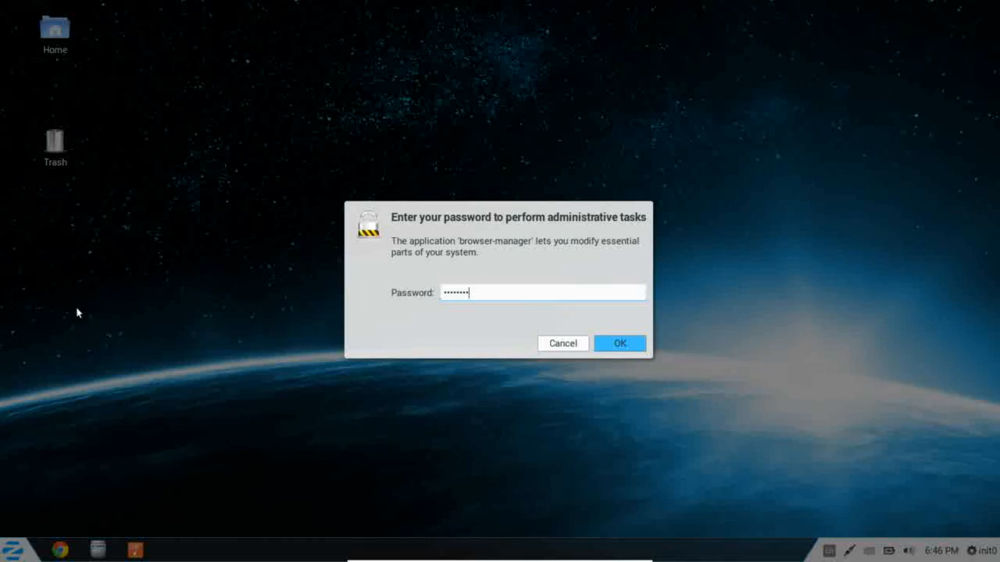
click(619, 343)
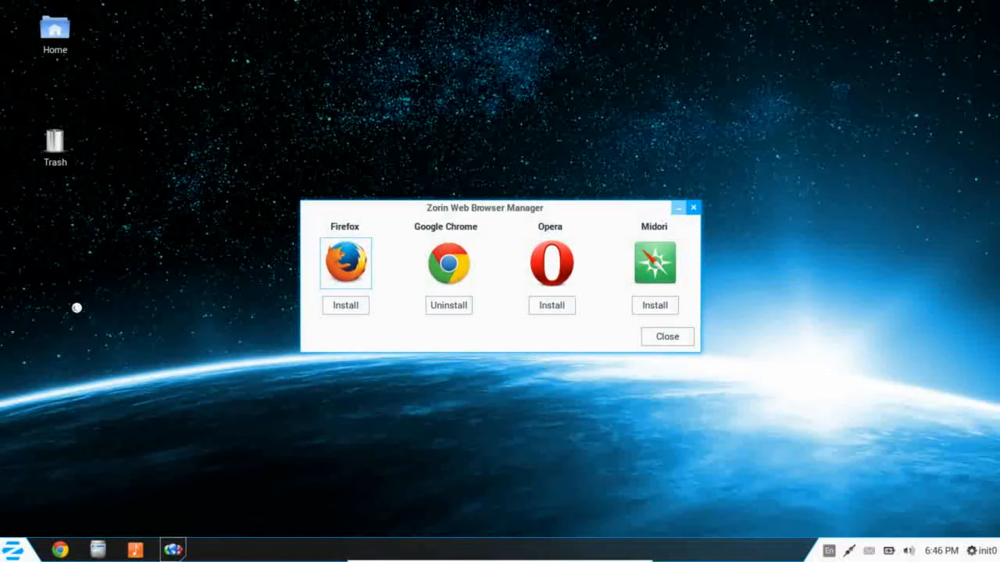
mouse_move(100, 295)
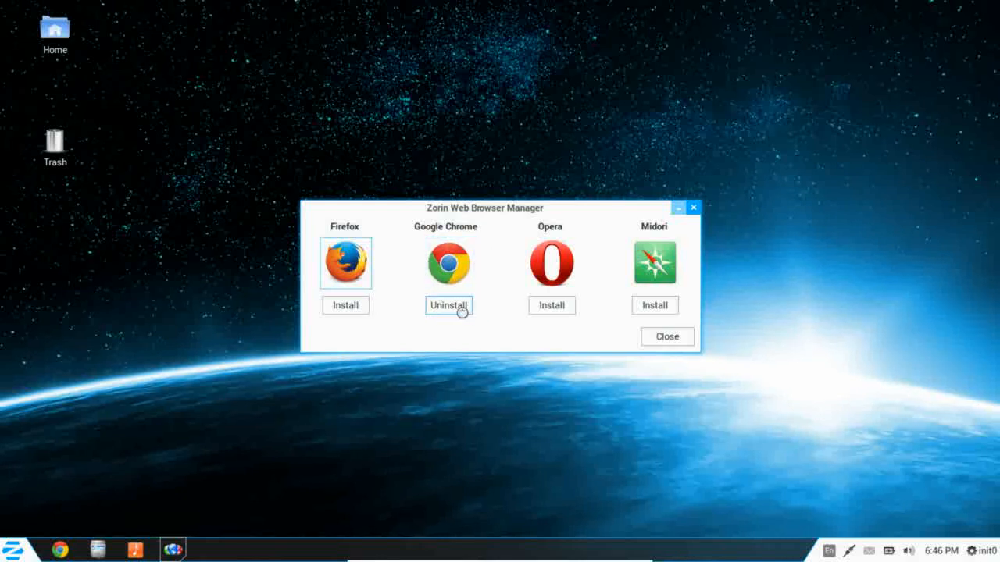
mouse_move(448, 305)
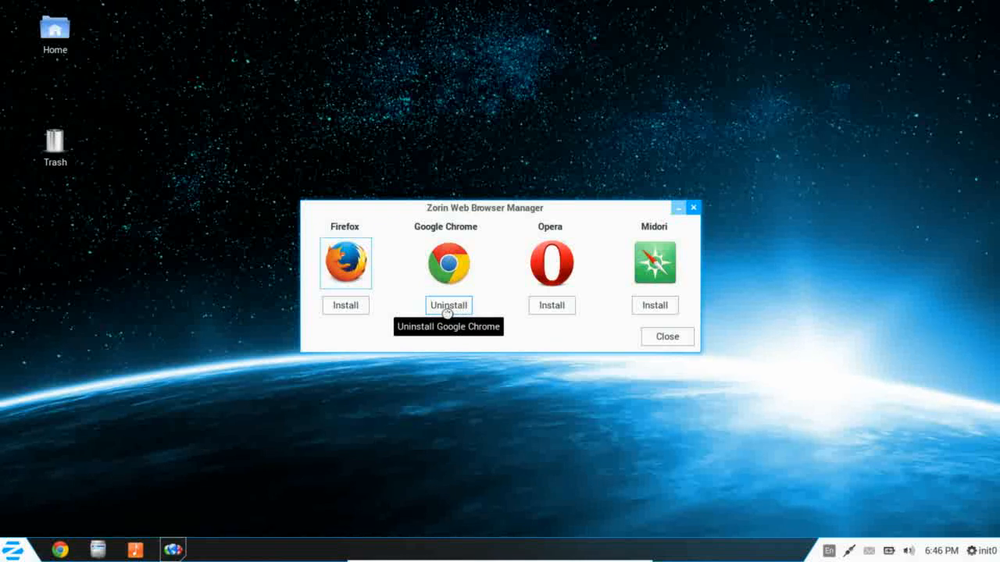
mouse_move(551, 319)
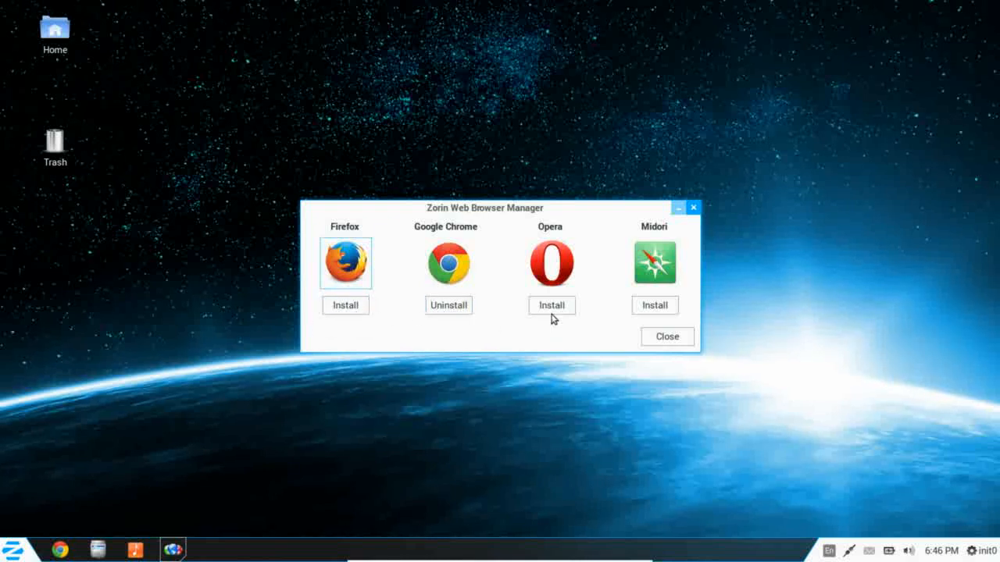
mouse_move(655, 306)
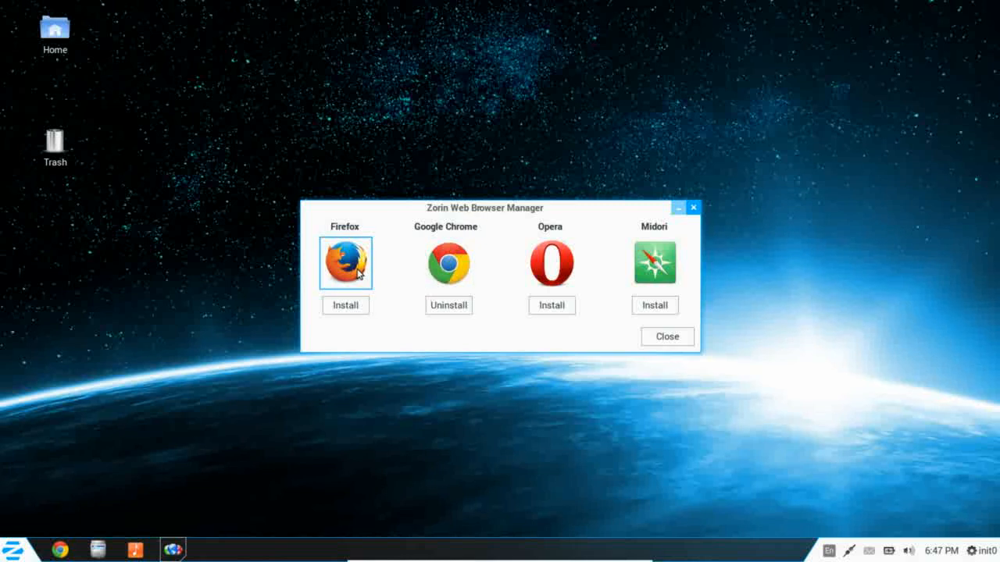
mouse_move(666, 340)
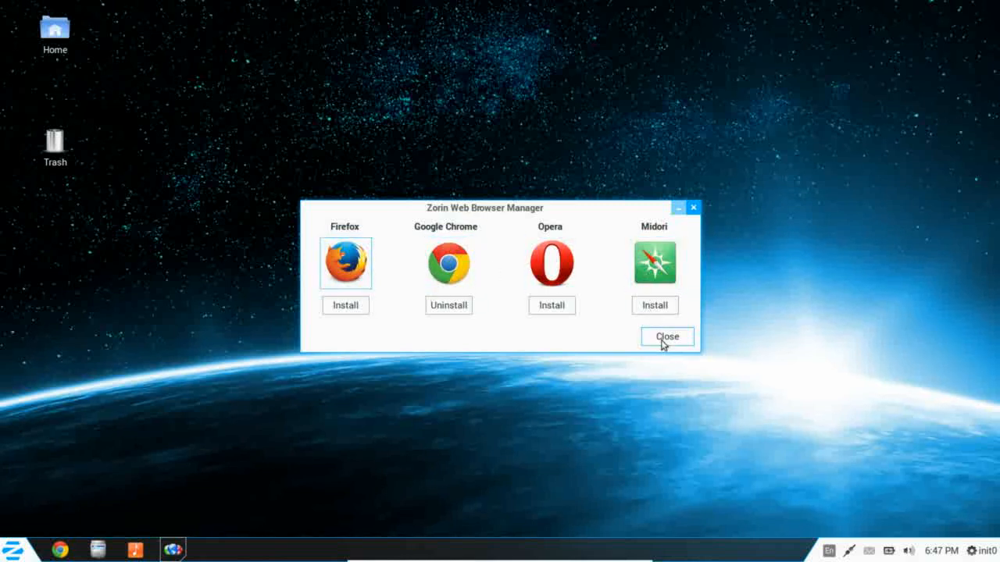
click(665, 337)
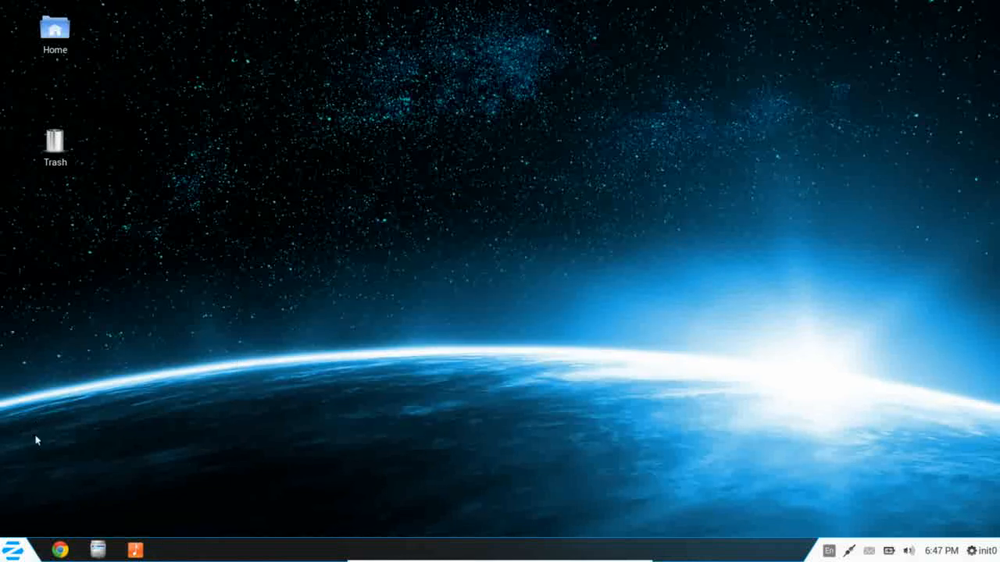
Step: Browse the Office and Games menu categories, revisit Office, then return to the category list
click(14, 550)
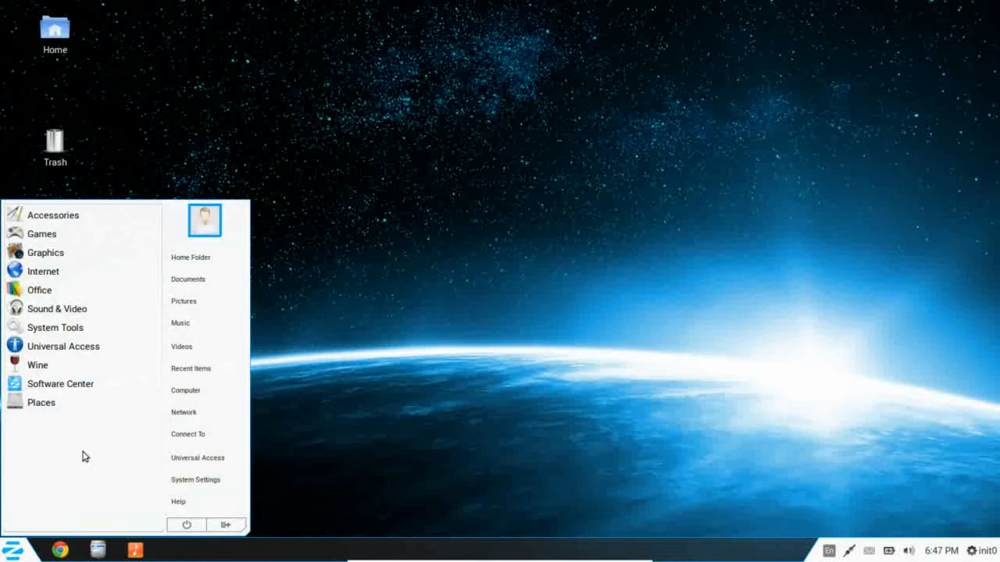
click(39, 290)
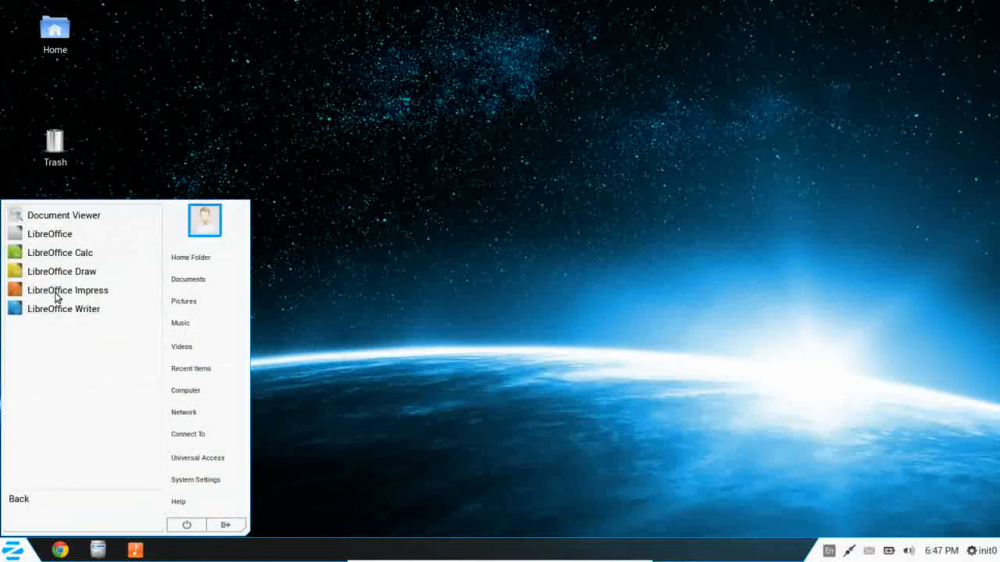
mouse_move(63, 309)
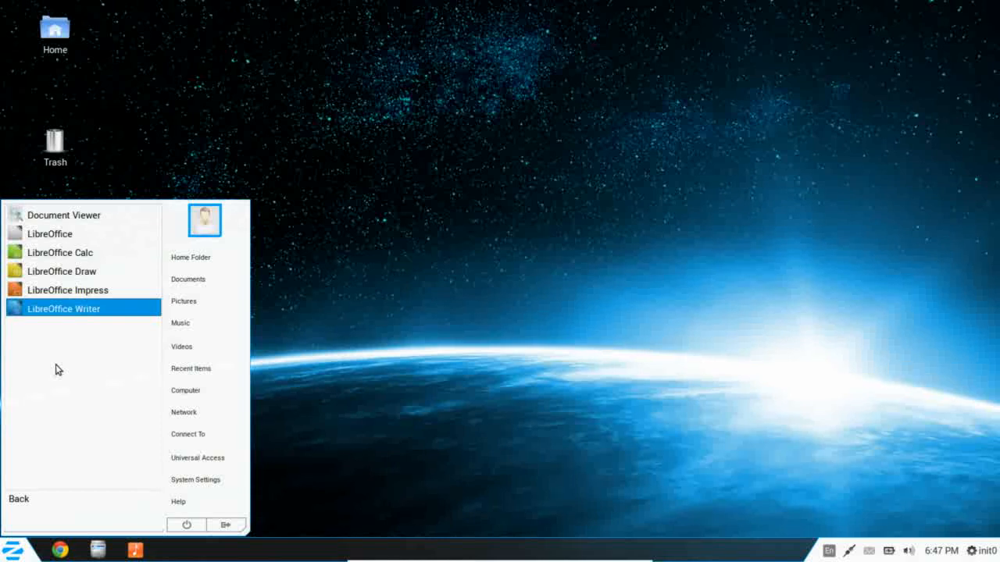
click(19, 498)
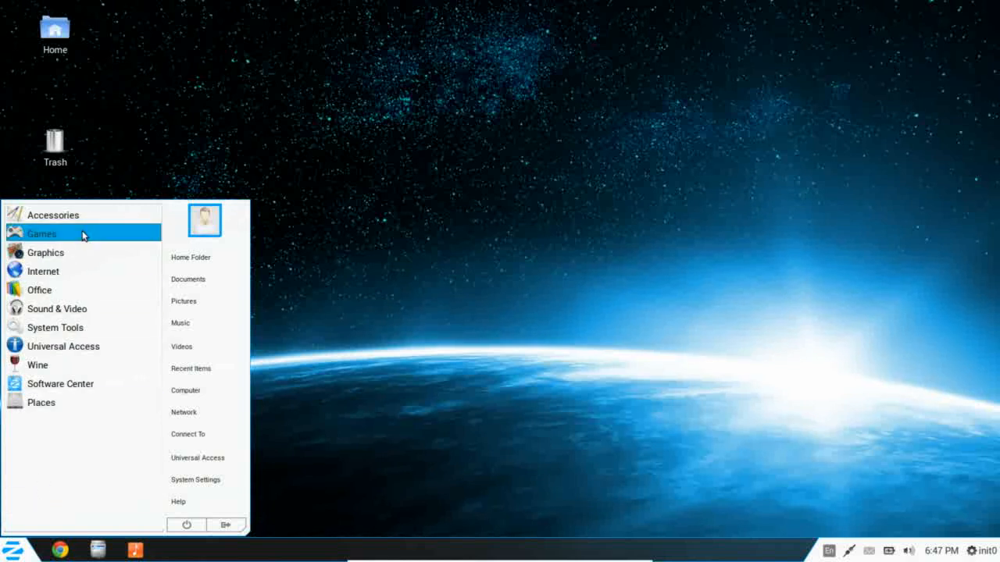
click(41, 233)
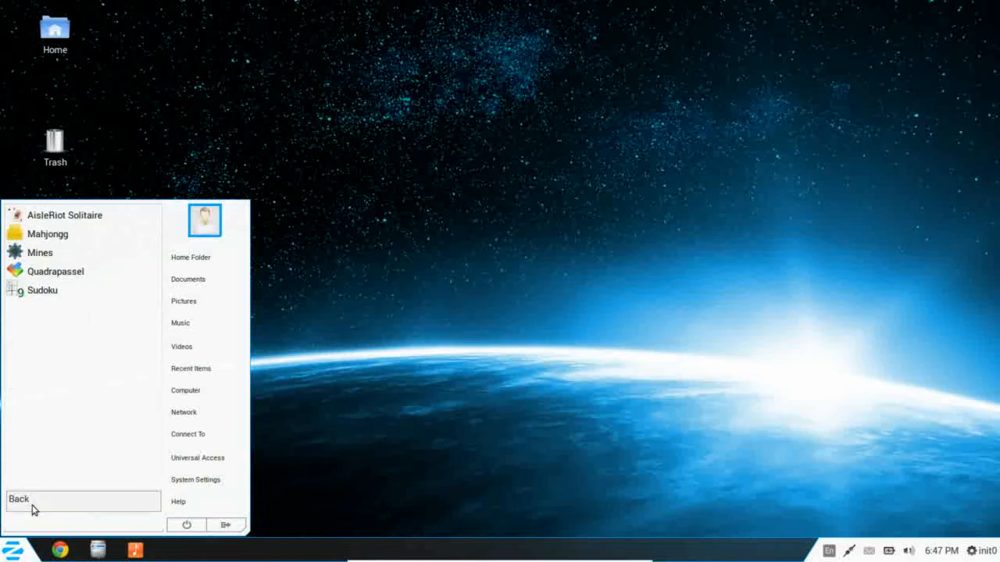
click(18, 499)
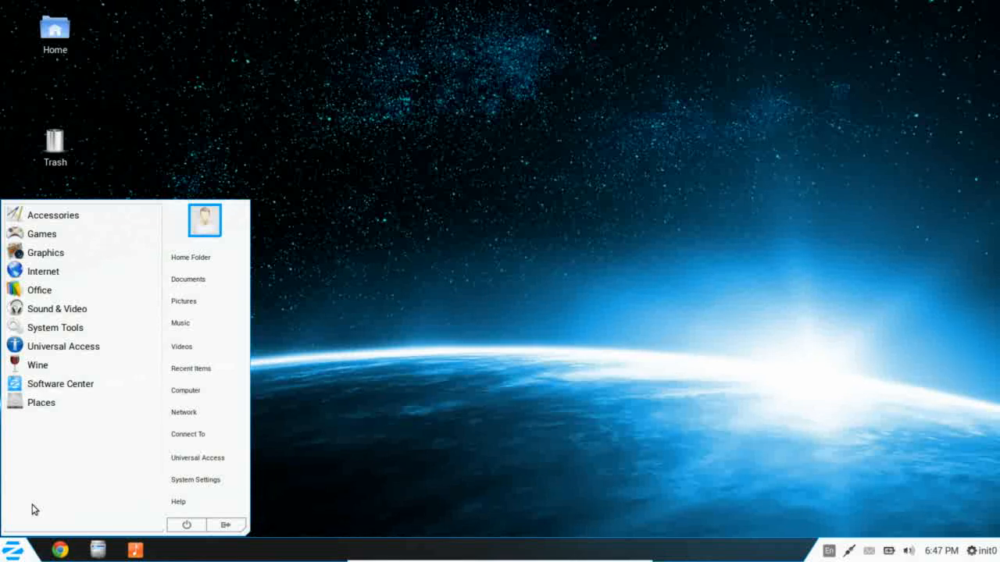
mouse_move(39, 290)
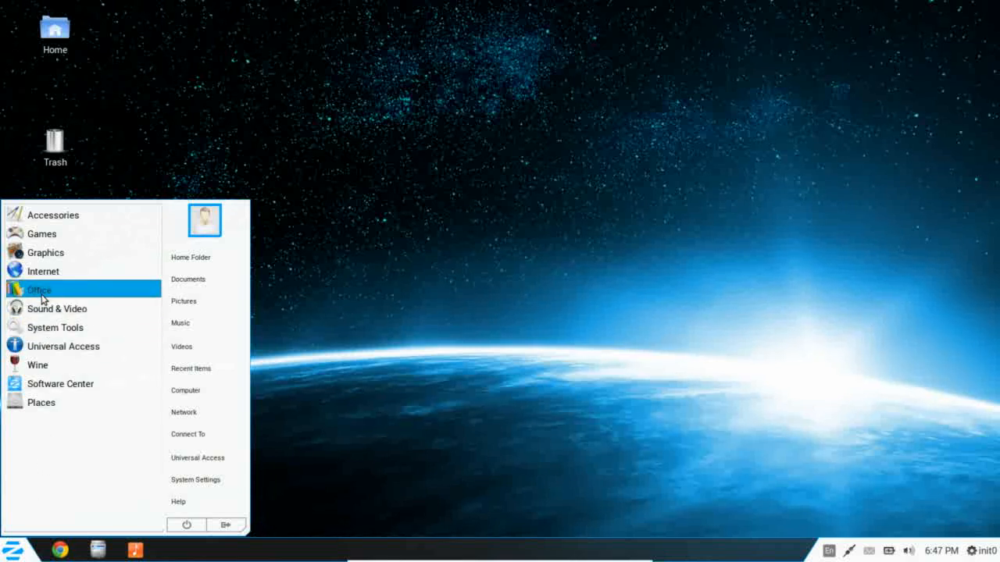
click(39, 290)
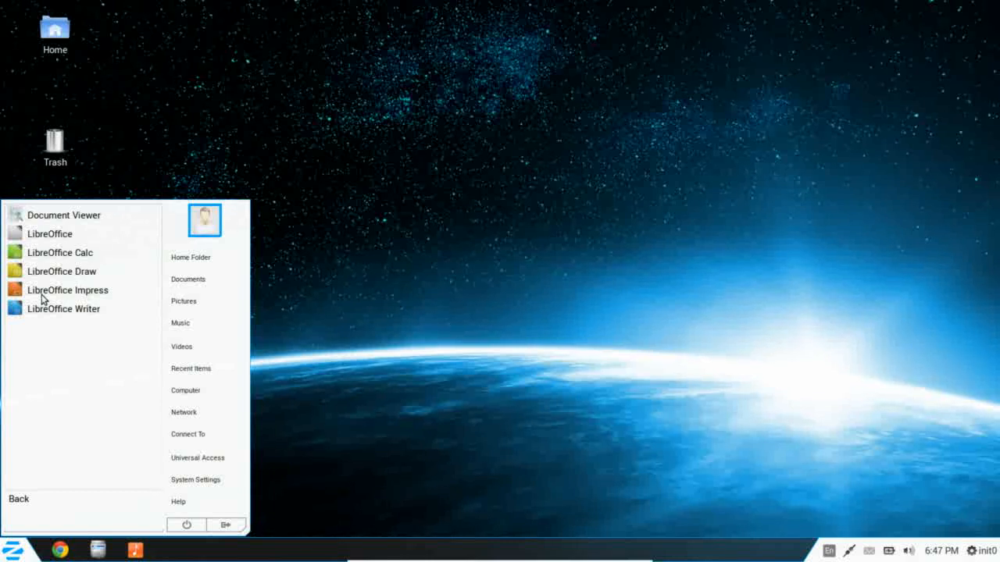
mouse_move(63, 308)
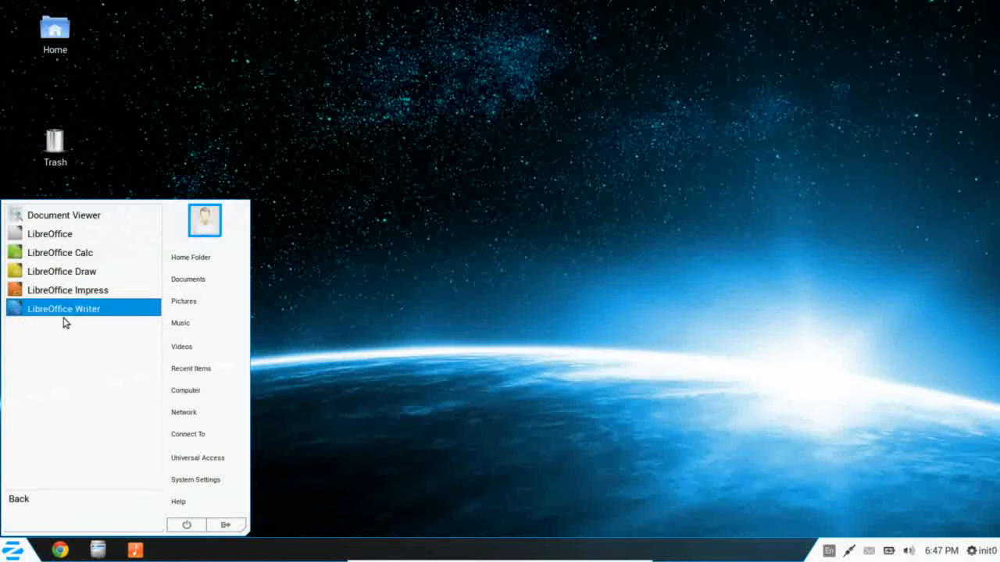
mouse_move(82, 252)
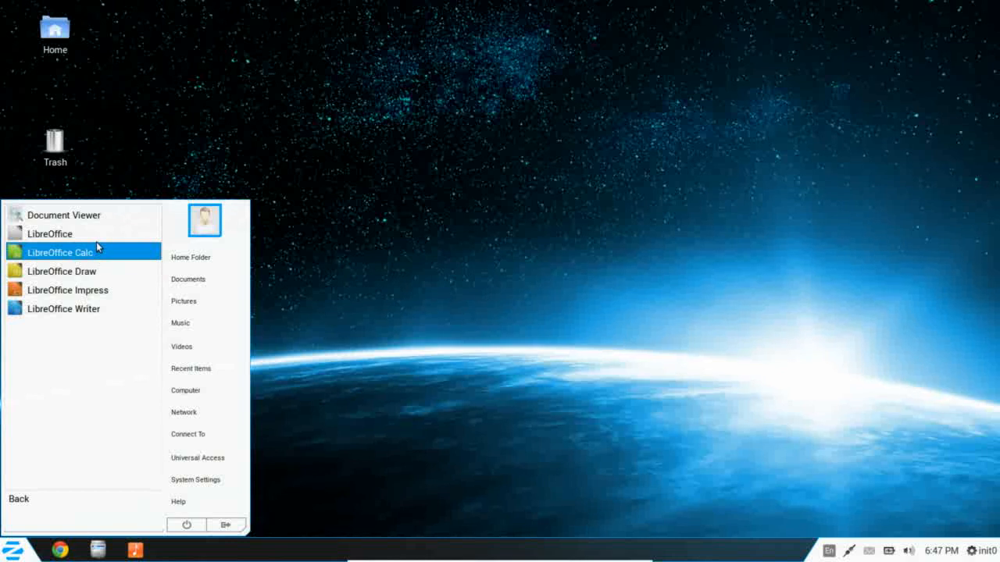
mouse_move(50, 234)
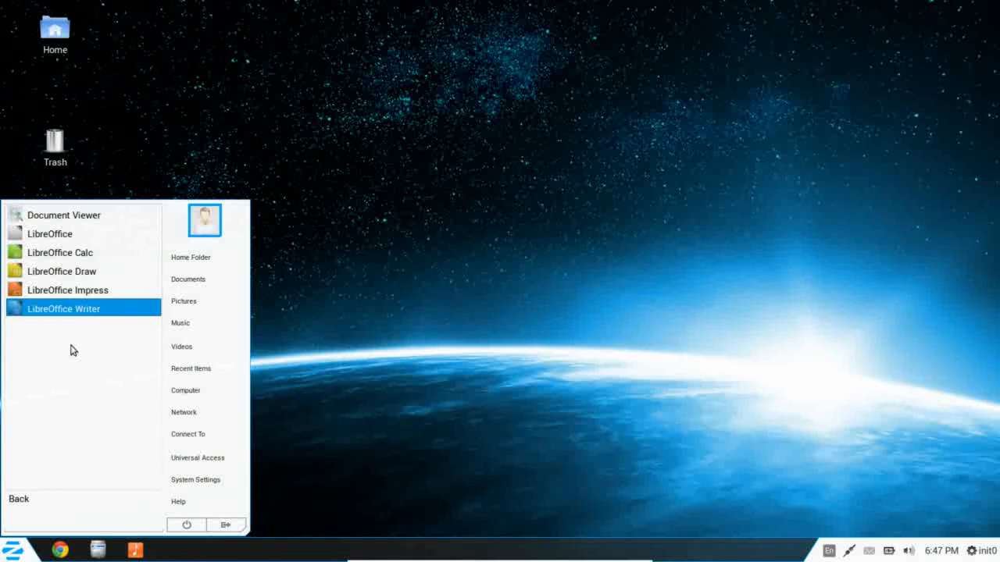
mouse_move(78, 252)
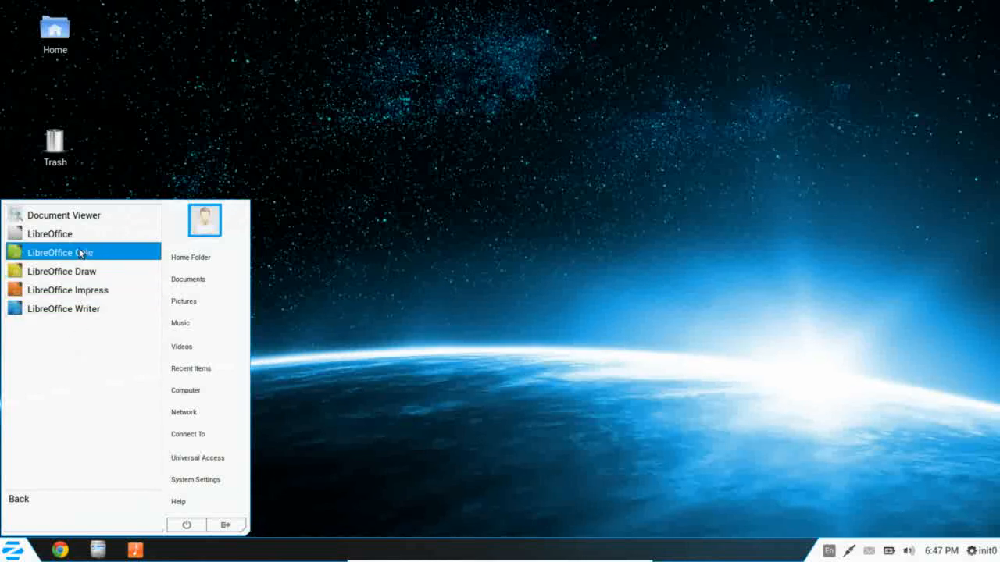
click(19, 499)
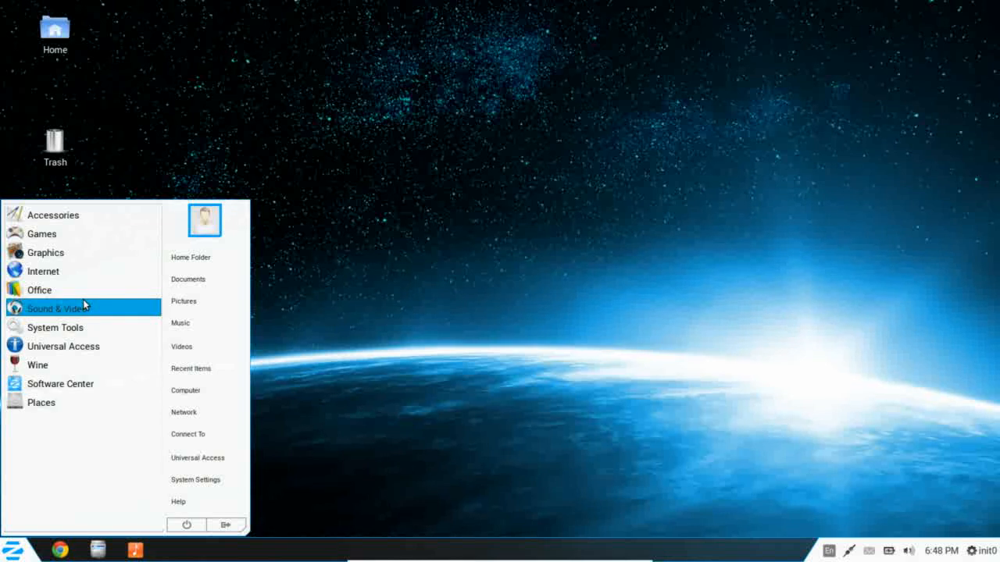
click(59, 307)
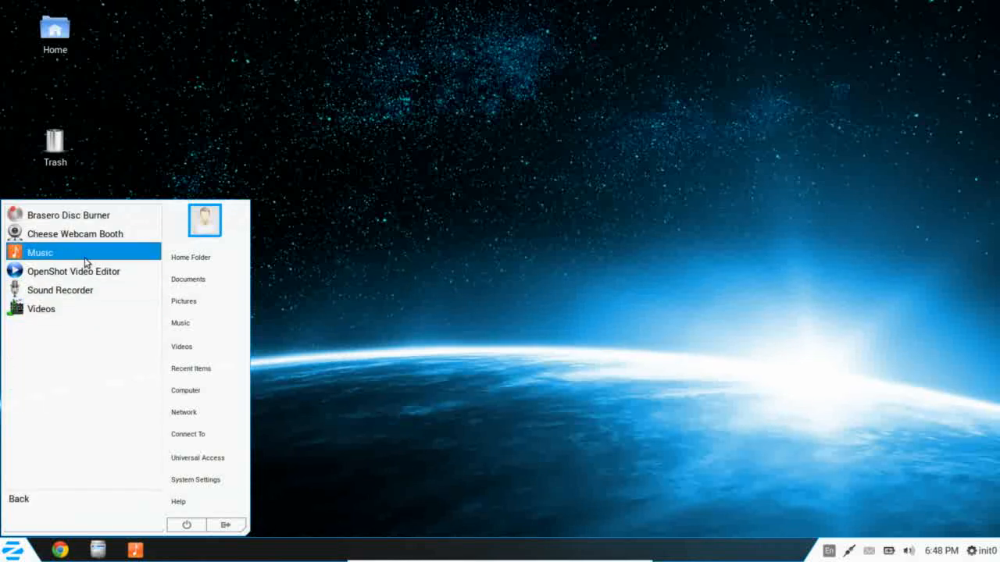
mouse_move(93, 215)
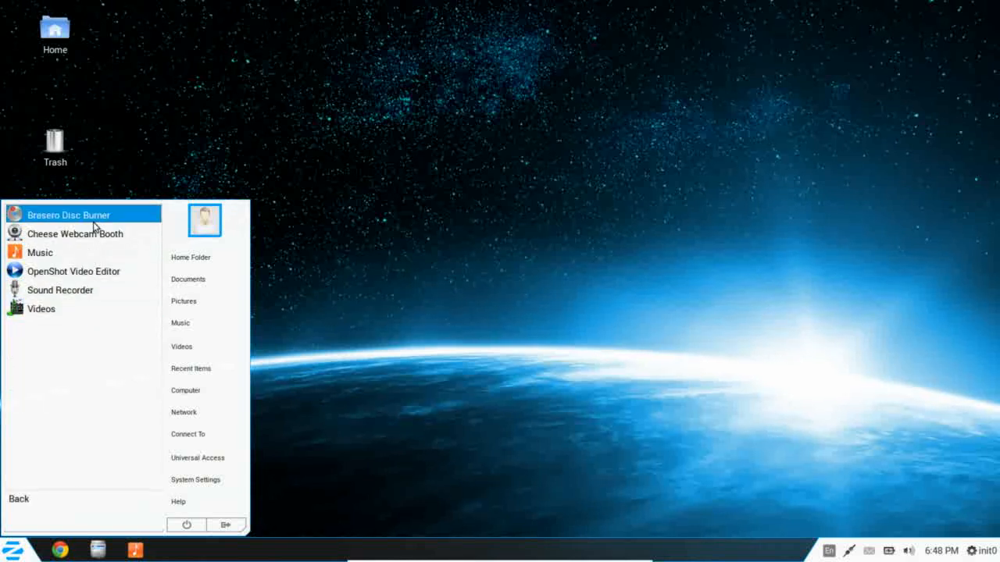
mouse_move(131, 216)
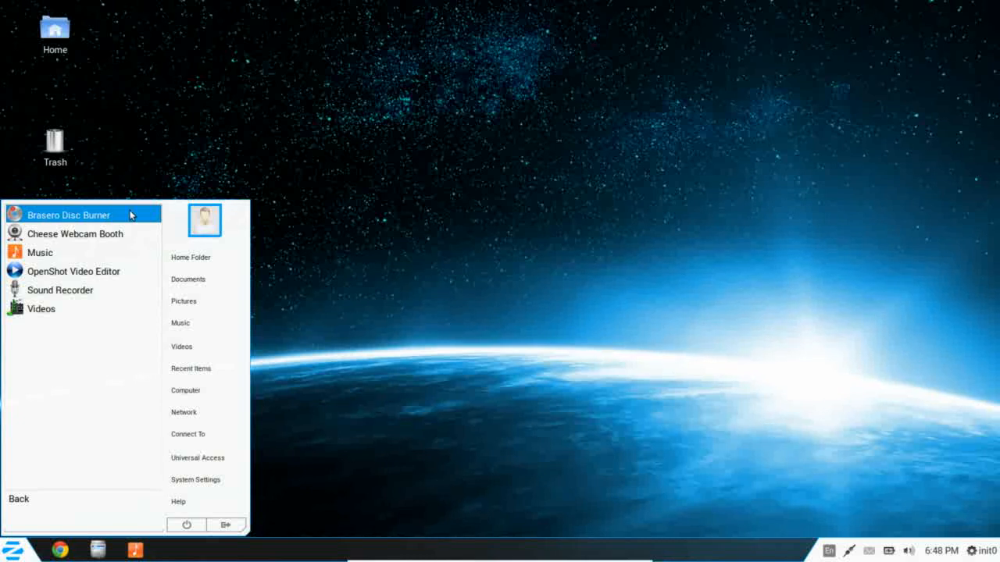
mouse_move(76, 233)
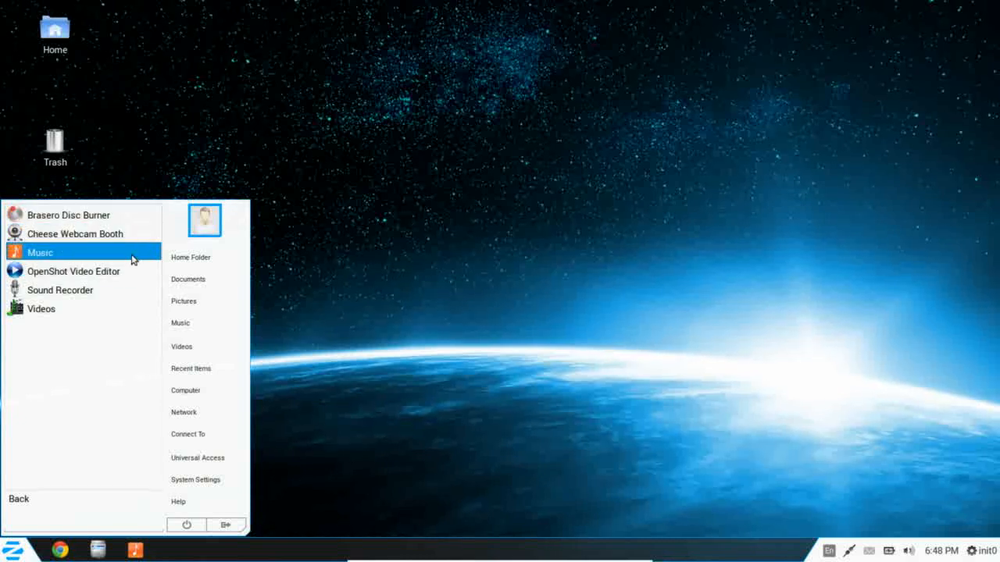
mouse_move(74, 271)
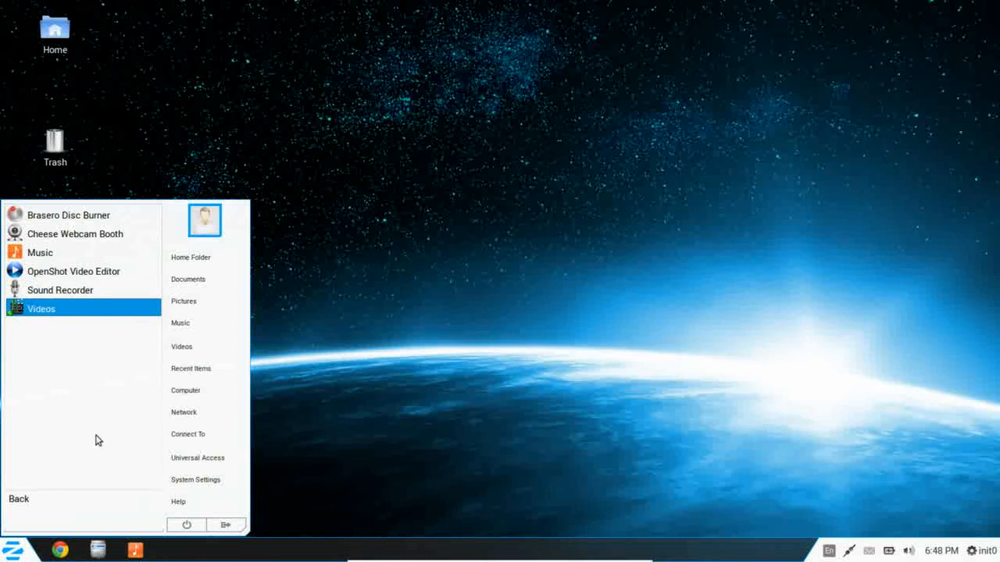
click(19, 499)
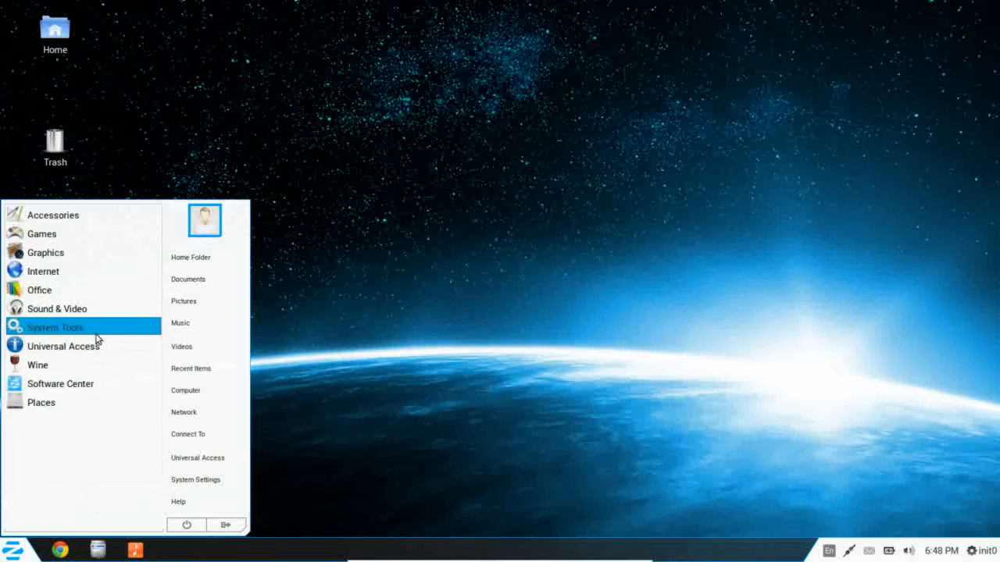
Step: Show the System Tools category, listing Administration, Disk Usage Analyzer and System Monitor
click(55, 327)
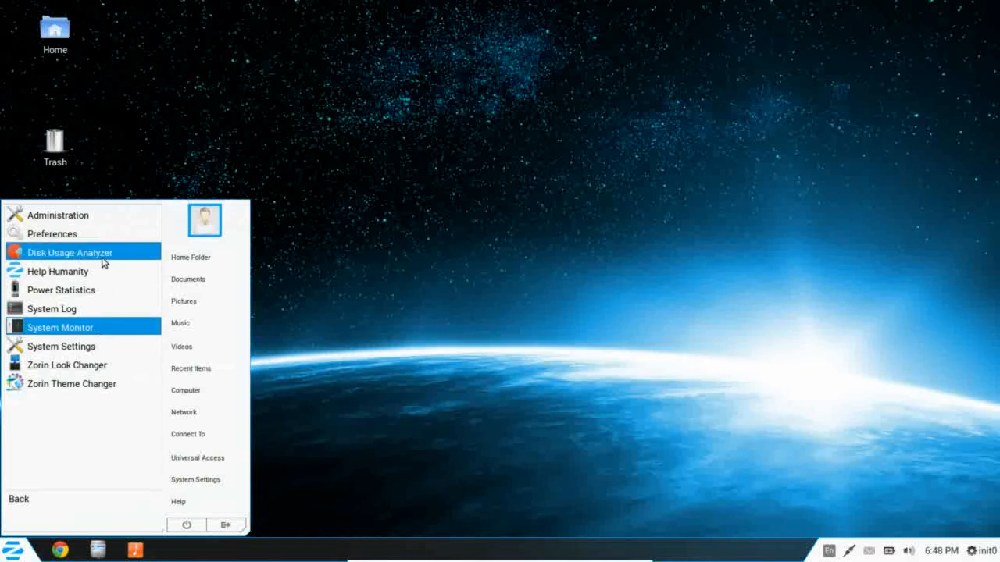
mouse_move(52, 234)
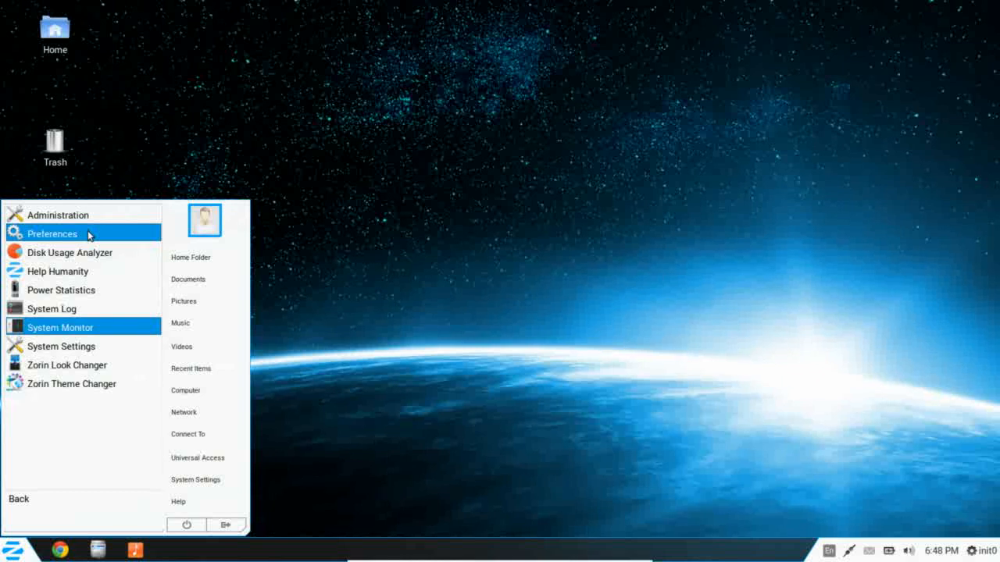
mouse_move(87, 252)
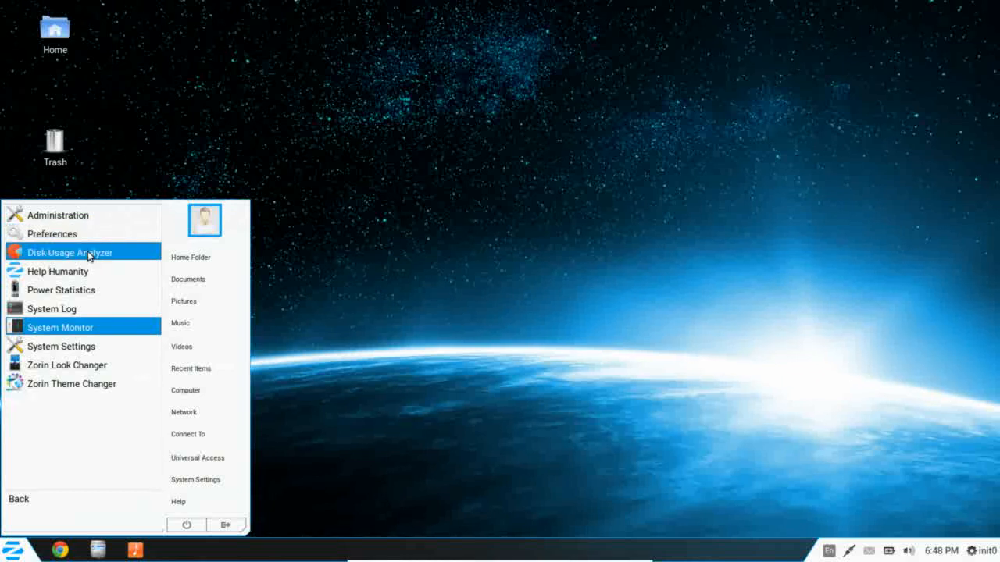
mouse_move(66, 271)
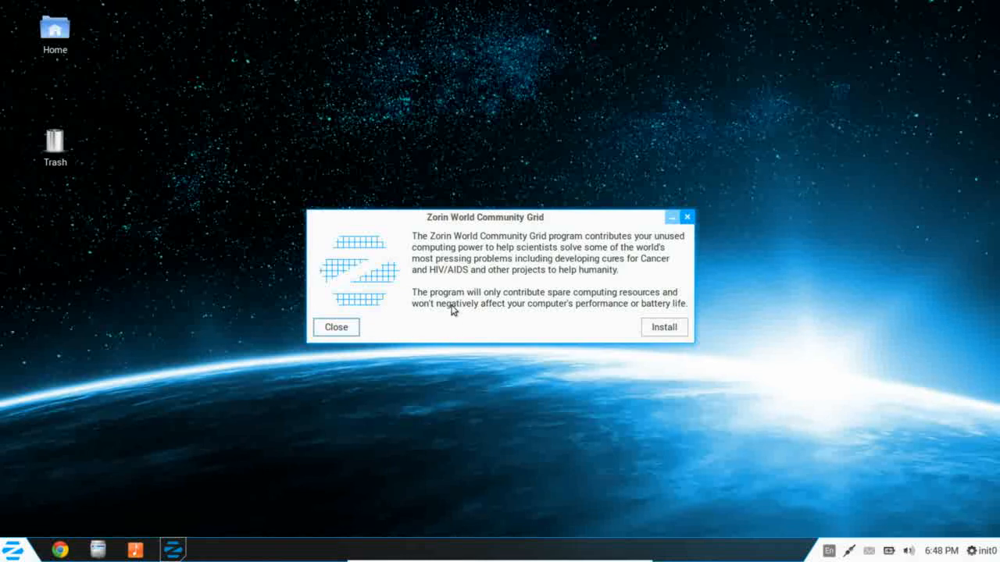
mouse_move(414, 242)
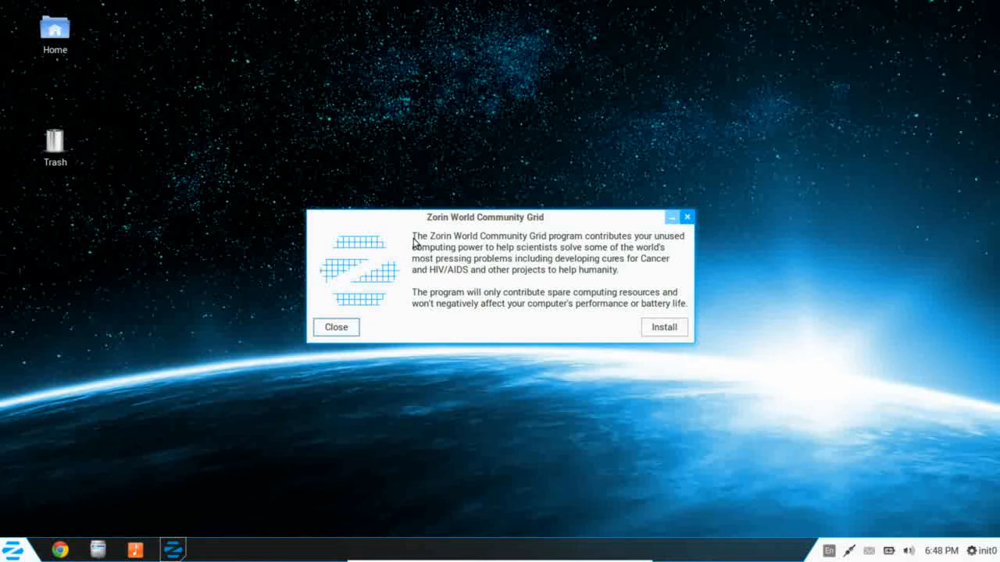
mouse_move(592, 240)
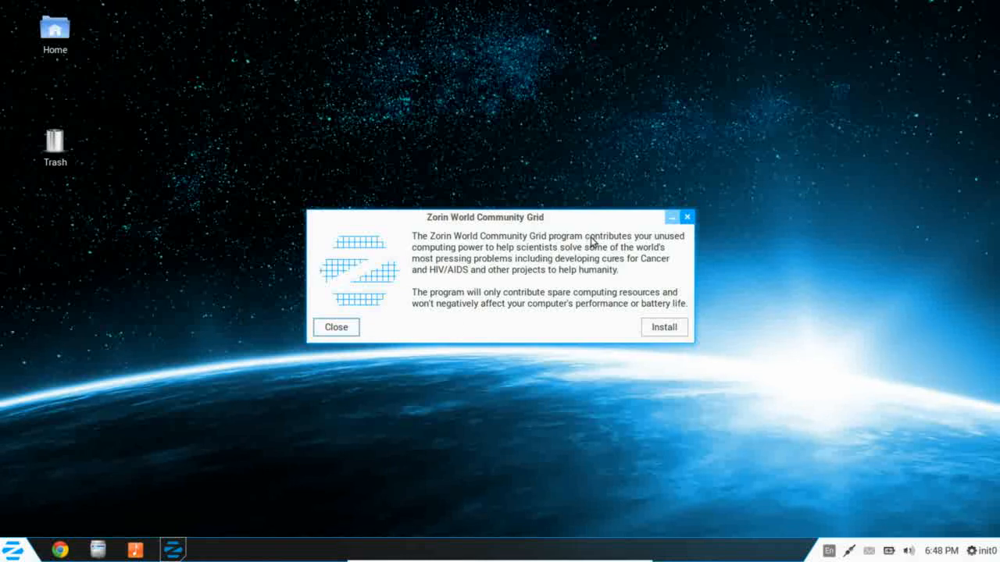
mouse_move(466, 255)
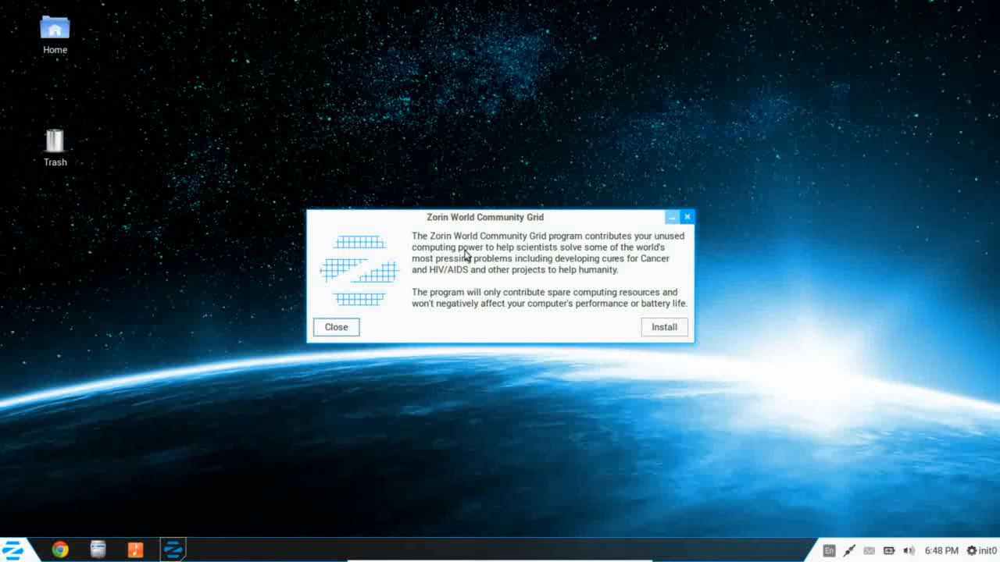
mouse_move(609, 258)
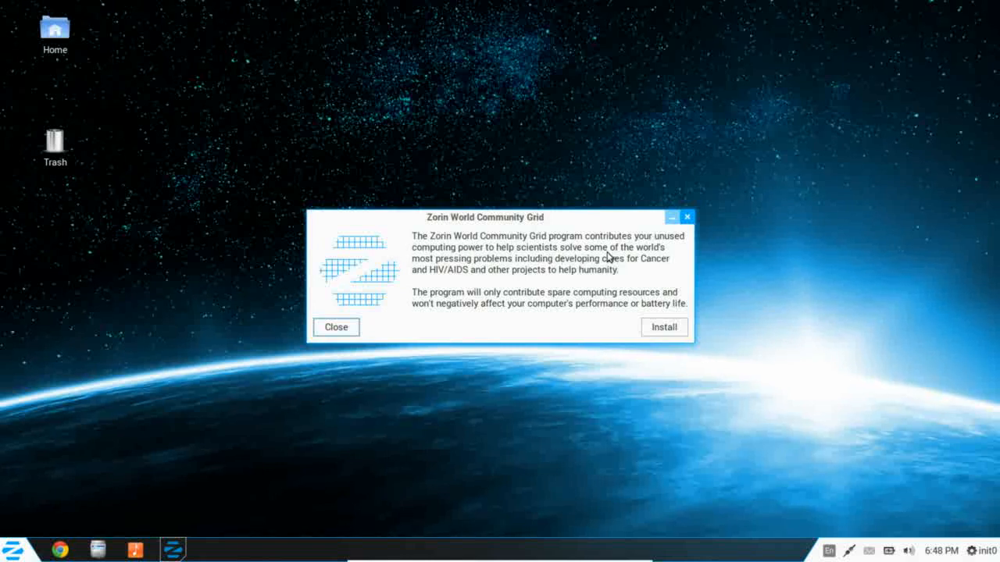
mouse_move(499, 271)
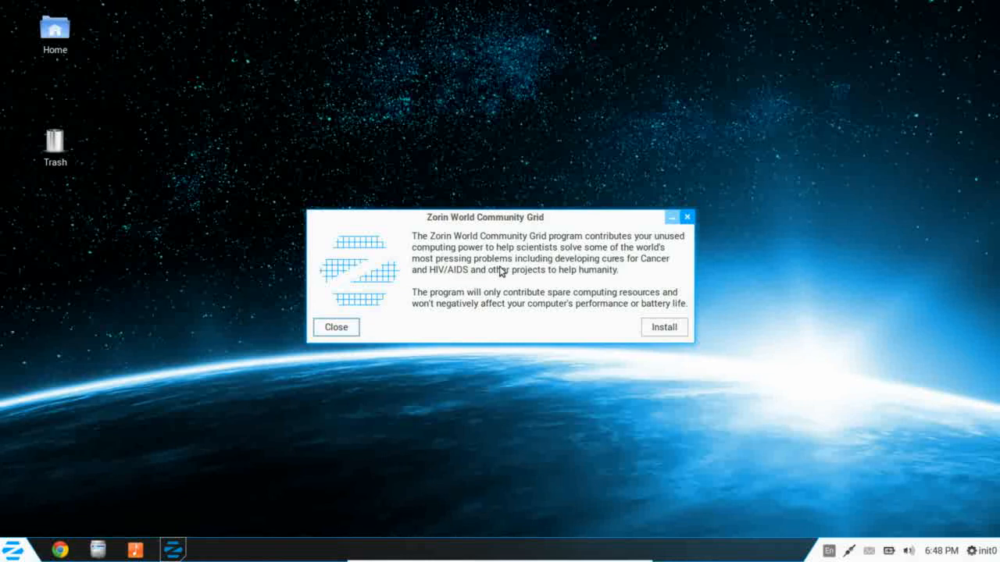
mouse_move(647, 265)
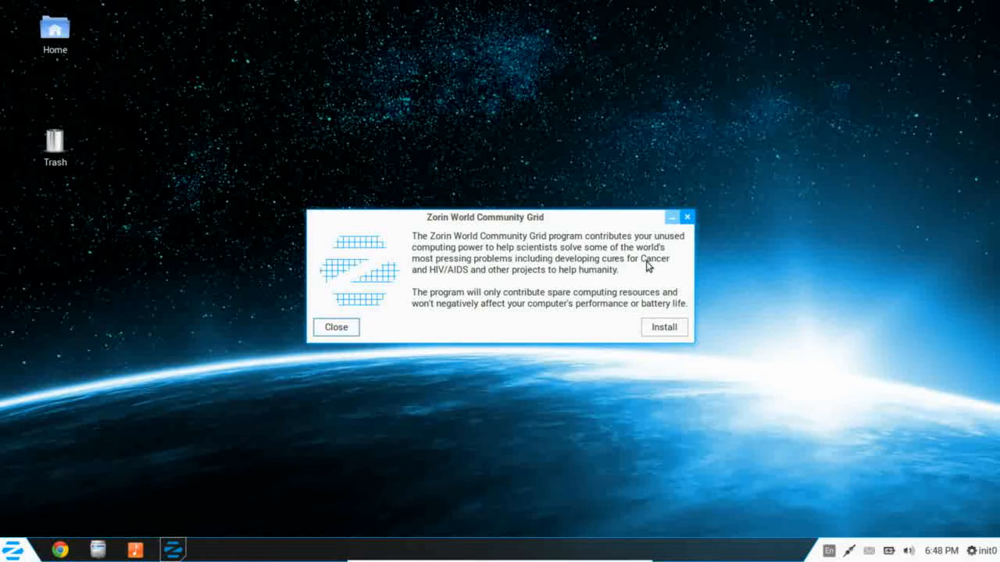
mouse_move(486, 282)
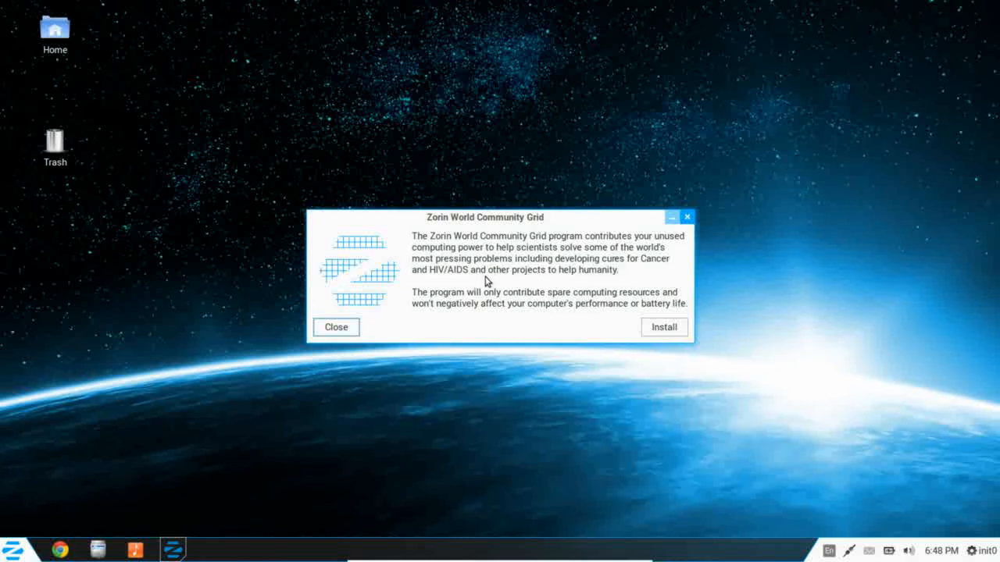
mouse_move(606, 279)
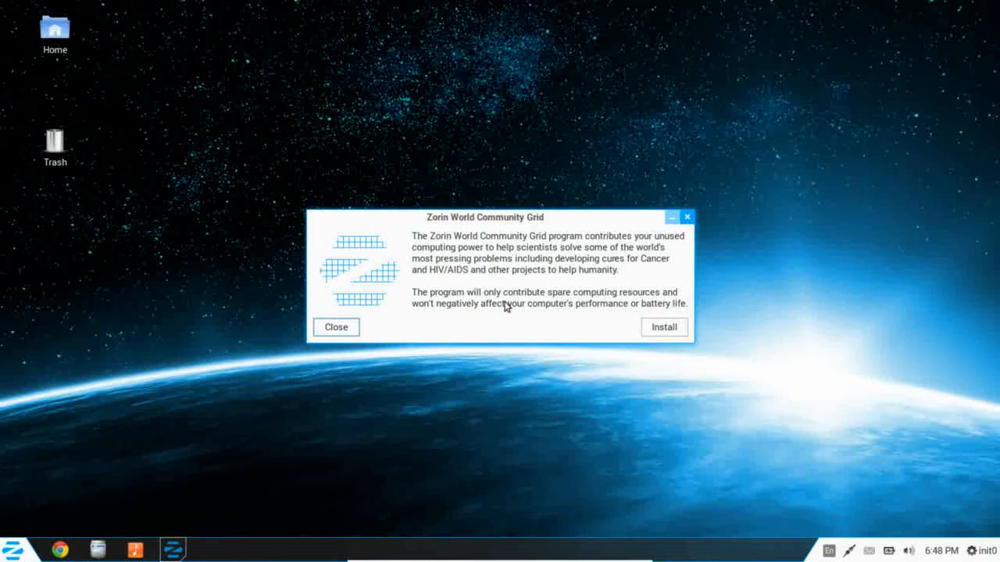
mouse_move(620, 300)
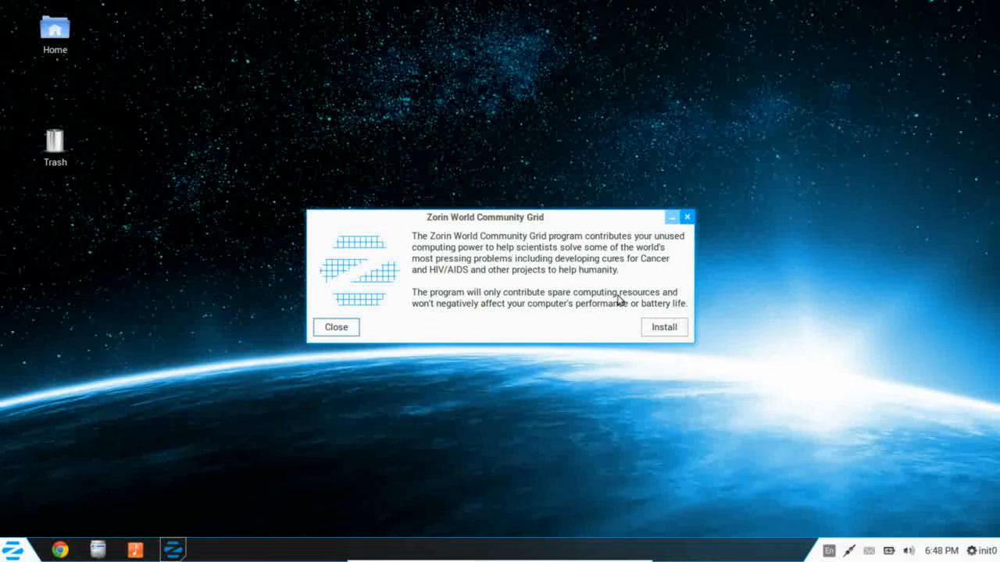
mouse_move(490, 318)
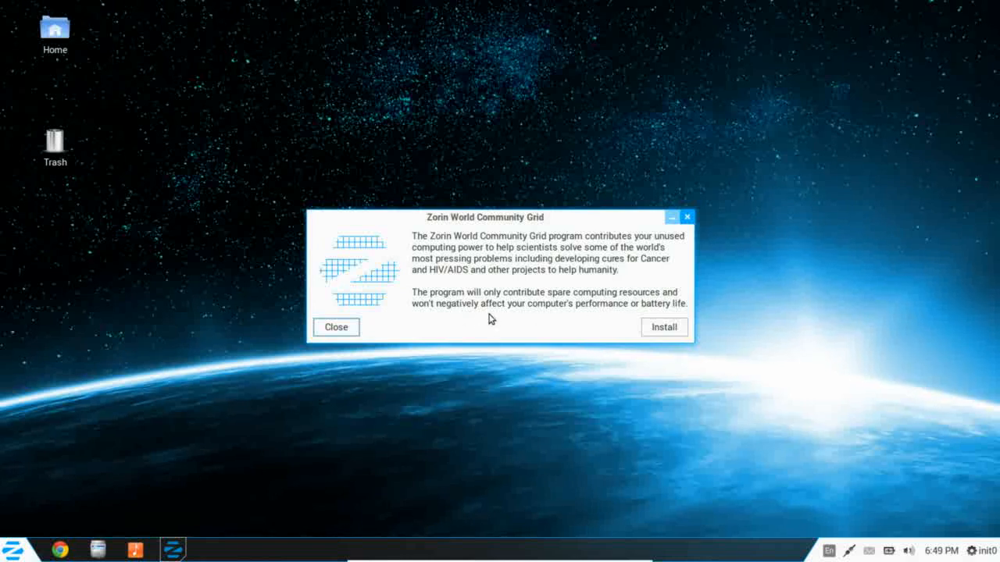
mouse_move(614, 317)
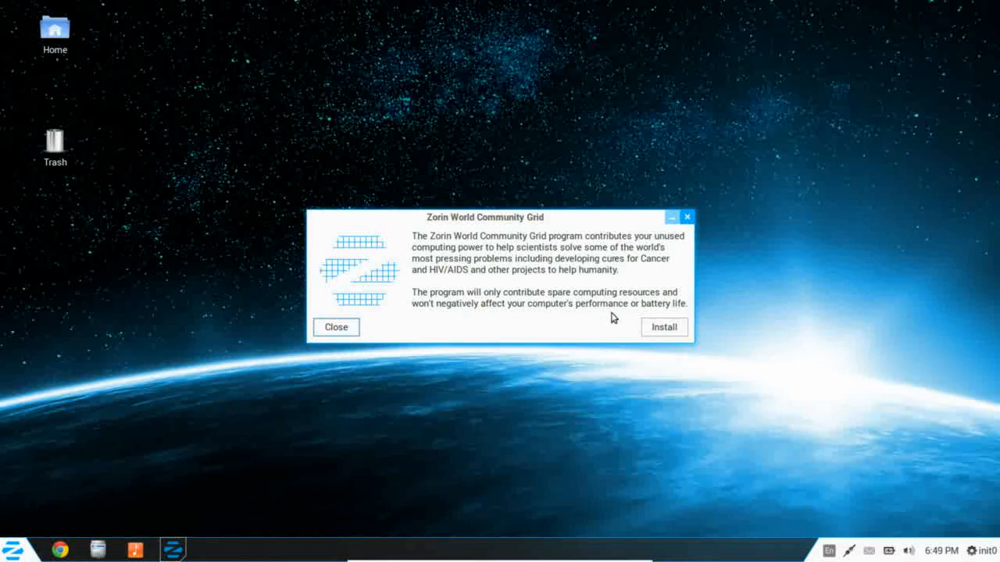
mouse_move(537, 285)
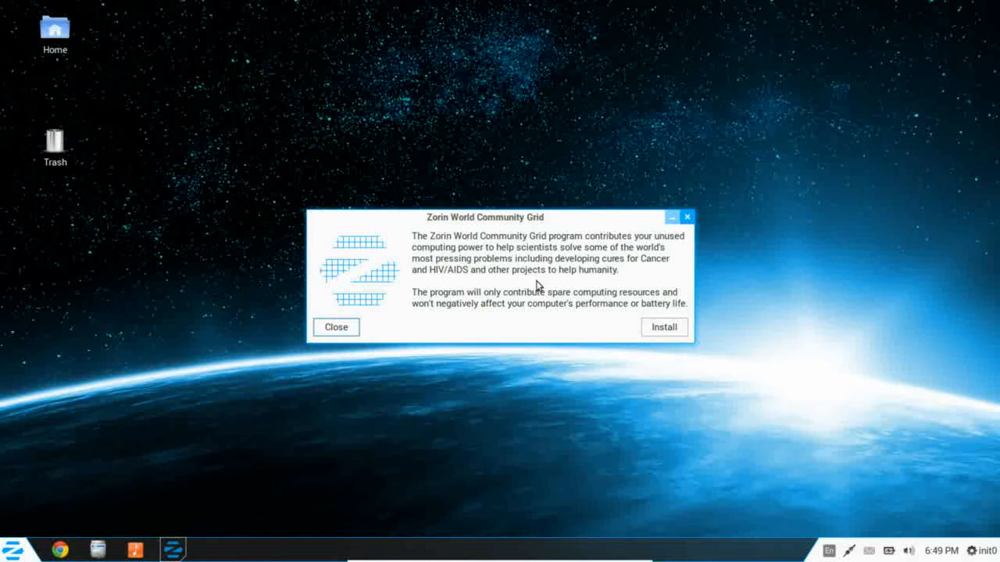
mouse_move(654, 342)
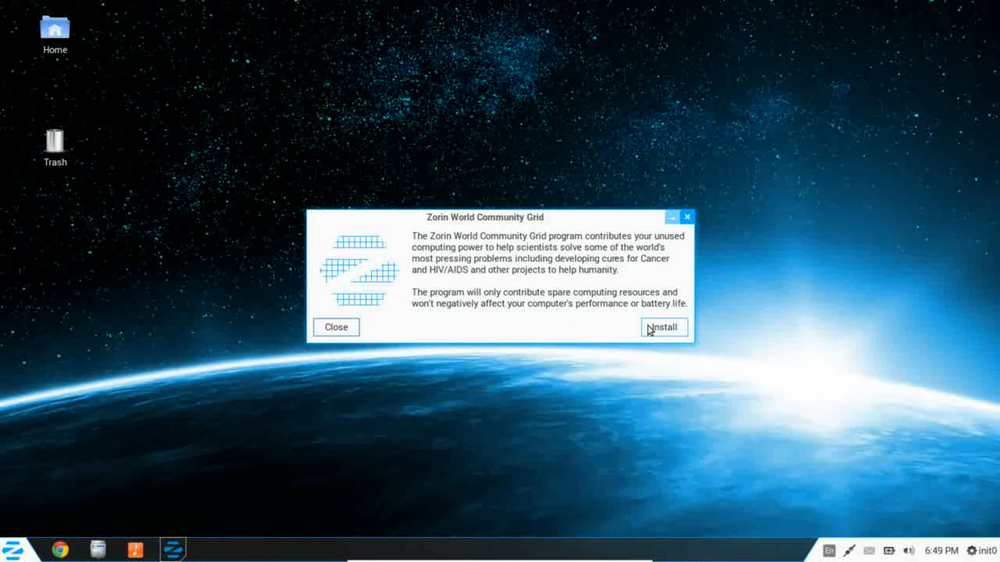
mouse_move(335, 326)
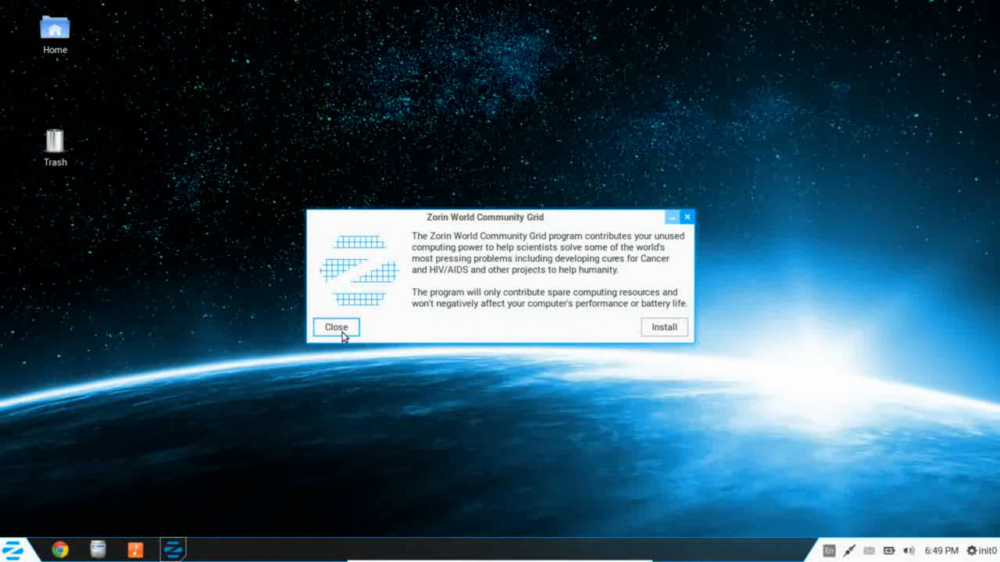
Step: Close the World Community Grid prompt without installing it
click(335, 326)
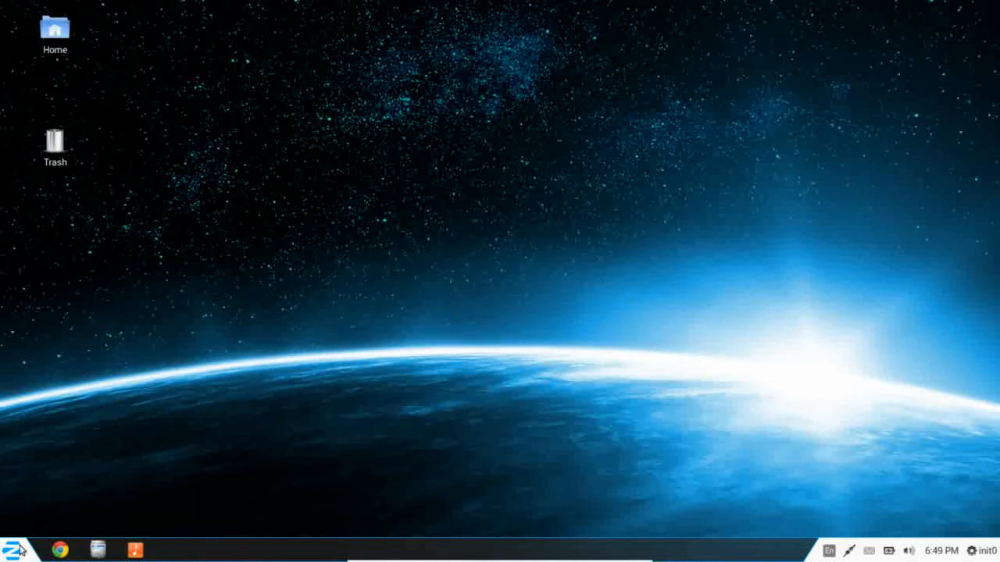
Step: Reopen the Zorin main menu on the System Tools category
click(11, 550)
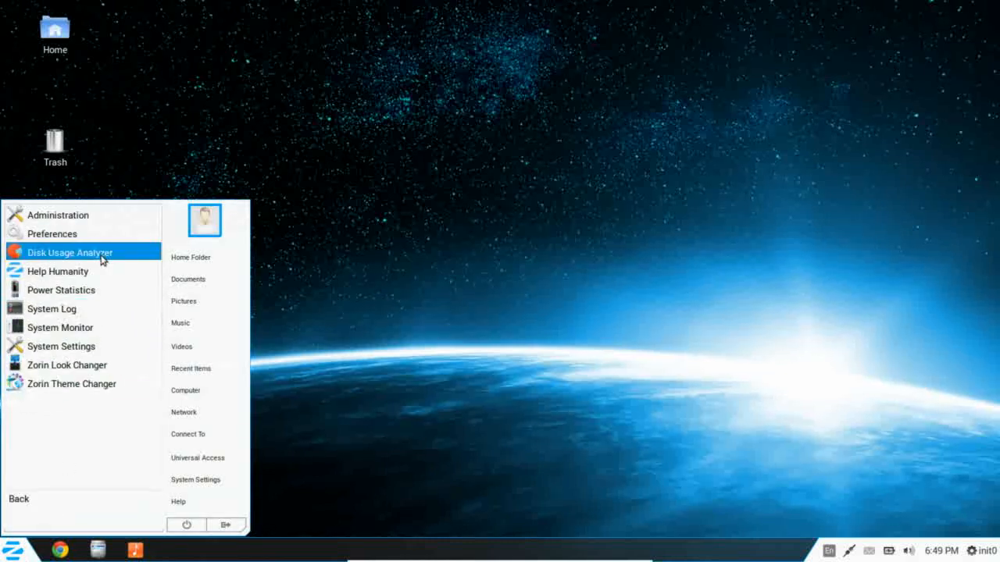
mouse_move(61, 290)
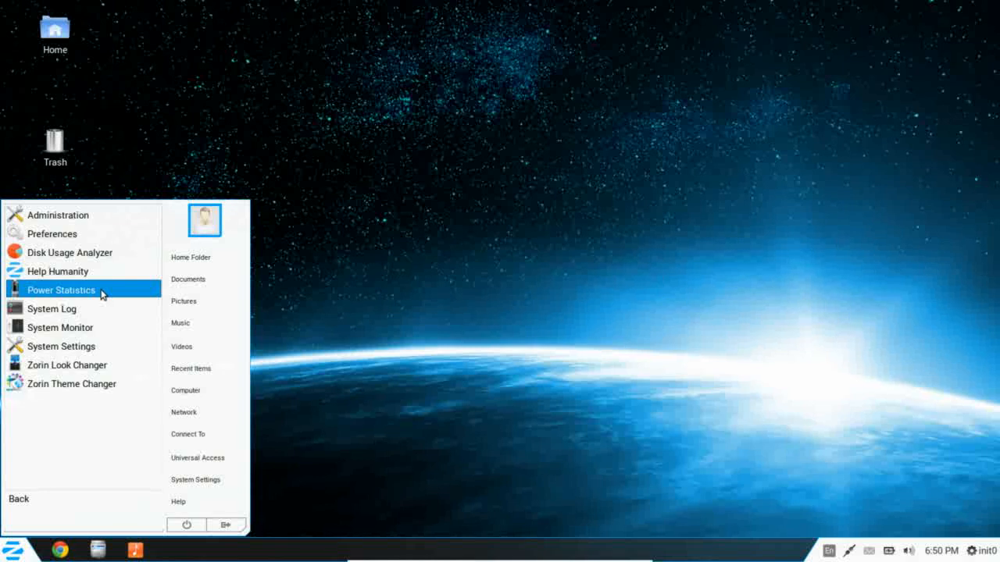
mouse_move(97, 327)
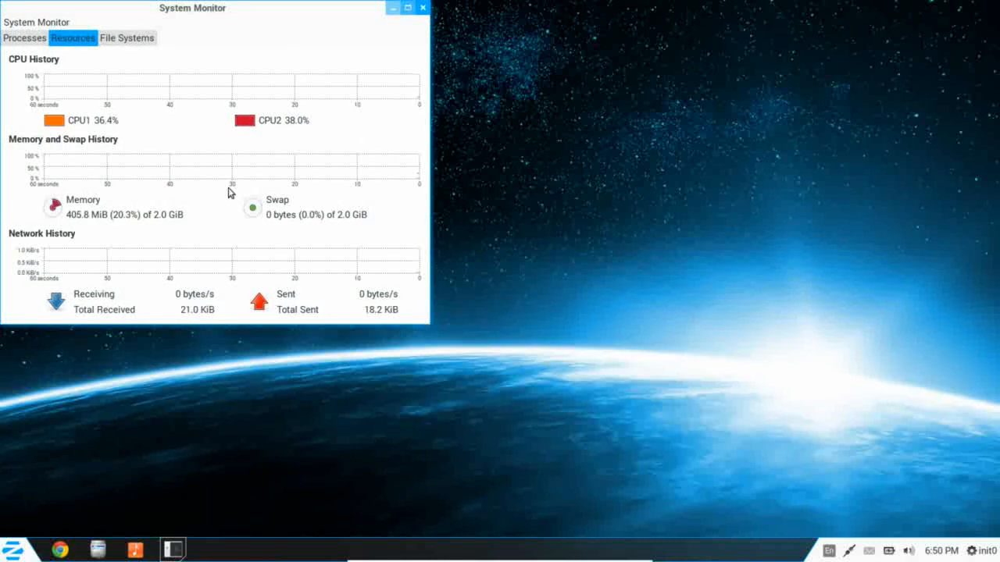
mouse_move(73, 227)
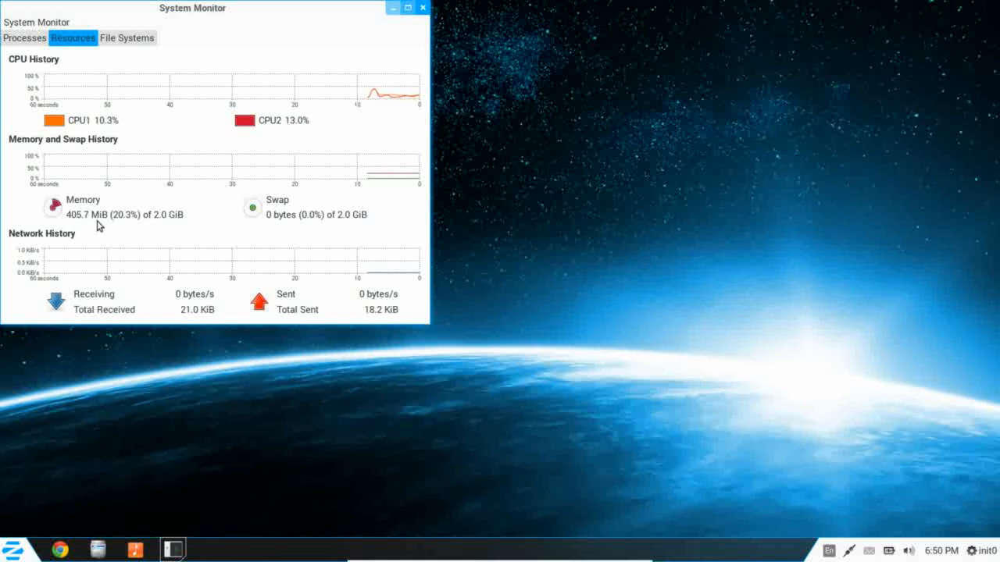
mouse_move(127, 128)
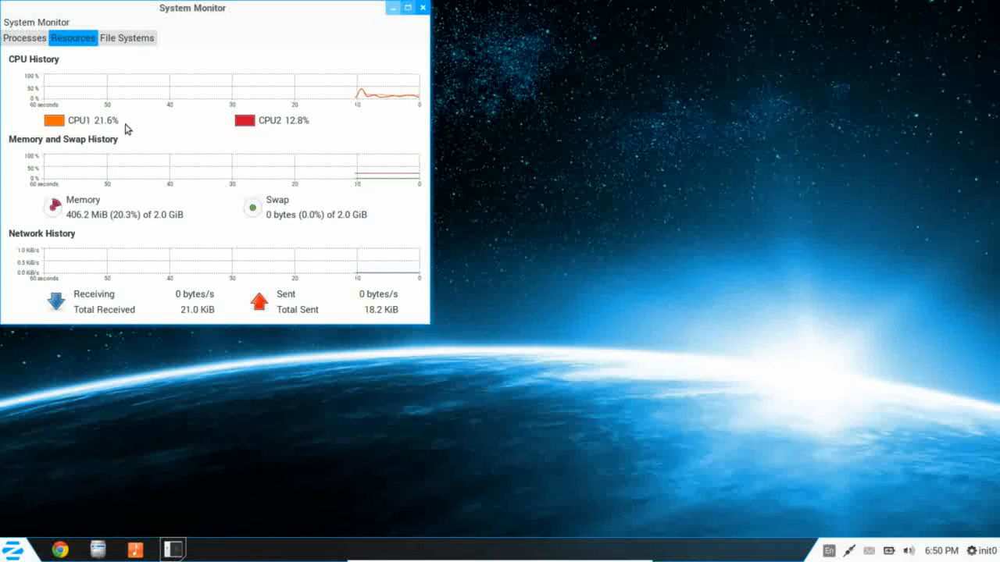
mouse_move(291, 162)
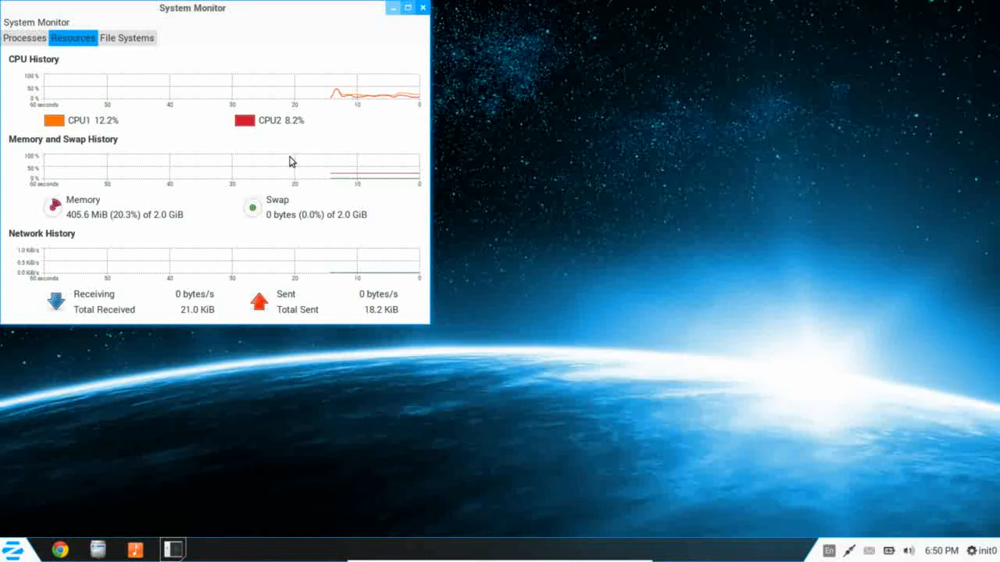
mouse_move(420, 30)
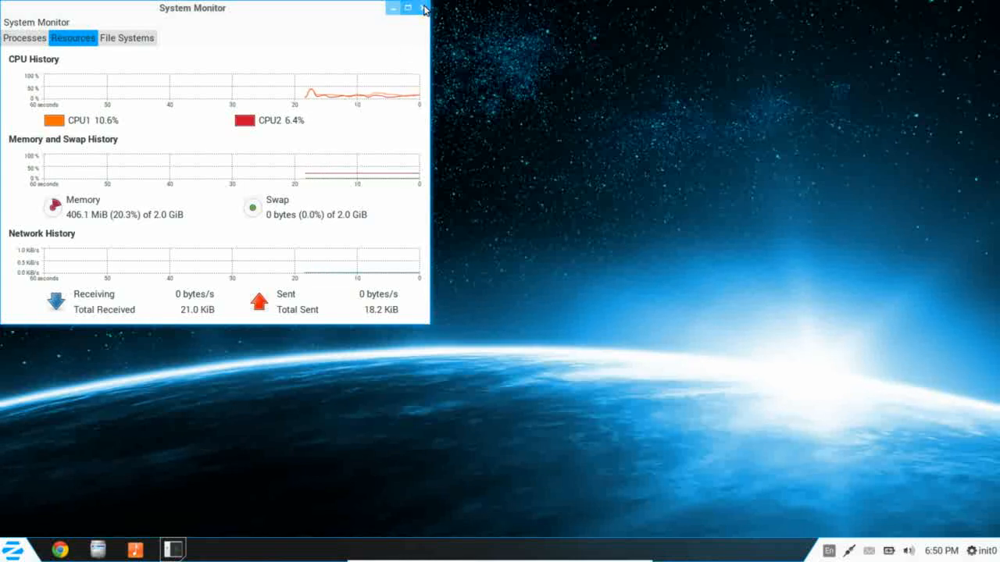
Step: Close System Monitor after reviewing its CPU, memory, swap and network graphs
click(395, 8)
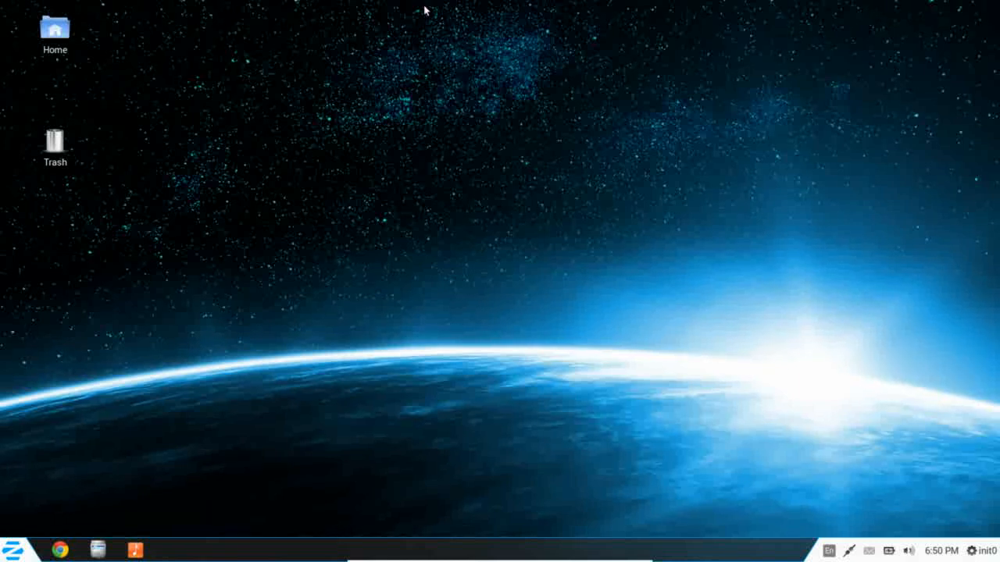
Step: Launch Zorin Look Changer from the main menu's System Tools list
click(12, 550)
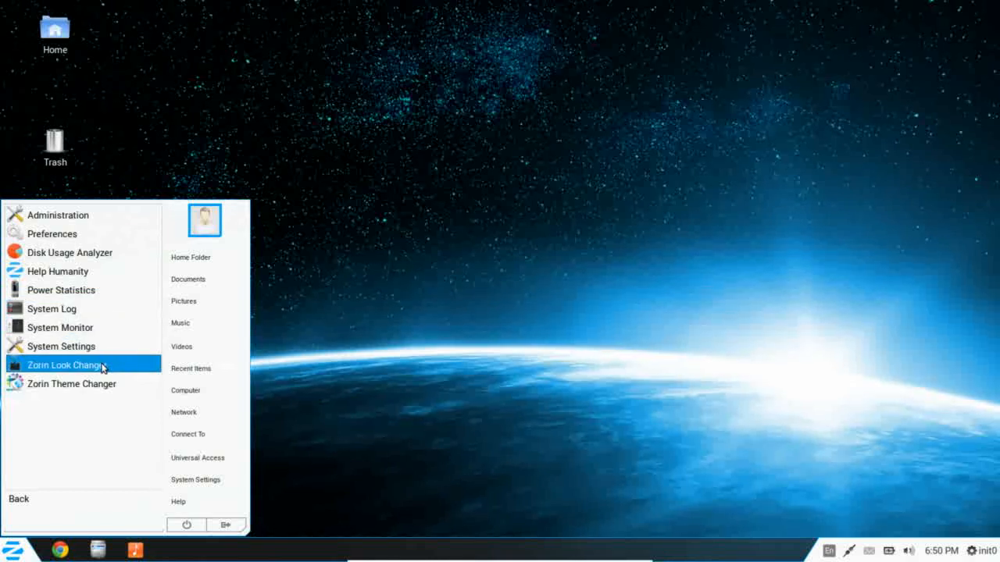
click(67, 365)
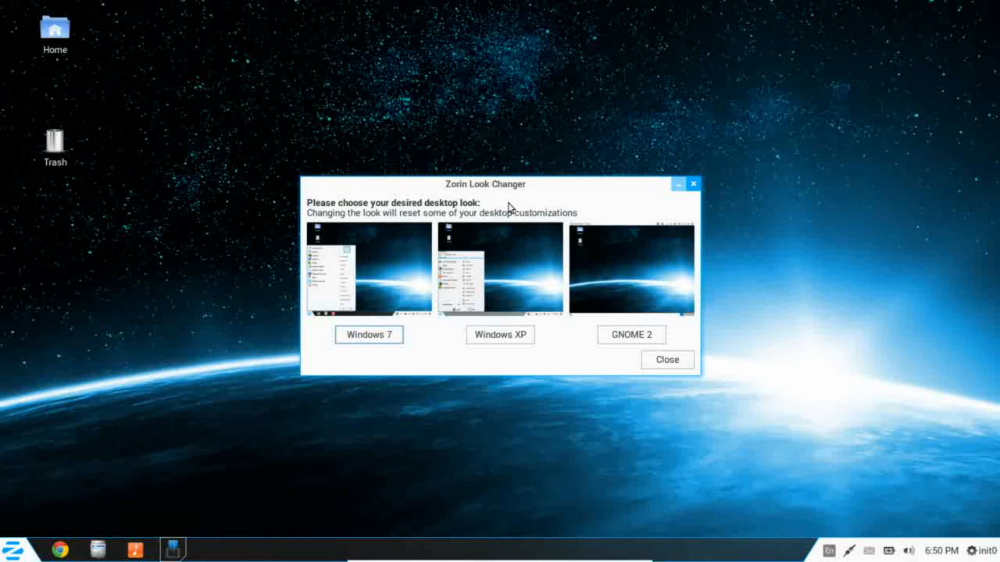
mouse_move(547, 398)
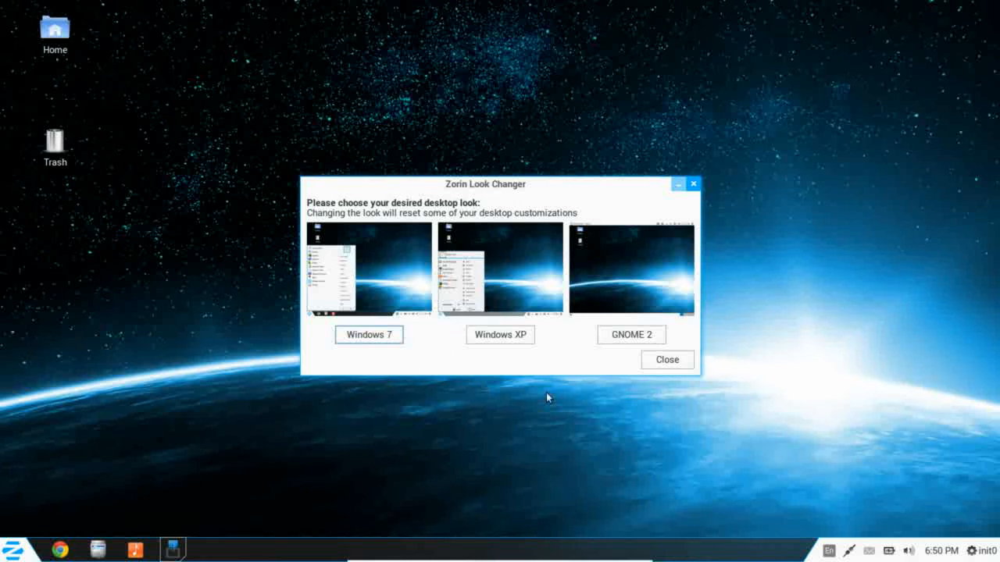
mouse_move(570, 370)
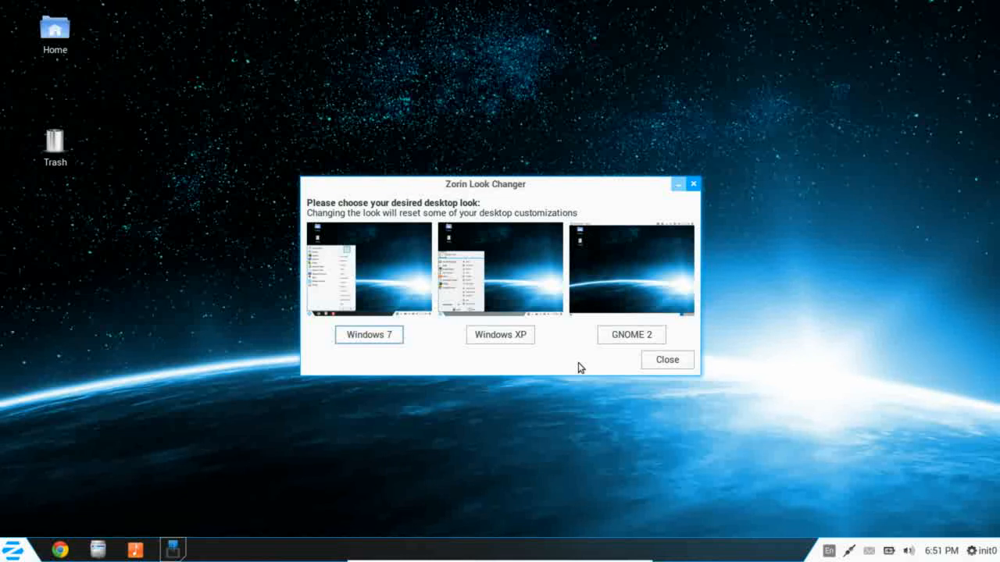
mouse_move(576, 370)
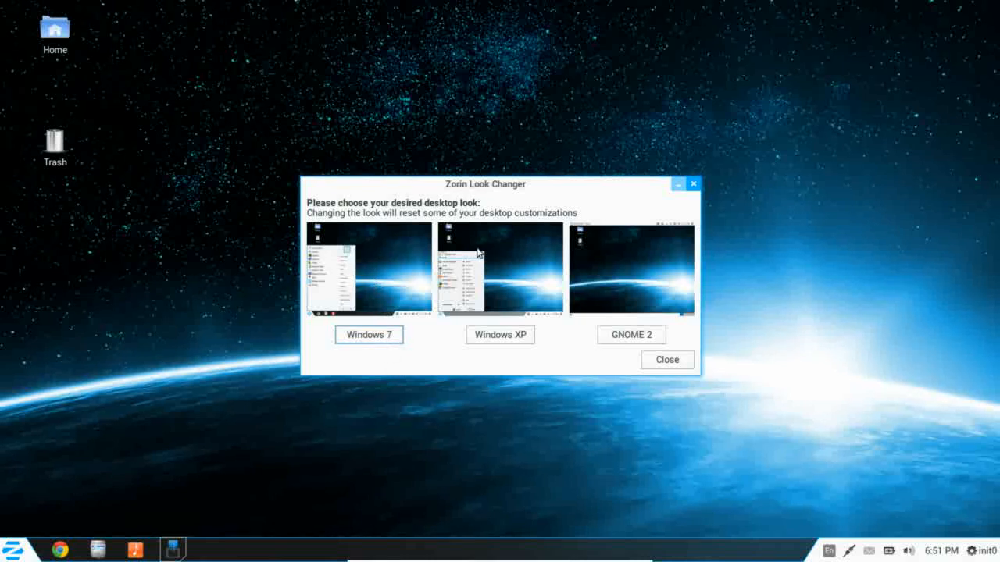
mouse_move(648, 271)
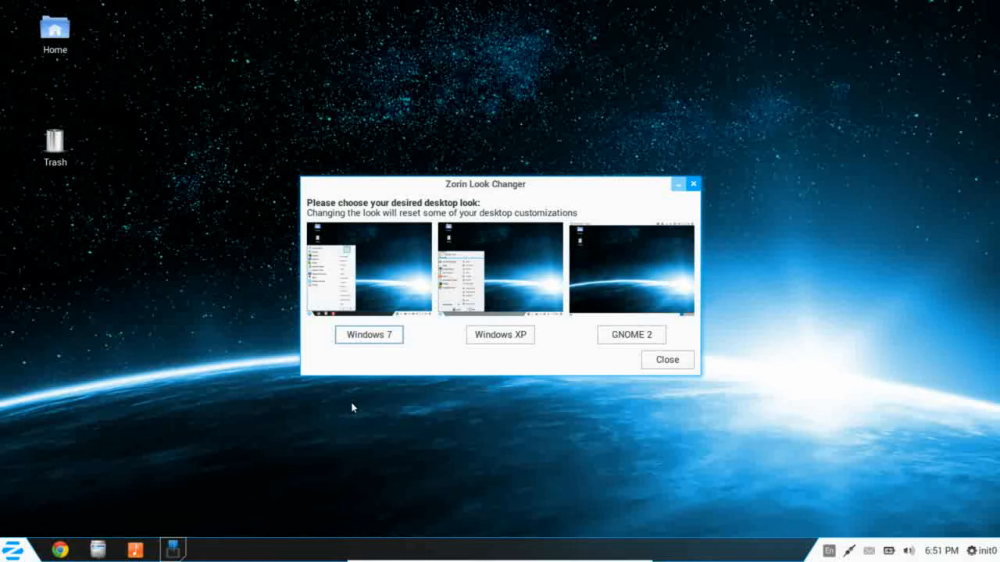
mouse_move(524, 420)
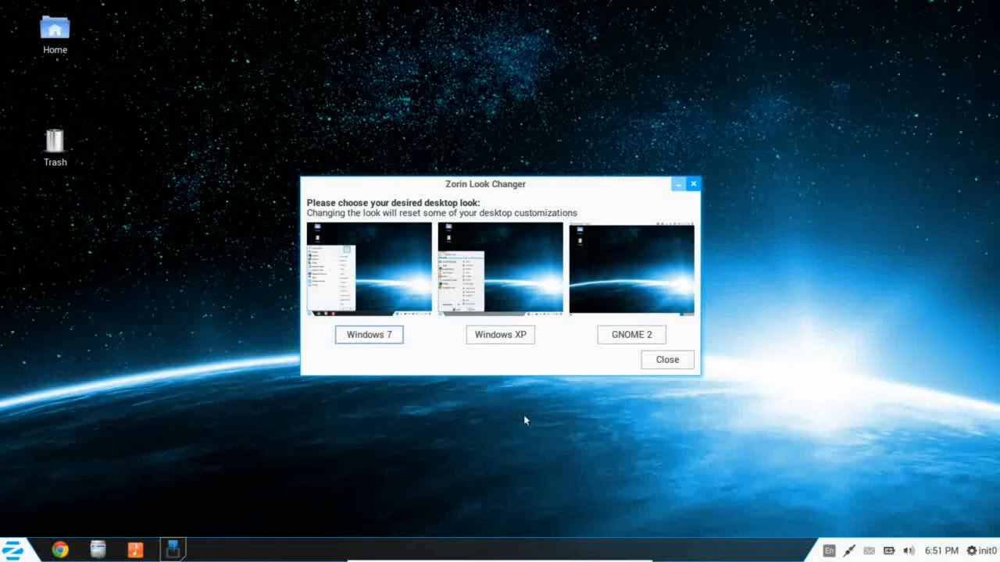
mouse_move(431, 376)
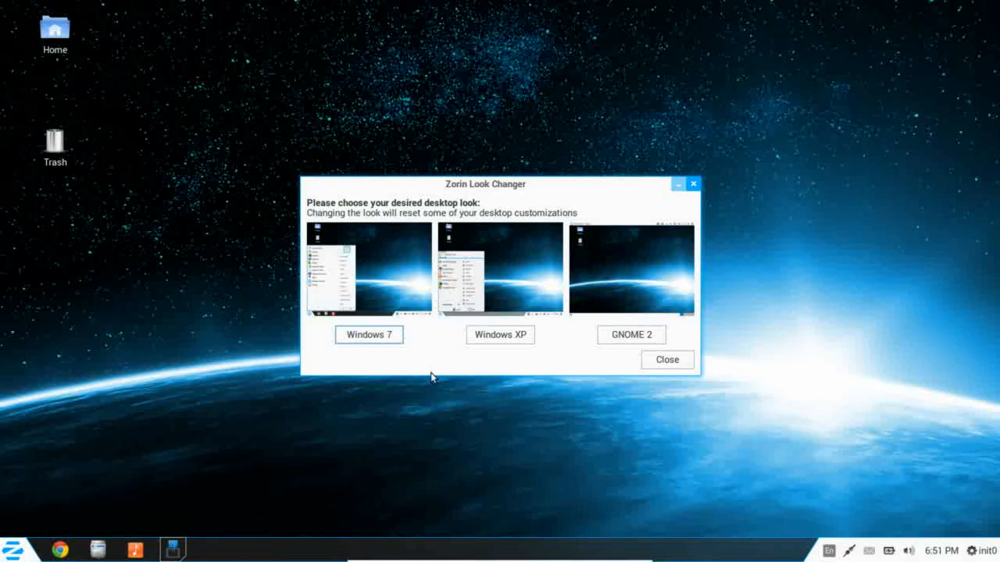
mouse_move(390, 383)
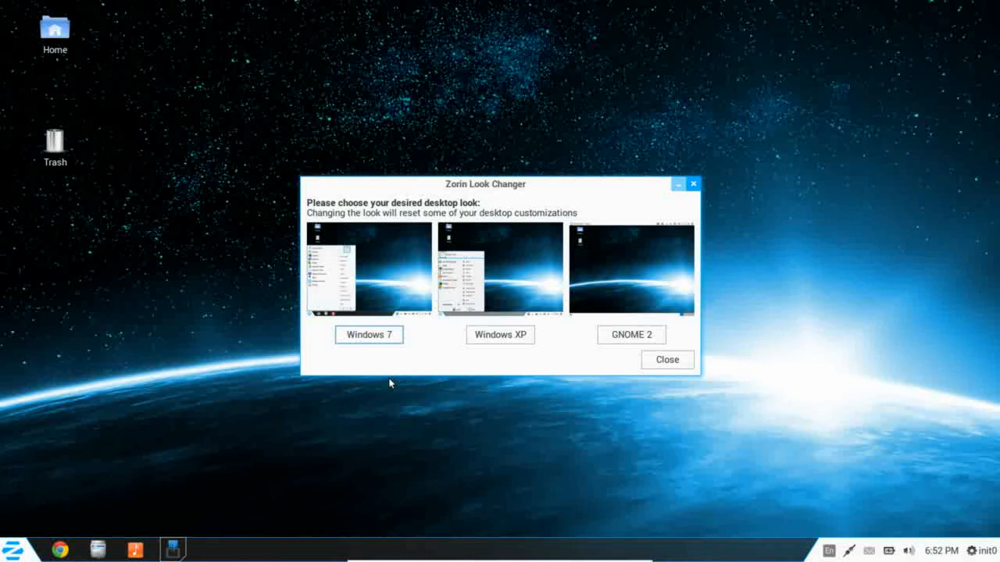
mouse_move(554, 386)
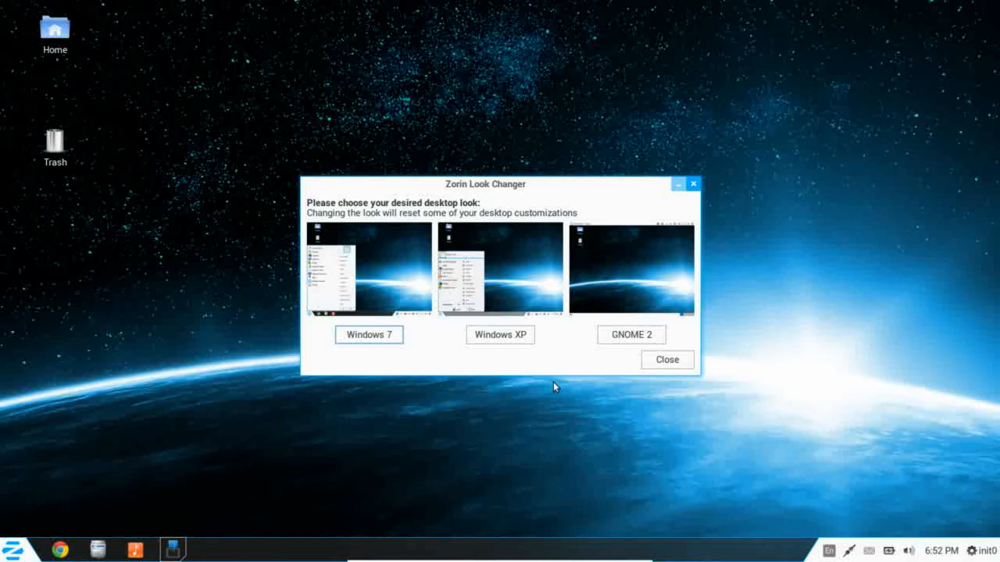
mouse_move(630, 398)
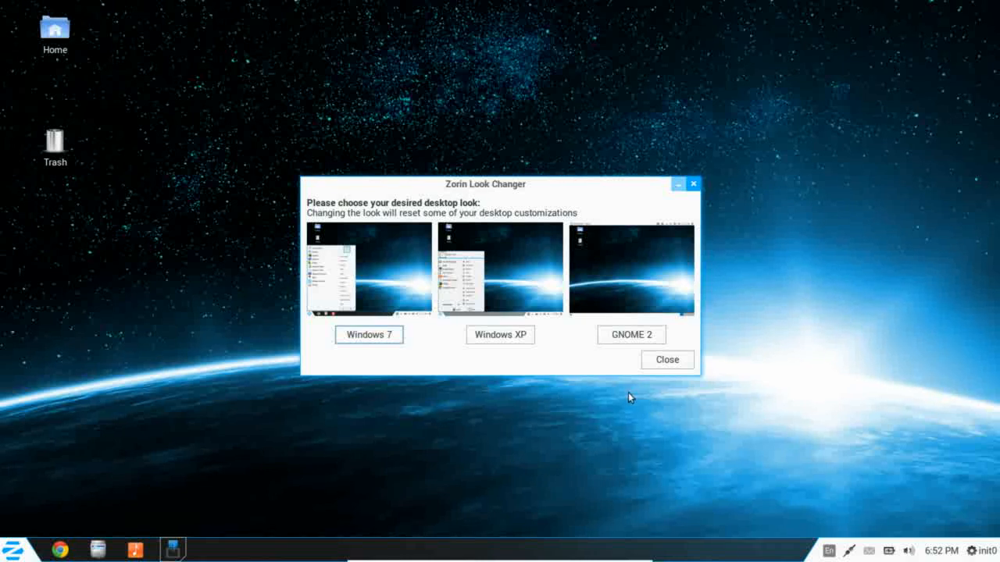
mouse_move(641, 418)
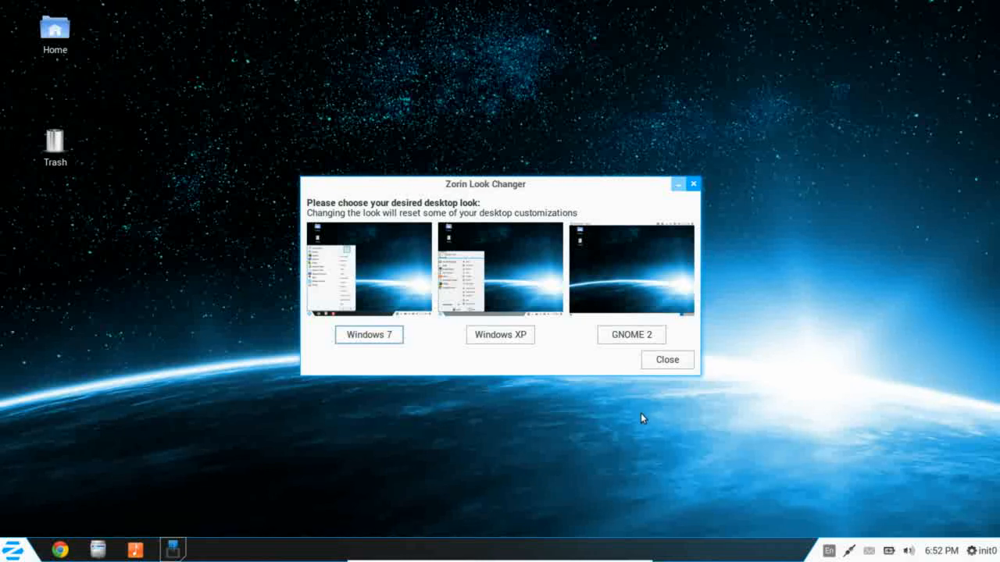
mouse_move(525, 244)
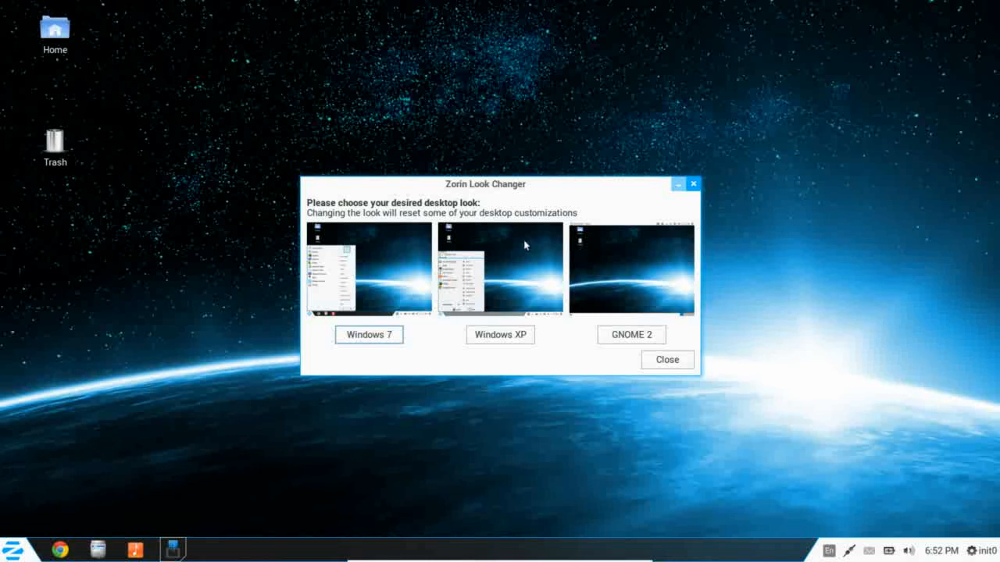
mouse_move(644, 58)
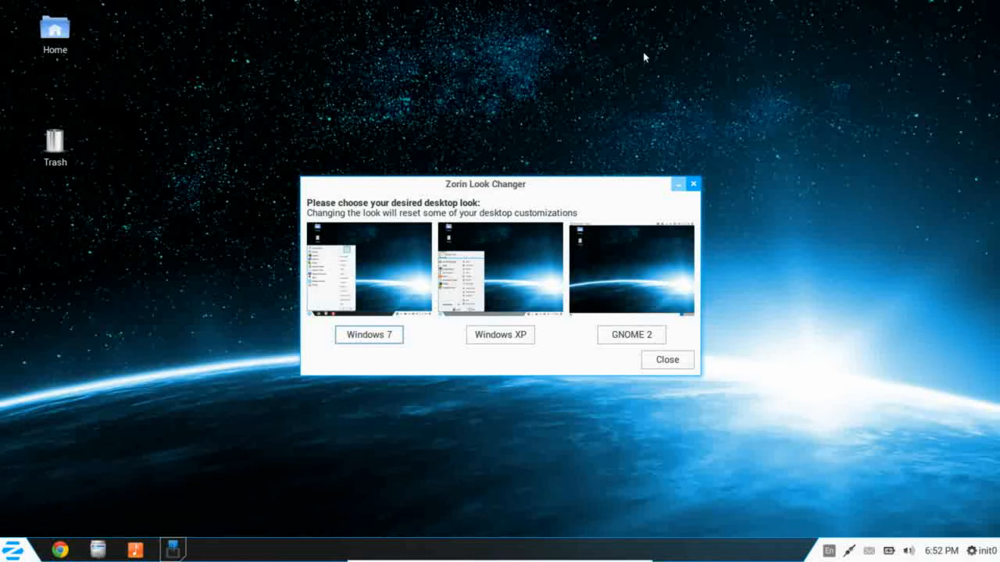
mouse_move(722, 116)
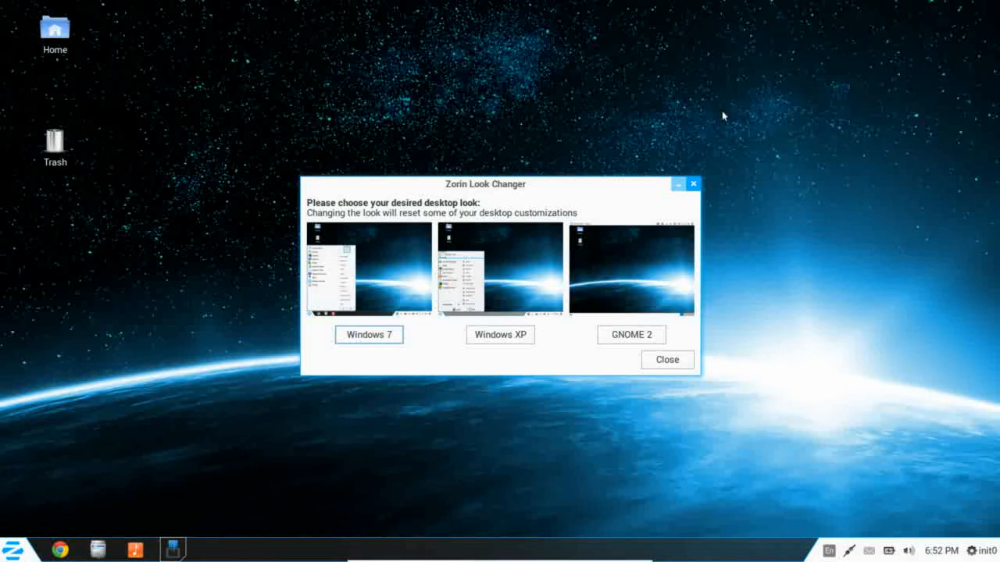
mouse_move(771, 295)
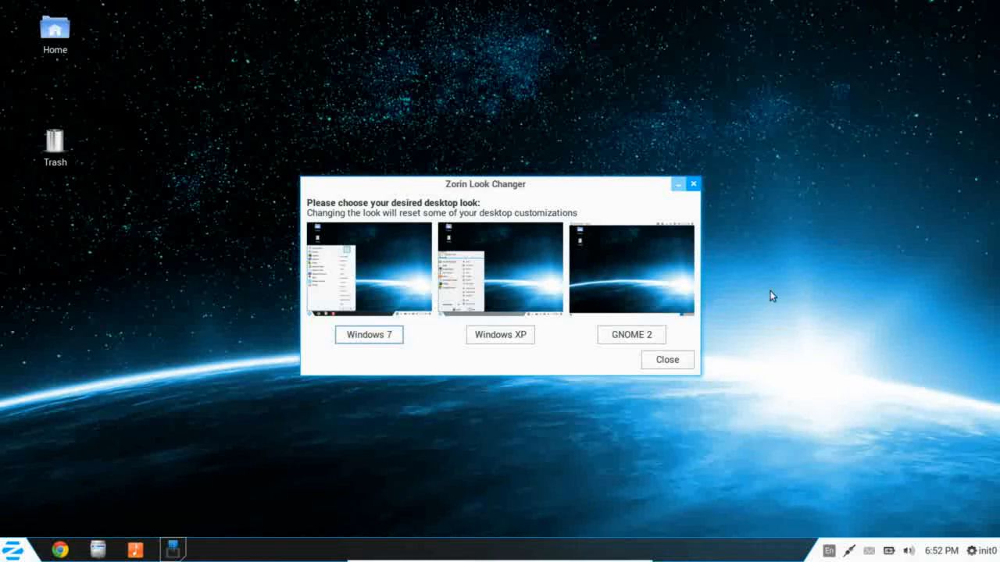
mouse_move(546, 91)
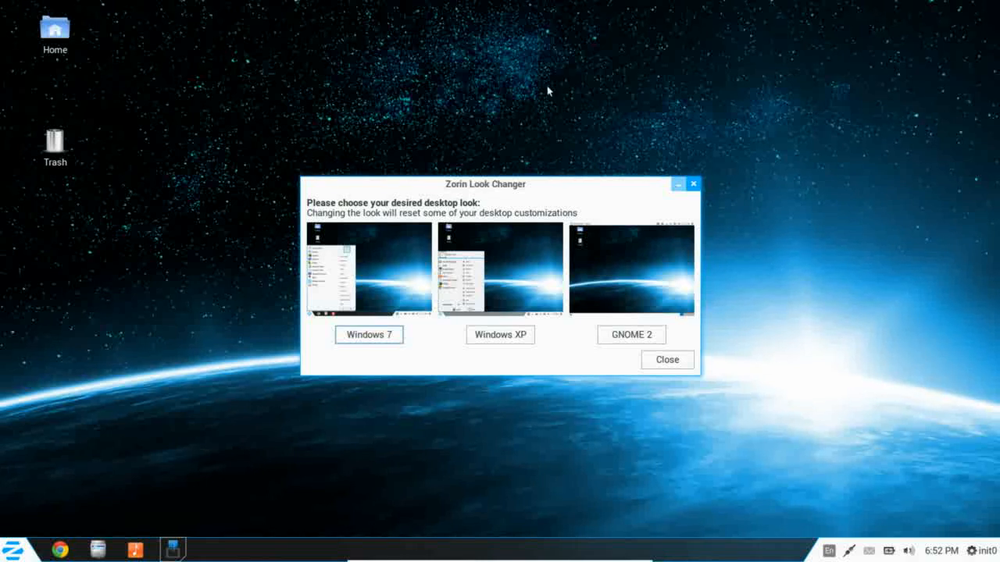
mouse_move(471, 153)
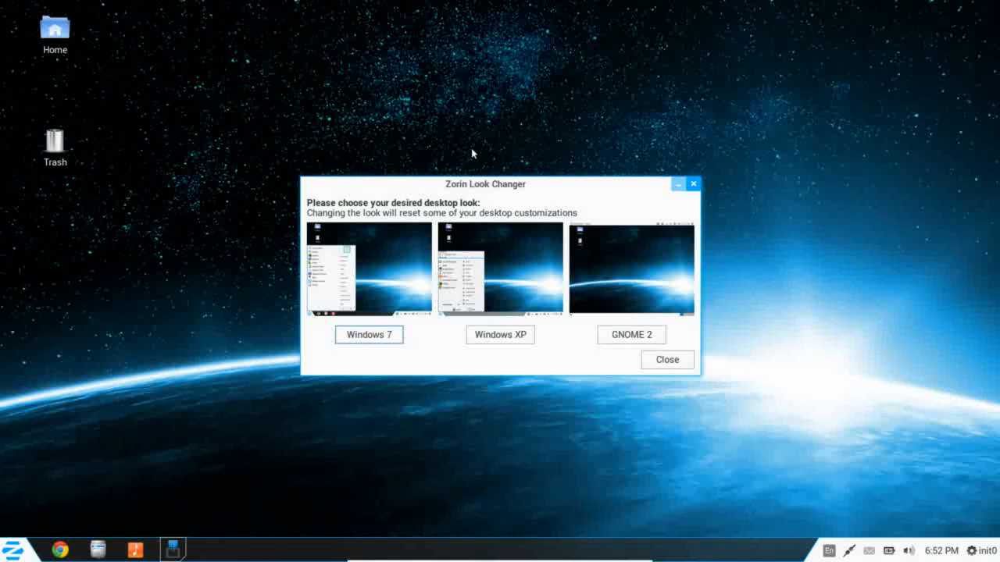
mouse_move(564, 186)
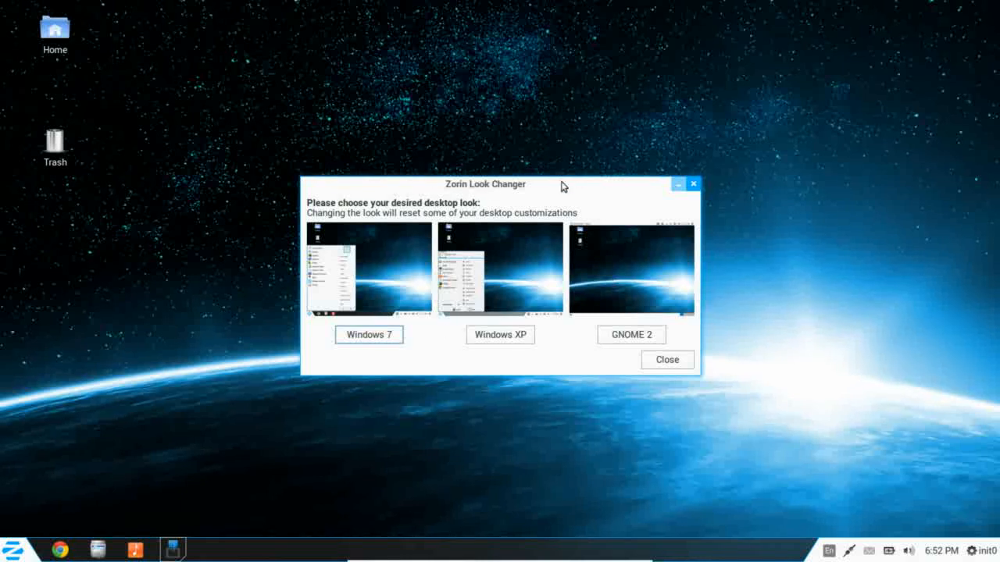
mouse_move(595, 203)
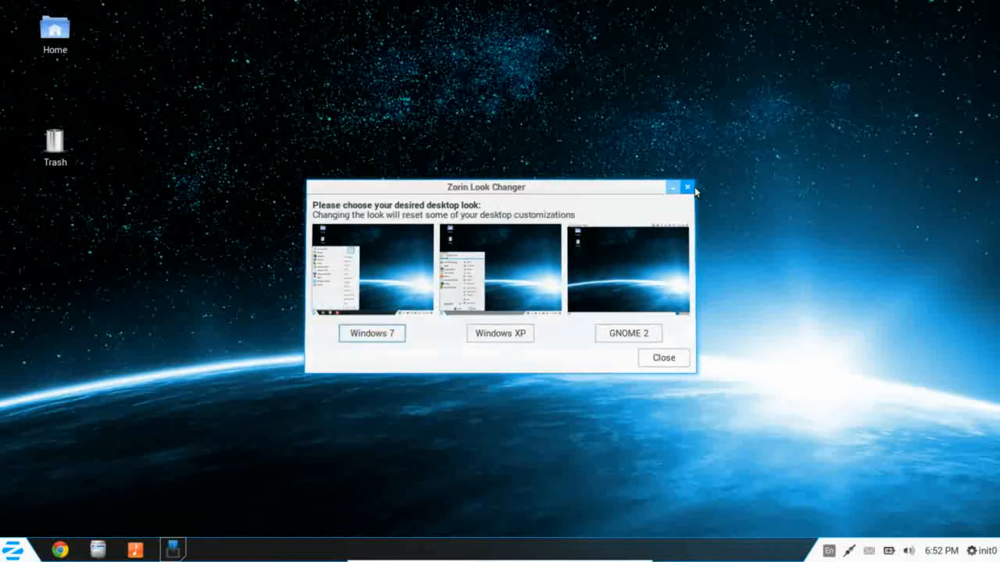
Step: Close Zorin Look Changer without applying a look and reopen the main menu
click(686, 187)
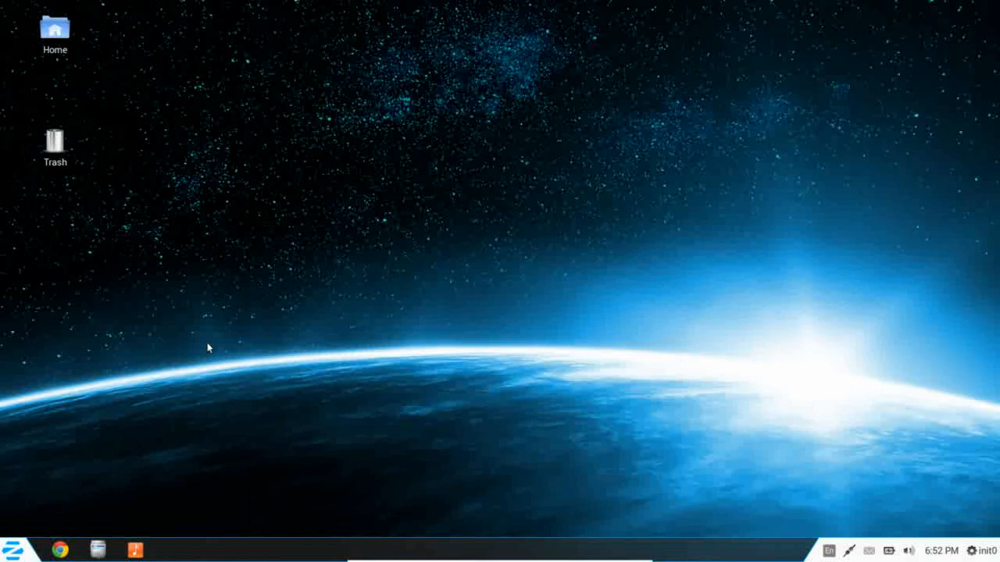
click(13, 550)
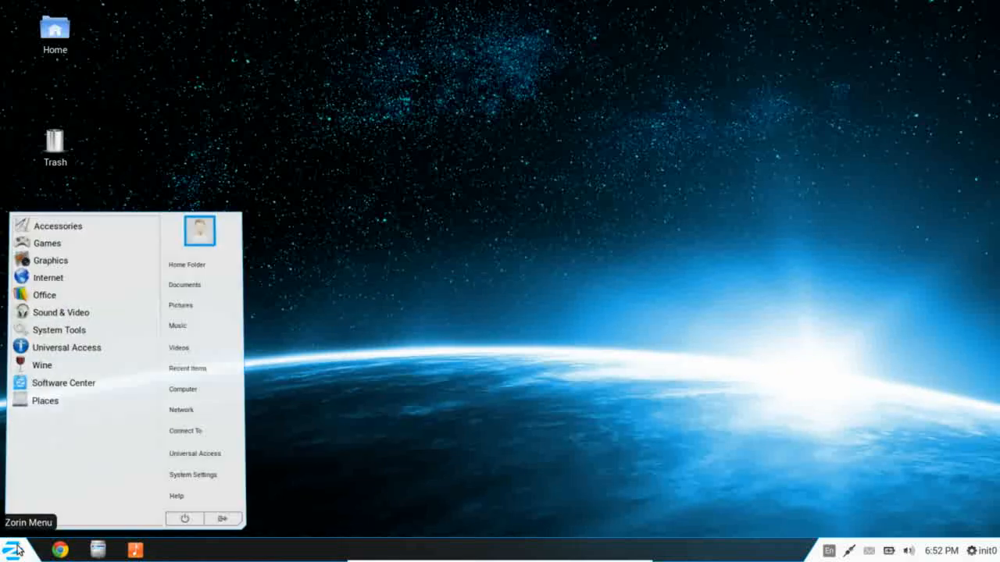
mouse_move(55, 327)
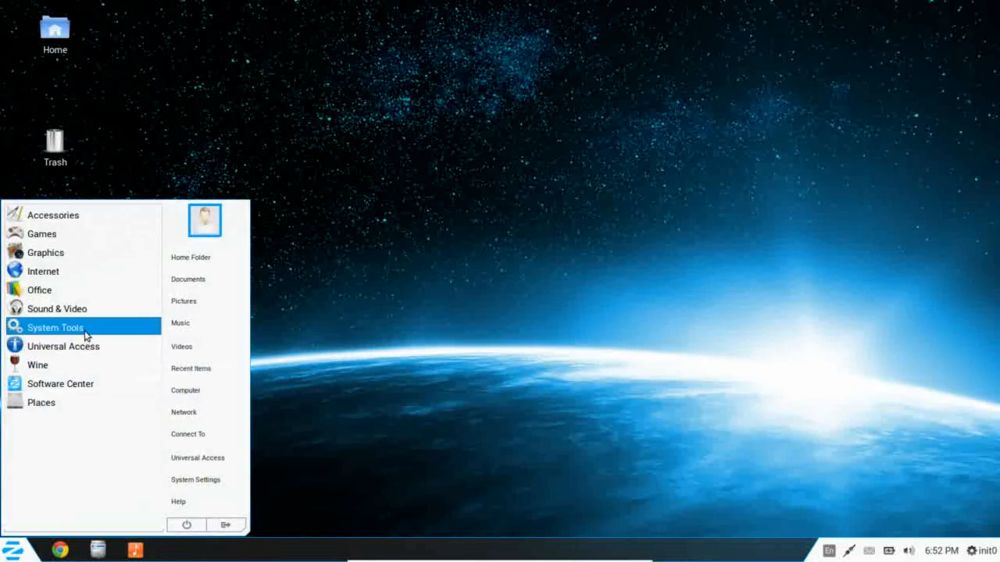
click(55, 327)
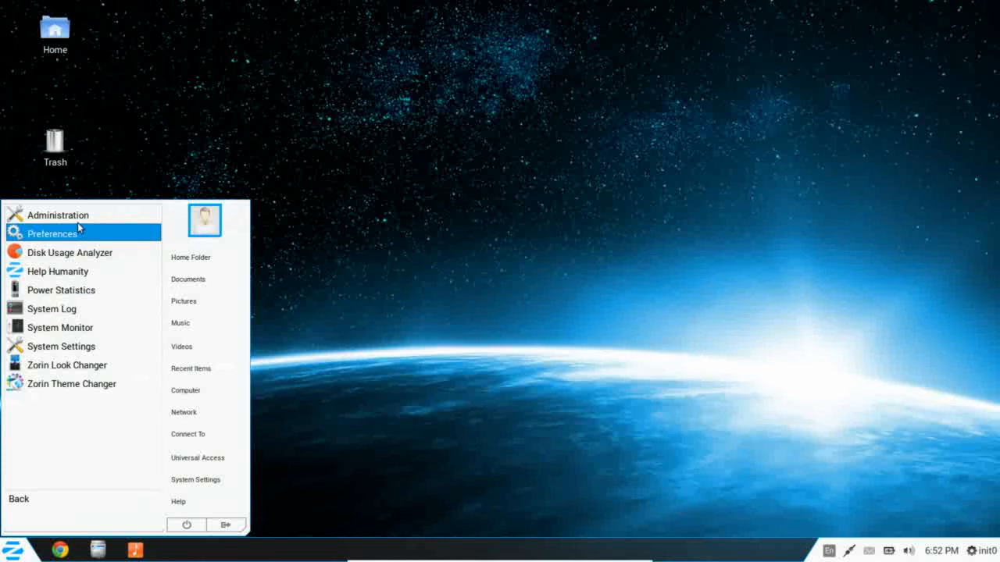
mouse_move(72, 384)
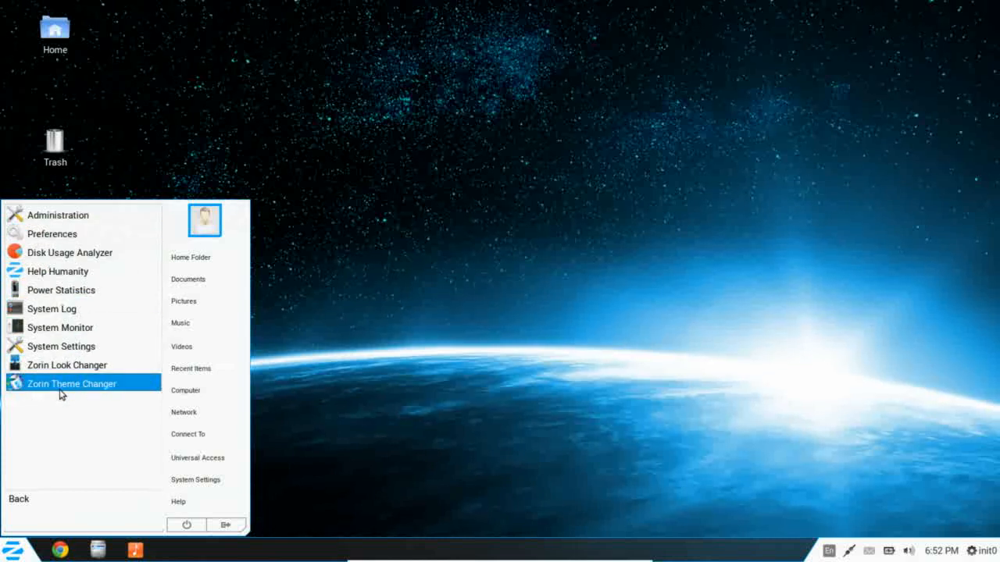
click(71, 383)
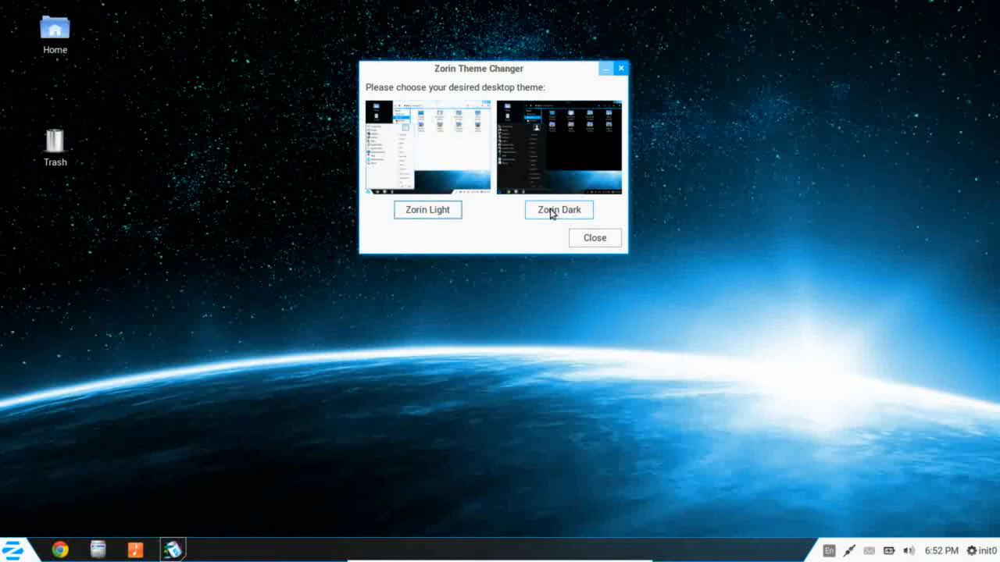
click(558, 209)
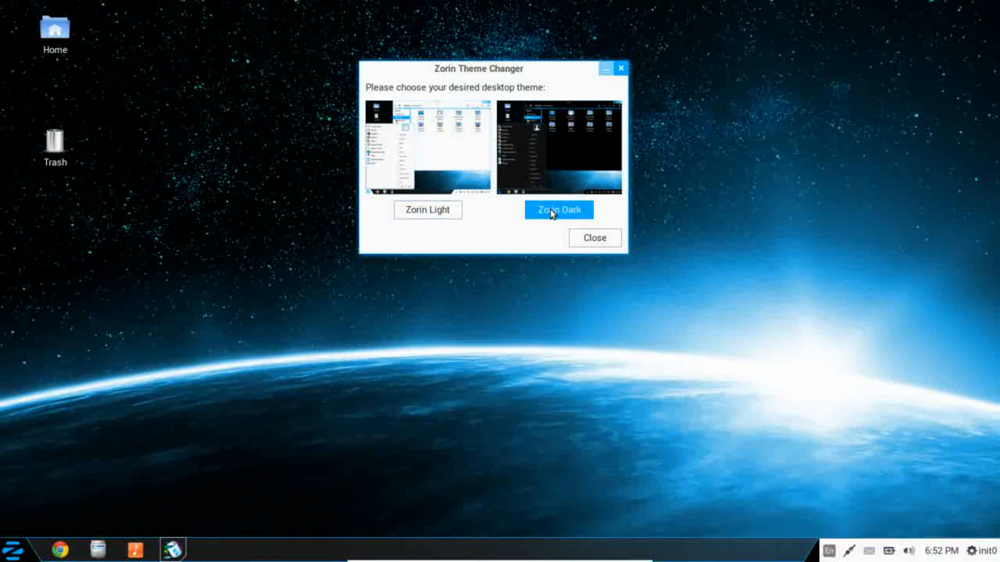
click(559, 209)
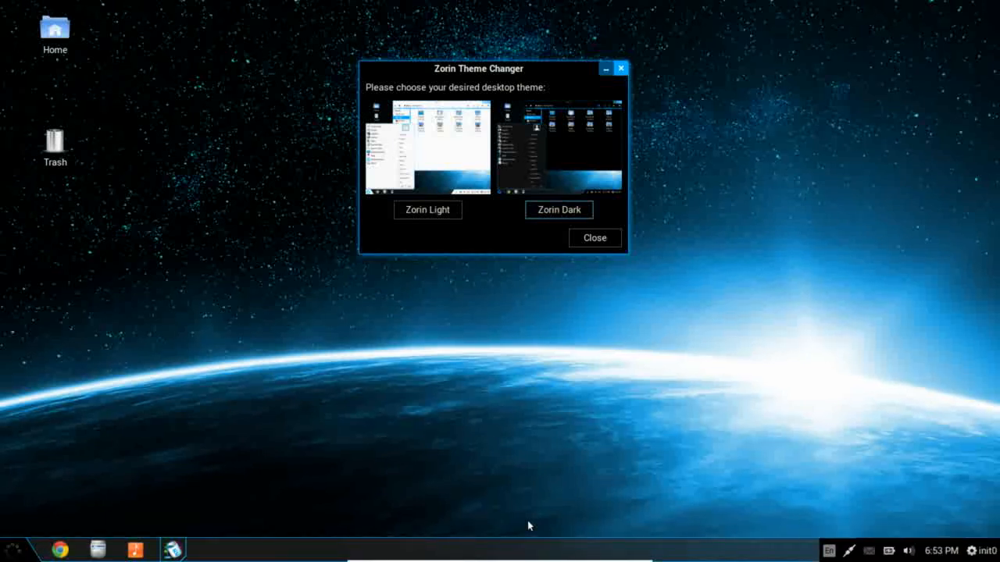
mouse_move(722, 465)
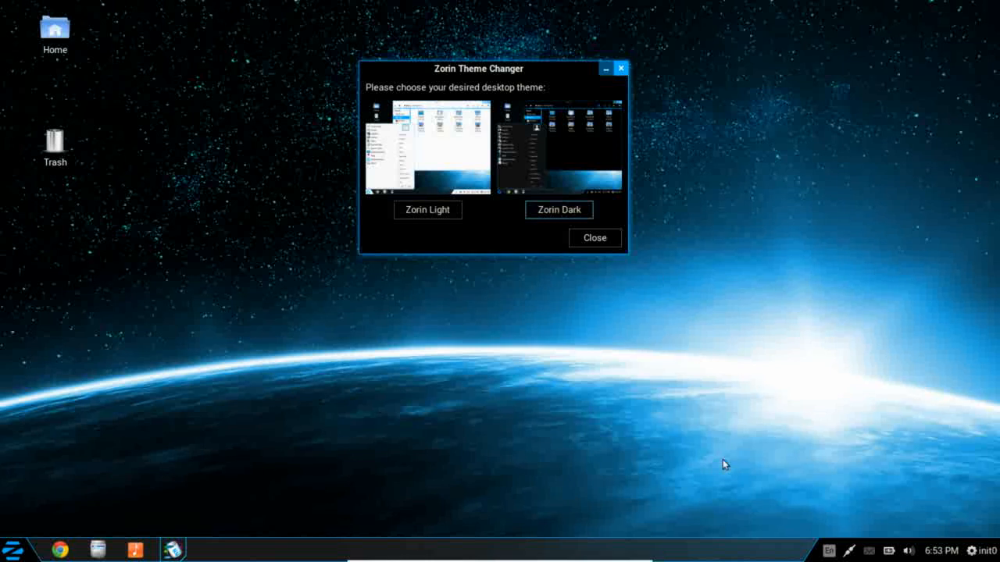
click(12, 550)
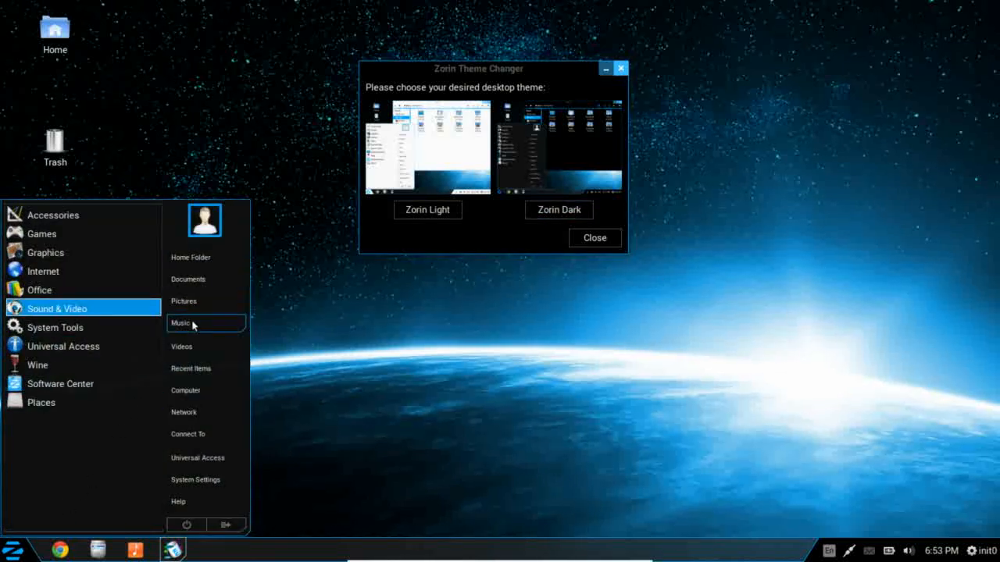
mouse_move(427, 210)
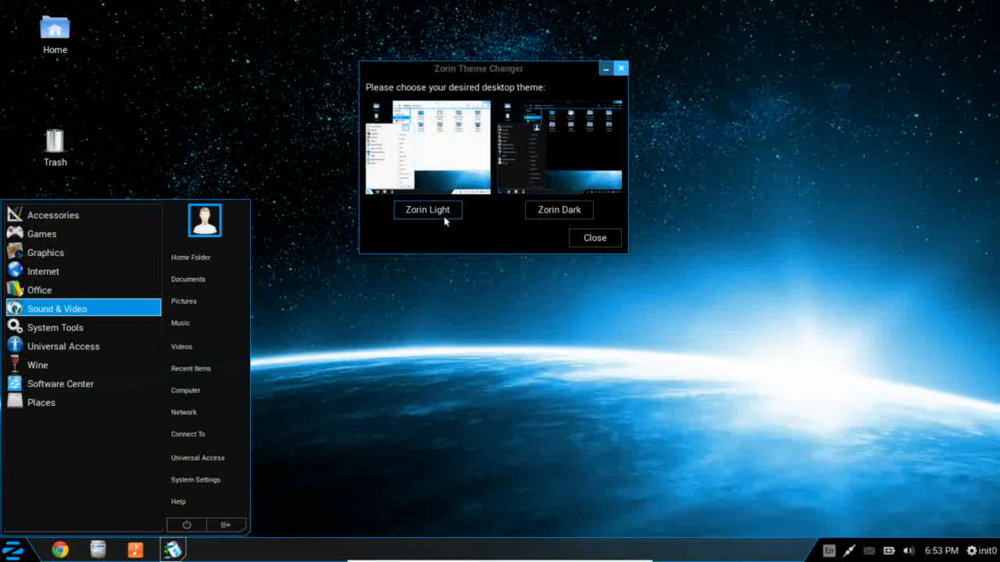
click(427, 209)
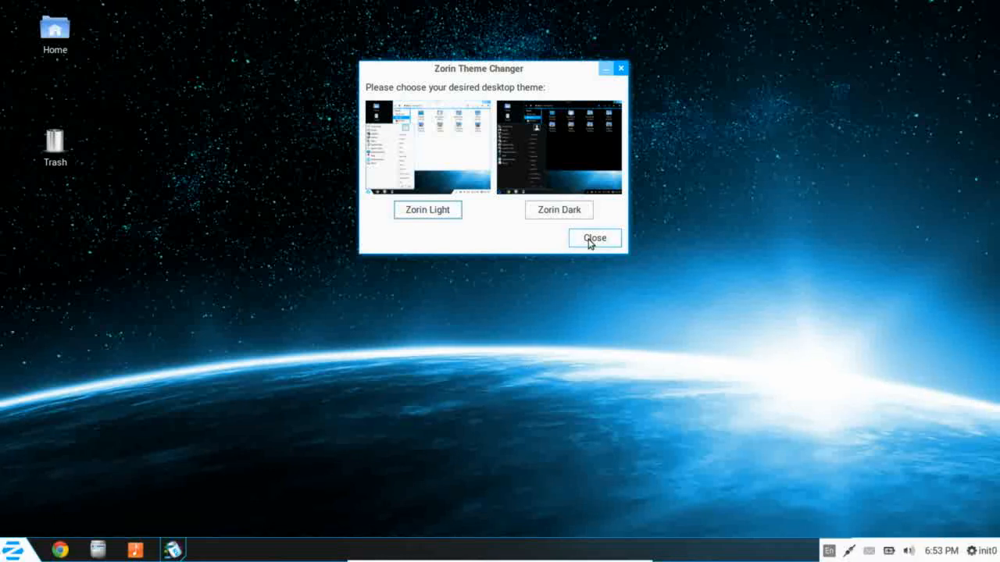
click(593, 238)
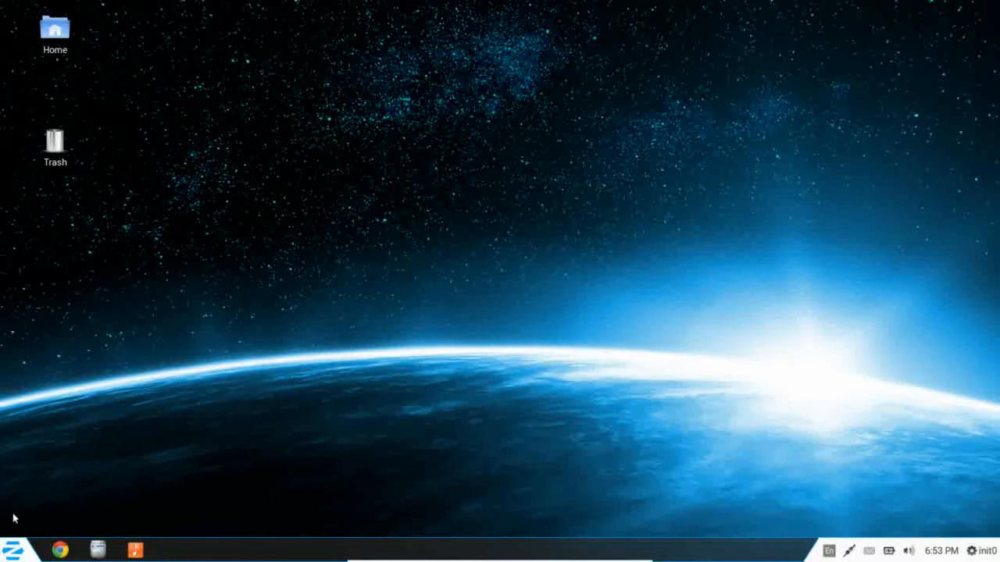
click(14, 550)
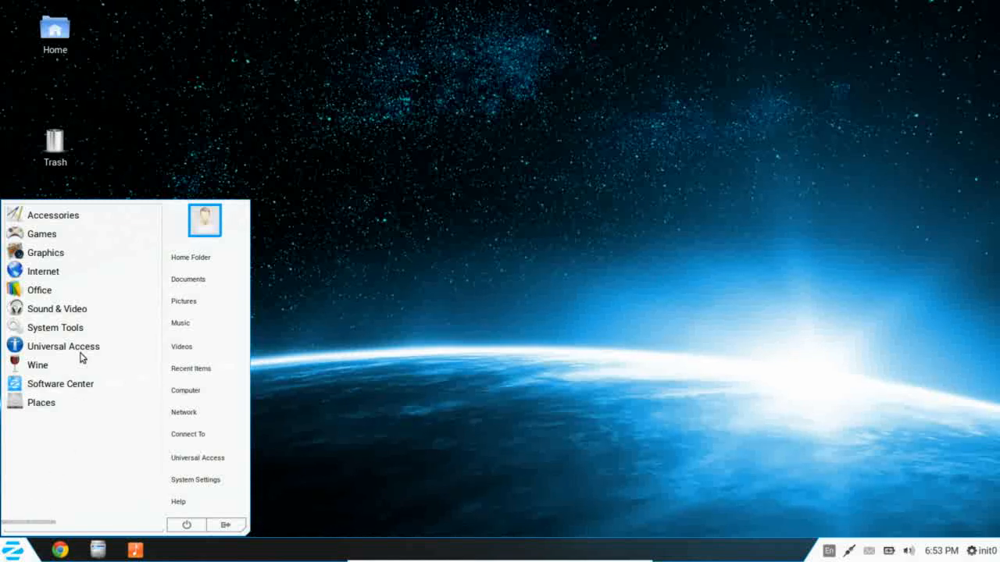
Step: Browse the Administration tools, then list the Preferences apps from Activity Log Manager to Tweak Tool
click(55, 327)
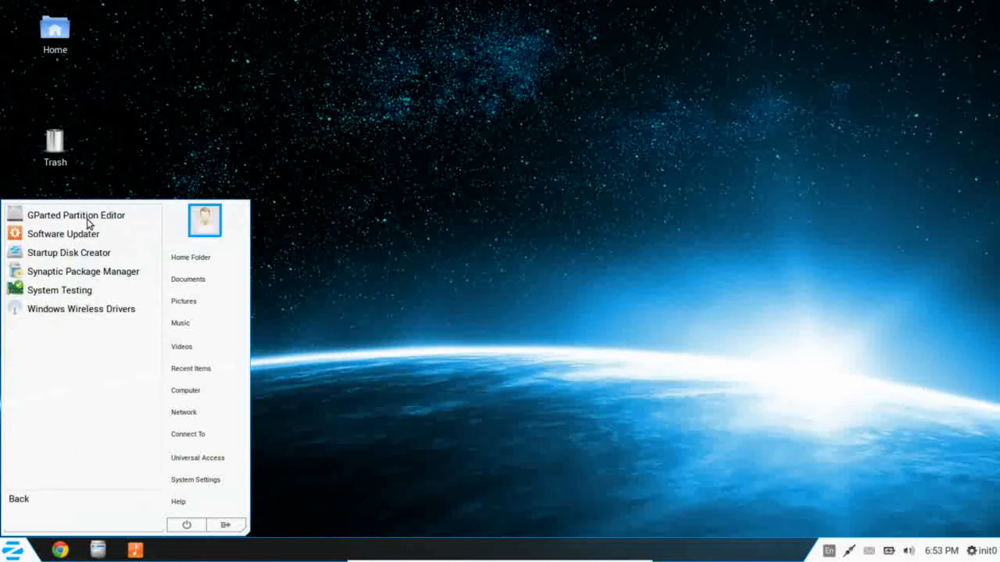
mouse_move(76, 215)
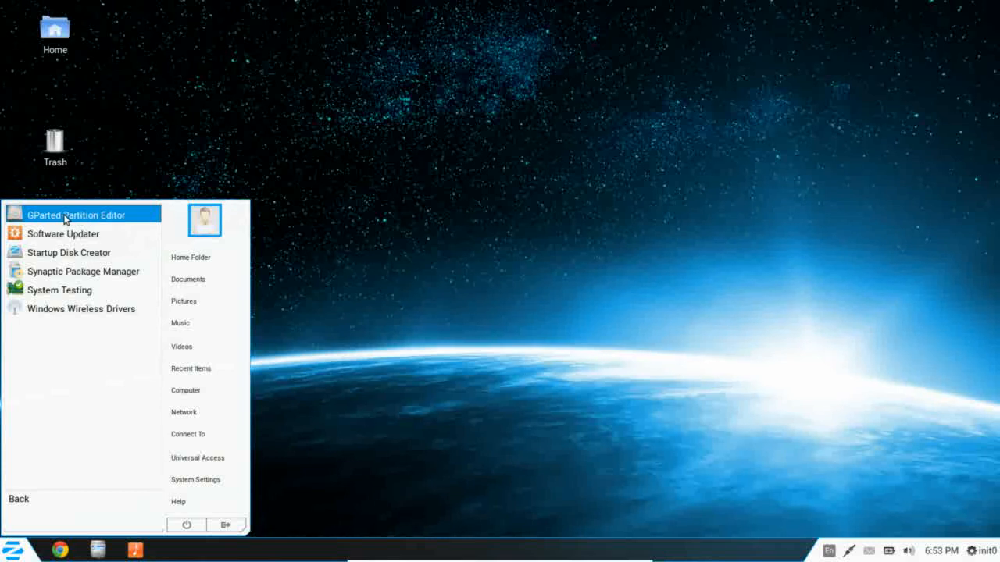
mouse_move(70, 238)
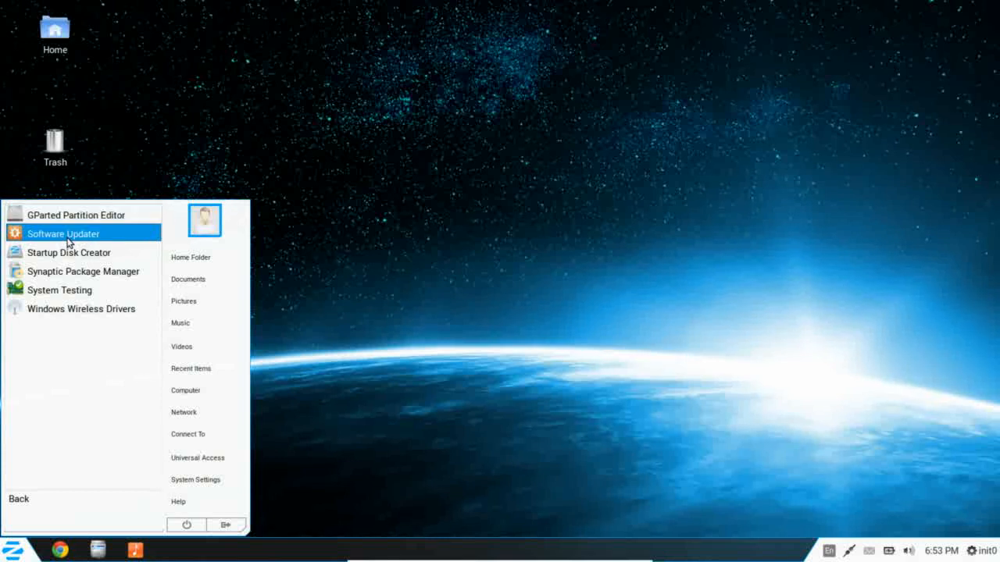
mouse_move(68, 262)
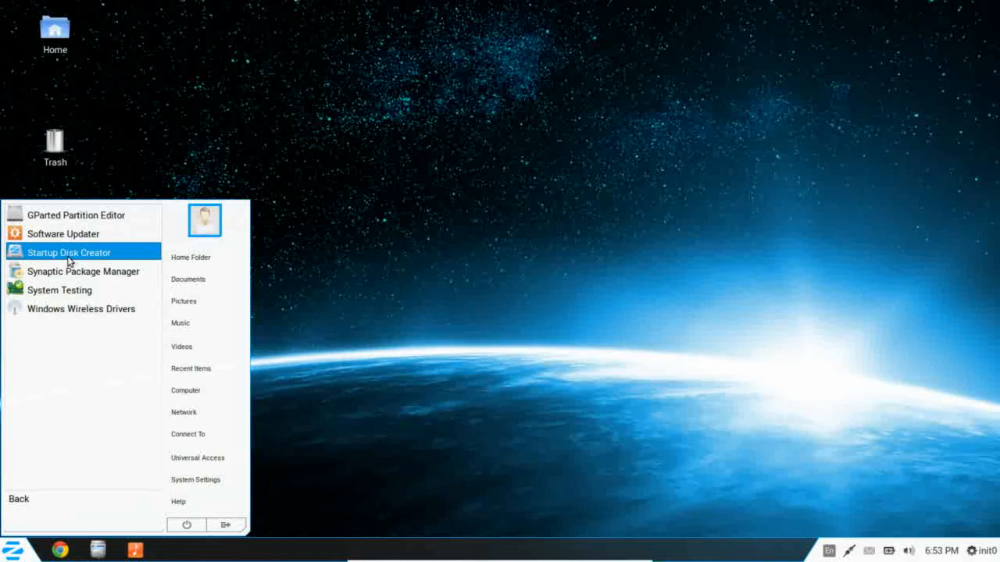
mouse_move(82, 271)
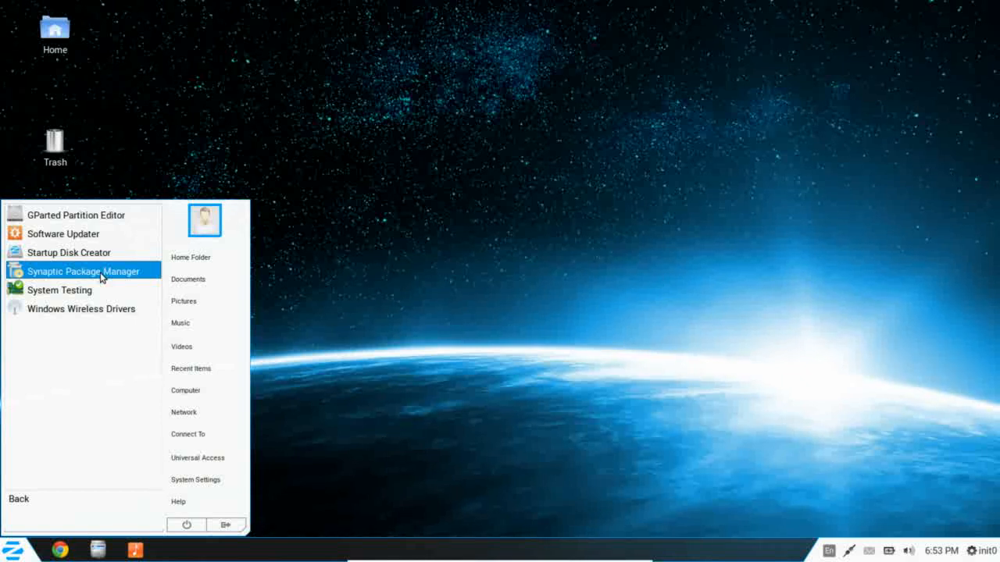
mouse_move(109, 283)
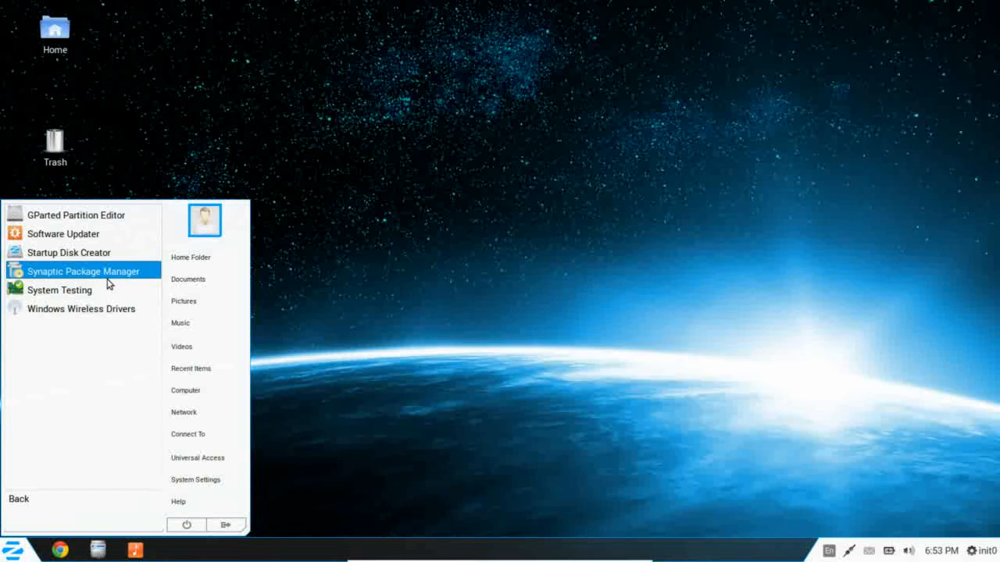
mouse_move(60, 290)
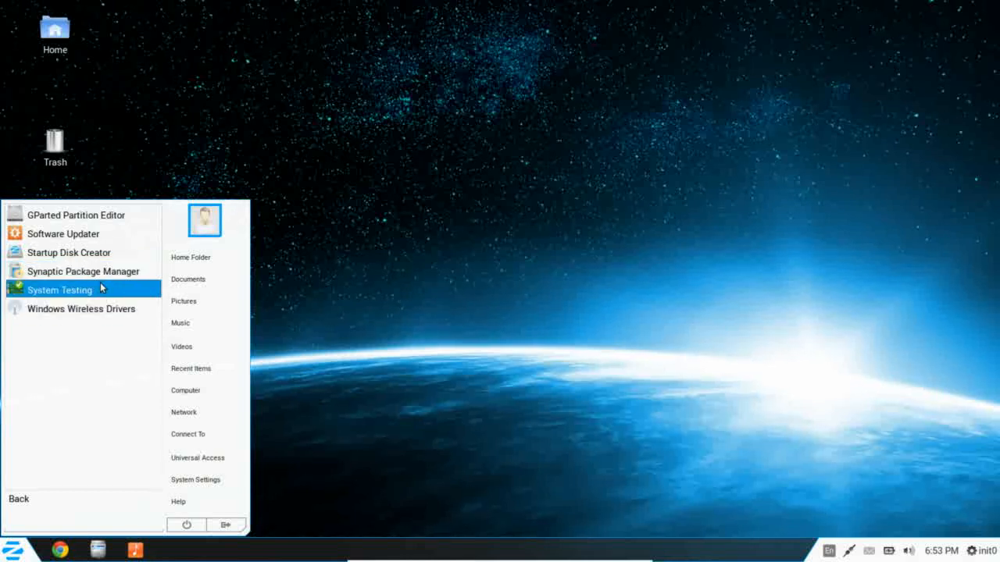
mouse_move(81, 308)
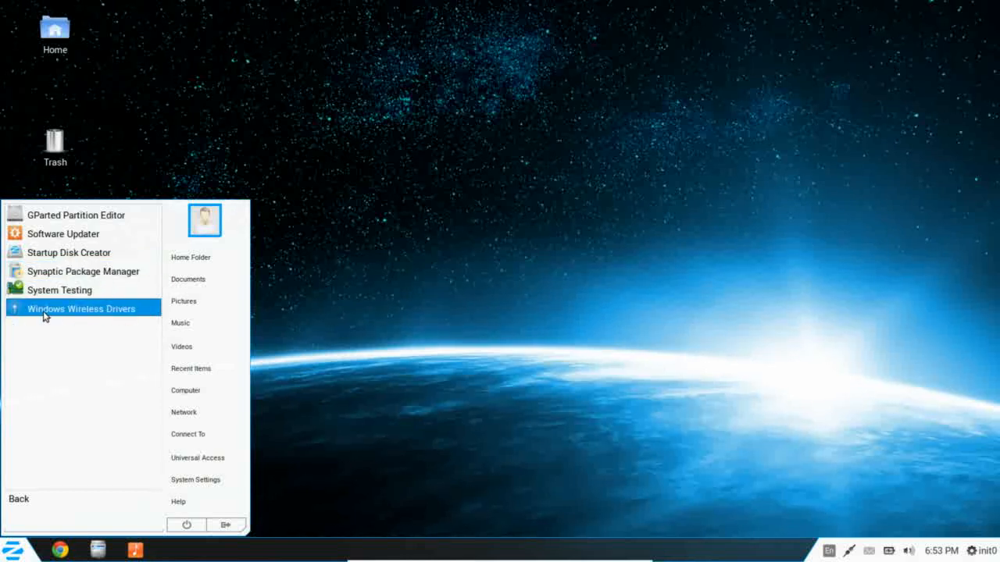
mouse_move(24, 503)
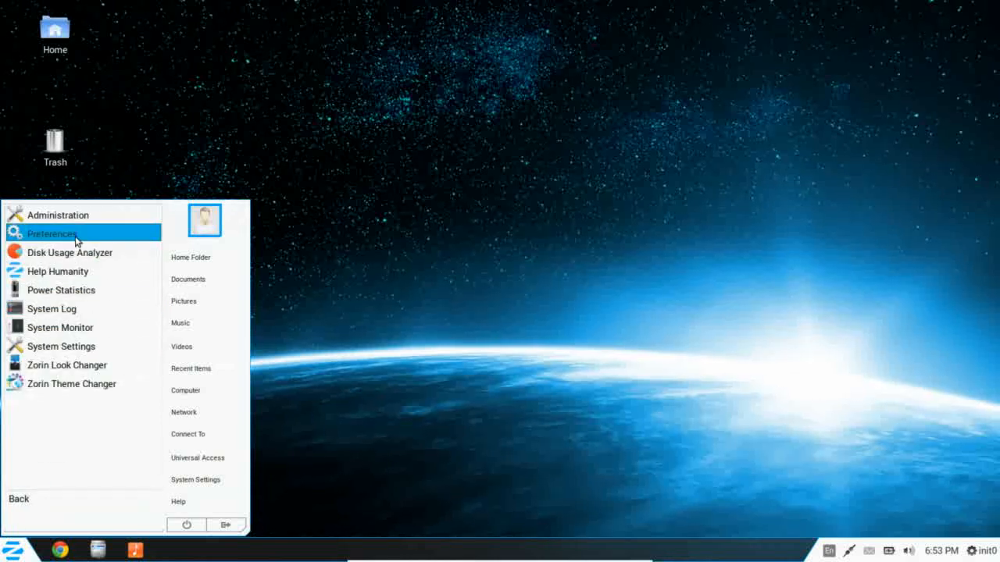
click(52, 233)
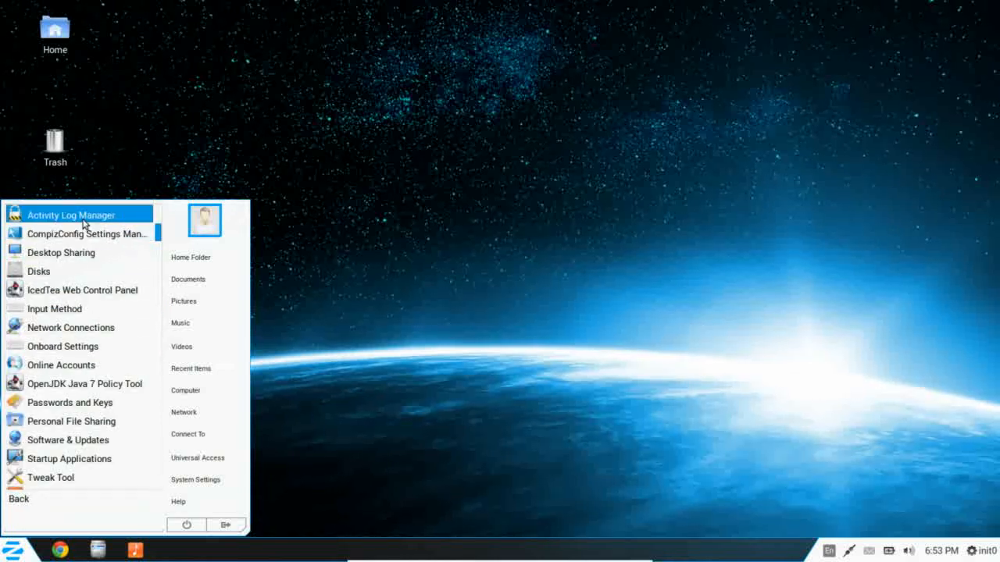
mouse_move(87, 234)
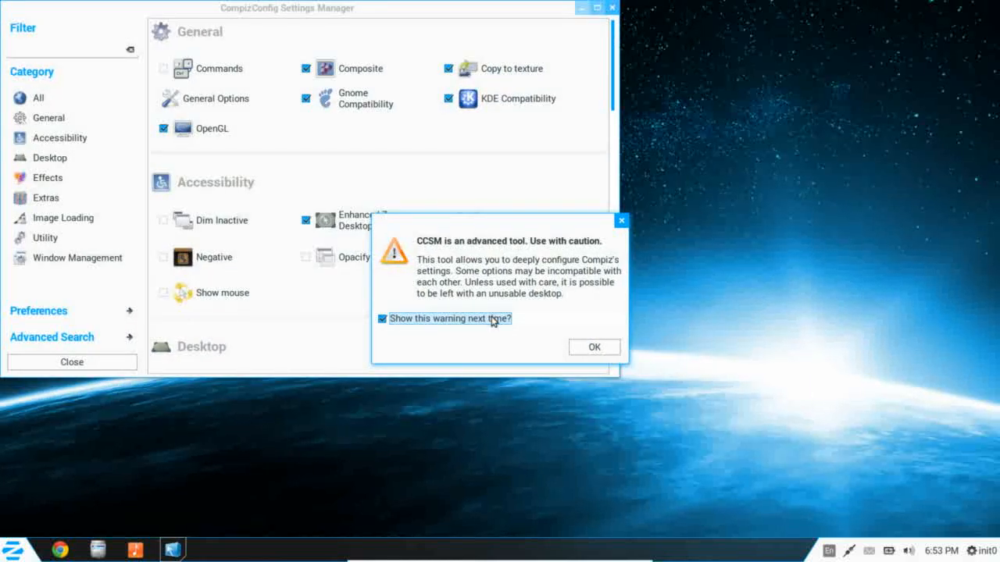
Step: Dismiss the CompizConfig caution warning, scroll through plugin categories, and close the window
click(594, 347)
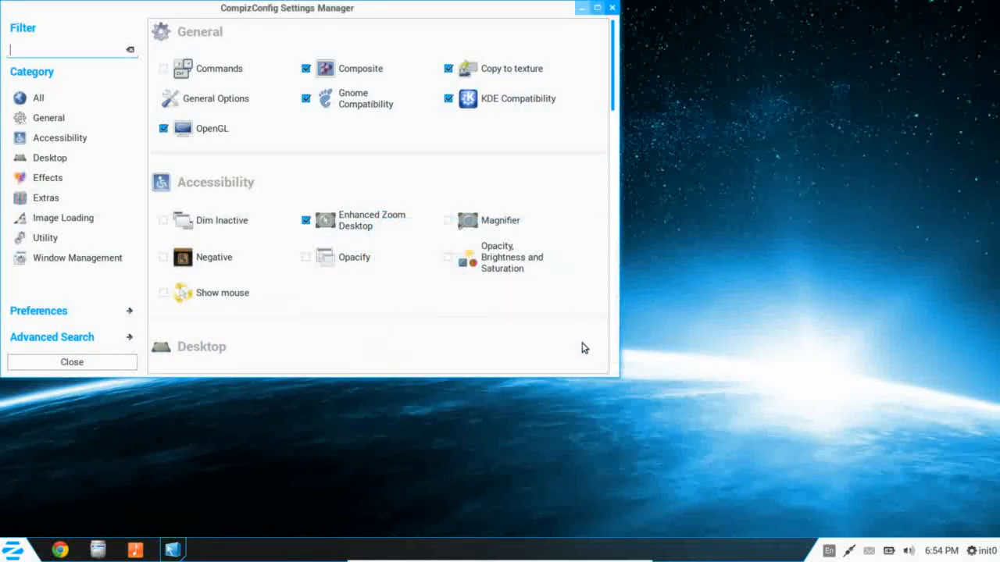
scroll(down, 3)
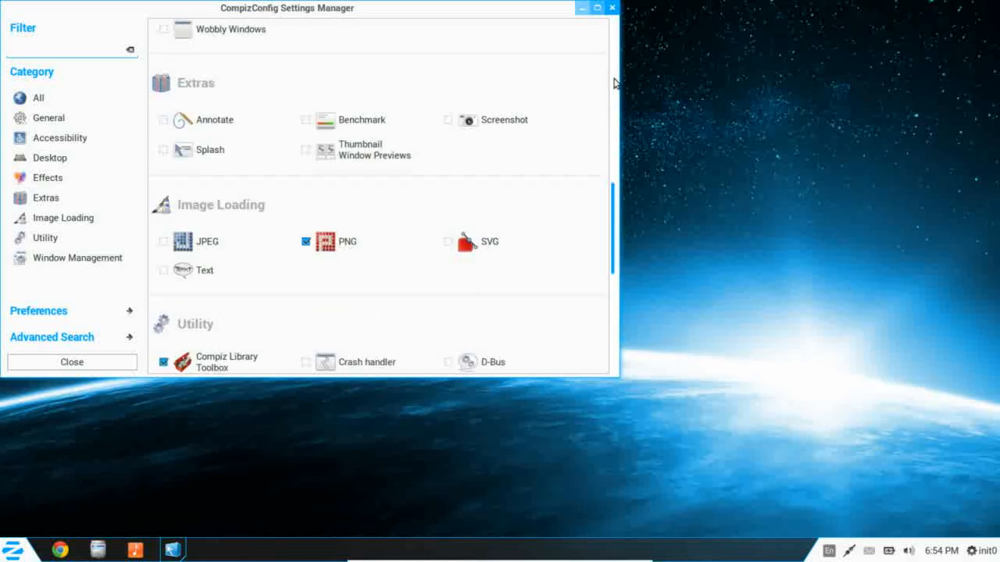
scroll(down, 3)
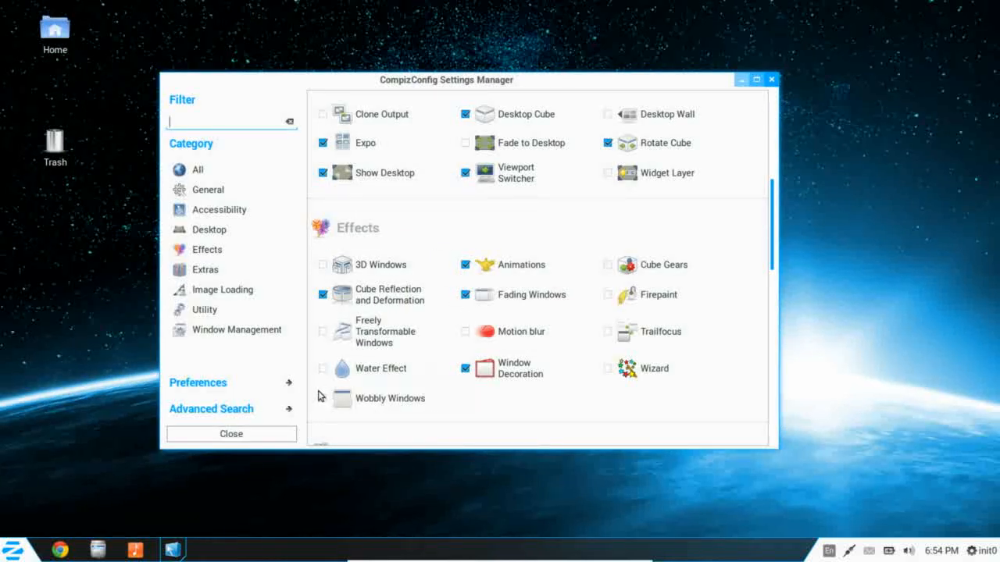
click(322, 399)
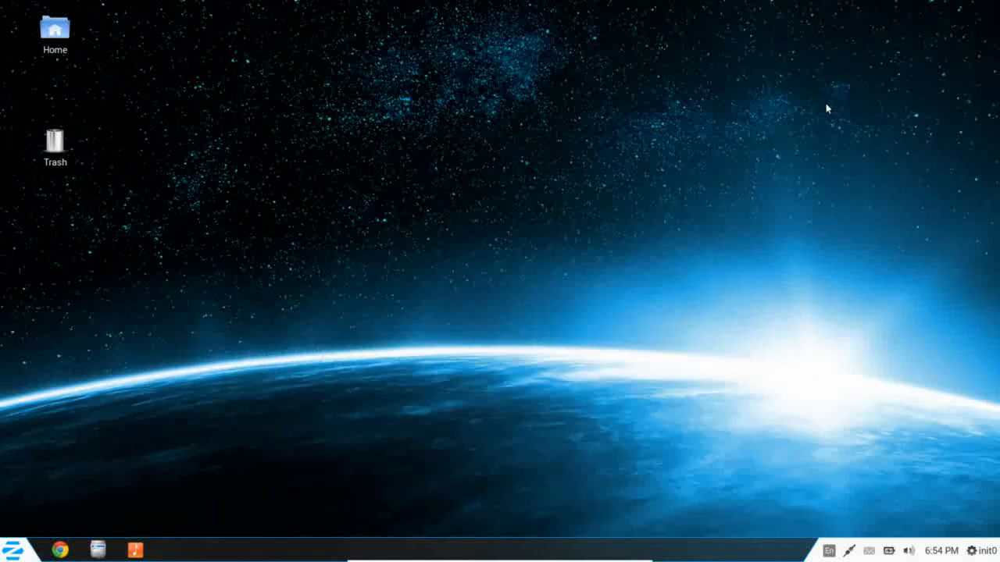
mouse_move(502, 371)
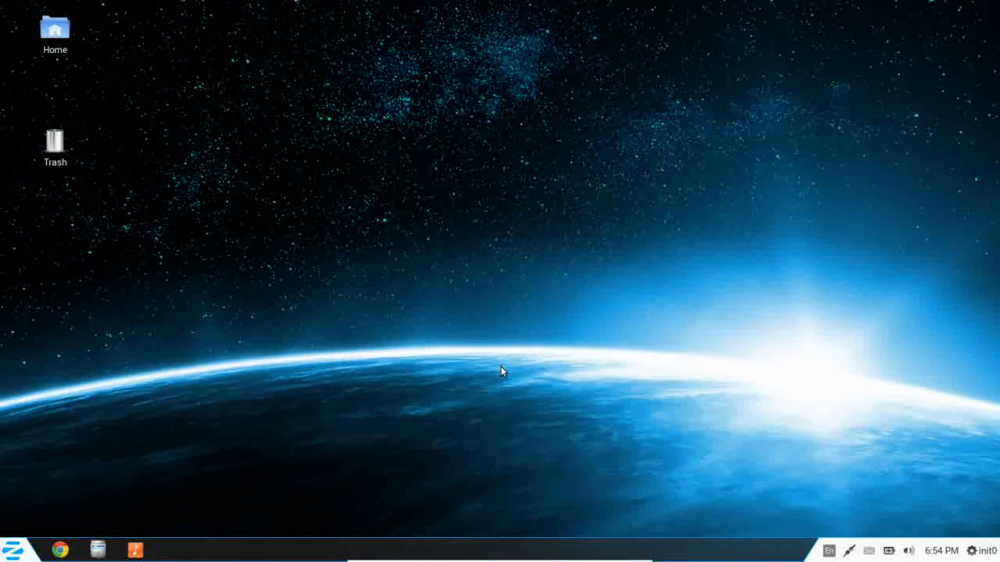
mouse_move(78, 474)
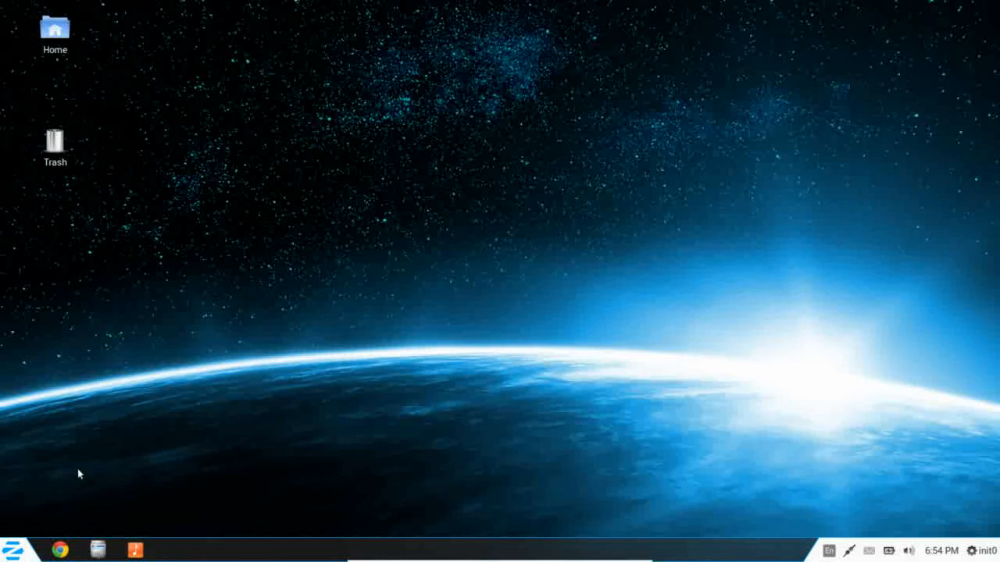
Step: Reopen the Zorin main menu and browse the System Tools apps
click(11, 550)
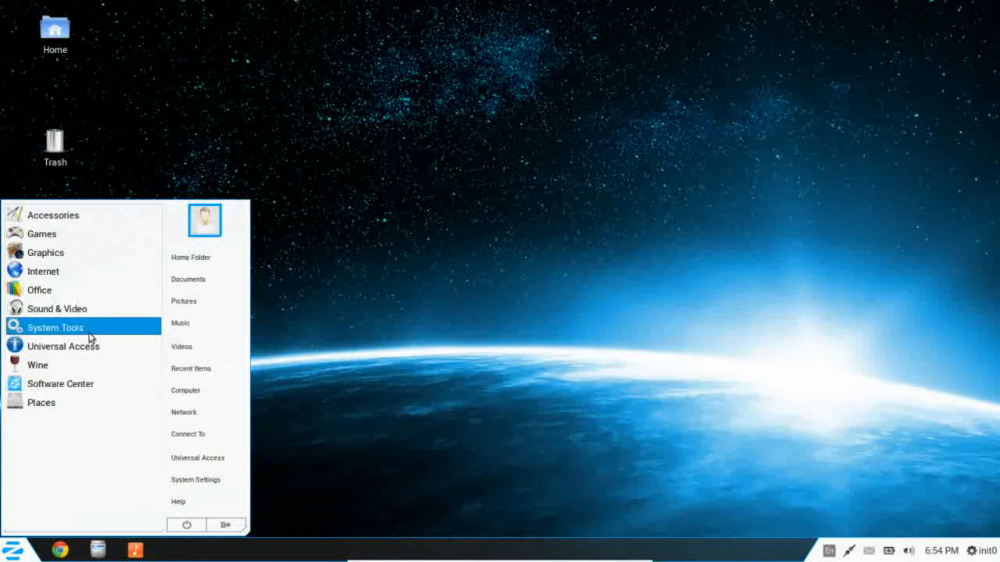
click(55, 327)
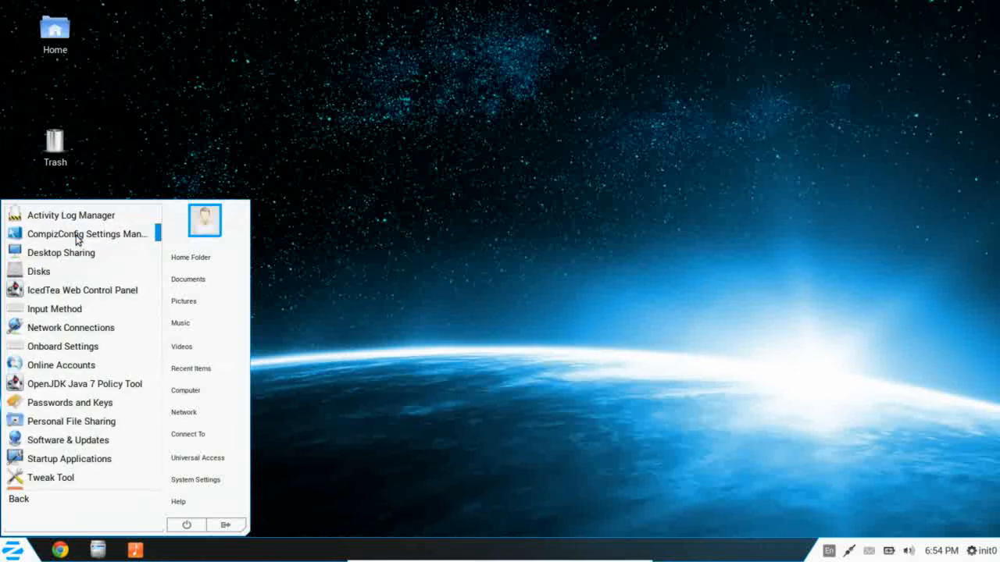
mouse_move(61, 271)
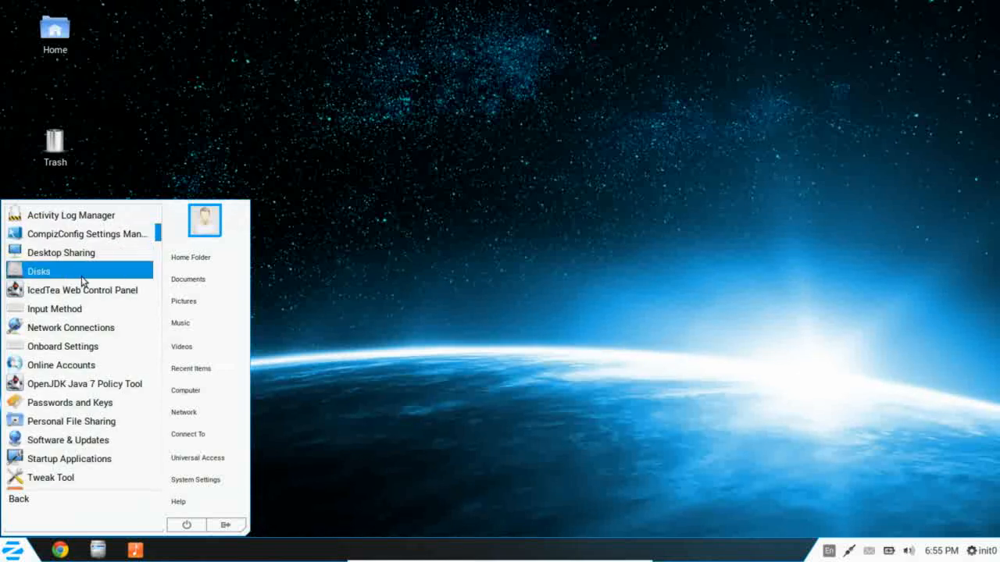
Step: Launch Online Accounts (Facebook, Google, Twitter) from Preferences, close it, and reopen the menu
scroll(down, 3)
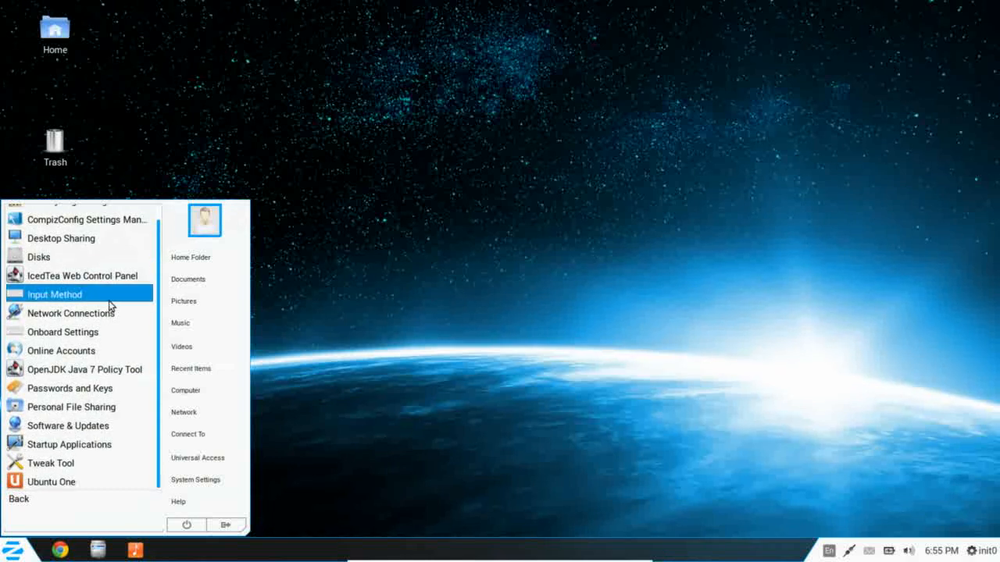
mouse_move(94, 313)
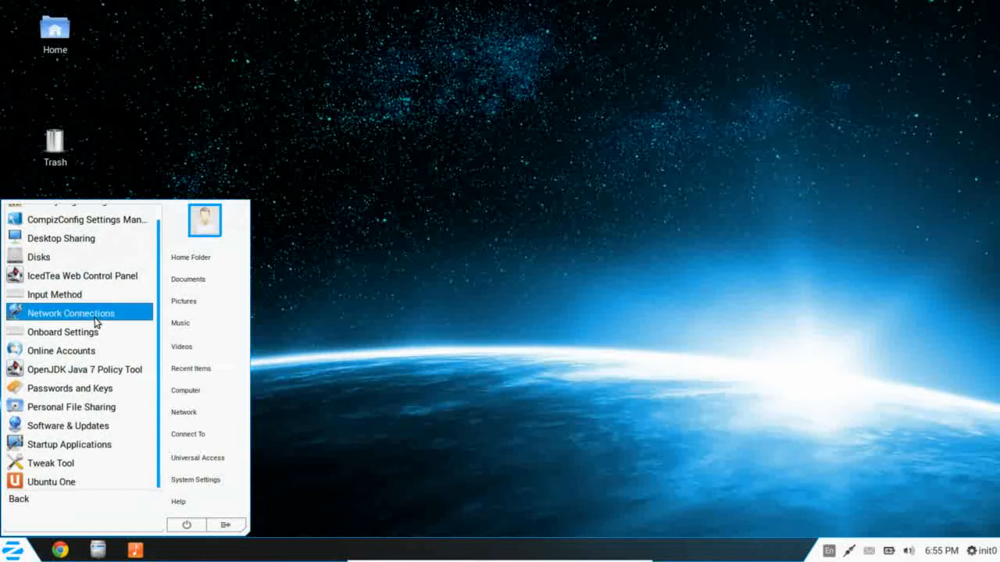
mouse_move(61, 351)
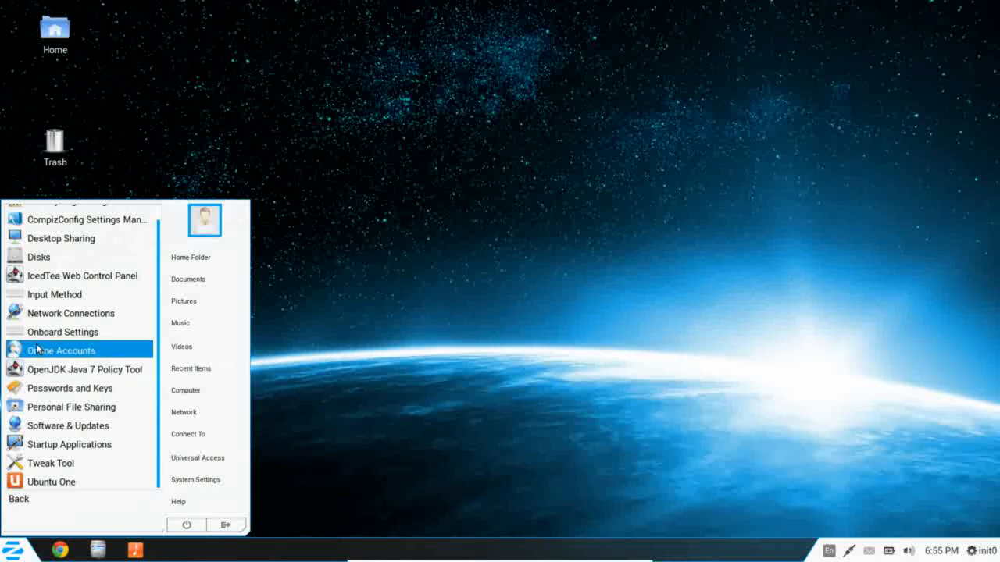
click(61, 349)
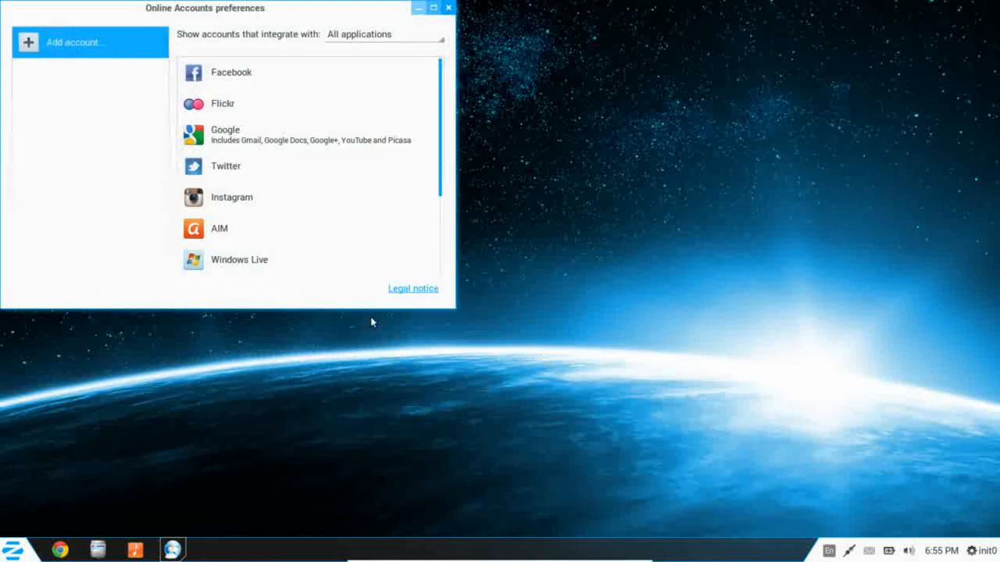
mouse_move(468, 57)
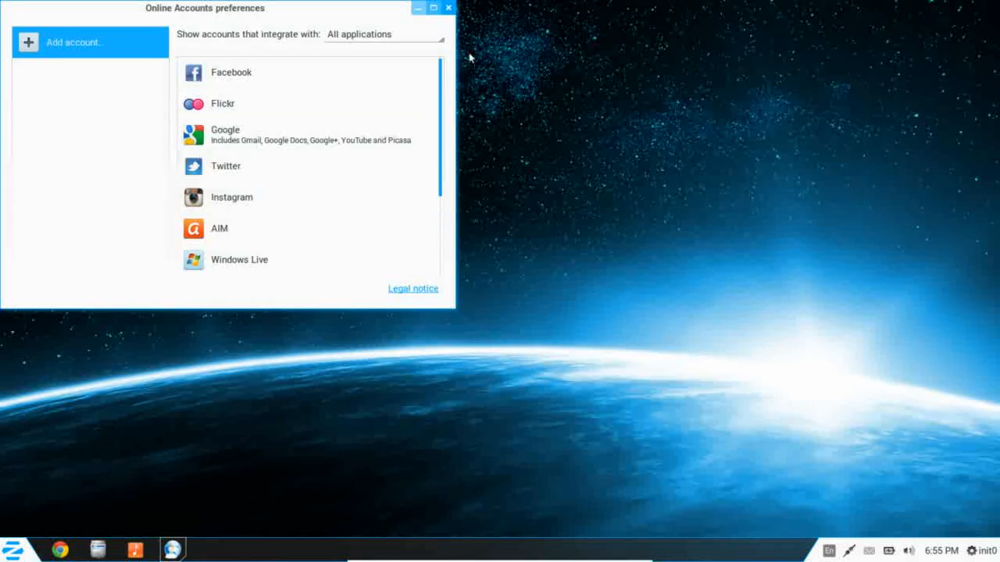
click(448, 7)
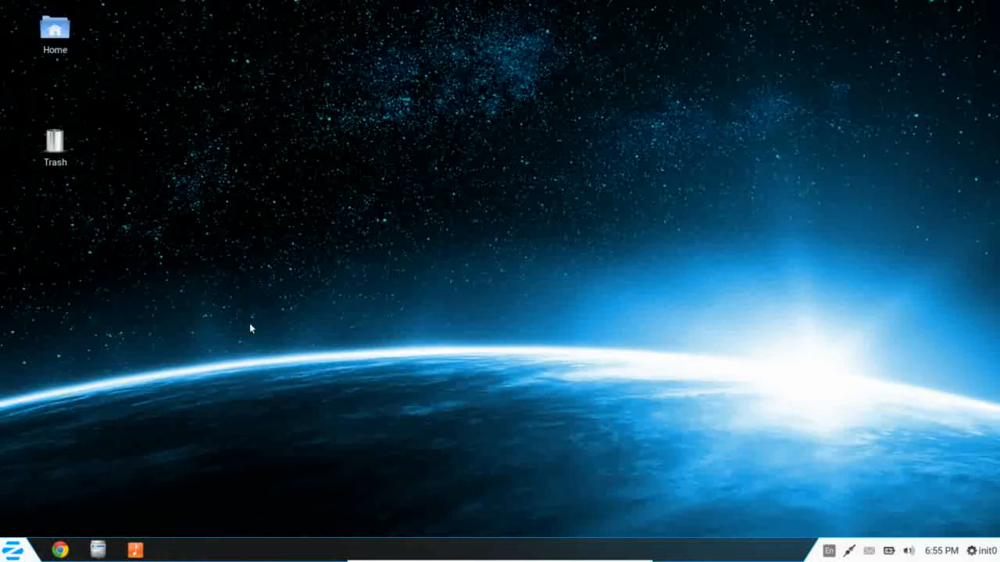
click(14, 549)
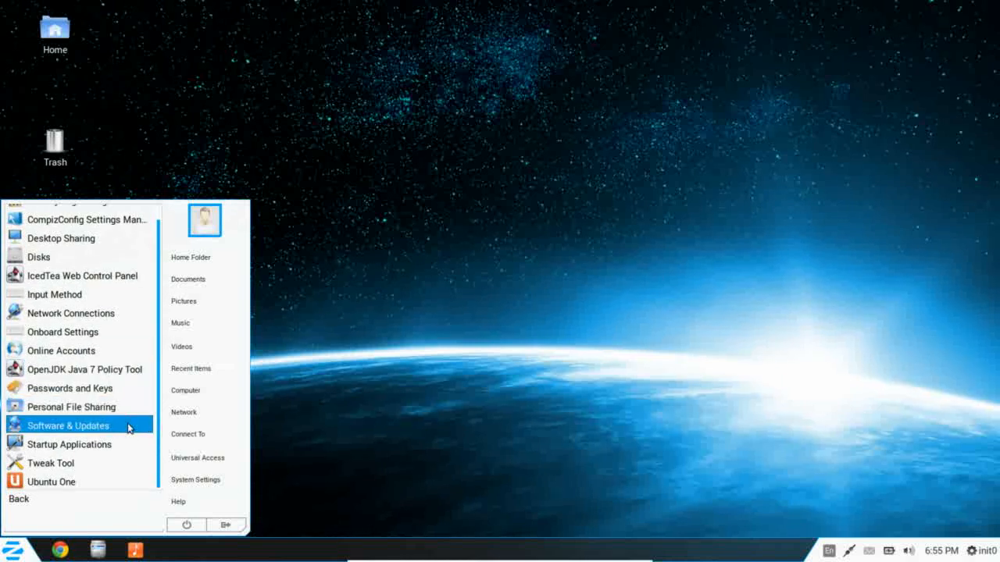
mouse_move(69, 444)
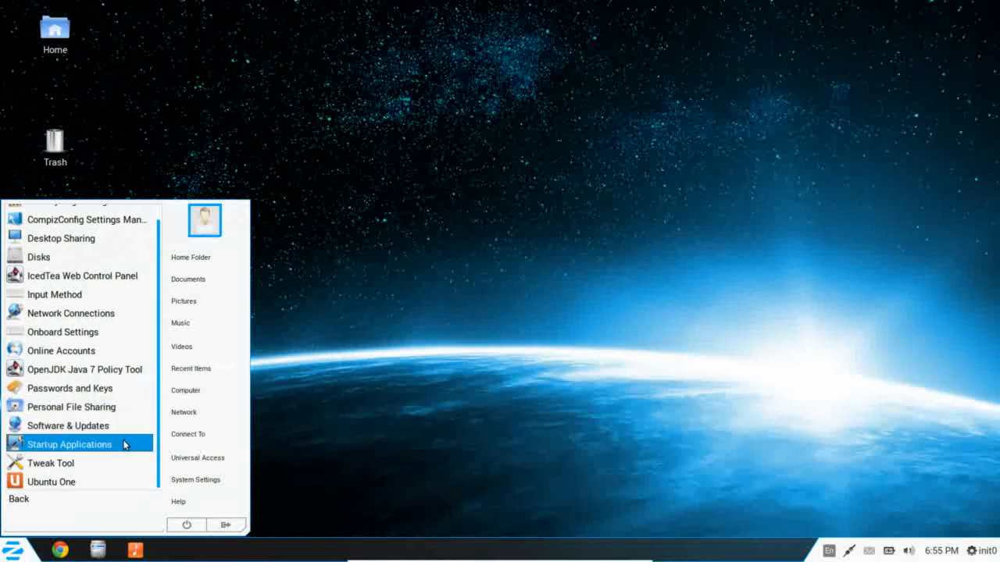
mouse_move(53, 463)
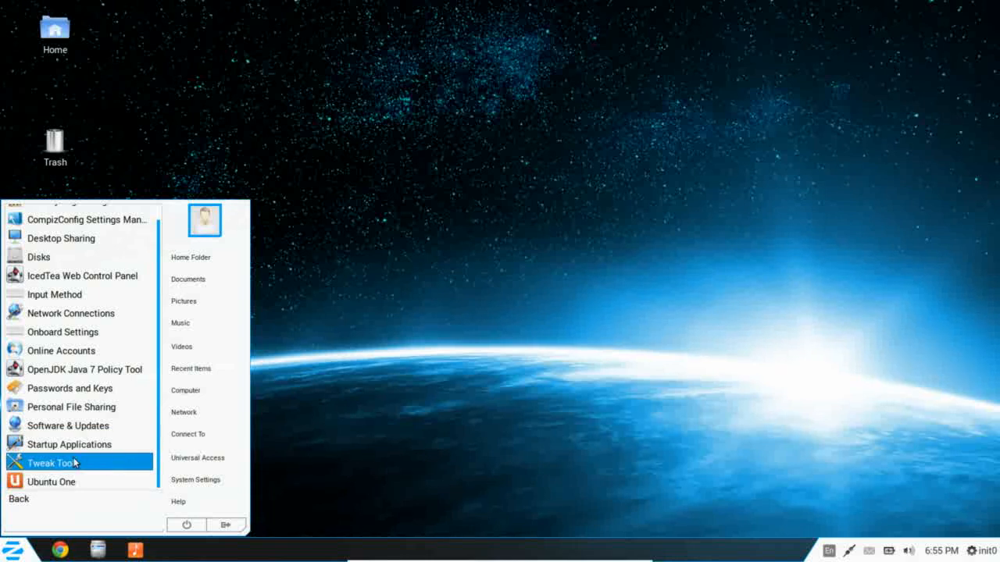
mouse_move(77, 467)
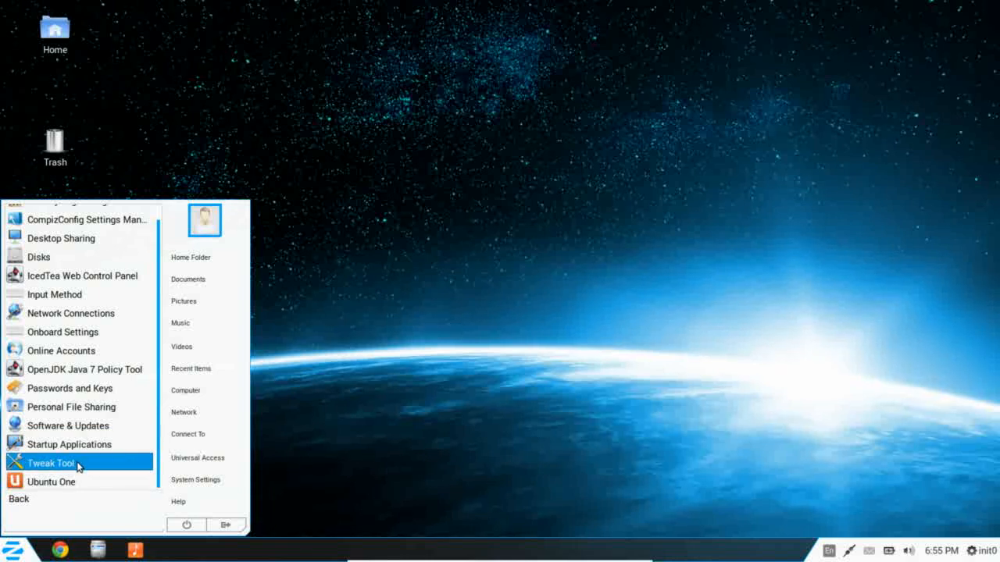
mouse_move(74, 482)
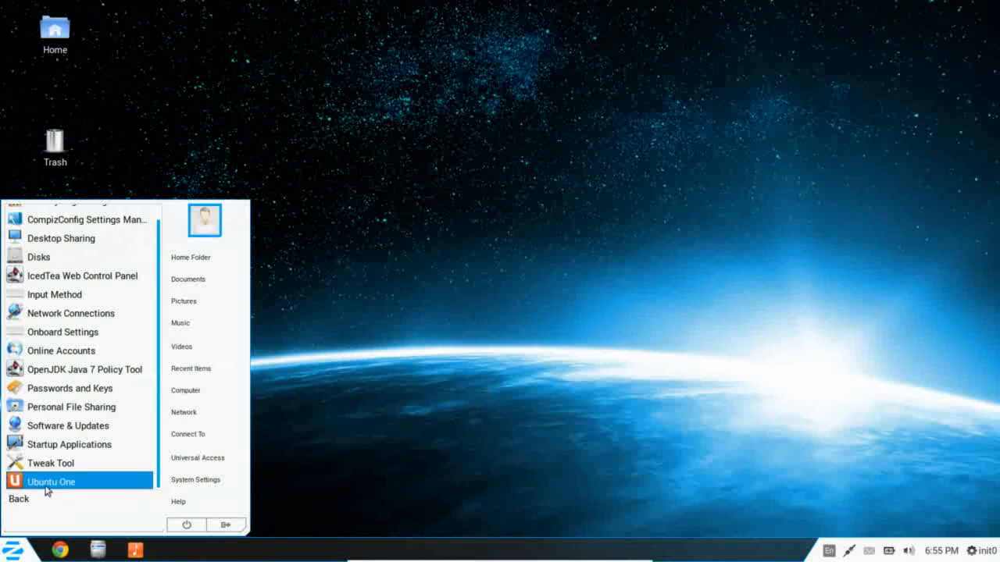
mouse_move(49, 488)
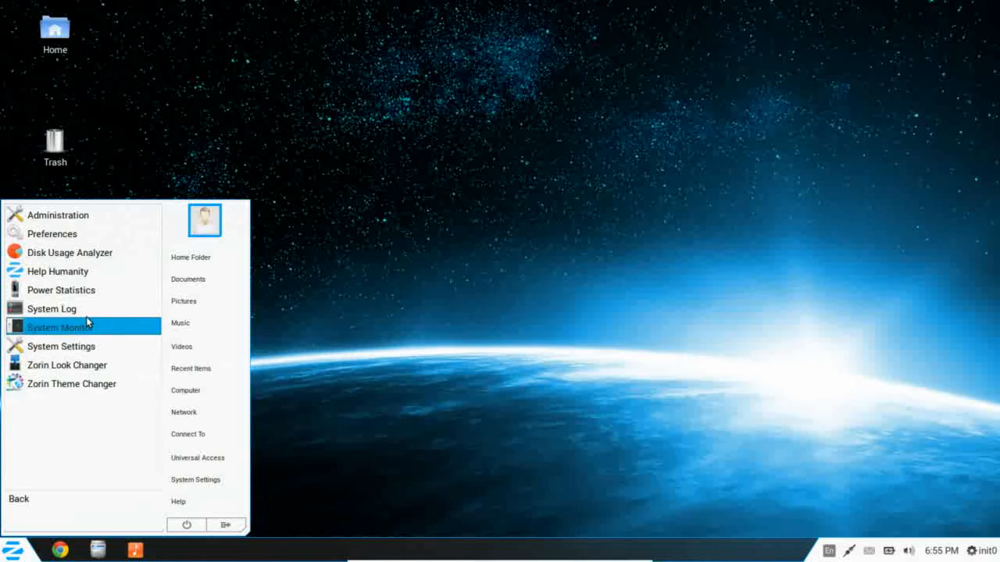
mouse_move(87, 365)
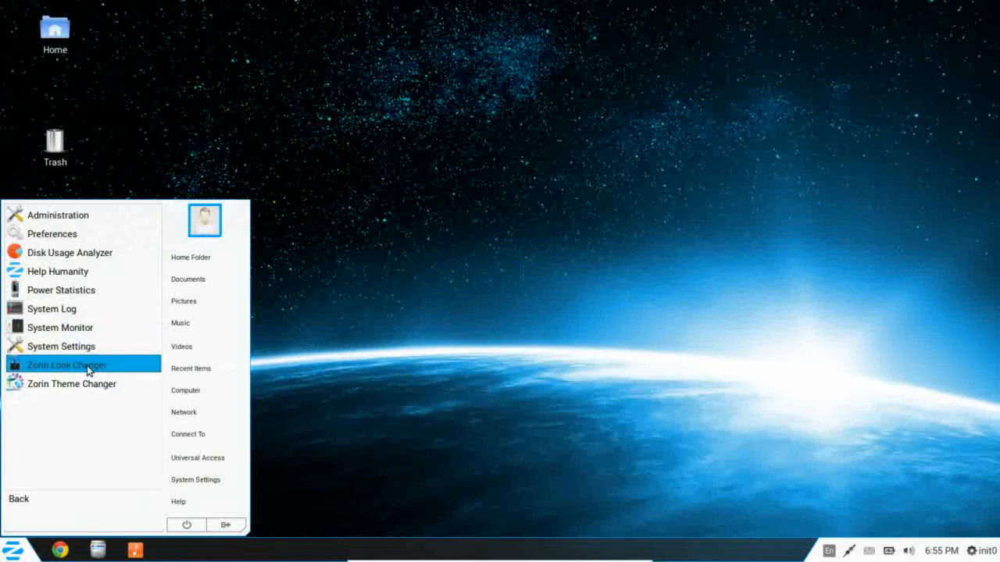
mouse_move(72, 383)
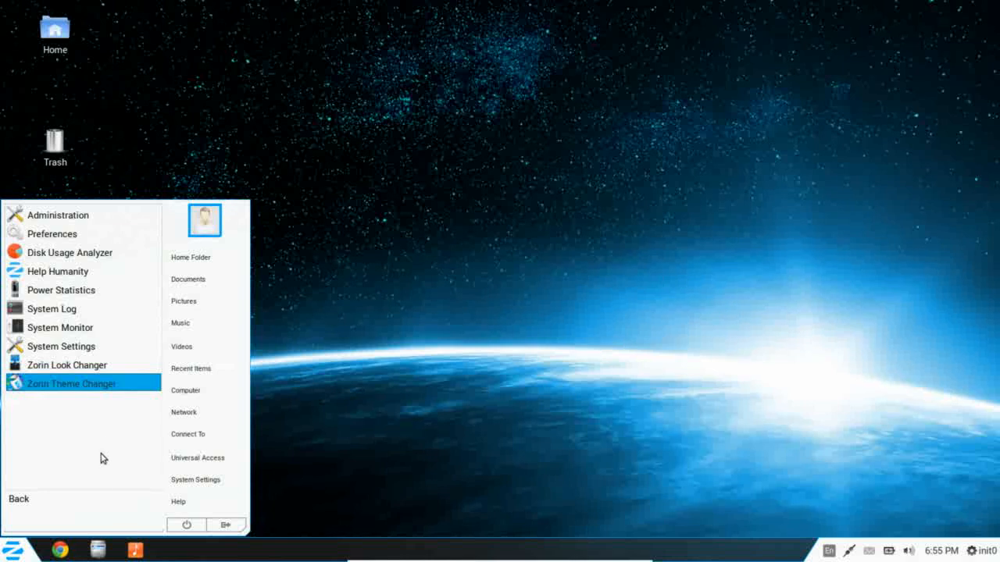
Step: Reopen System Settings, view its Background panel, then close the settings window
click(447, 307)
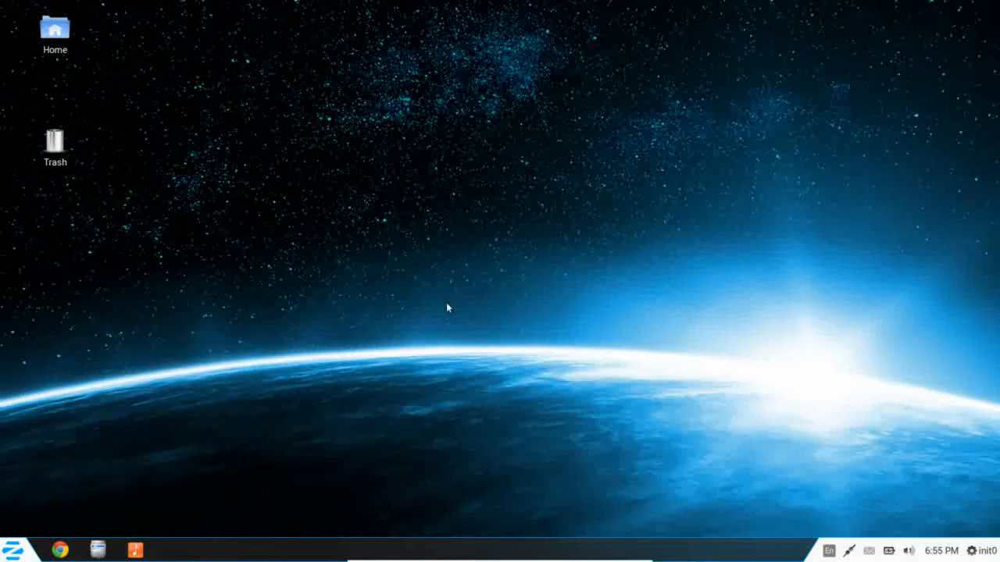
mouse_move(594, 130)
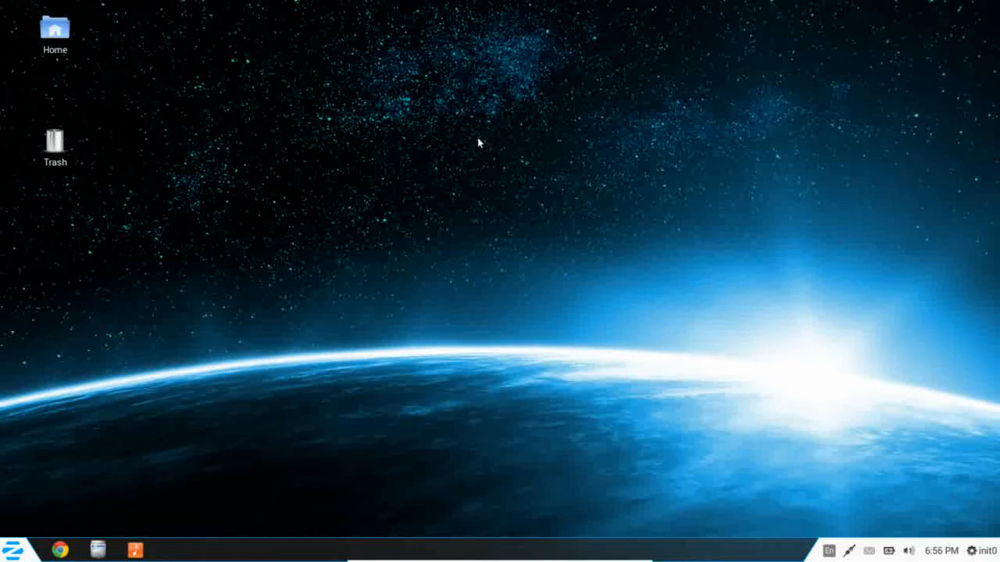
mouse_move(219, 285)
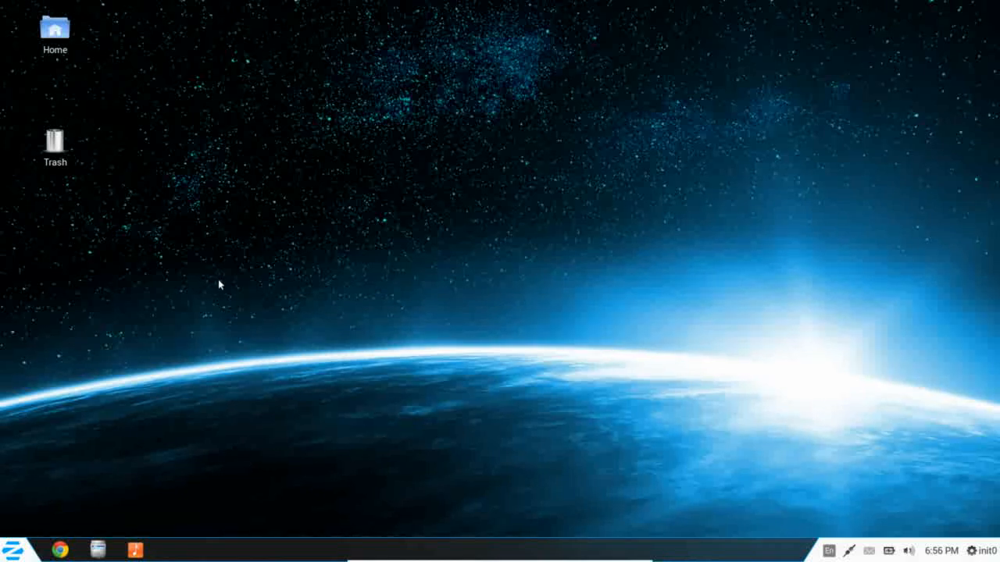
mouse_move(10, 550)
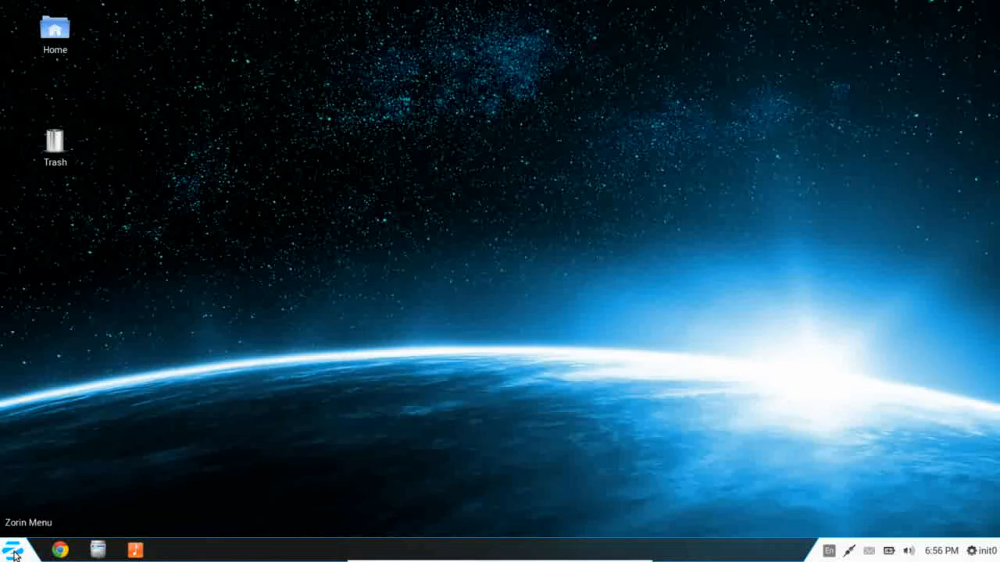
click(12, 550)
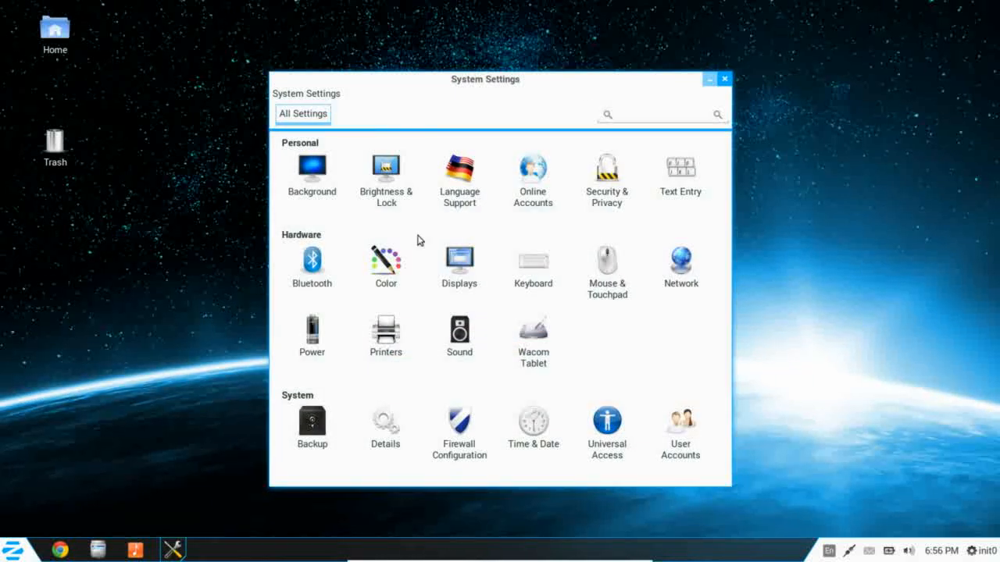
drag(485, 78, 423, 28)
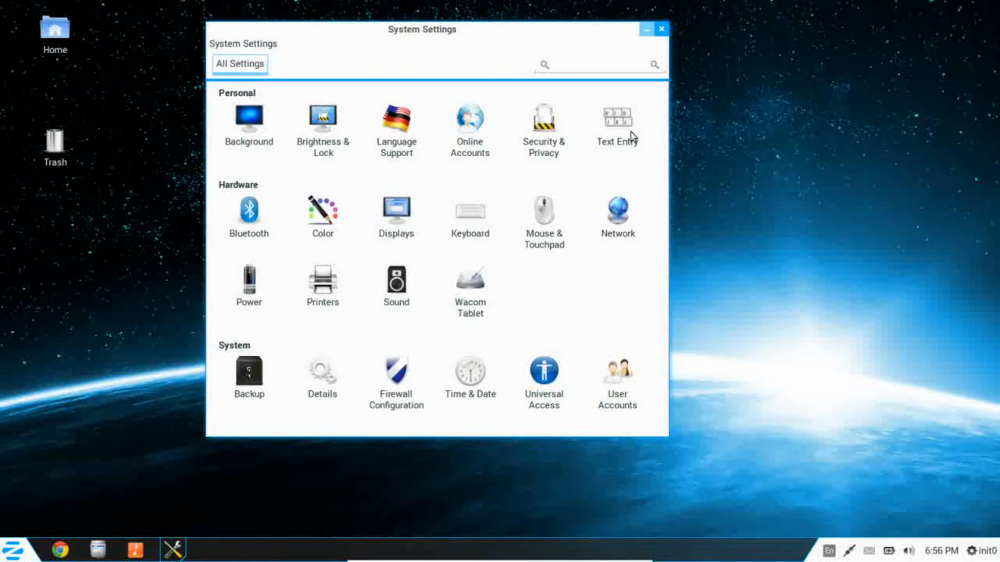
mouse_move(249, 125)
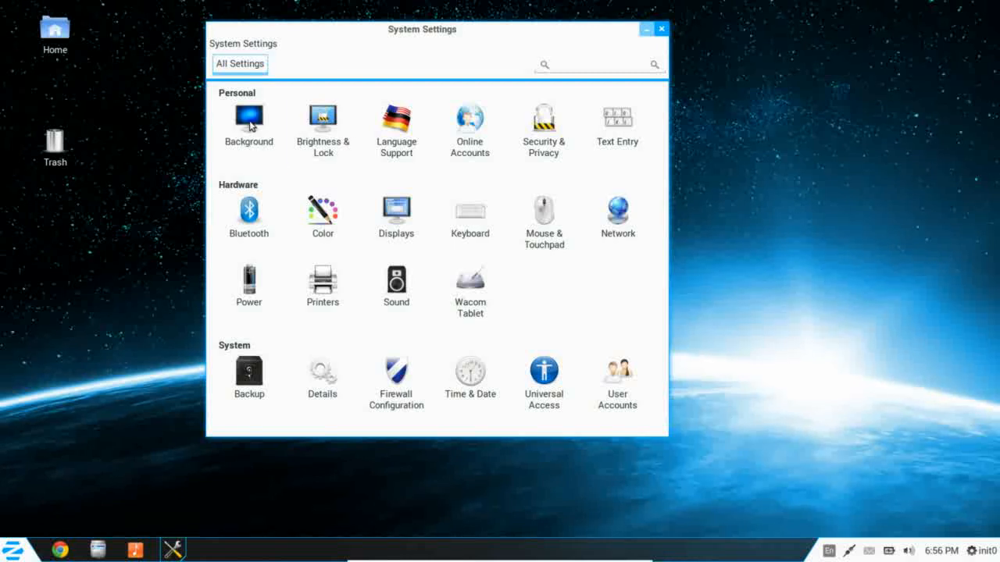
click(248, 122)
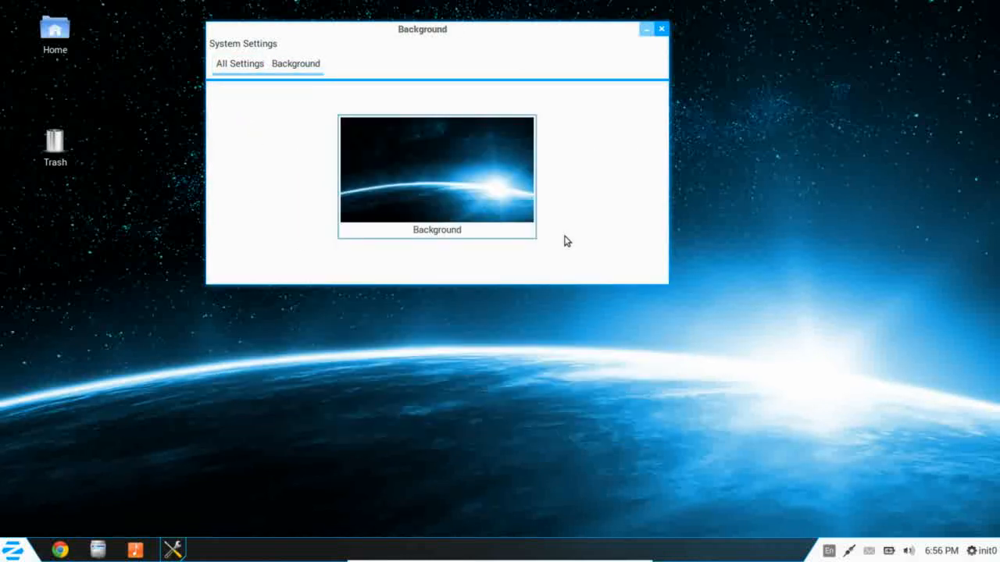
click(660, 29)
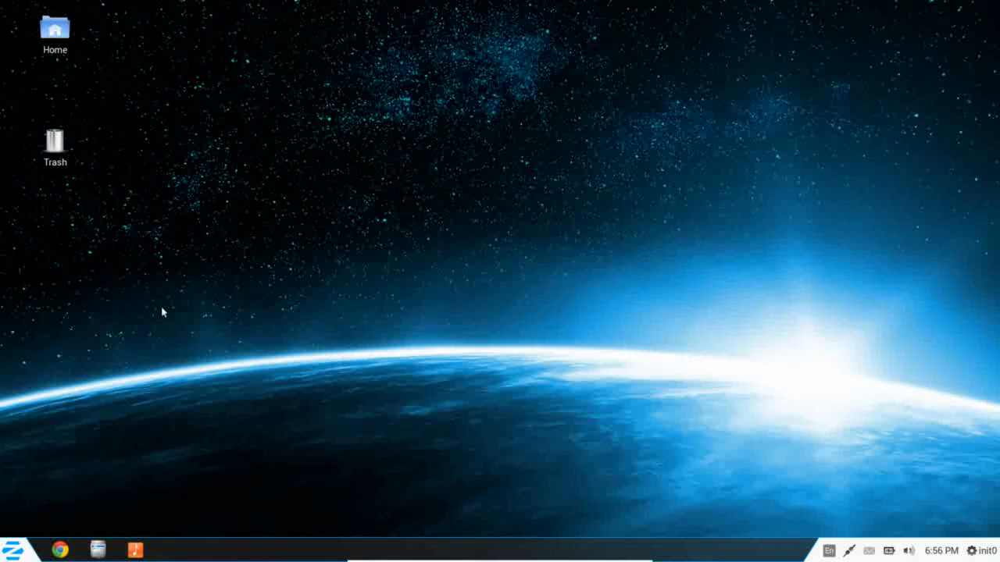
Step: Reopen System Settings from the menu, showing Personal, Hardware and System categories
click(10, 549)
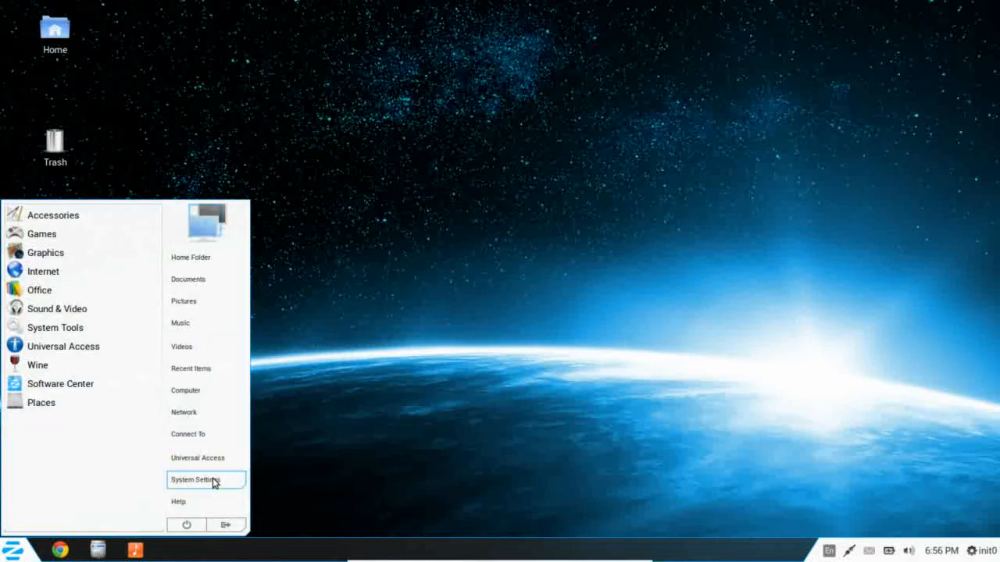
click(195, 480)
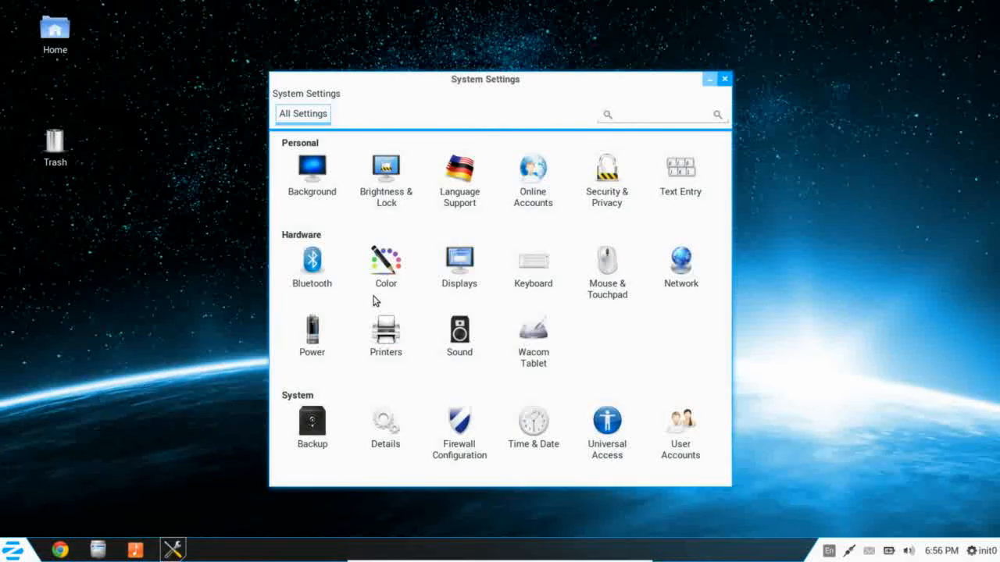
mouse_move(387, 181)
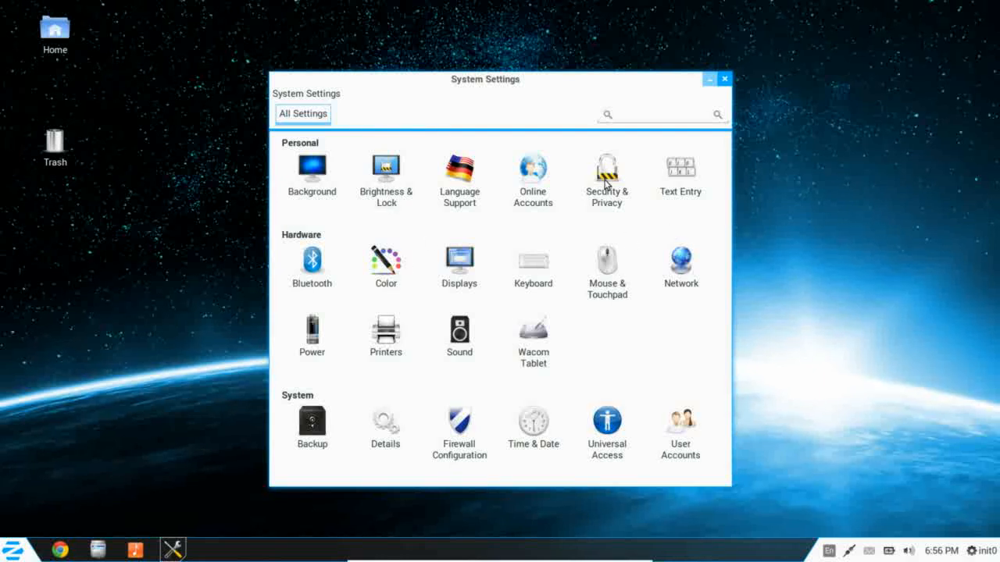
mouse_move(326, 335)
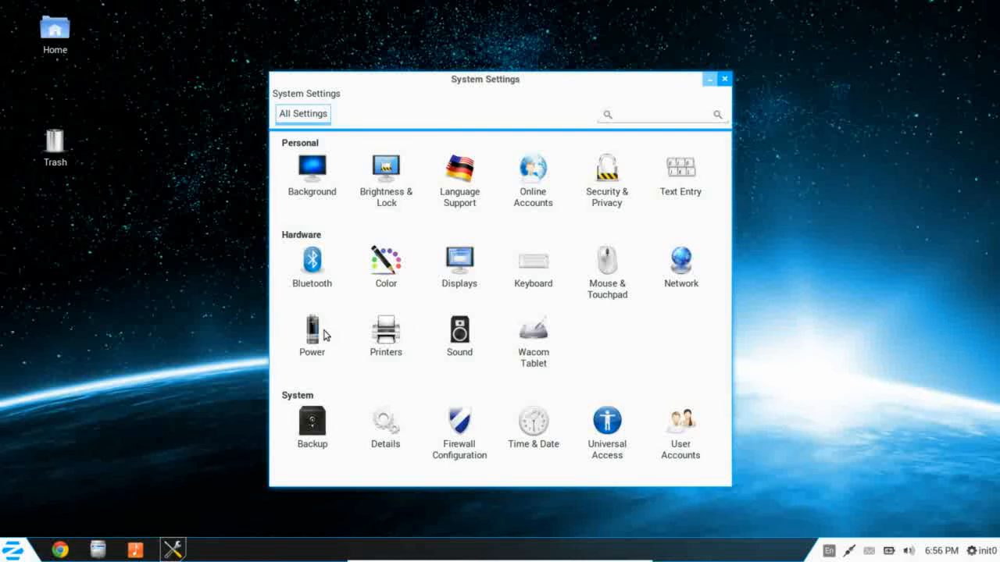
mouse_move(404, 351)
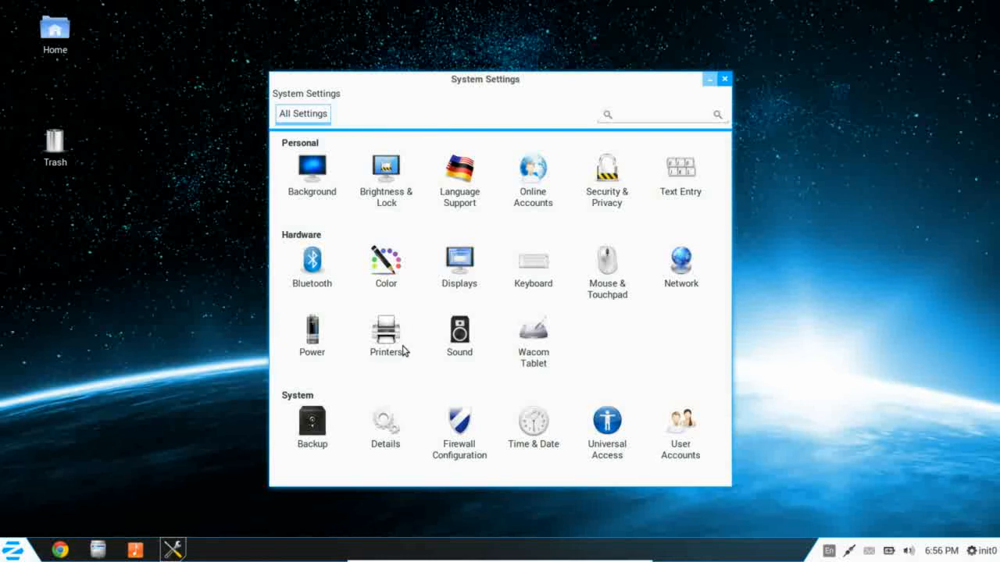
mouse_move(676, 106)
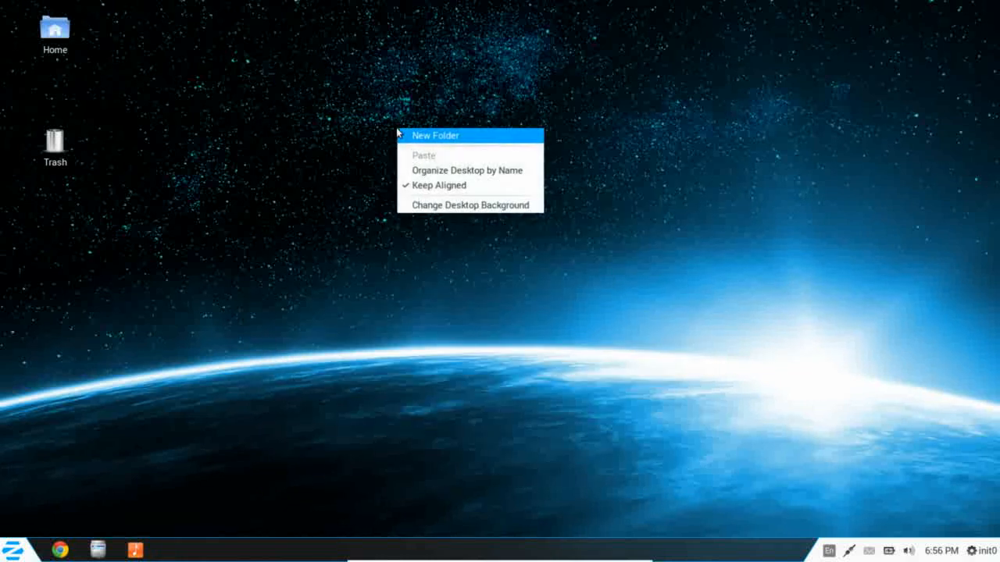
click(417, 174)
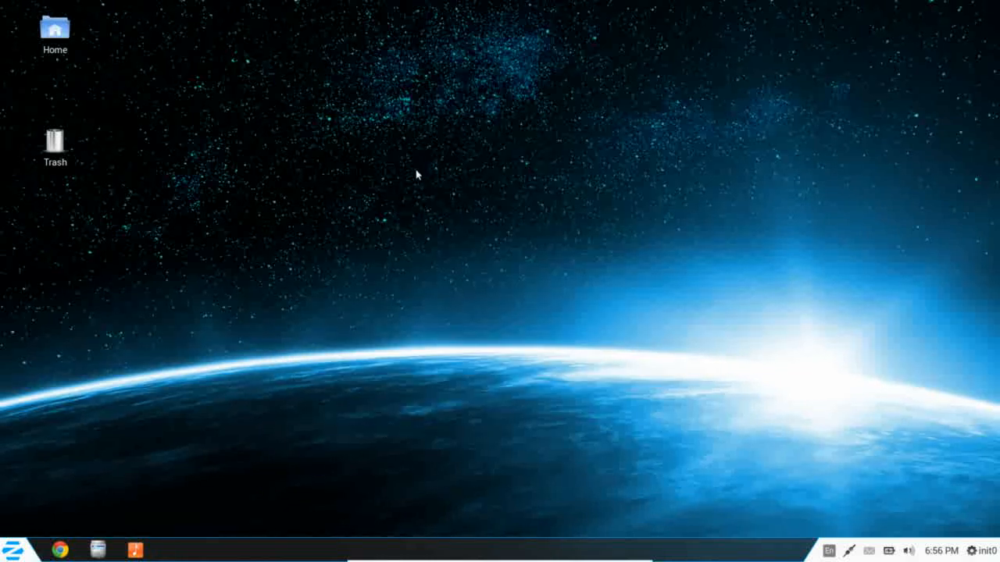
mouse_move(434, 251)
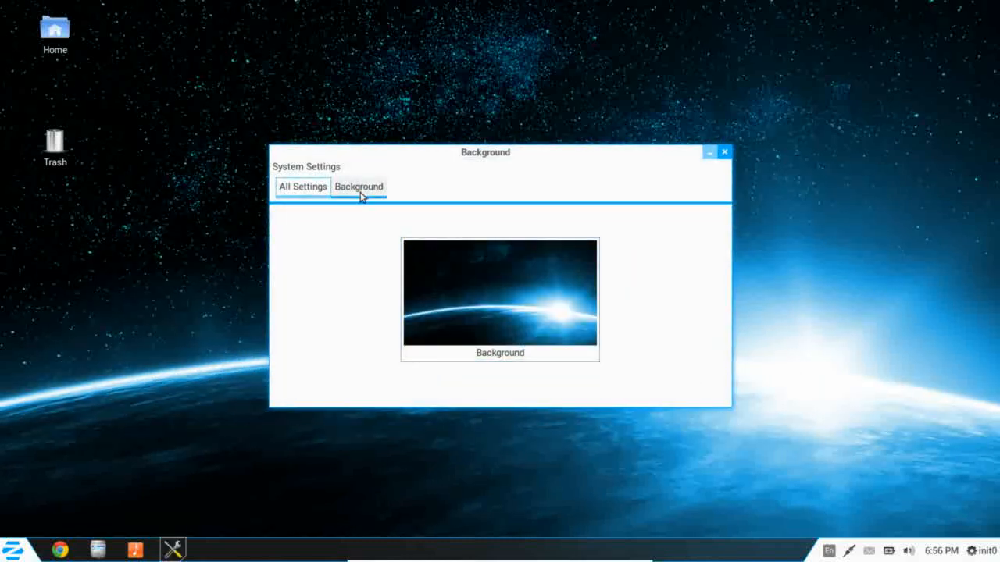
click(303, 186)
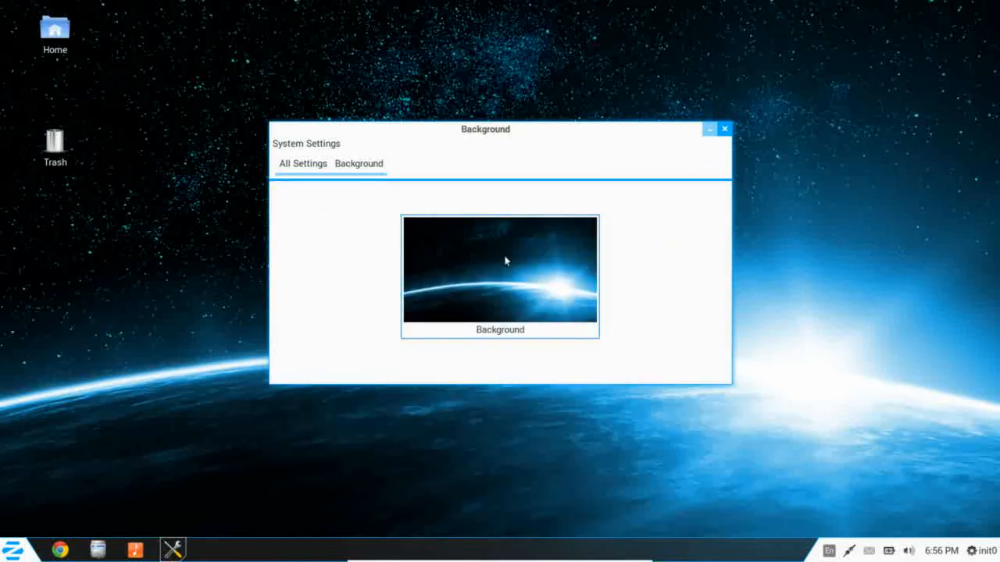
mouse_move(725, 138)
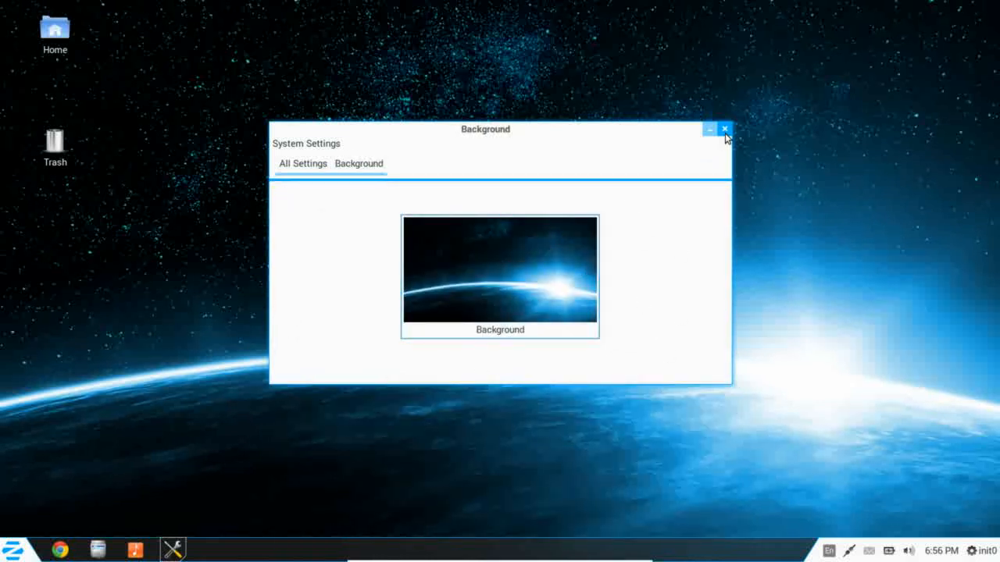
mouse_move(670, 302)
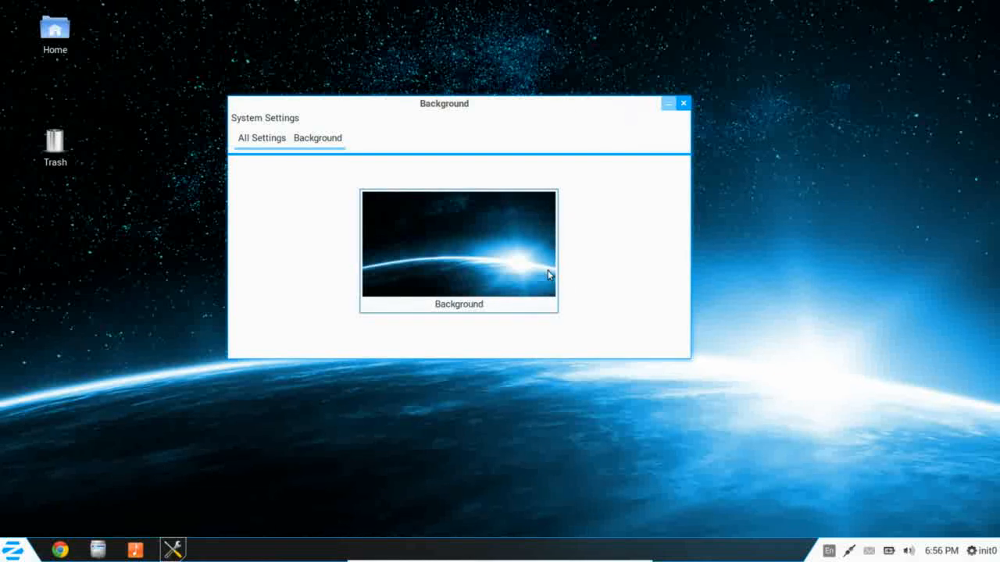
click(682, 102)
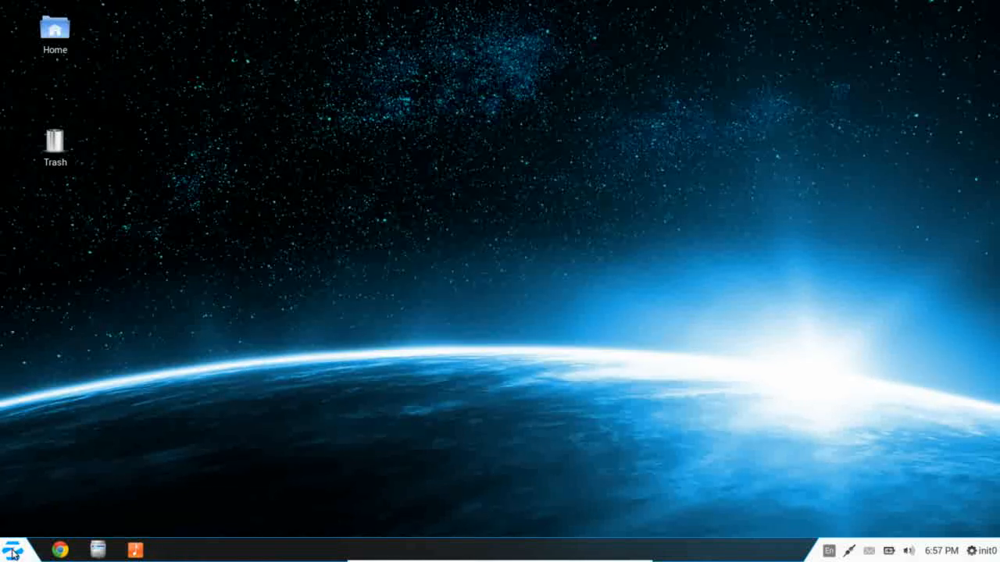
Step: Open the Zorin main menu with categories Accessories through Places and personal shortcuts
click(12, 550)
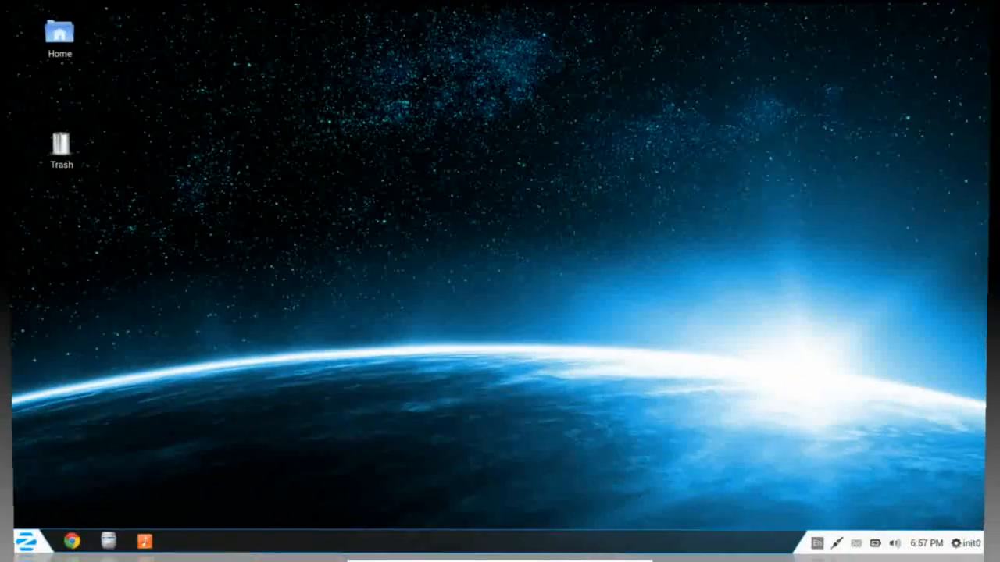
click(22, 541)
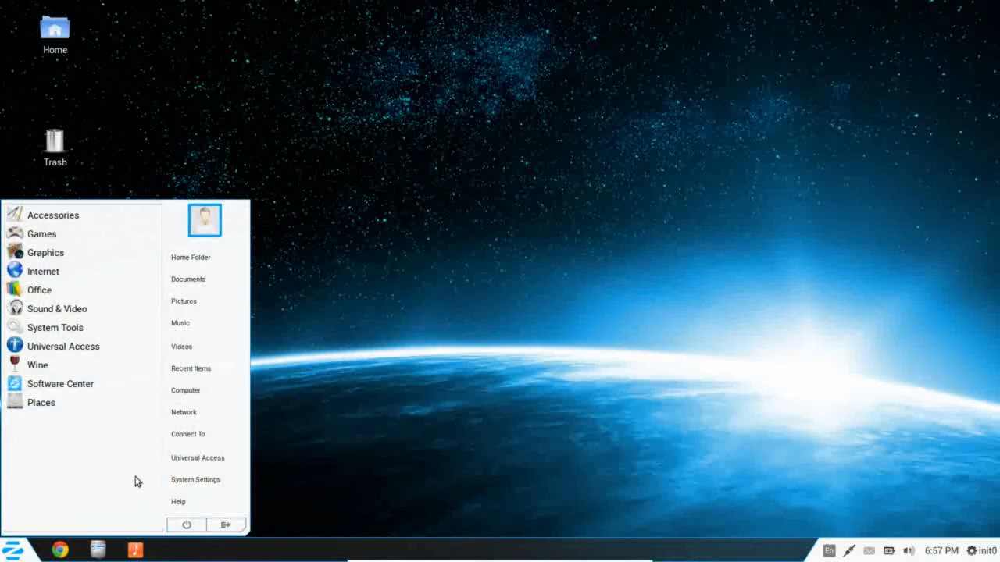
mouse_move(192, 558)
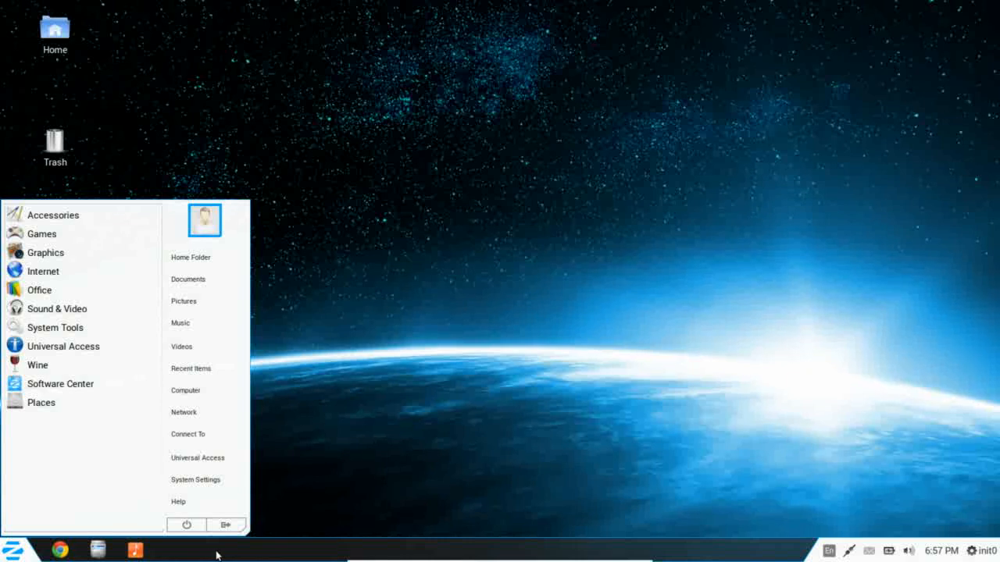
mouse_move(268, 549)
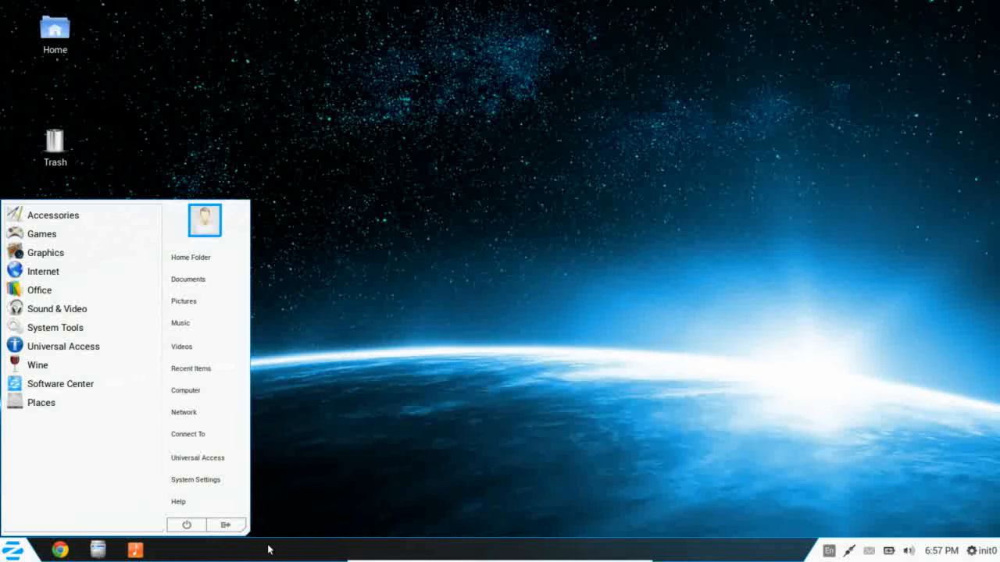
mouse_move(240, 553)
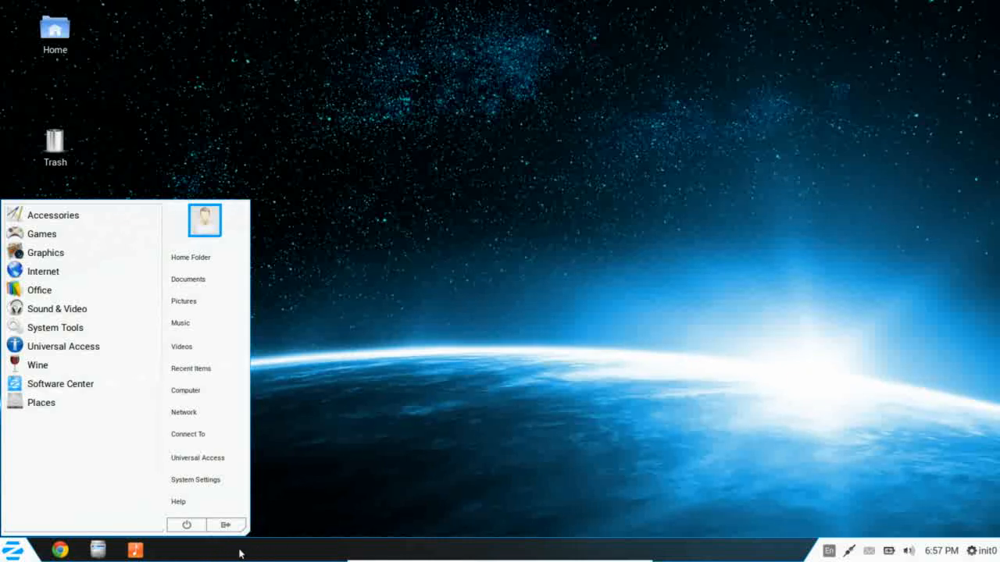
mouse_move(254, 551)
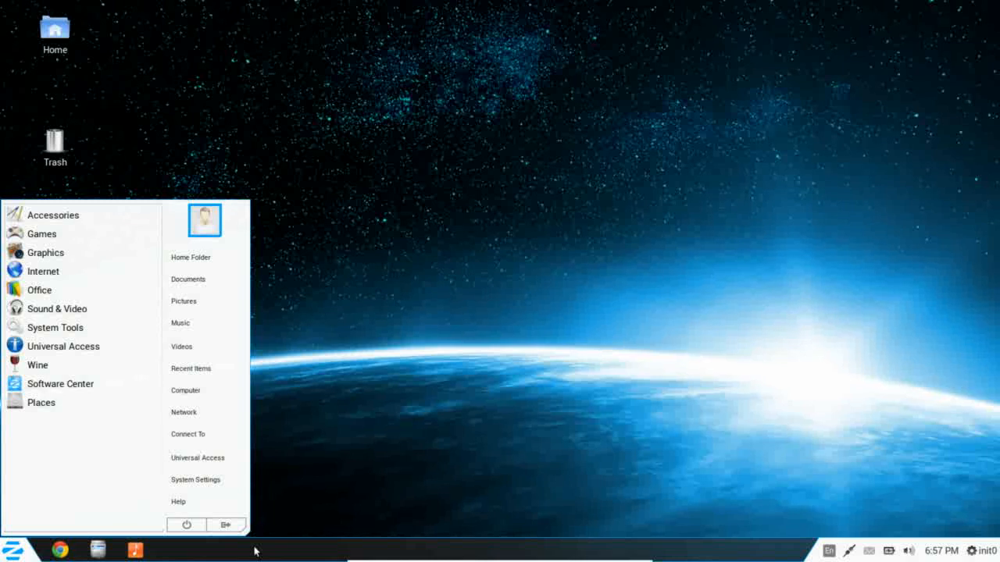
mouse_move(289, 506)
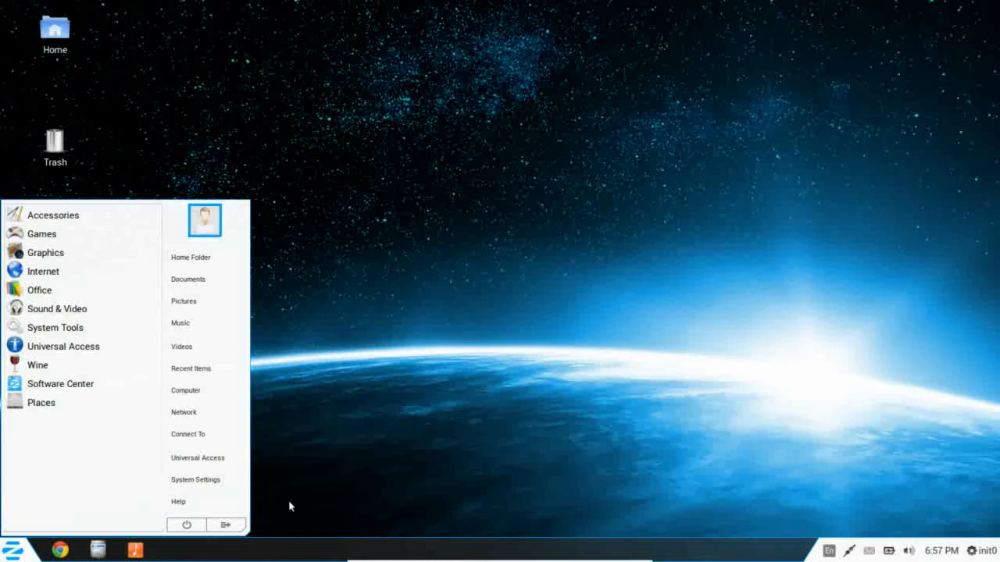
mouse_move(509, 549)
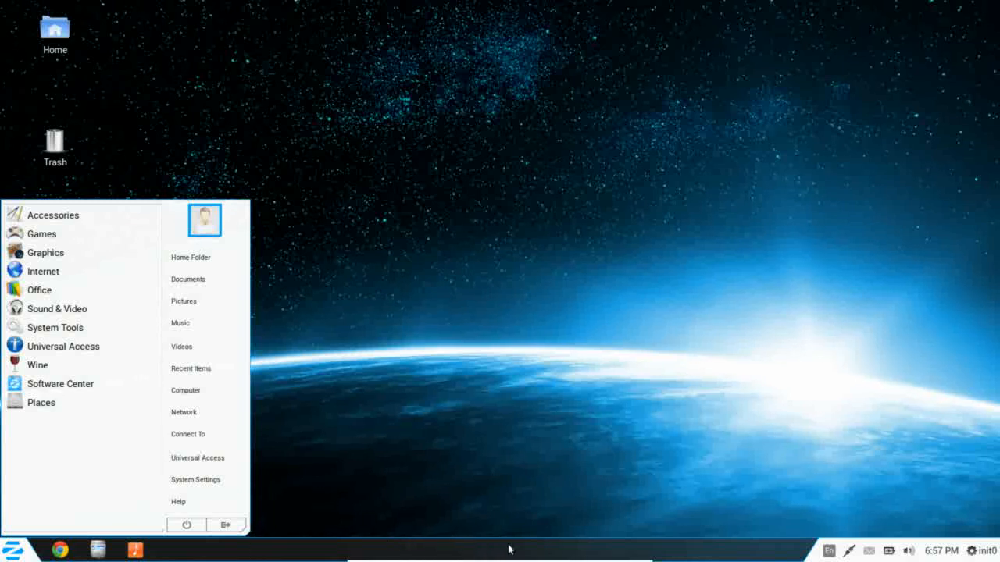
mouse_move(616, 296)
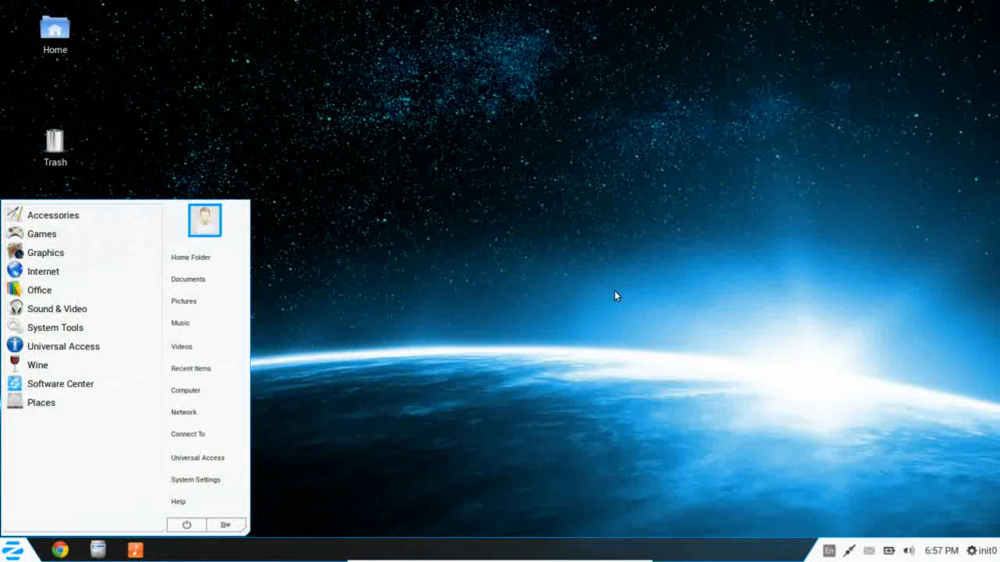
click(617, 295)
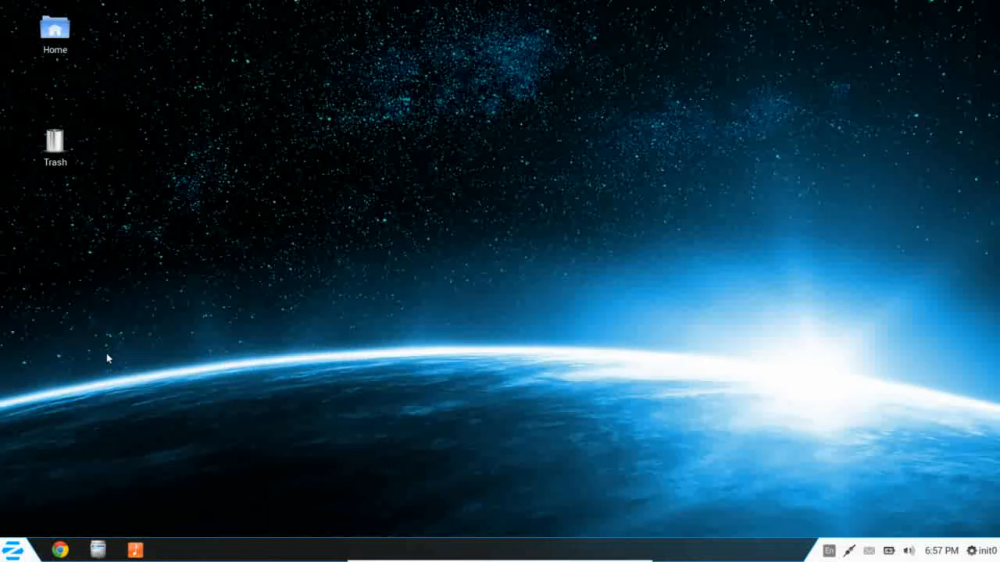
mouse_move(241, 285)
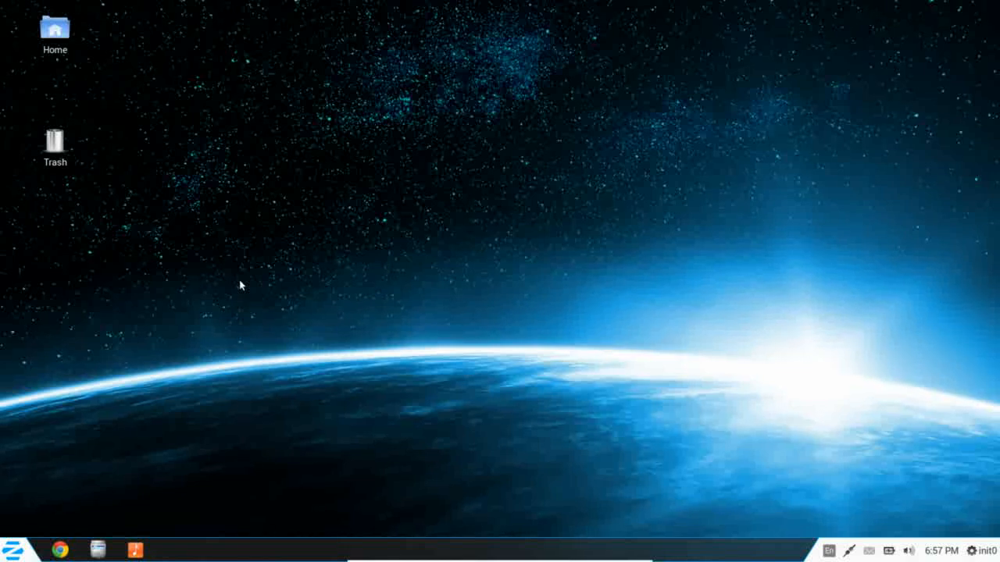
mouse_move(121, 382)
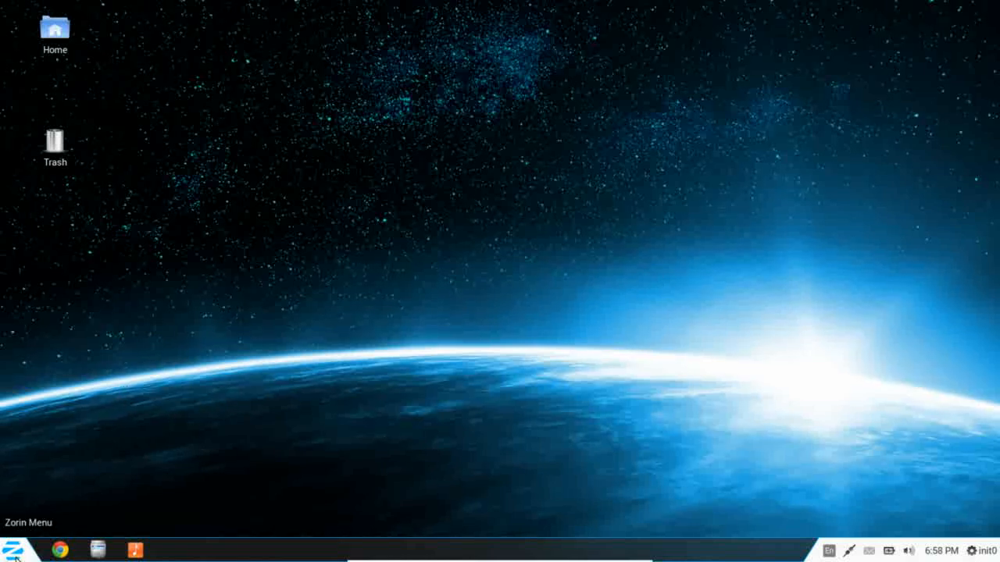
click(14, 549)
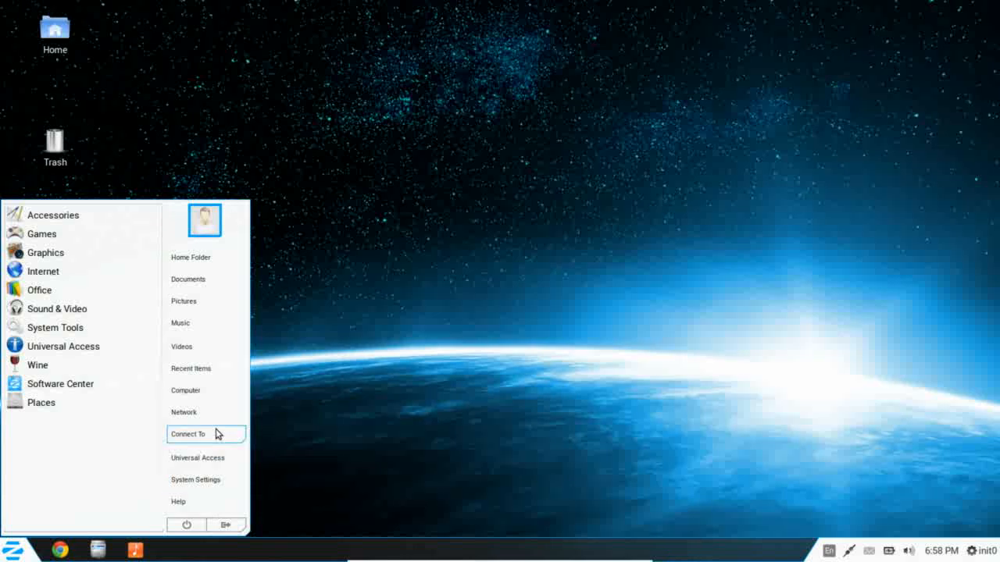
mouse_move(206, 301)
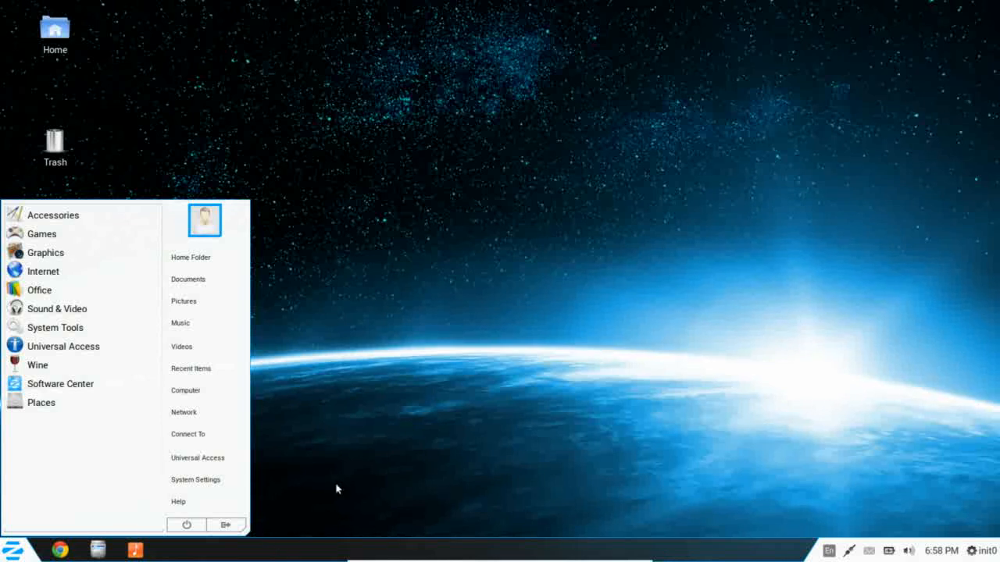
mouse_move(399, 397)
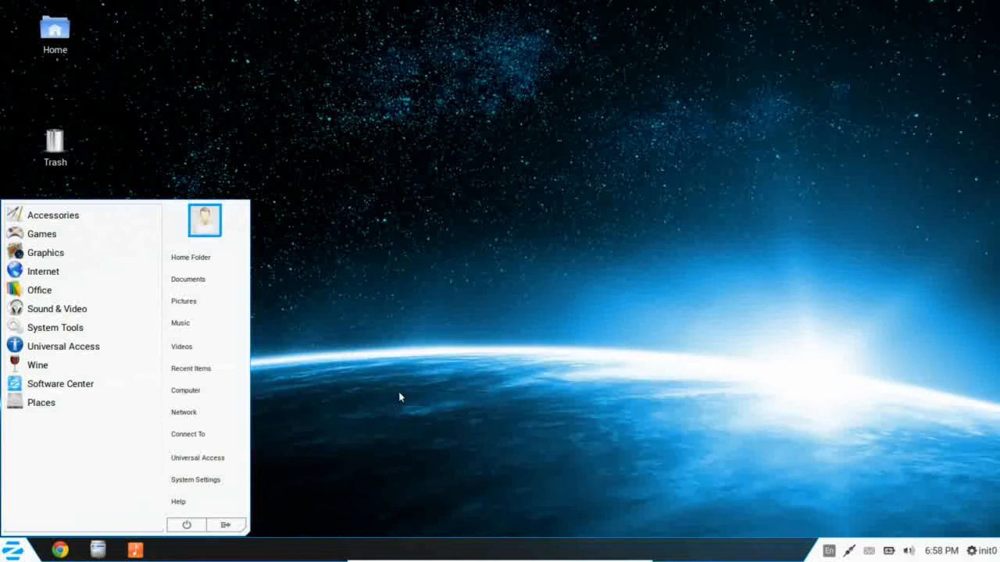